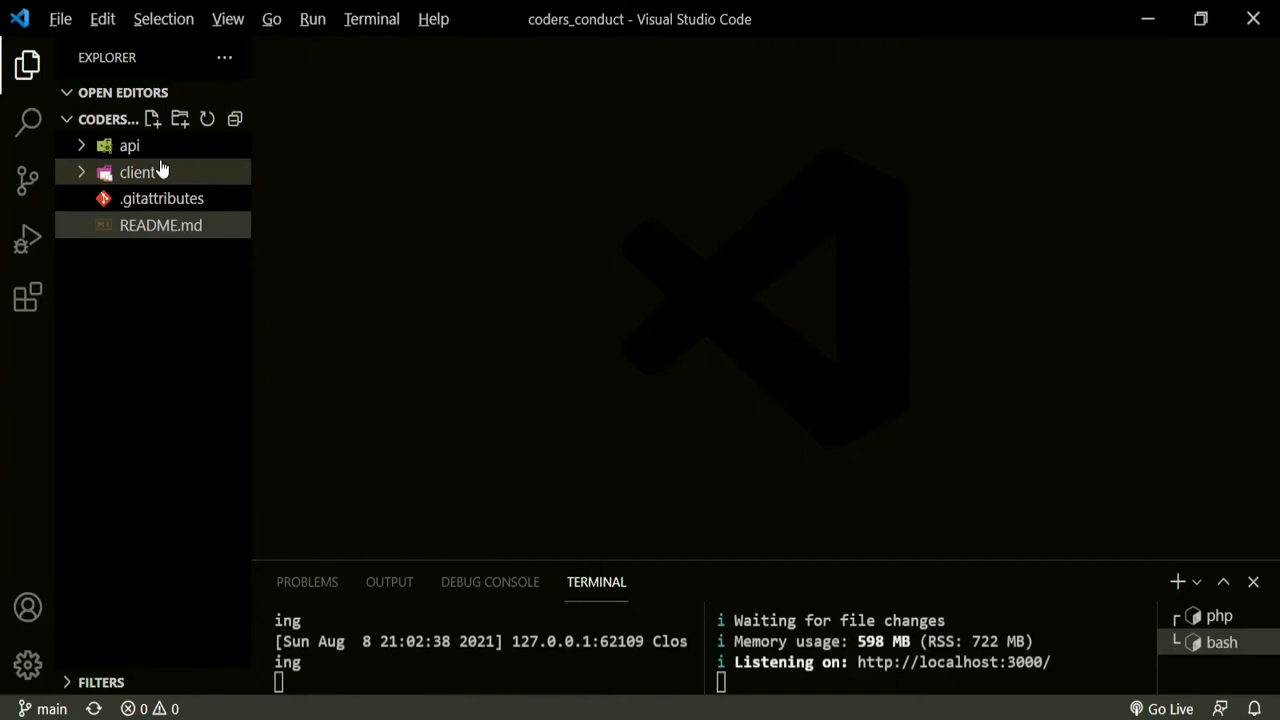
Uncomment Features::registration() and Features::resetPasswords() in api/config/fortify.php and save.
{"action": "left_click", "coordinate": [129, 145]}
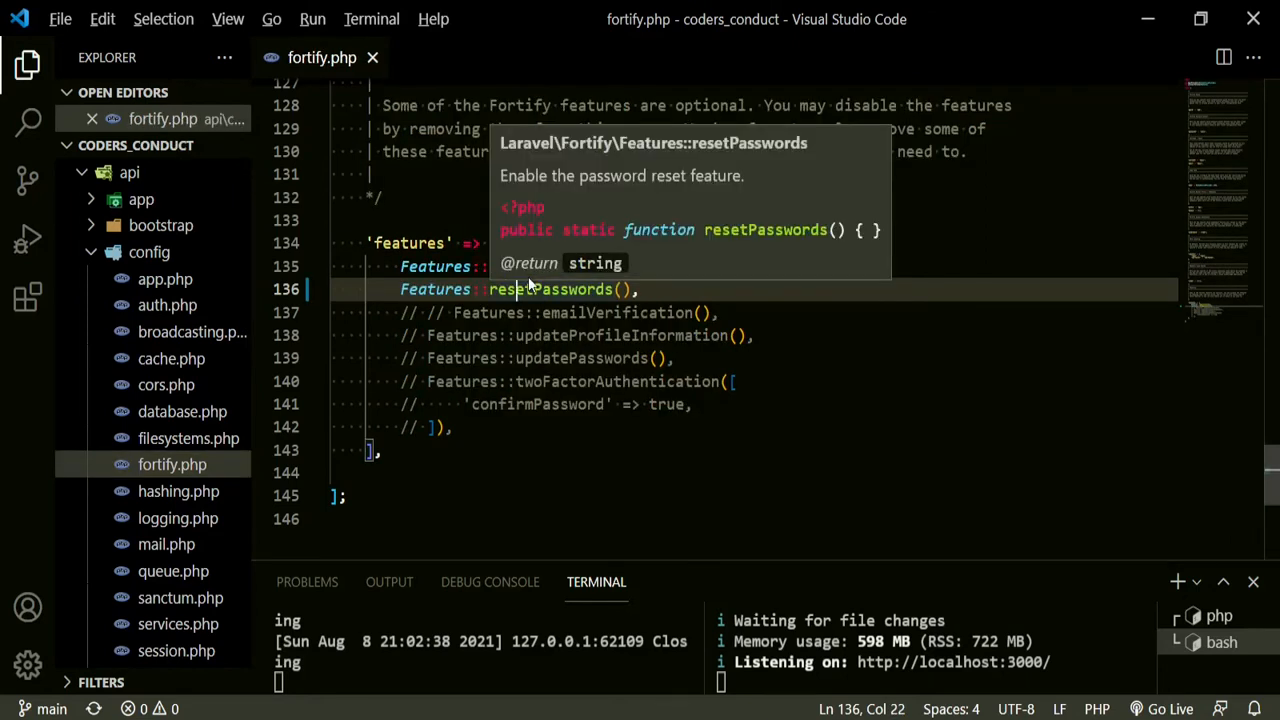
{"action": "type", "text": "Features::registration(),"}
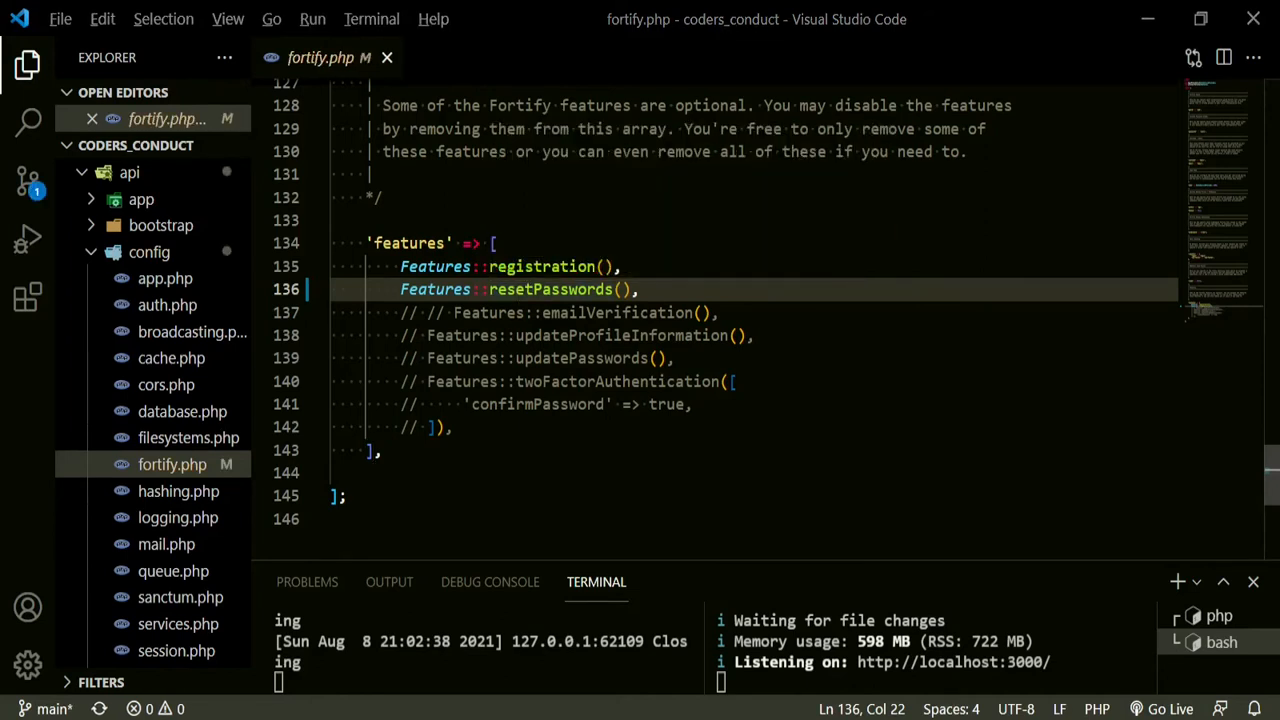
{"action": "mouse_move", "coordinate": [210, 252]}
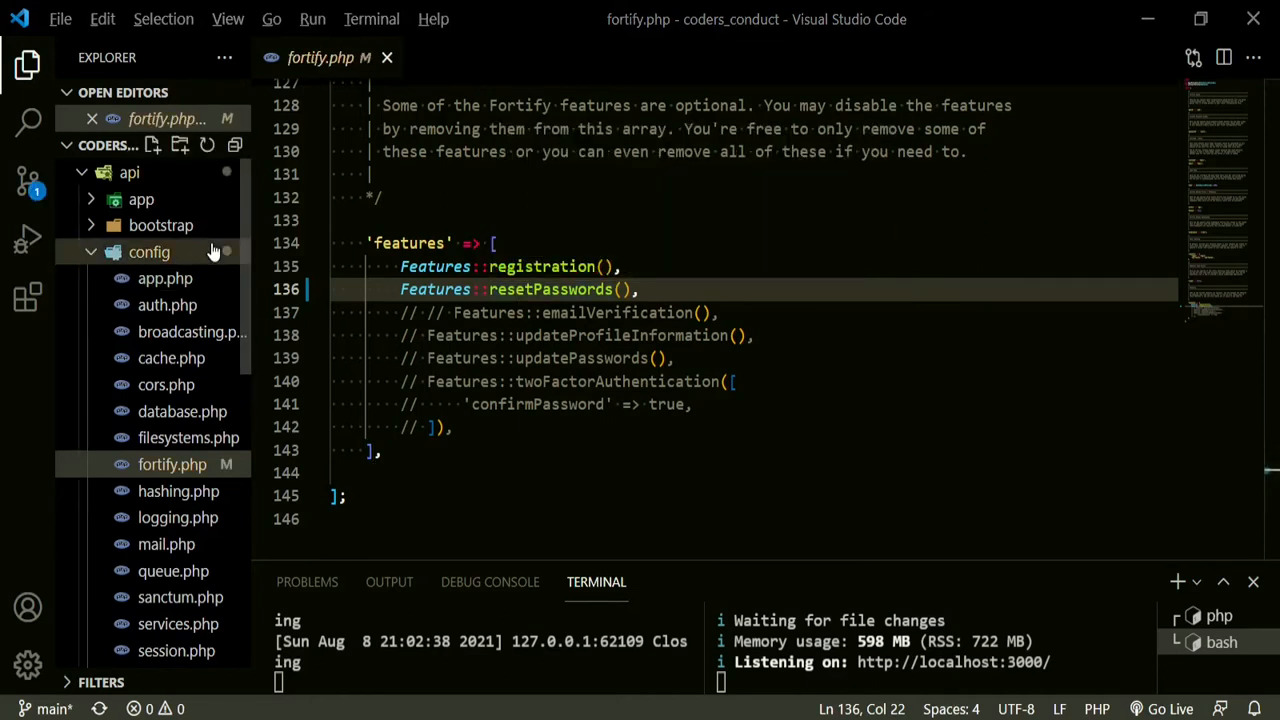
{"action": "left_click", "coordinate": [387, 57]}
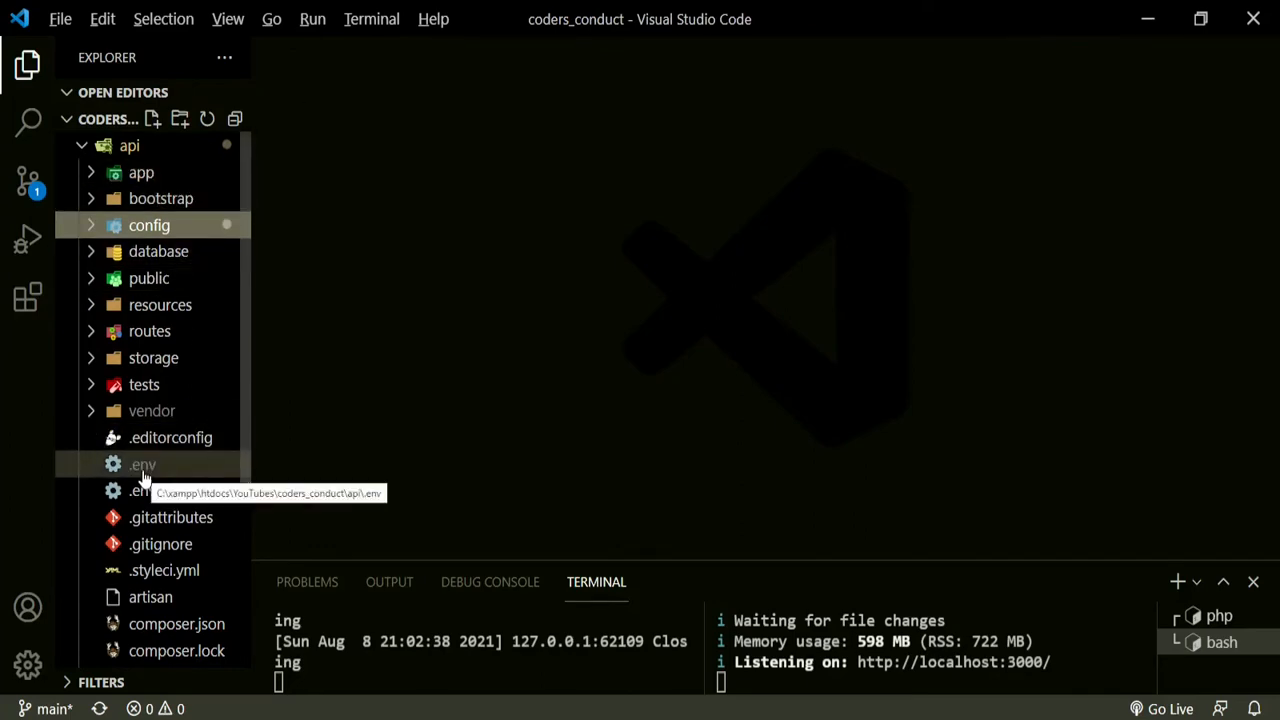
Open api/.env and select the MAIL_MAILER through MAIL_ENCRYPTION lines.
{"action": "double_click", "coordinate": [142, 464]}
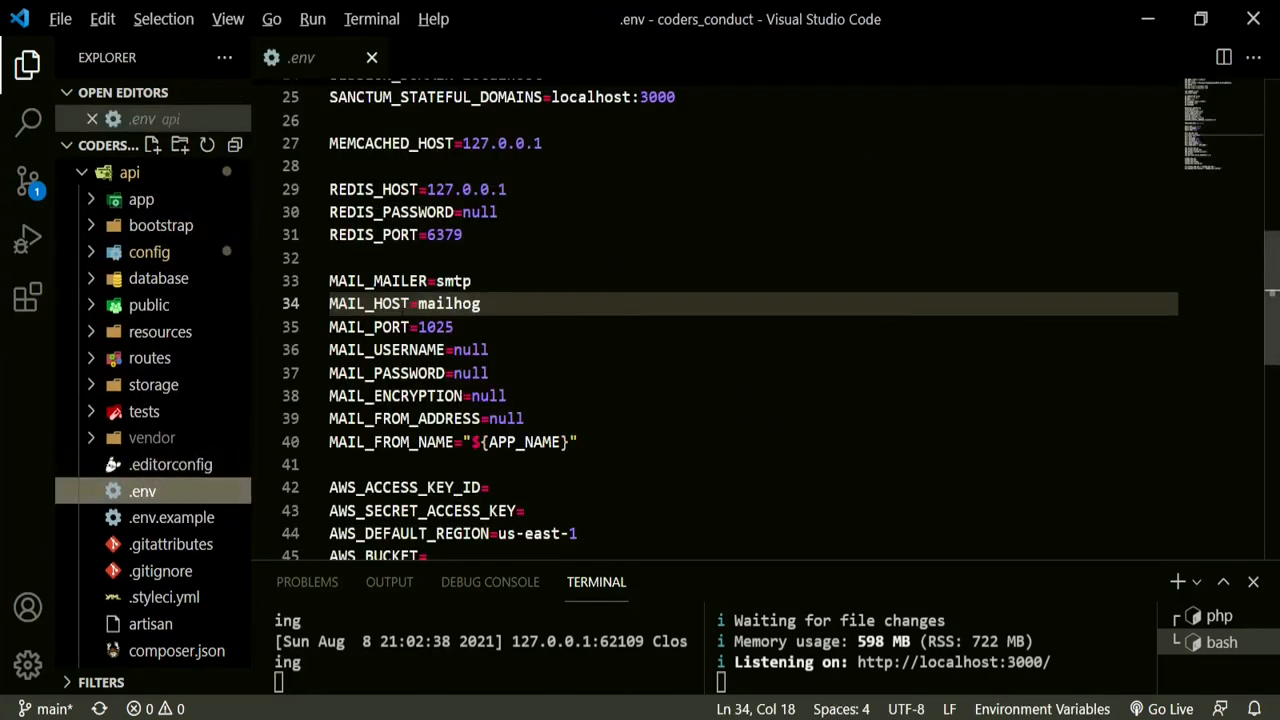
{"action": "scroll", "scroll_direction": "down", "scroll_amount": 3}
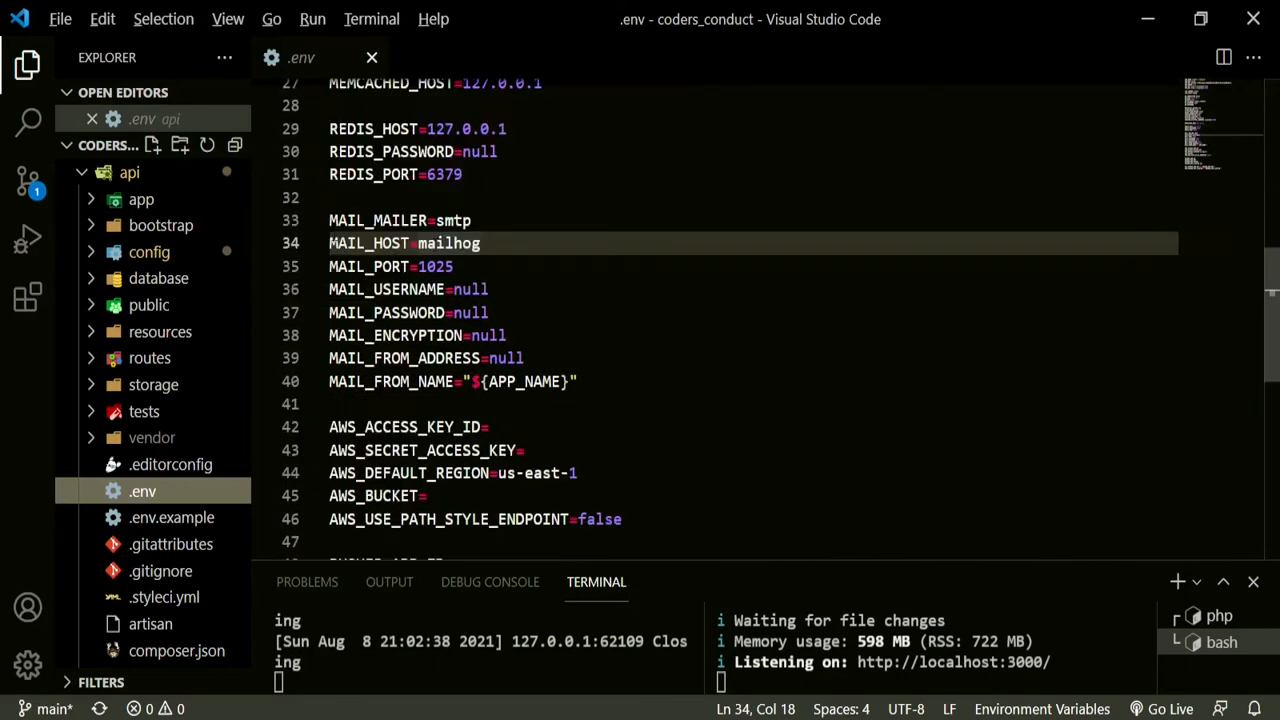
{"action": "left_click_drag", "start_coordinate": [329, 220], "coordinate": [465, 289]}
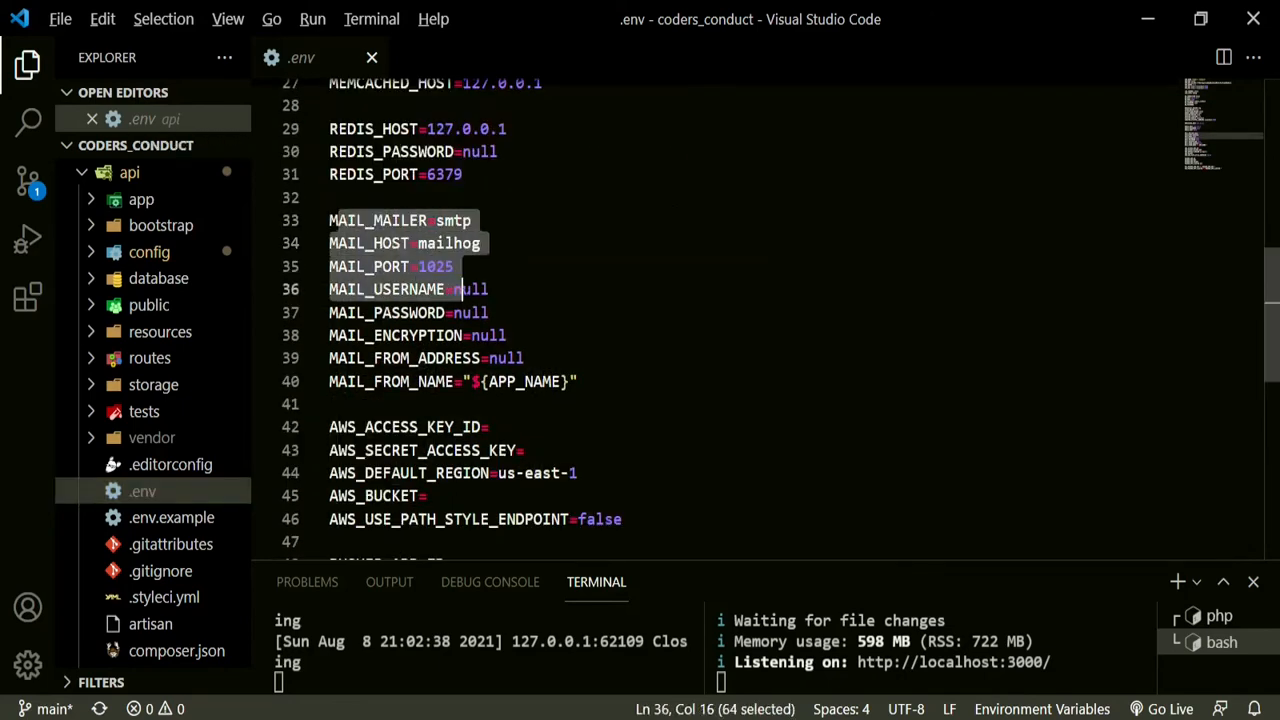
{"action": "left_click_drag", "start_coordinate": [460, 289], "coordinate": [507, 335]}
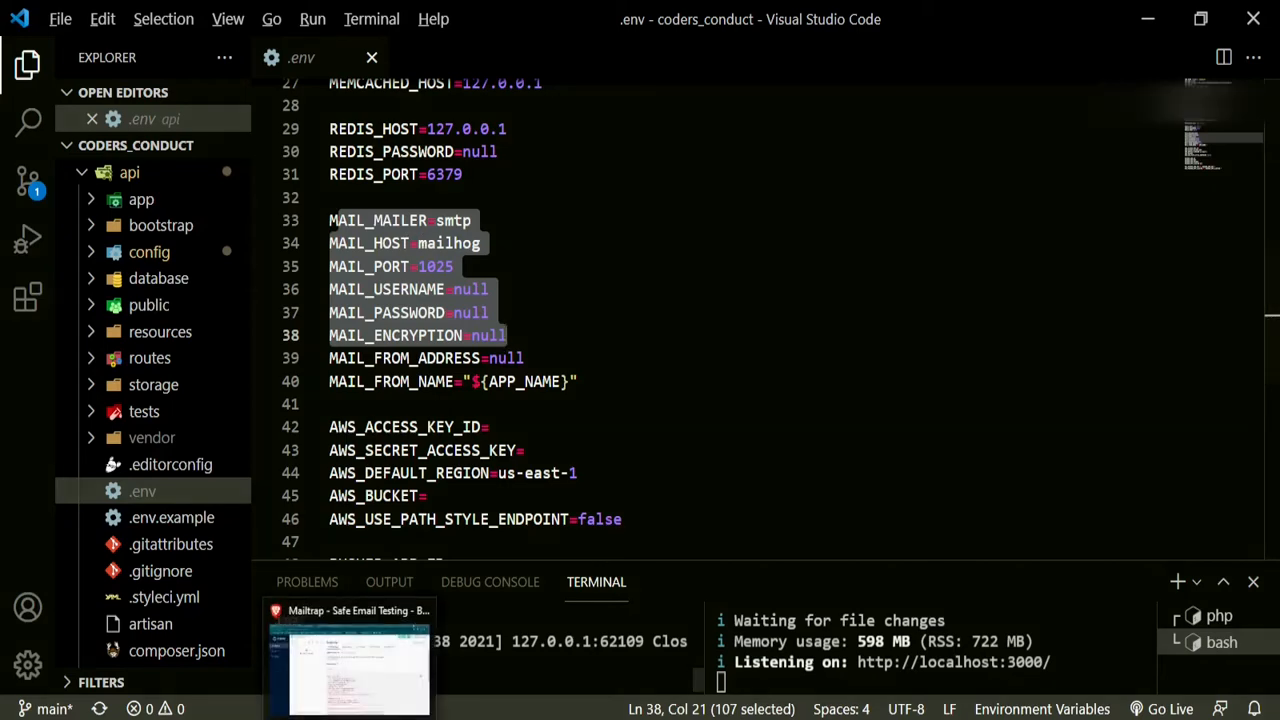
Pick Laravel 7+ in the Mailtrap Demo inbox integrations list to show its MAIL_ settings.
{"action": "left_click", "coordinate": [349, 660]}
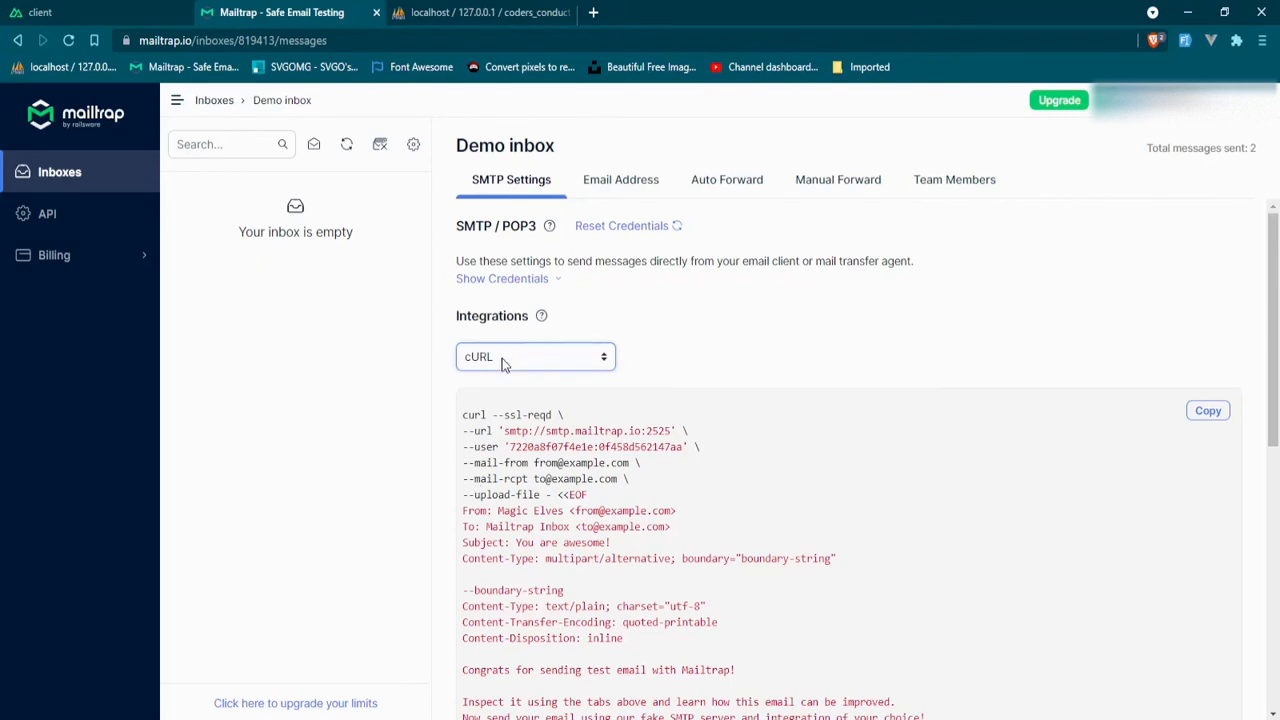
{"action": "left_click", "coordinate": [535, 356]}
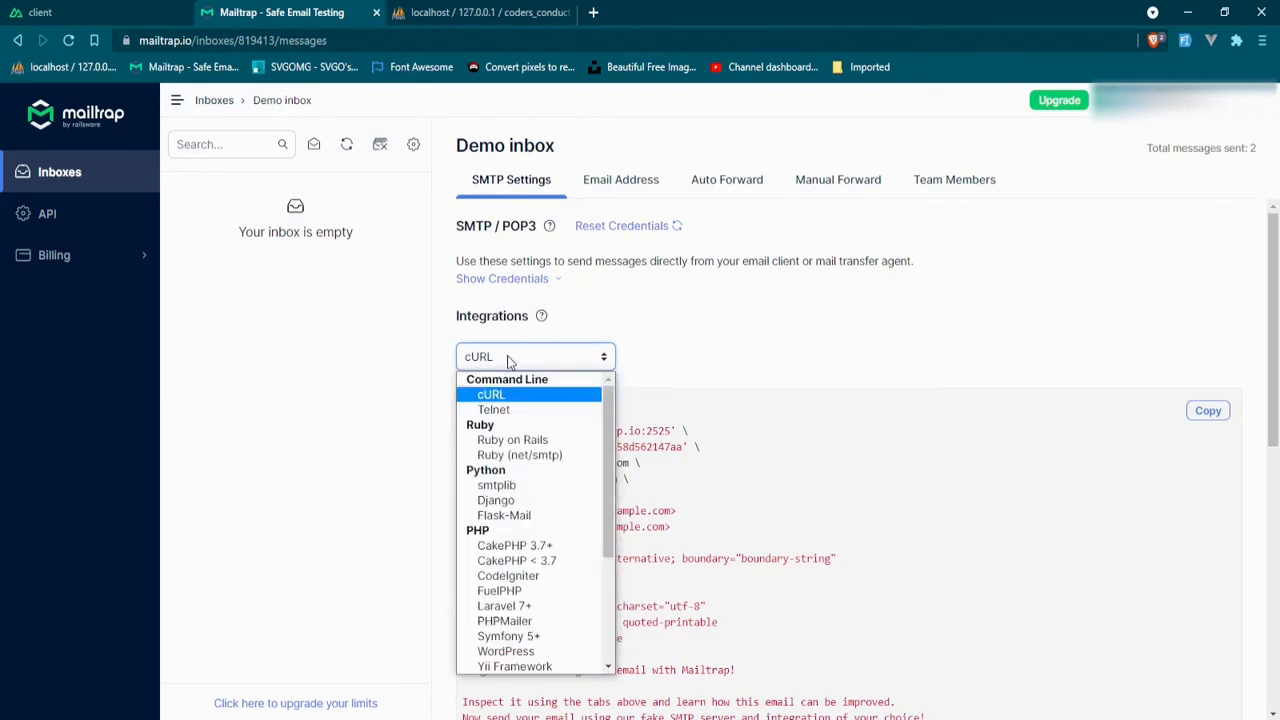
{"action": "mouse_move", "coordinate": [531, 605]}
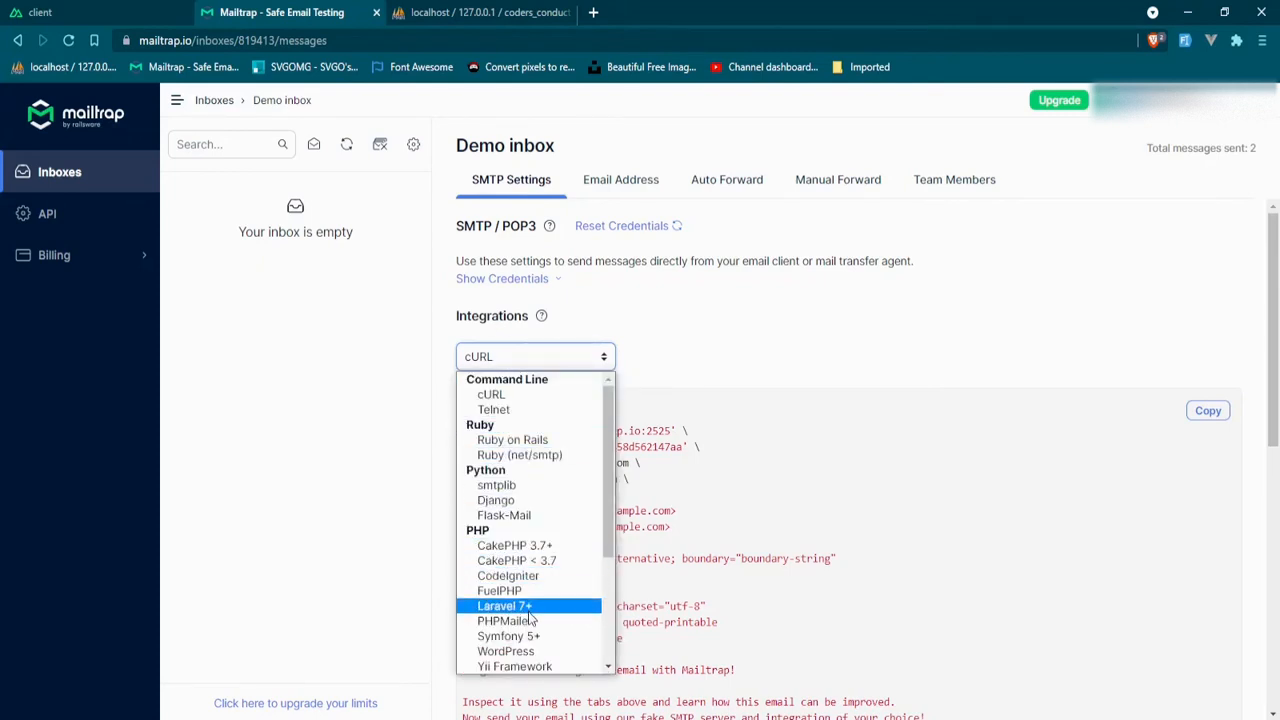
{"action": "left_click", "coordinate": [505, 605]}
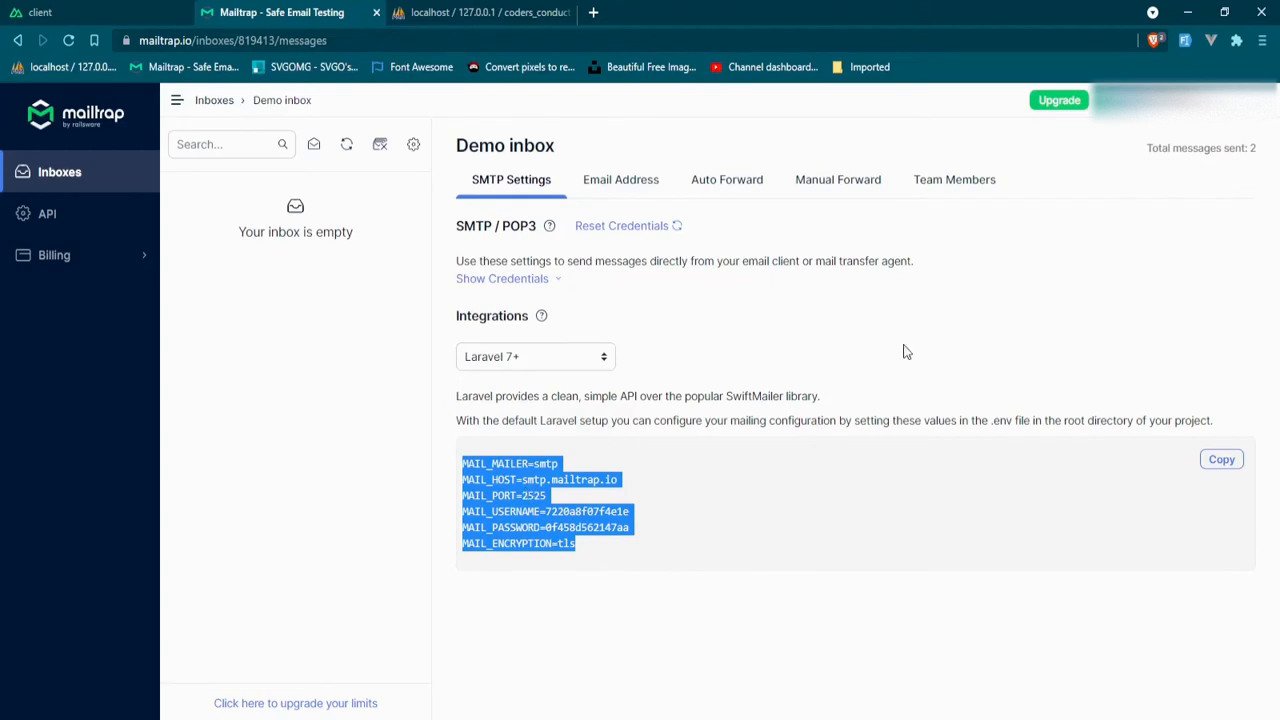
{"action": "mouse_move", "coordinate": [620, 225]}
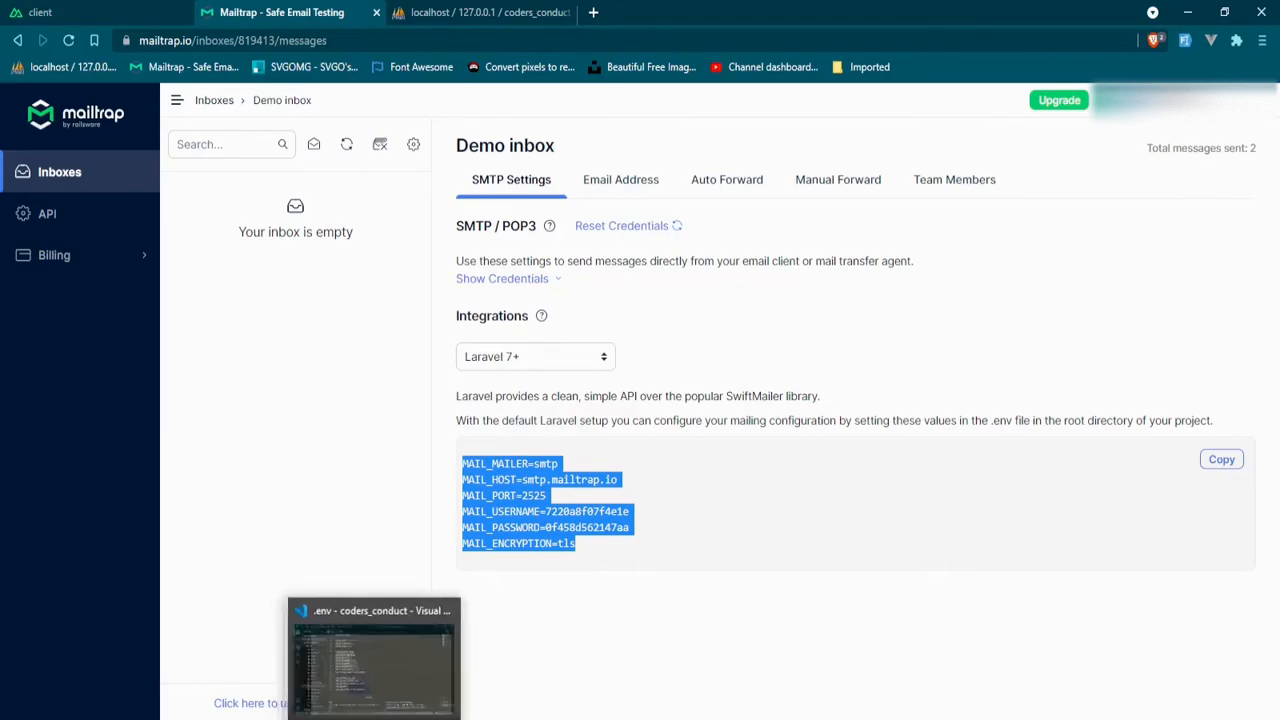
{"action": "left_click", "coordinate": [373, 655]}
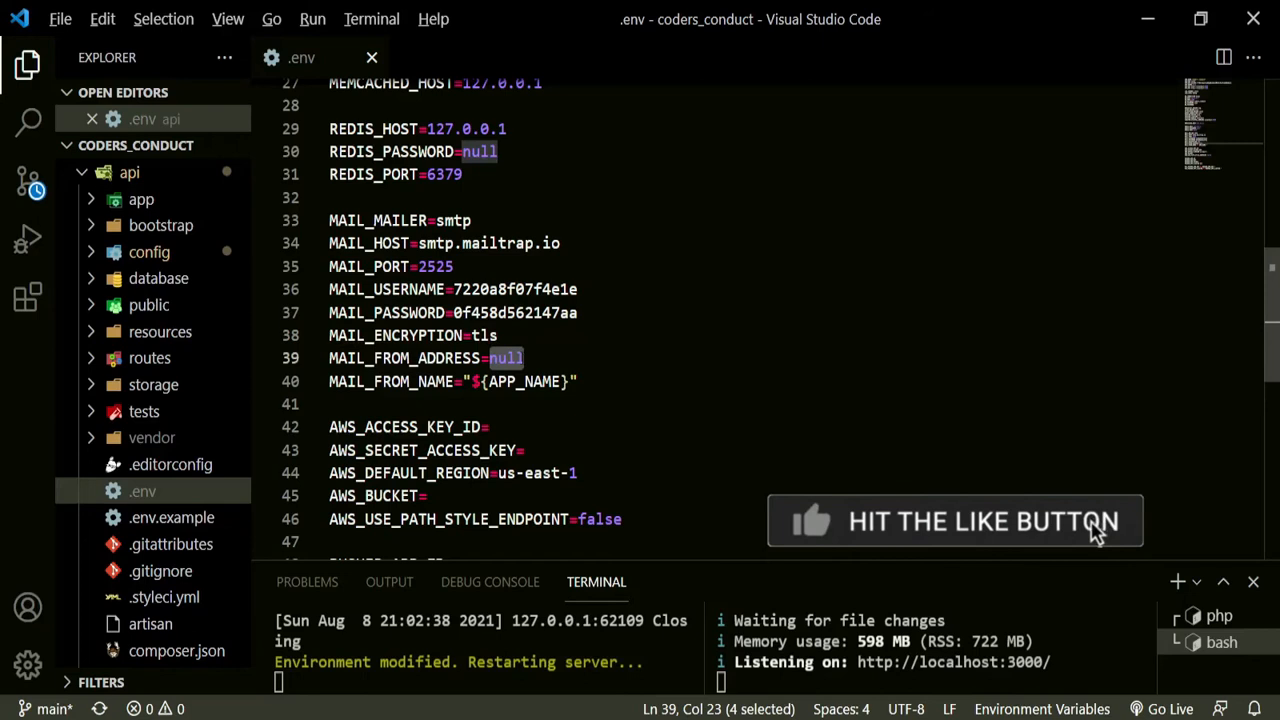
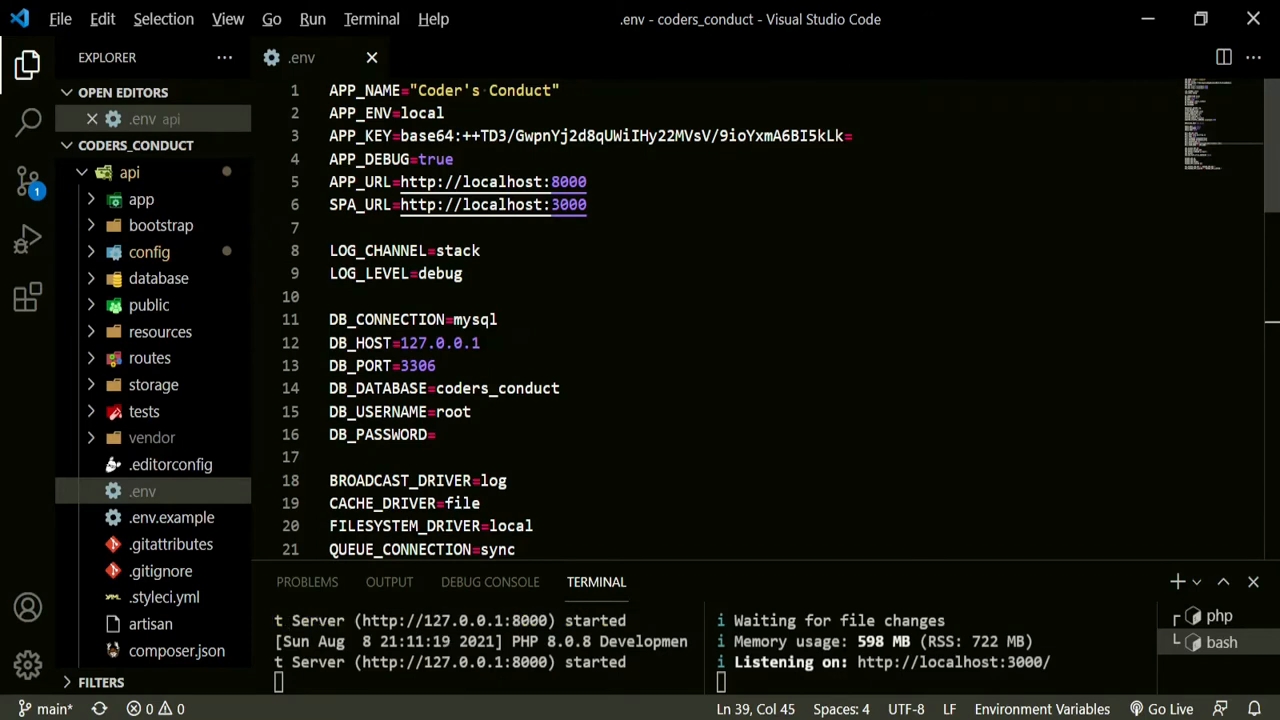
{"action": "scroll", "scroll_direction": "down", "scroll_amount": 3}
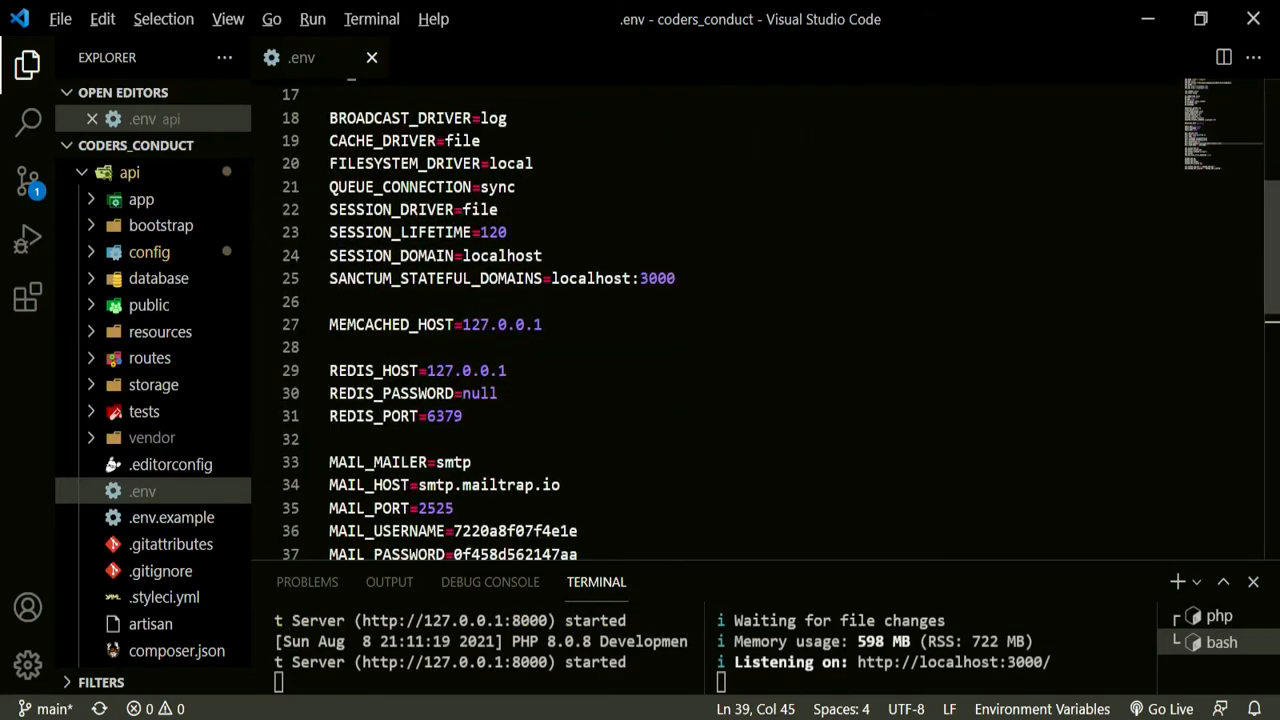
{"action": "scroll", "scroll_direction": "down", "scroll_amount": 3}
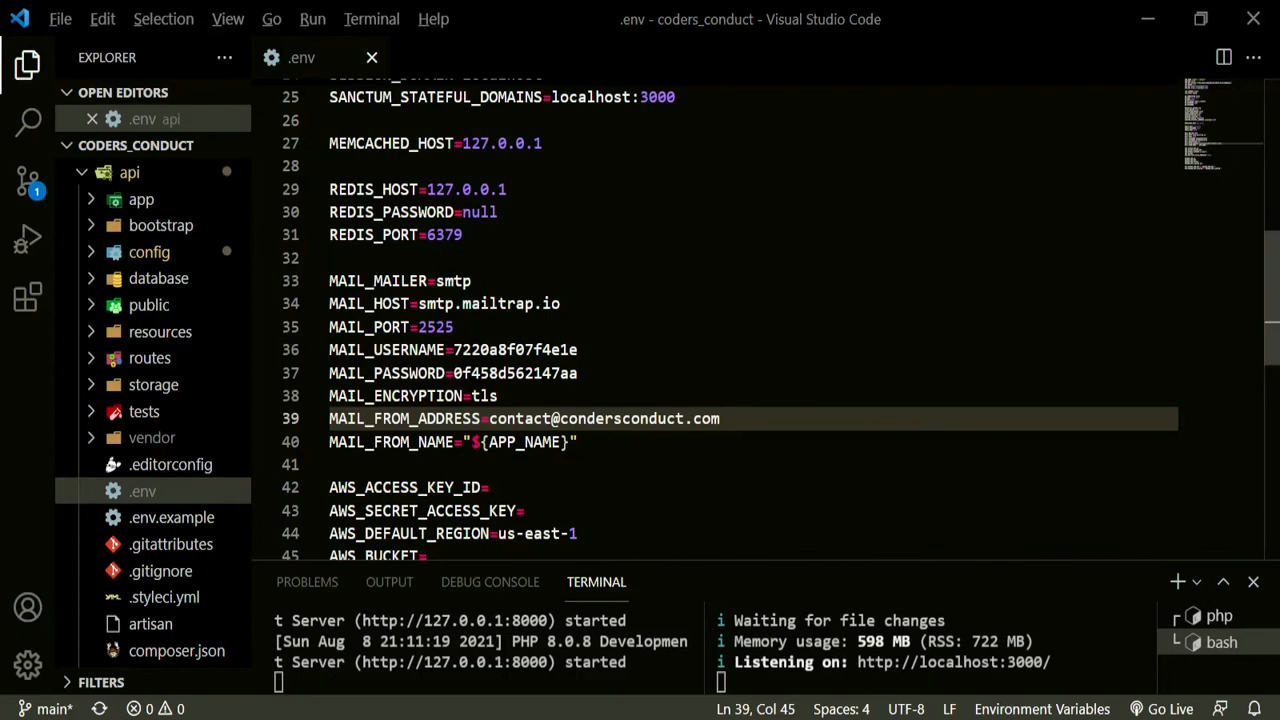
{"action": "mouse_move", "coordinate": [371, 57]}
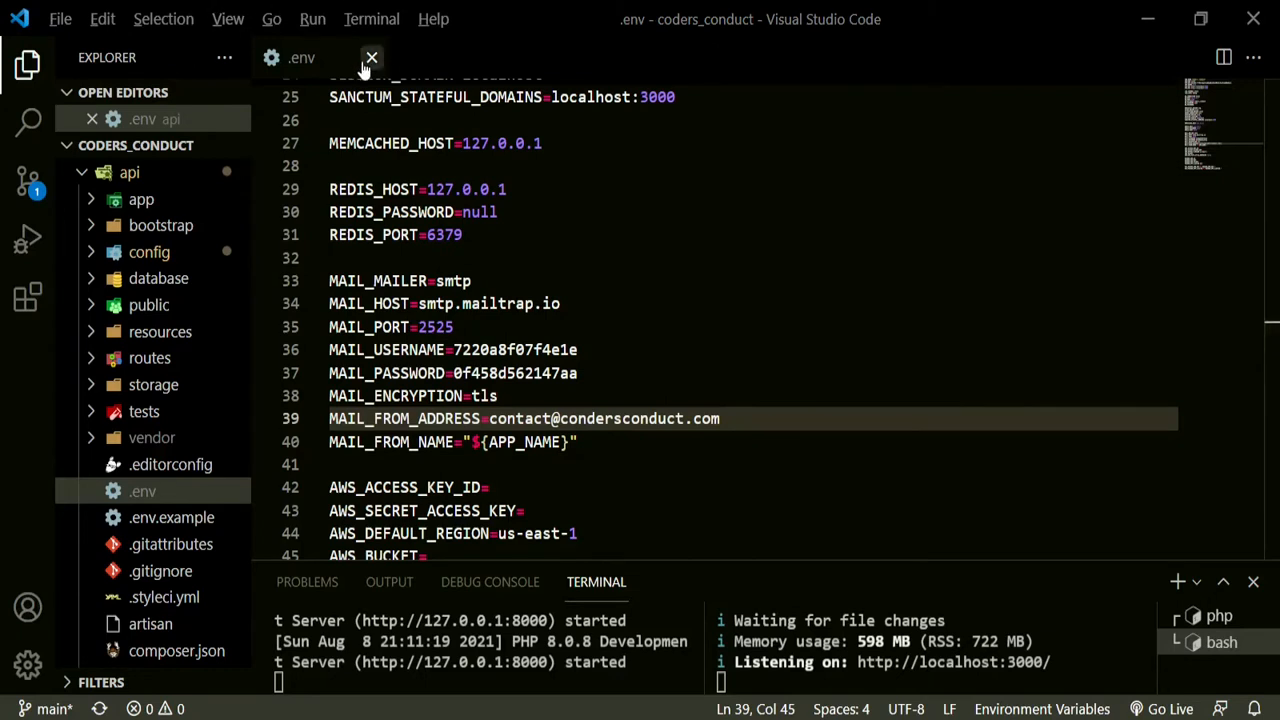
Close .env and create forgotPassword.vue in client/pages/auth.
{"action": "left_click", "coordinate": [371, 57]}
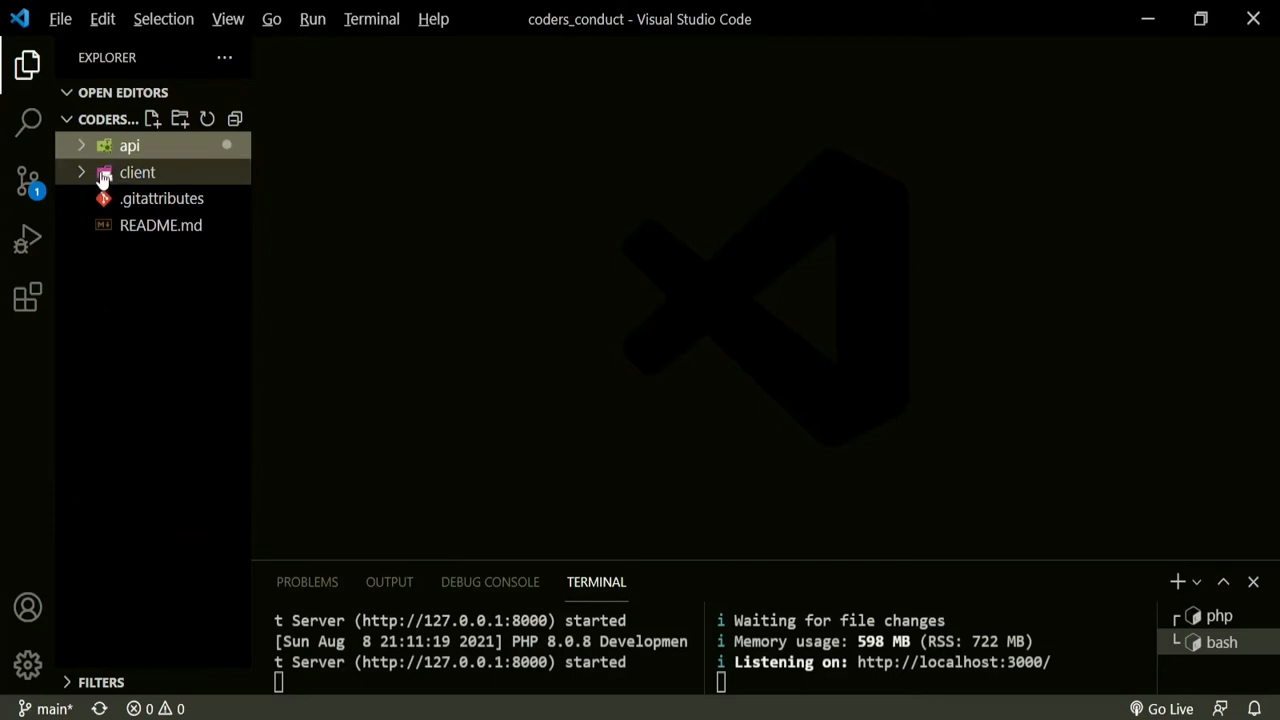
{"action": "left_click", "coordinate": [137, 172]}
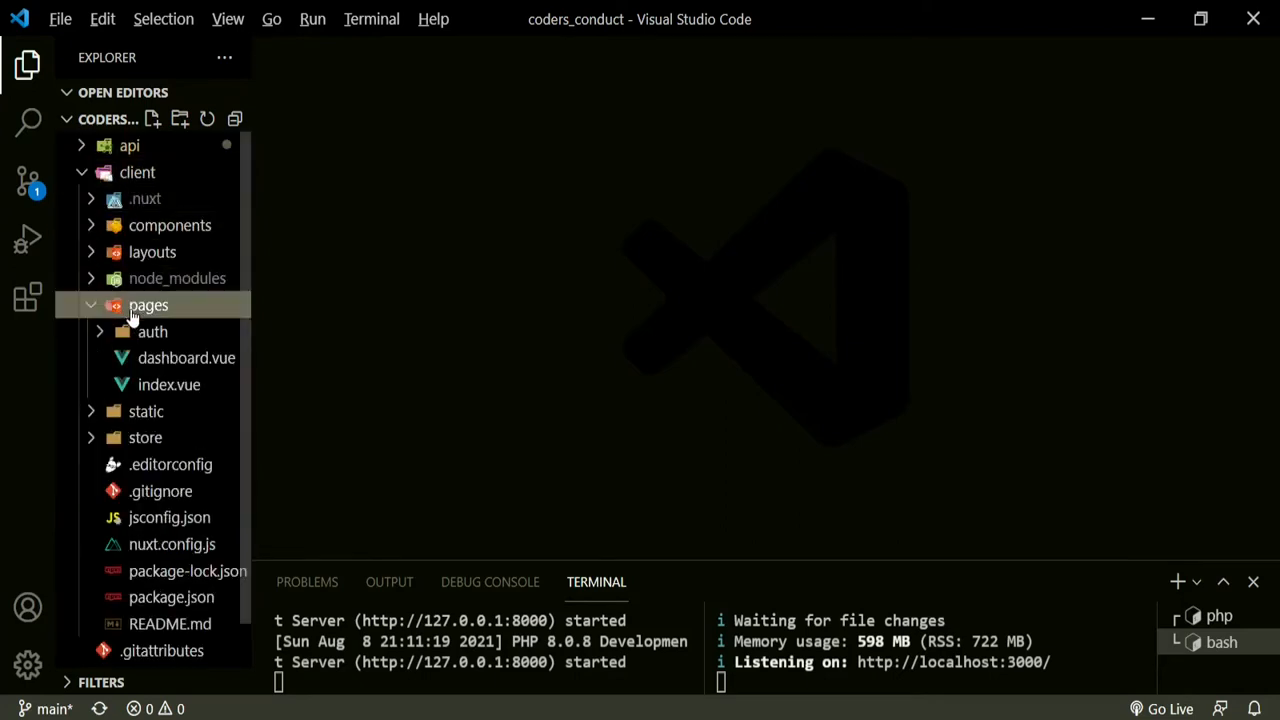
{"action": "left_click", "coordinate": [152, 331]}
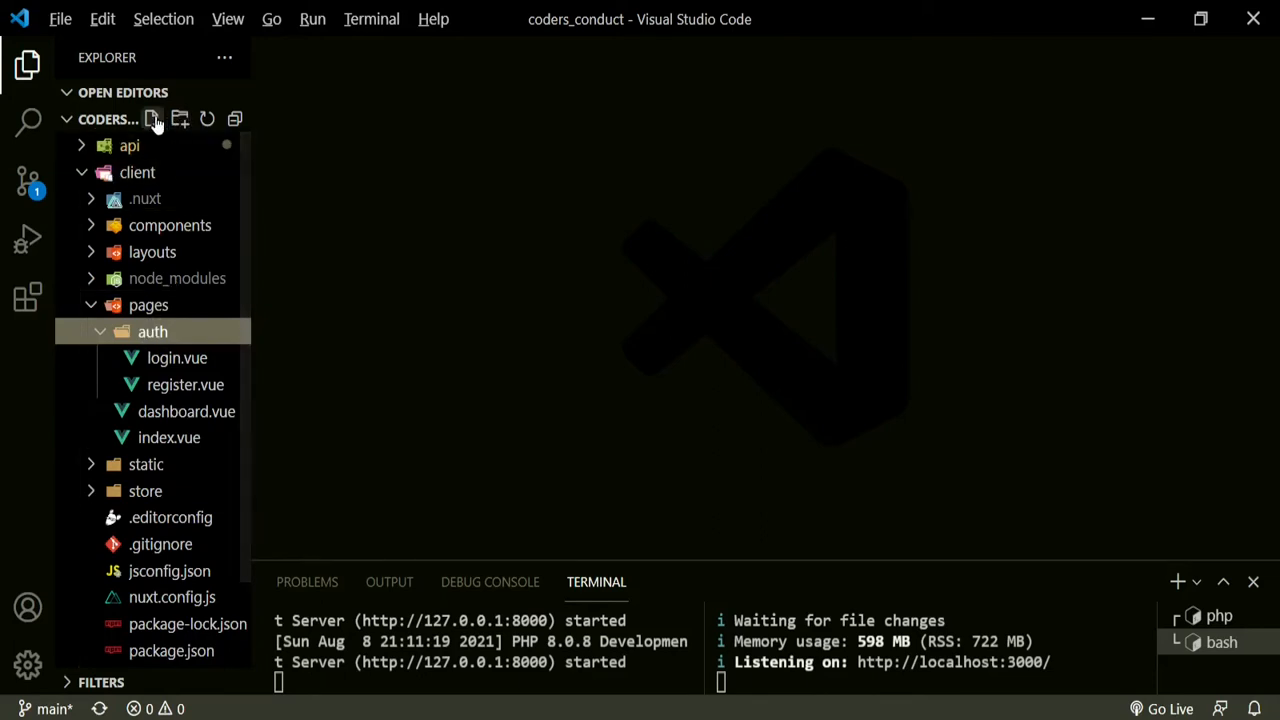
{"action": "left_click", "coordinate": [152, 119]}
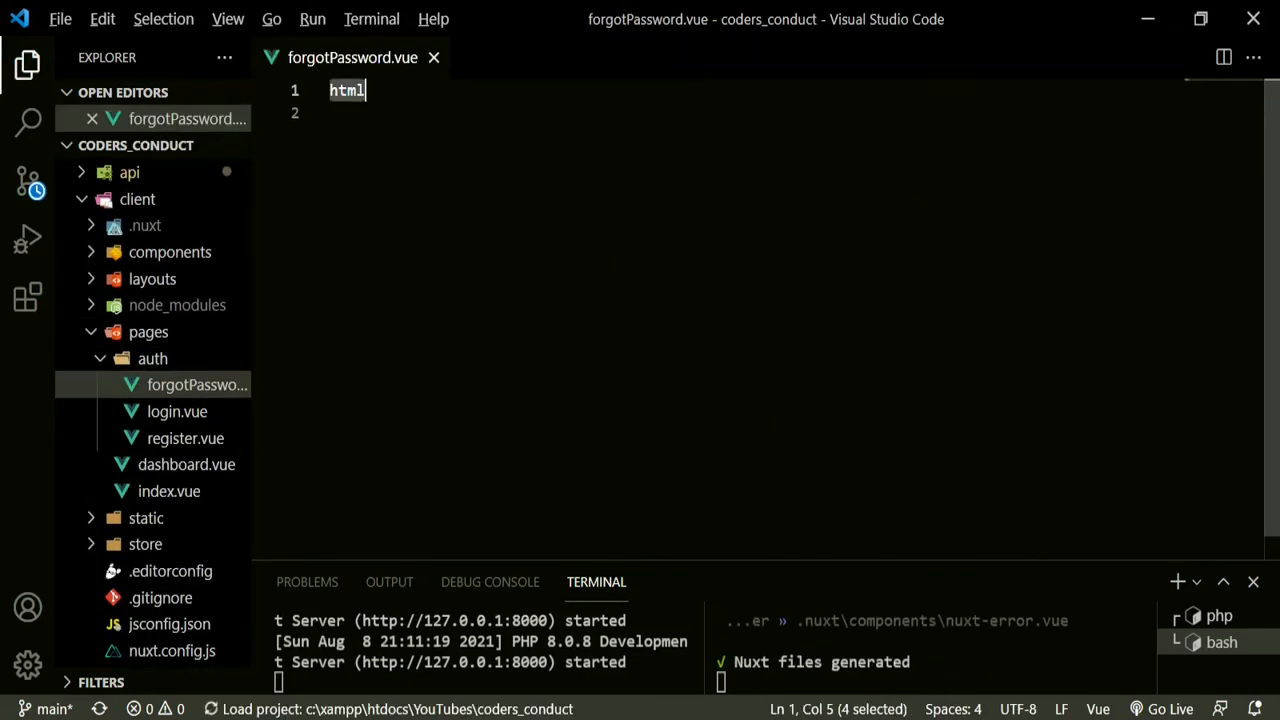
Insert the template snippet and build the email form with error span and Submit button.
{"action": "type", "text": "tem"}
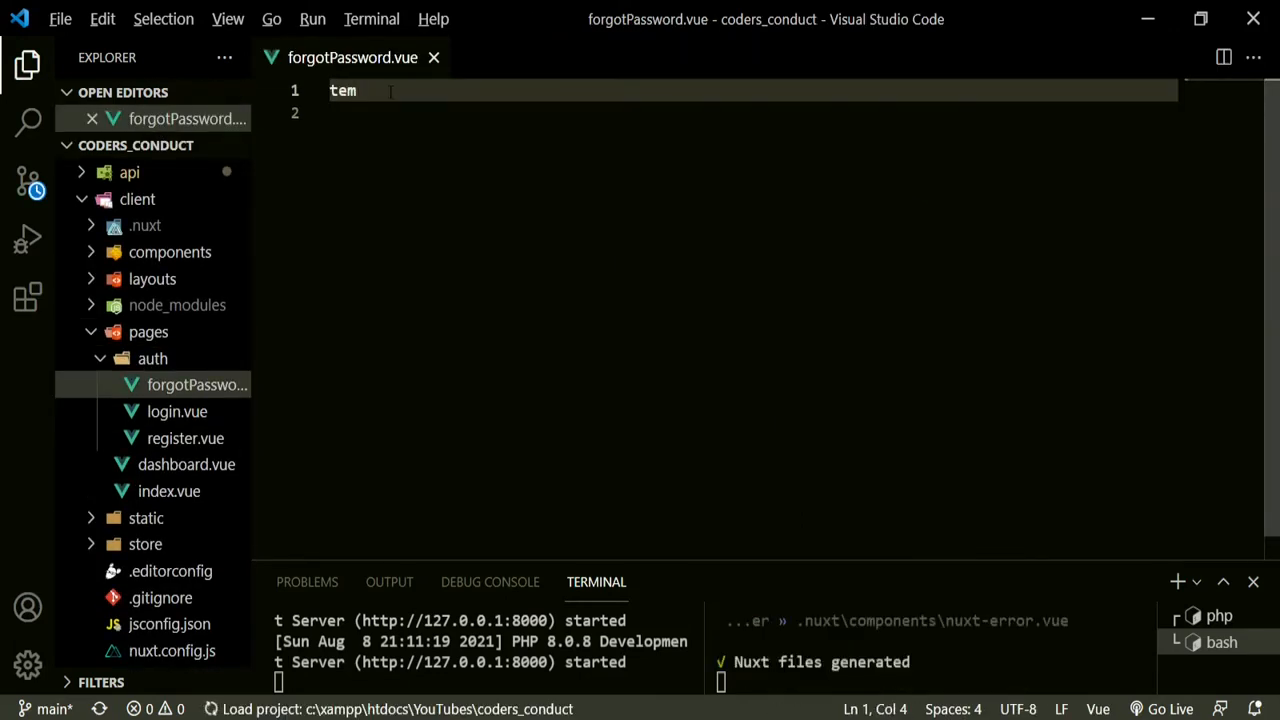
{"action": "key", "text": "Tab"}
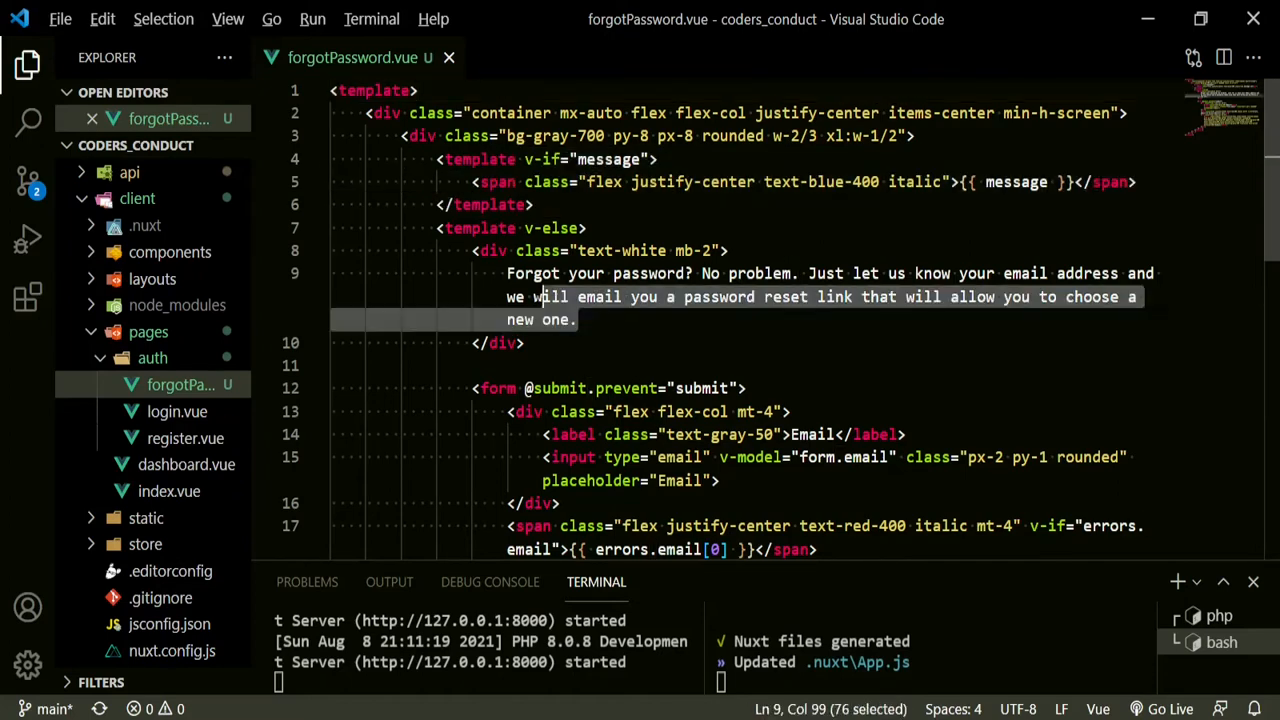
{"action": "scroll", "scroll_direction": "down", "scroll_amount": 3}
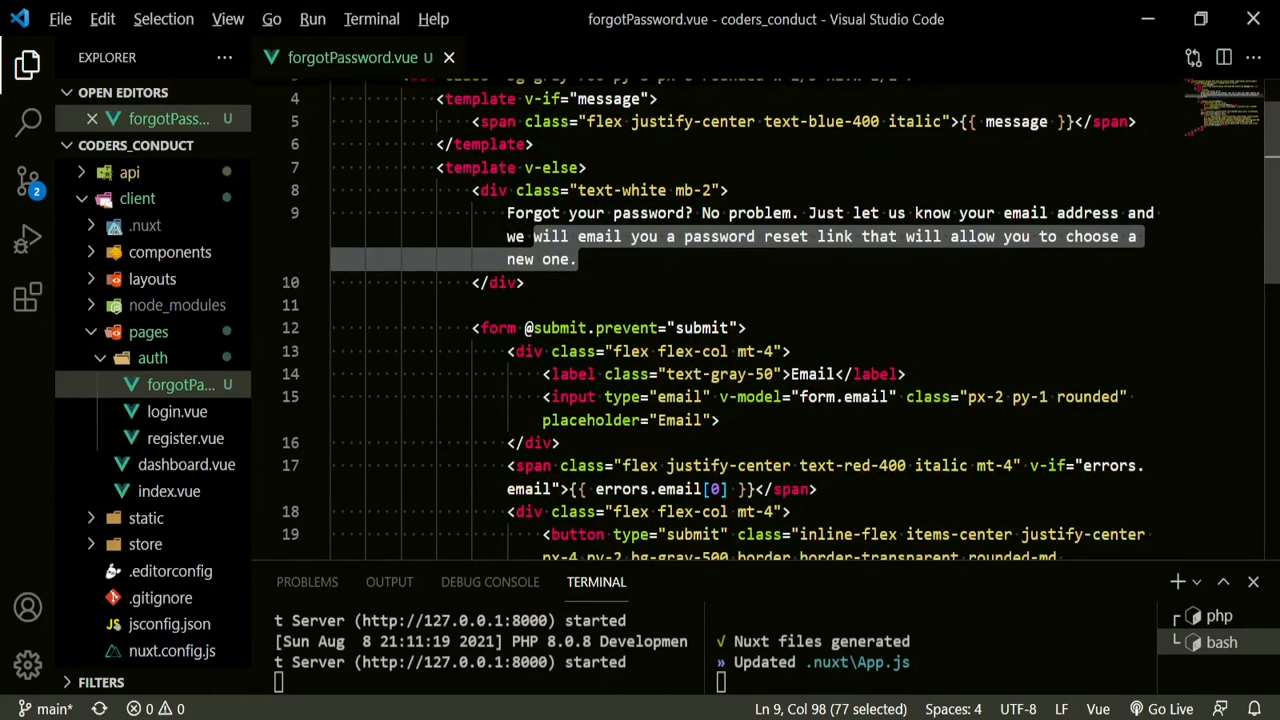
{"action": "scroll", "scroll_direction": "down", "scroll_amount": 3}
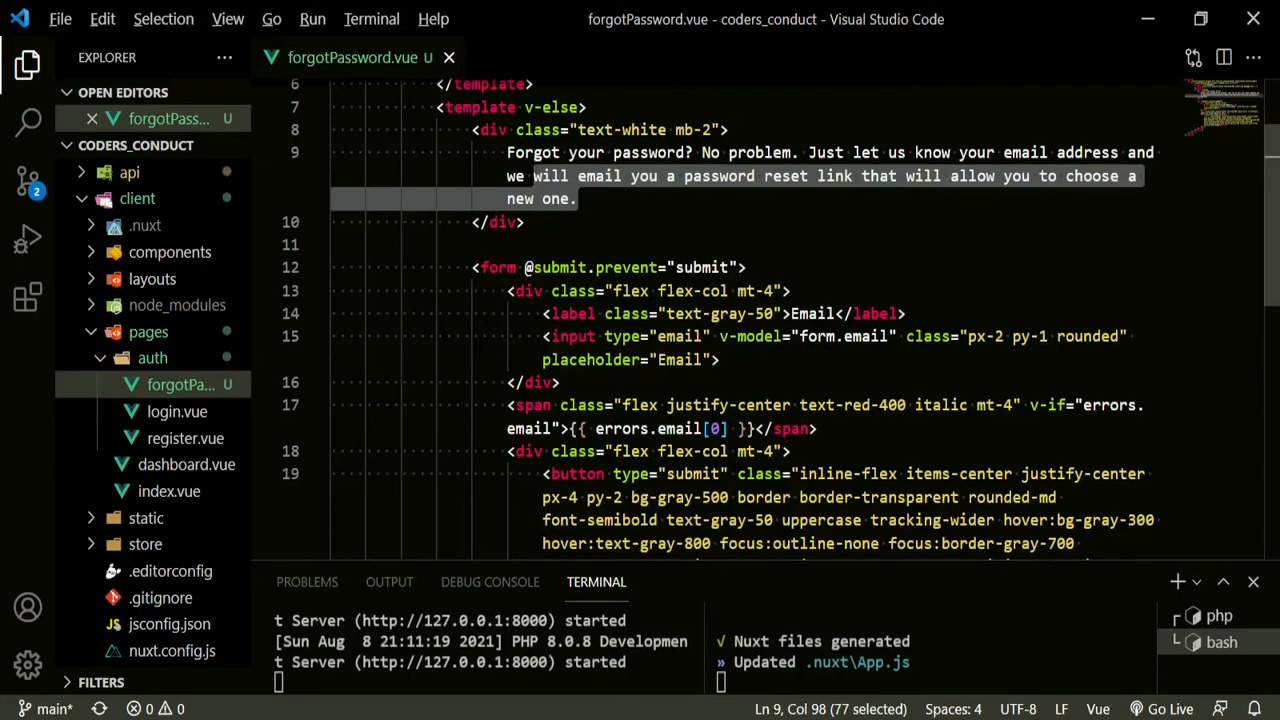
{"action": "scroll", "scroll_direction": "down", "scroll_amount": 3}
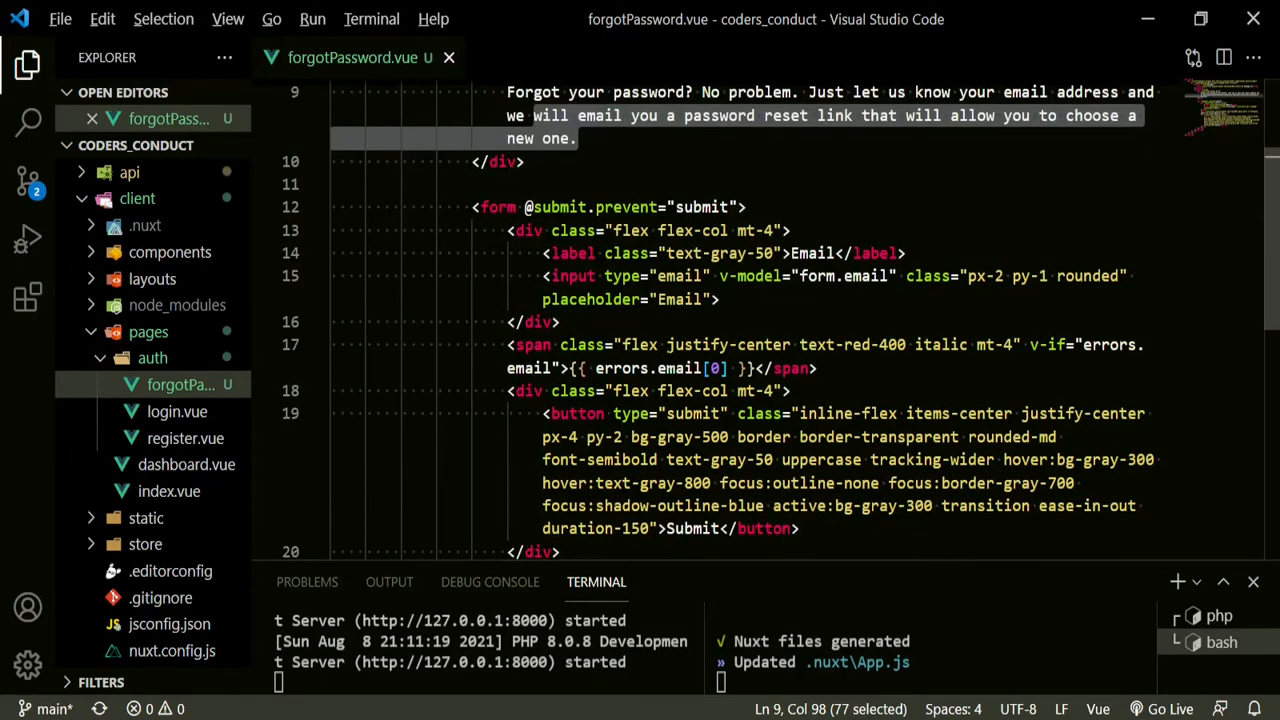
{"action": "scroll", "scroll_direction": "down", "scroll_amount": 3}
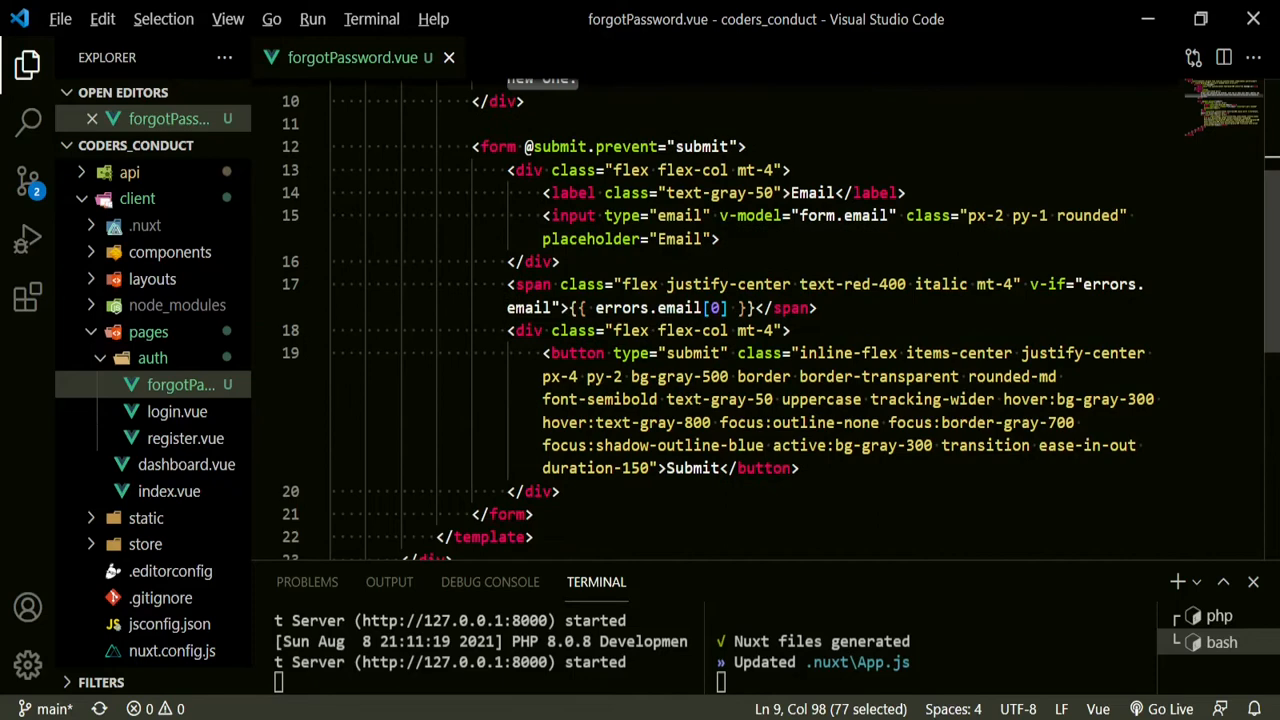
{"action": "scroll", "scroll_direction": "down", "scroll_amount": 3}
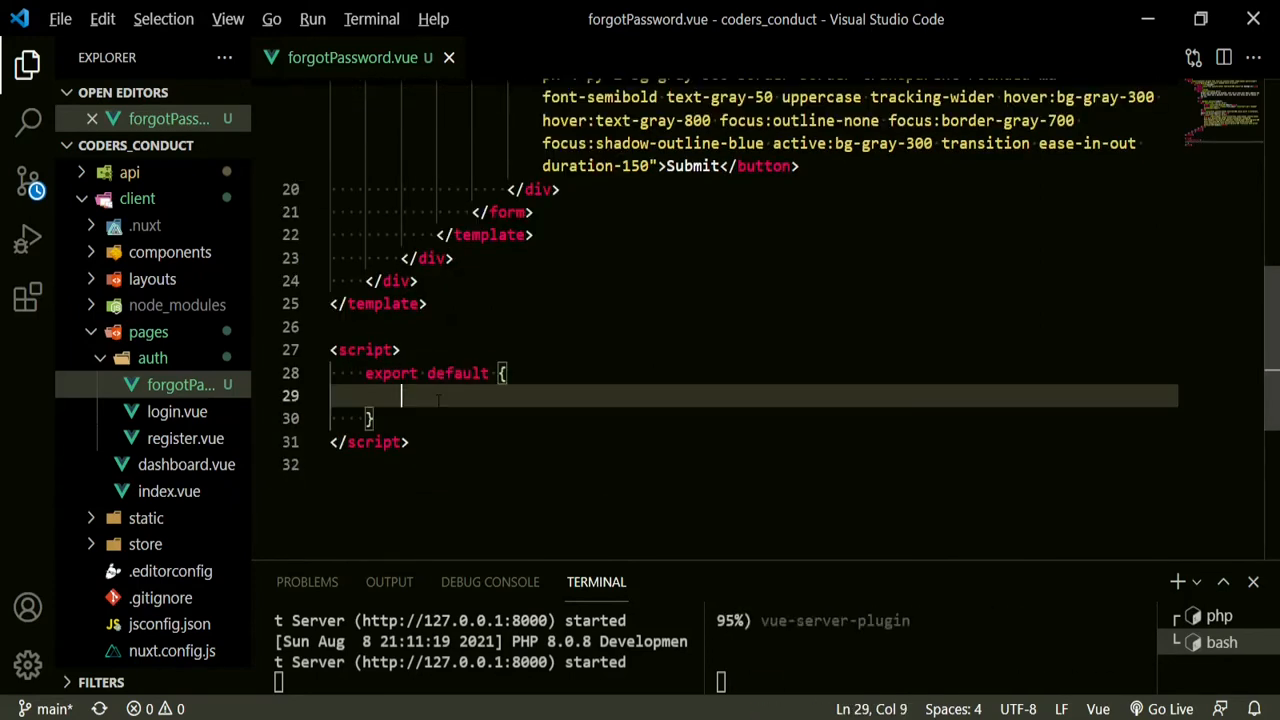
Add data() returning form.email, errors and message.
{"action": "type", "text": "data: ("}
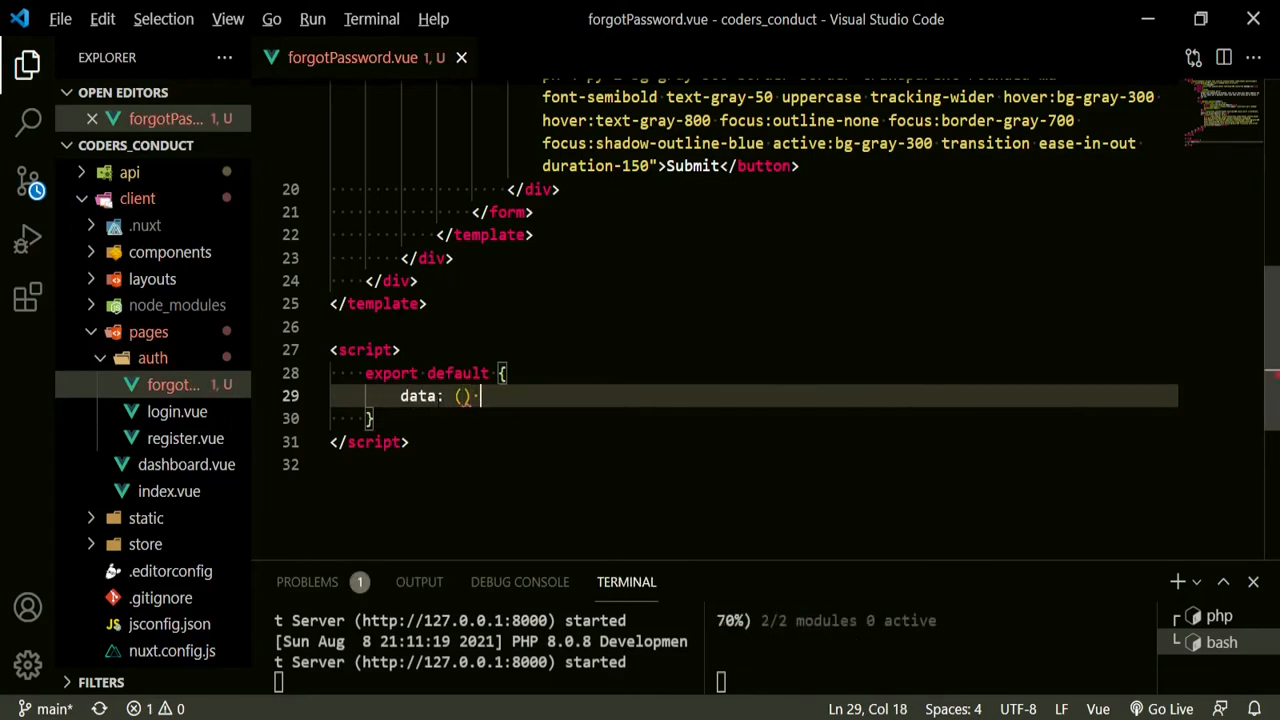
{"action": "type", "text": "=> ({"}
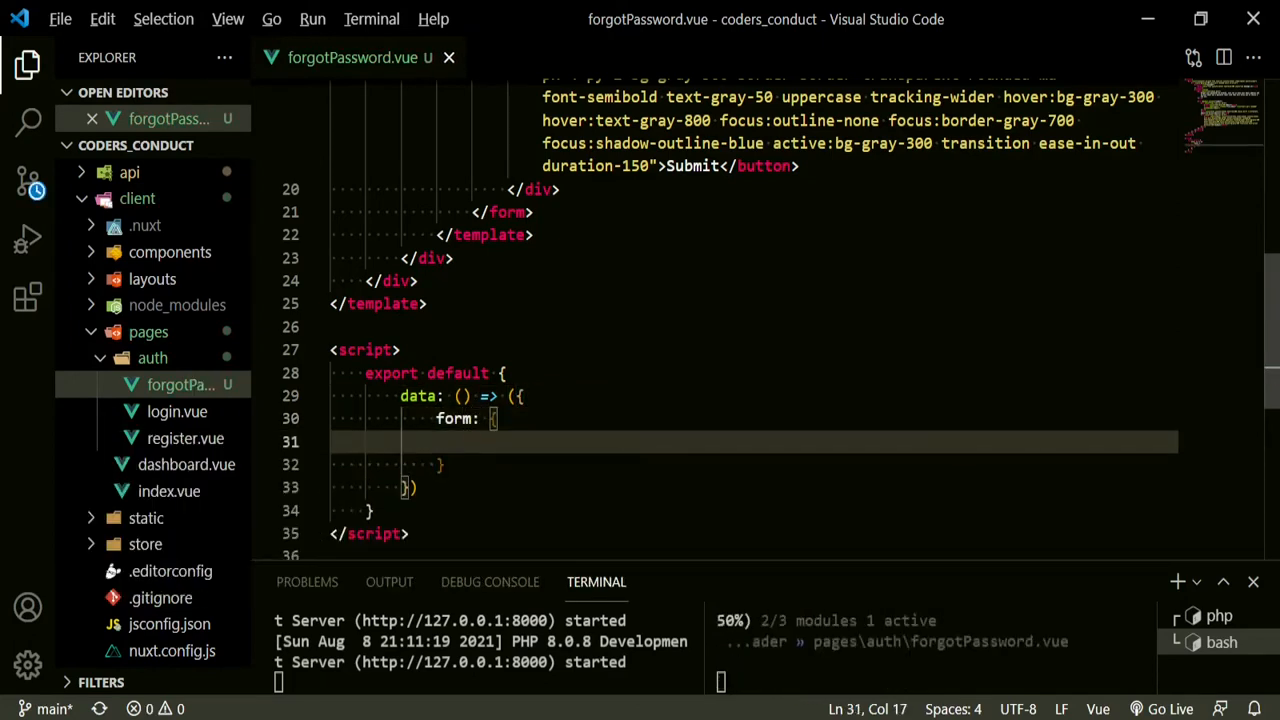
{"action": "type", "text": "email:"}
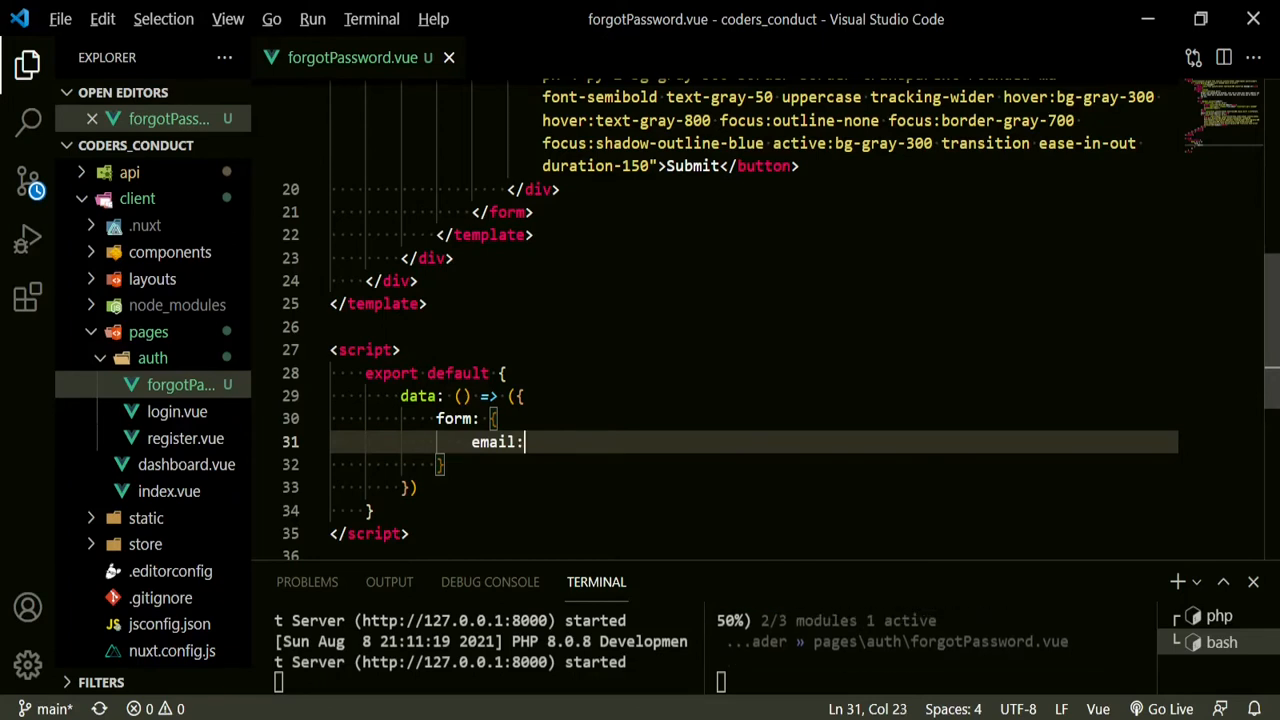
{"action": "type", "text": "''"}
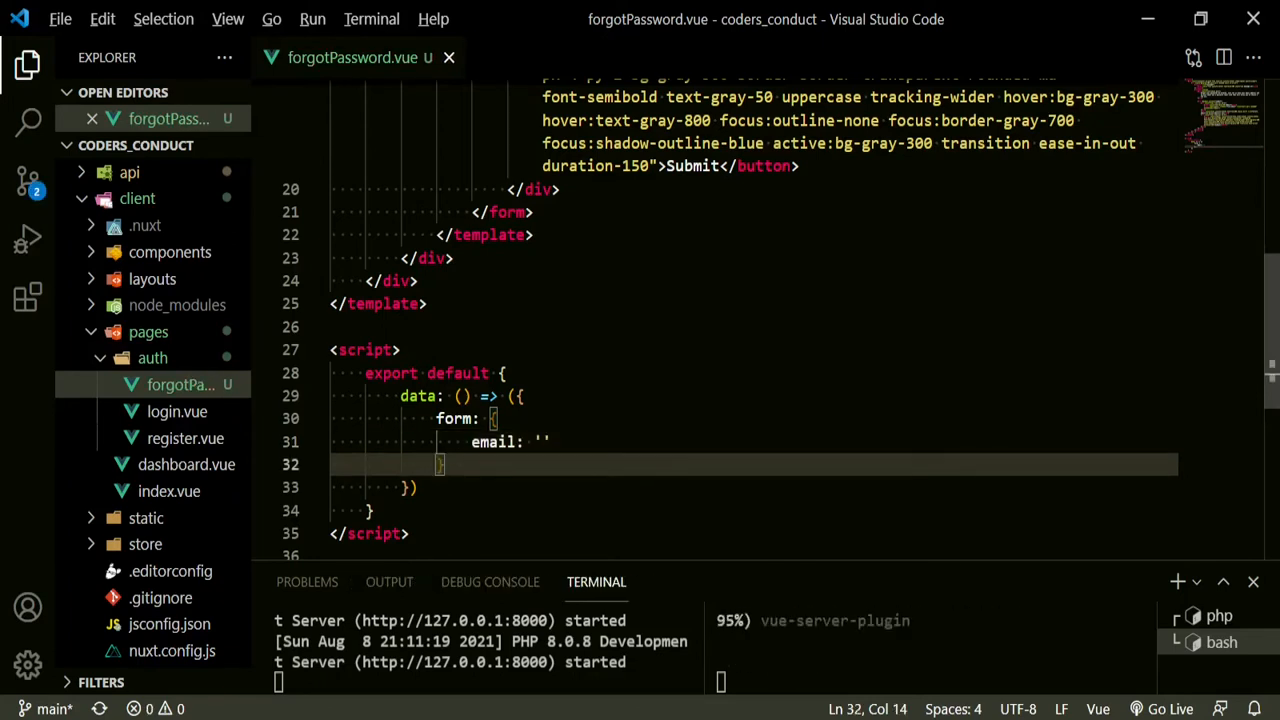
{"action": "type", "text": "errors: [],"}
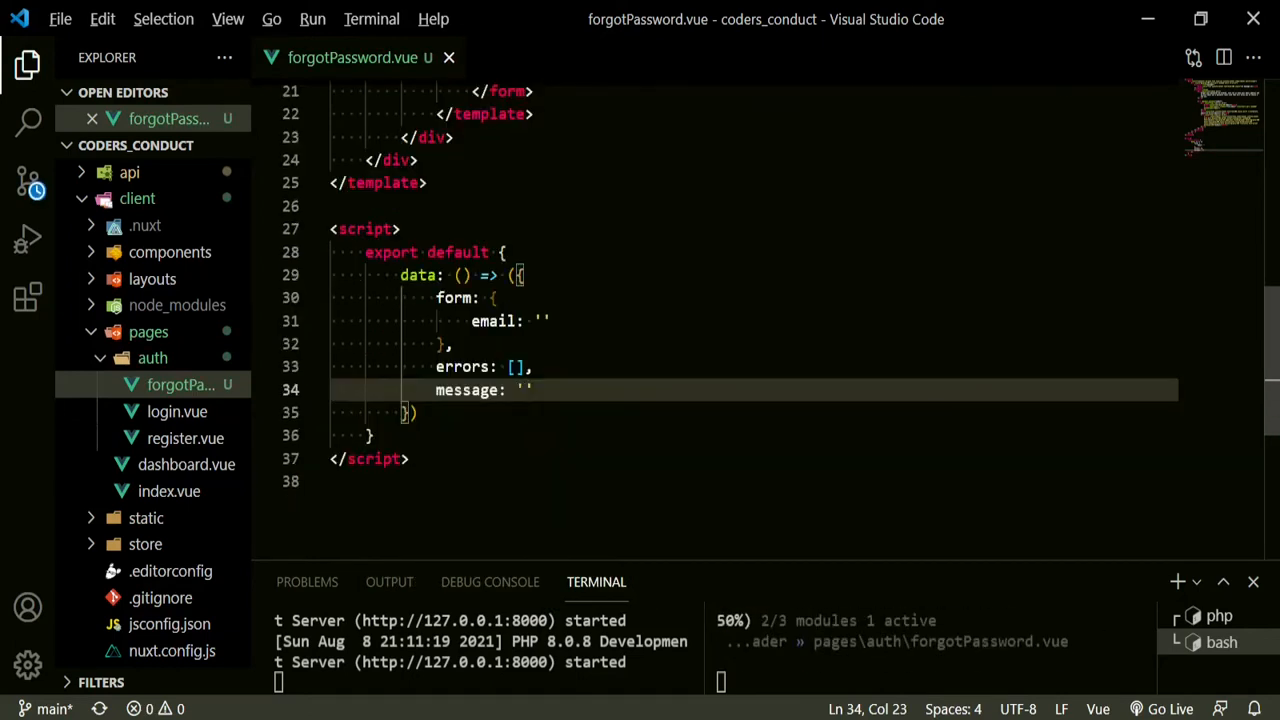
Add an async submit() method that first awaits the Sanctum CSRF cookie.
{"action": "type", "text": "m"}
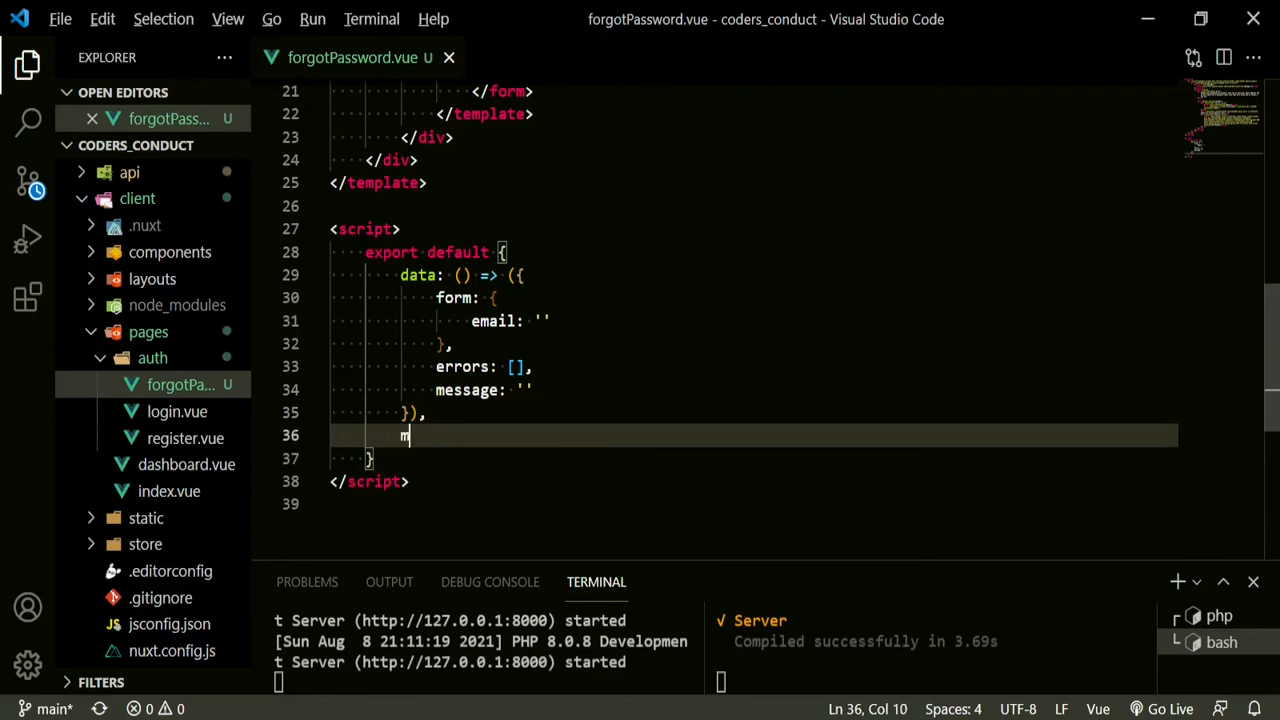
{"action": "type", "text": "ethods()"}
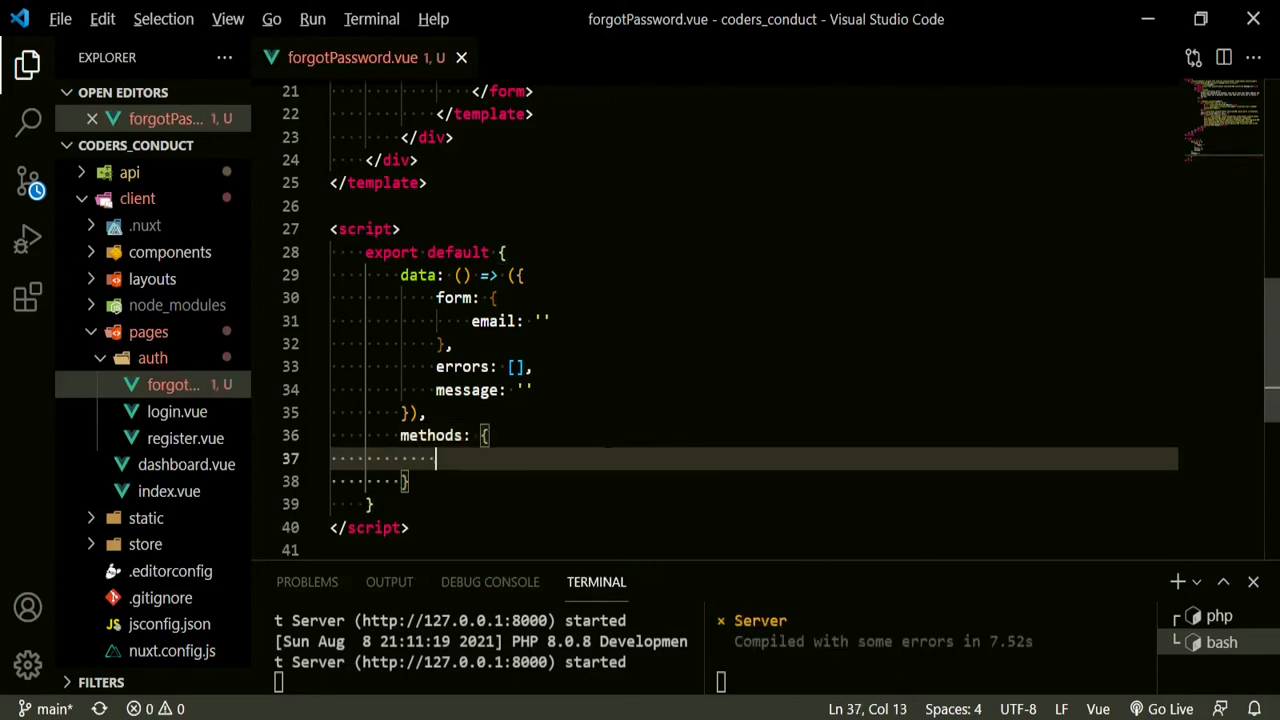
{"action": "type", "text": "async submit("}
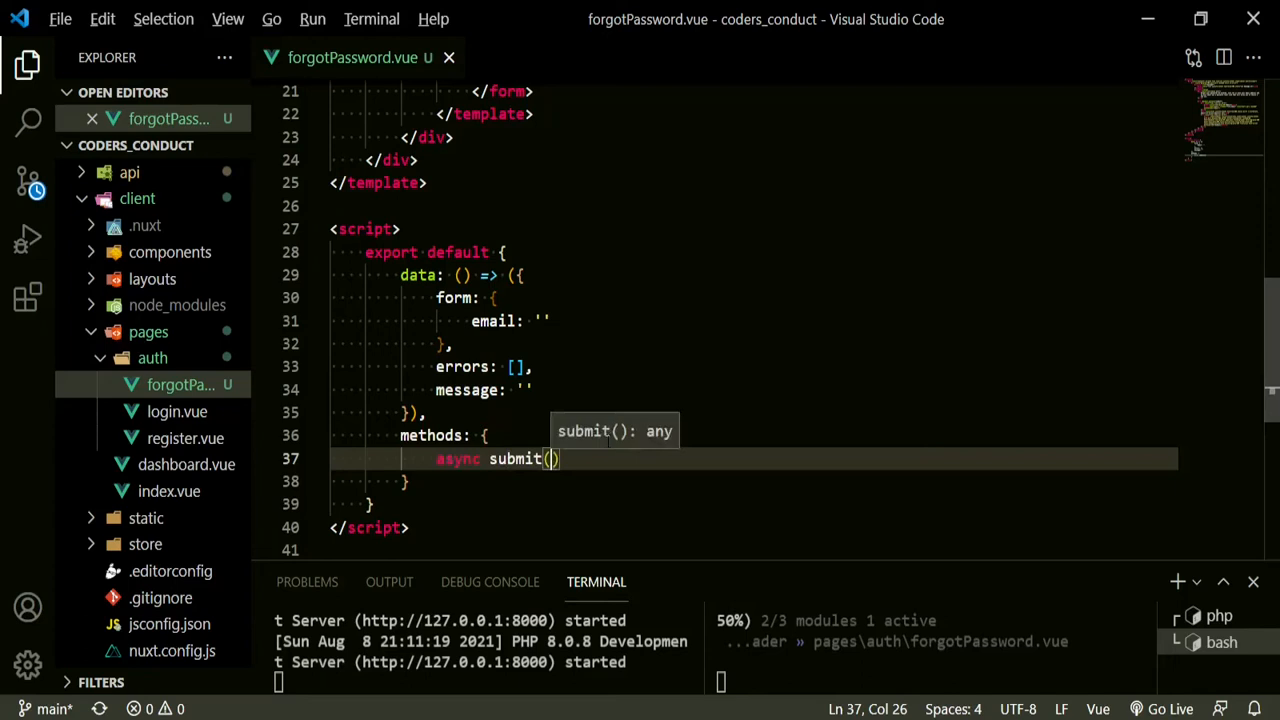
{"action": "type", "text": "{"}
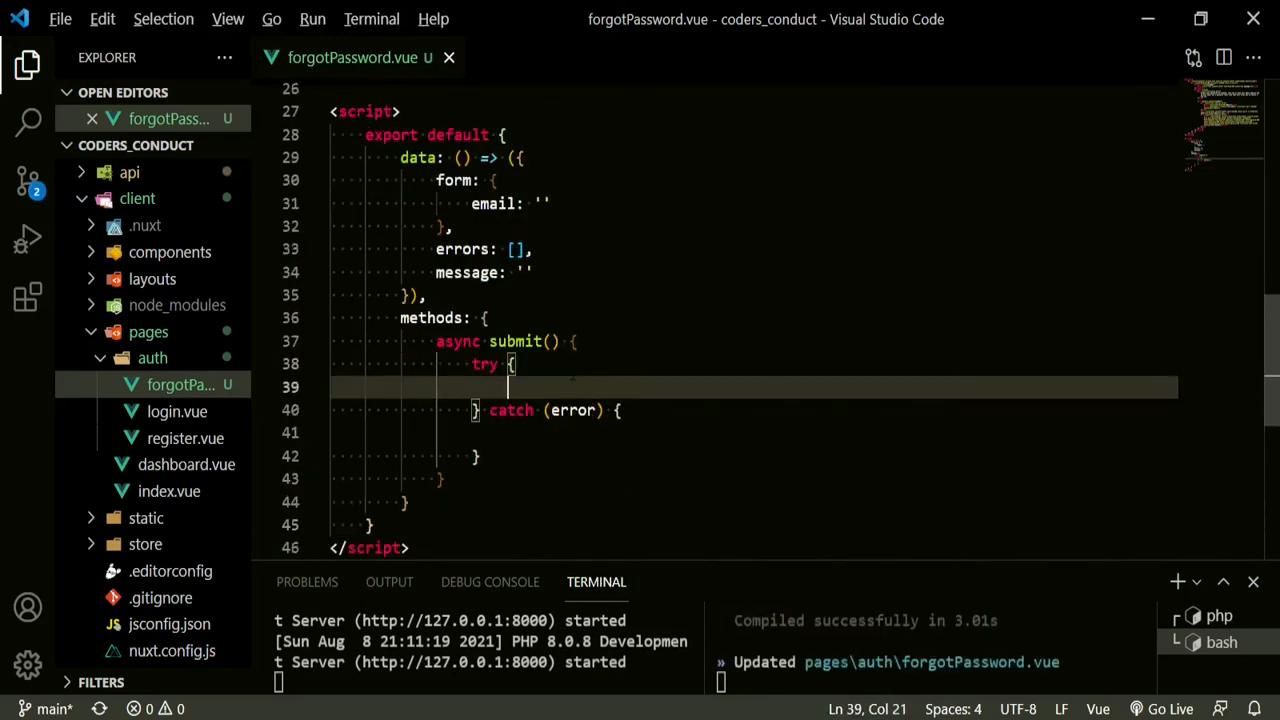
{"action": "type", "text": "await"}
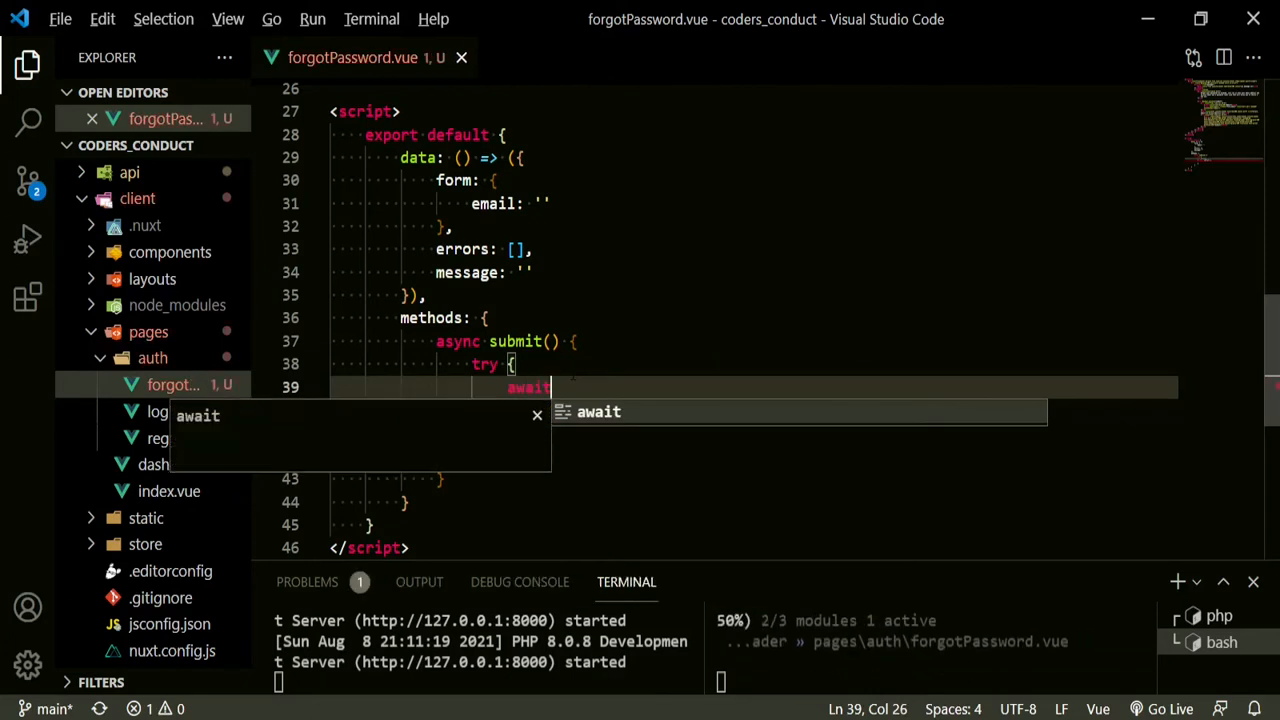
{"action": "type", "text": "this."}
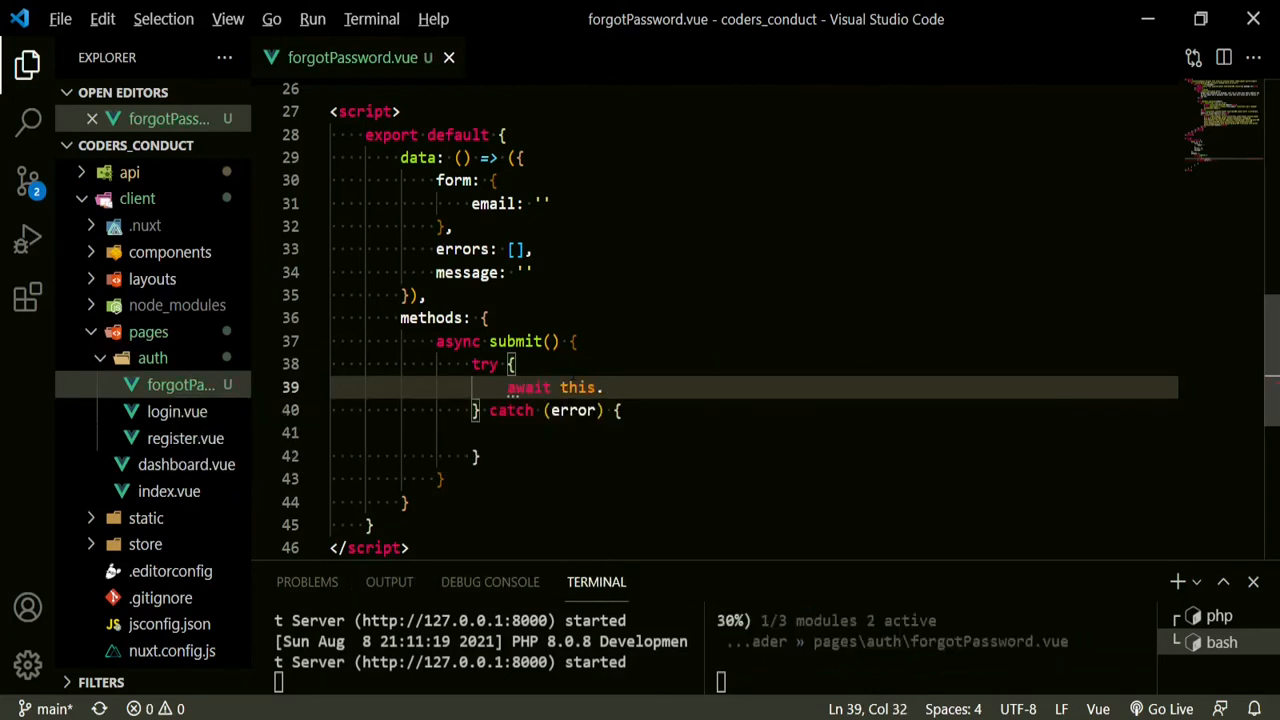
{"action": "type", "text": "$axios.$get('s"}
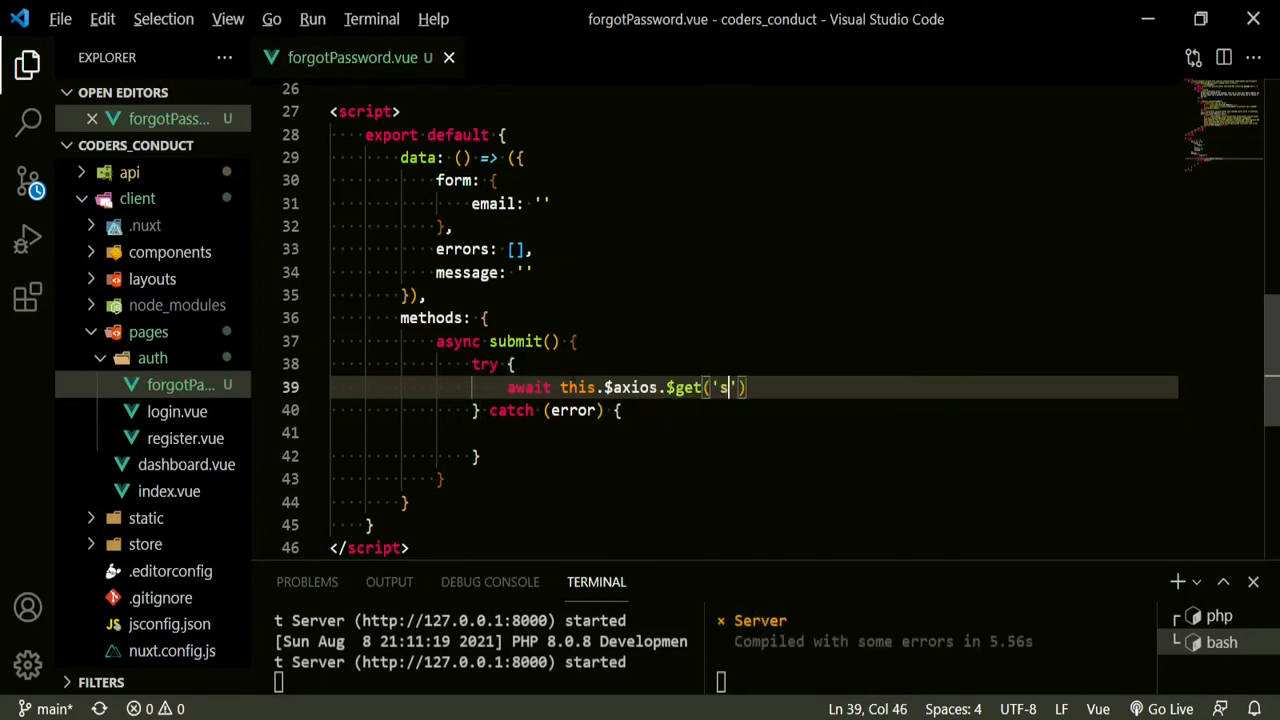
{"action": "type", "text": "anctum/csrf-cookie"}
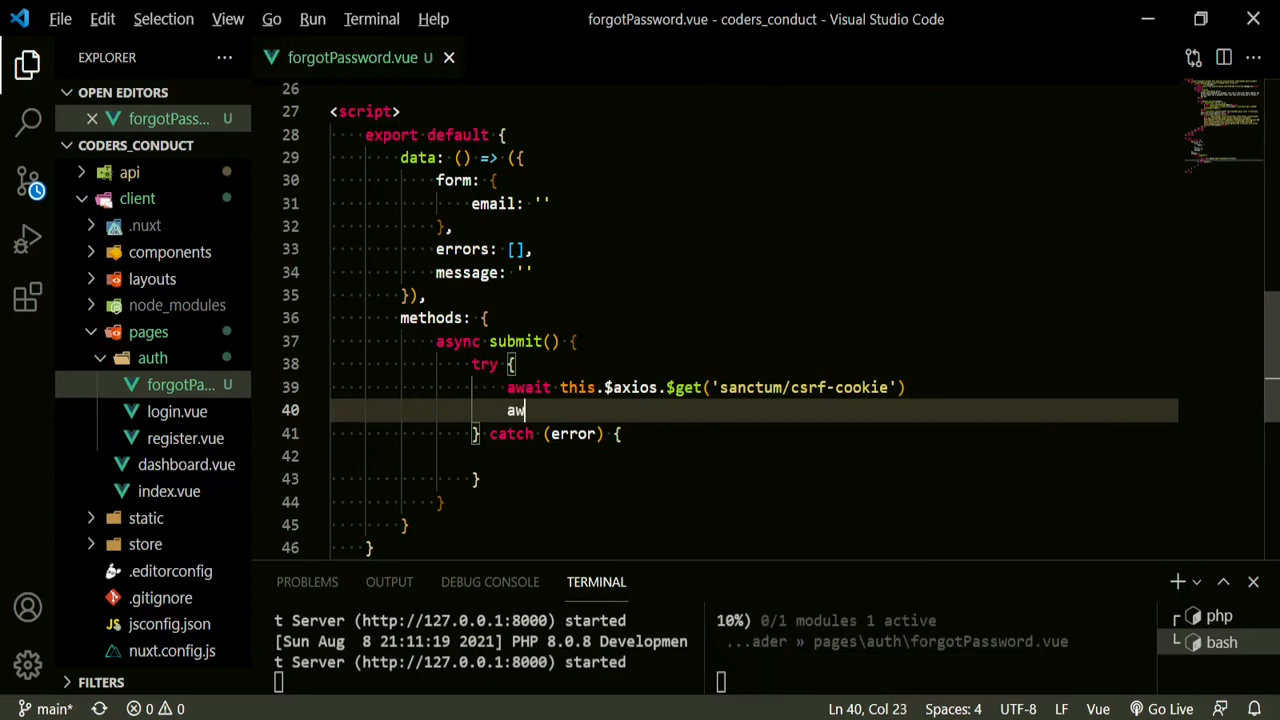
Post the form to /api/forgot-password, storing the response message or validation errors.
{"action": "type", "text": "ait"}
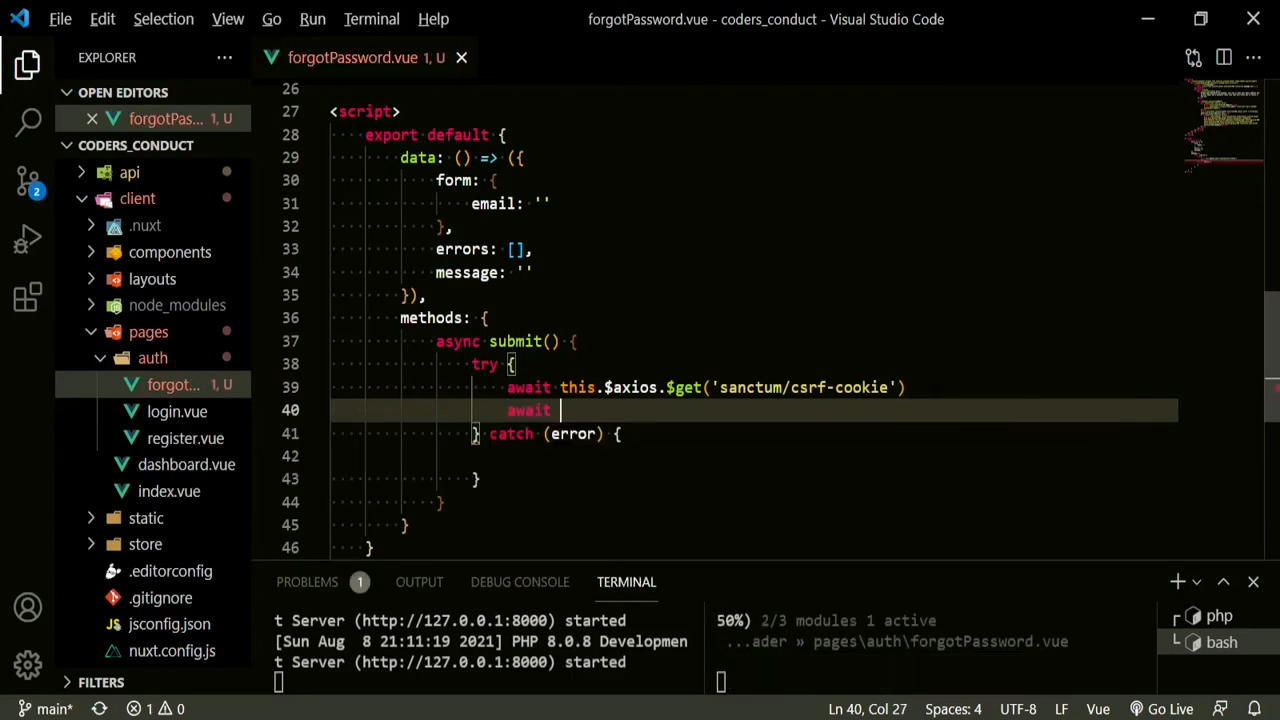
{"action": "type", "text": "this.$"}
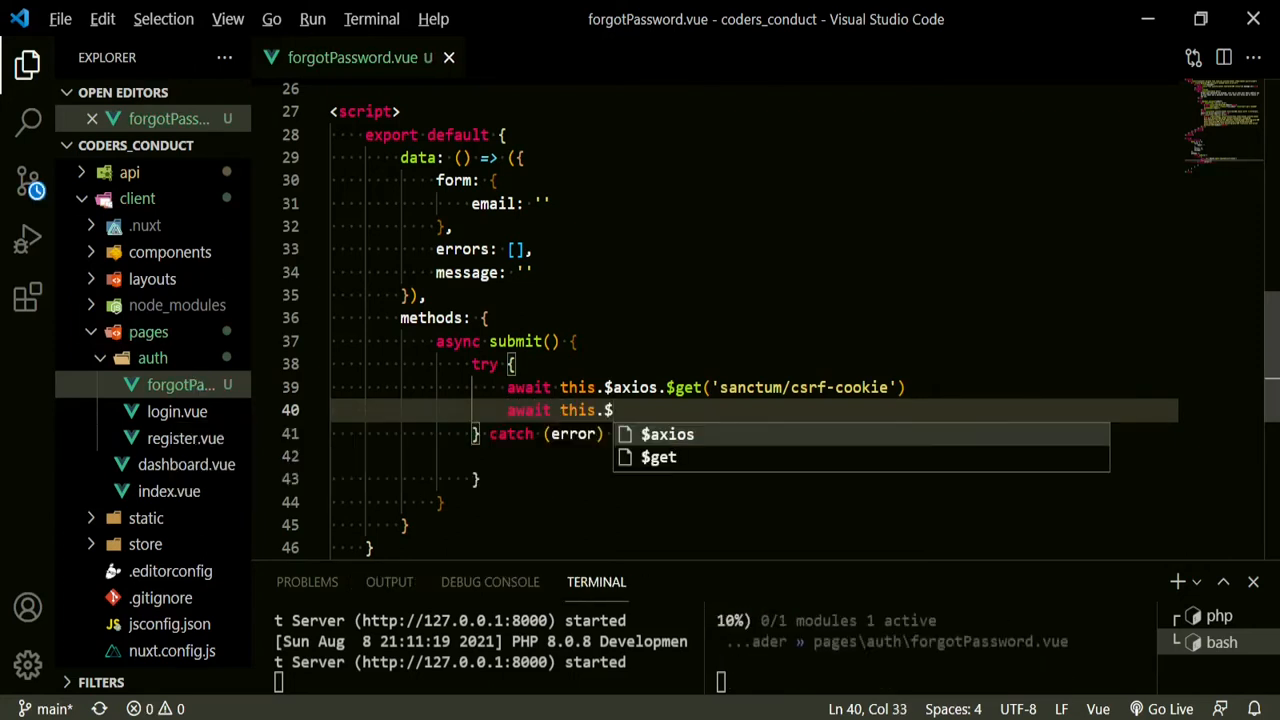
{"action": "type", "text": "axios.$post('/api/forgot-passwor', this"}
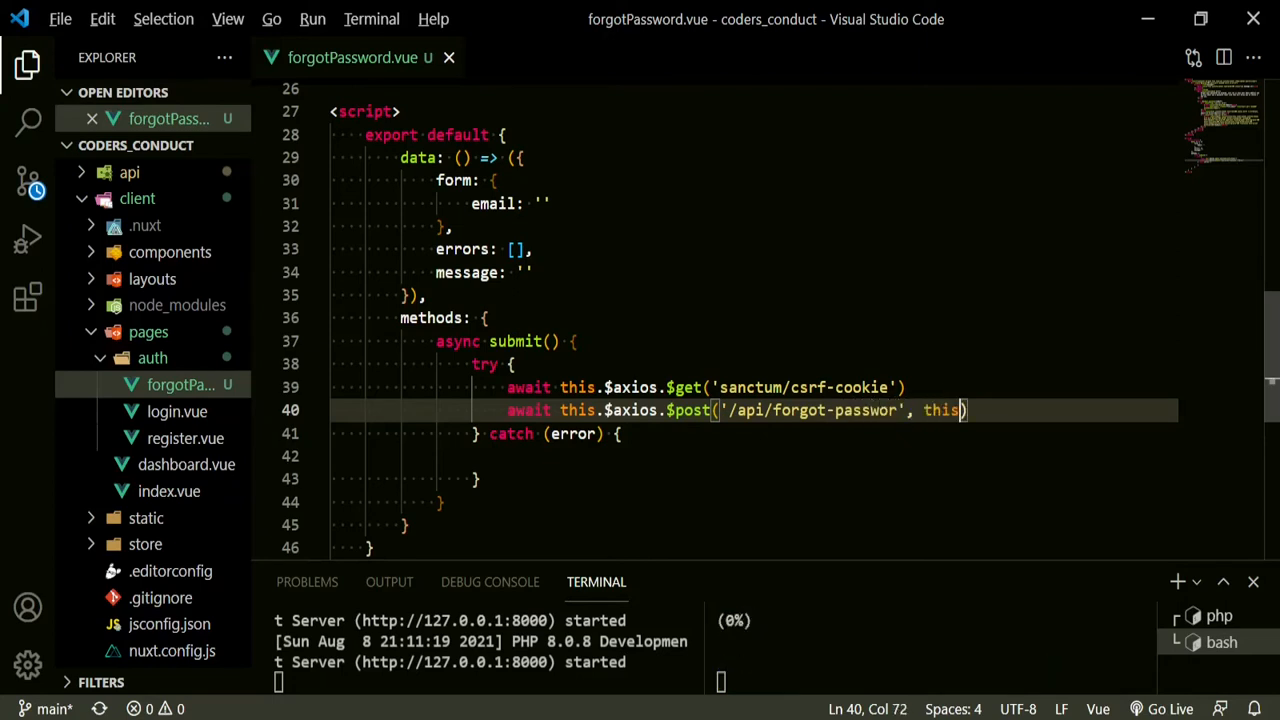
{"action": "type", "text": ".form"}
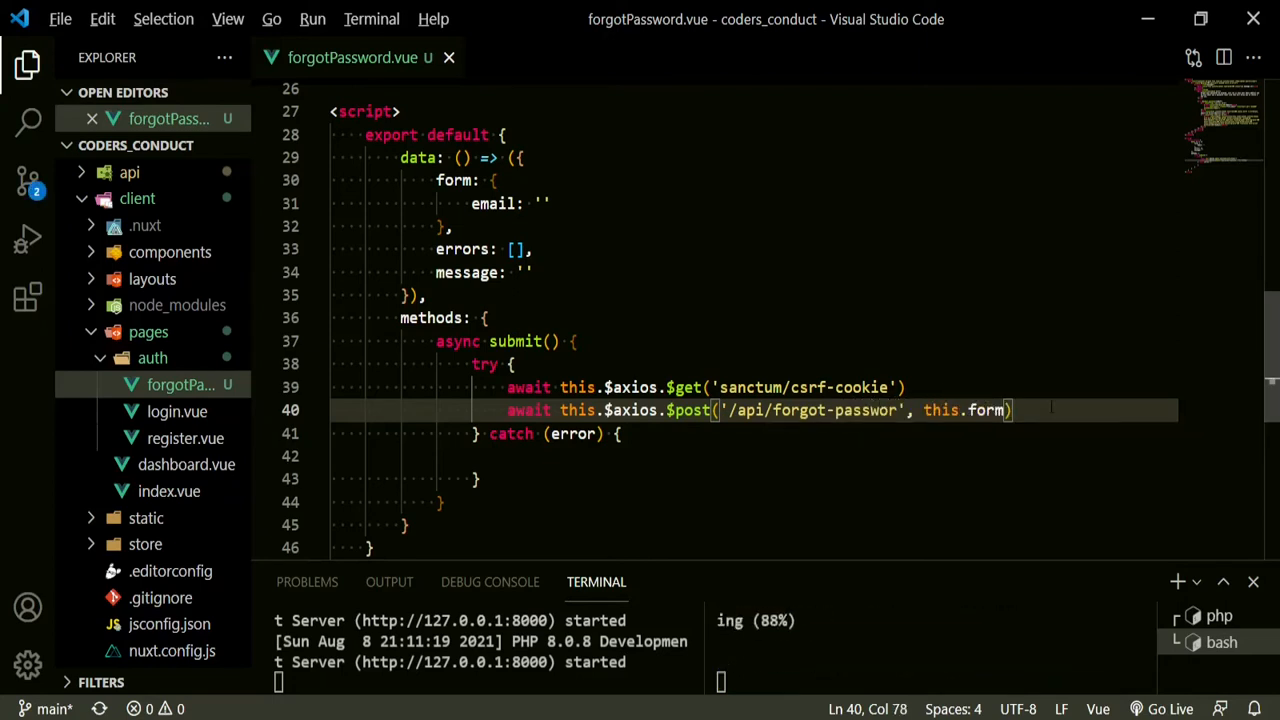
{"action": "type", "text": ".then((resp) => {"}
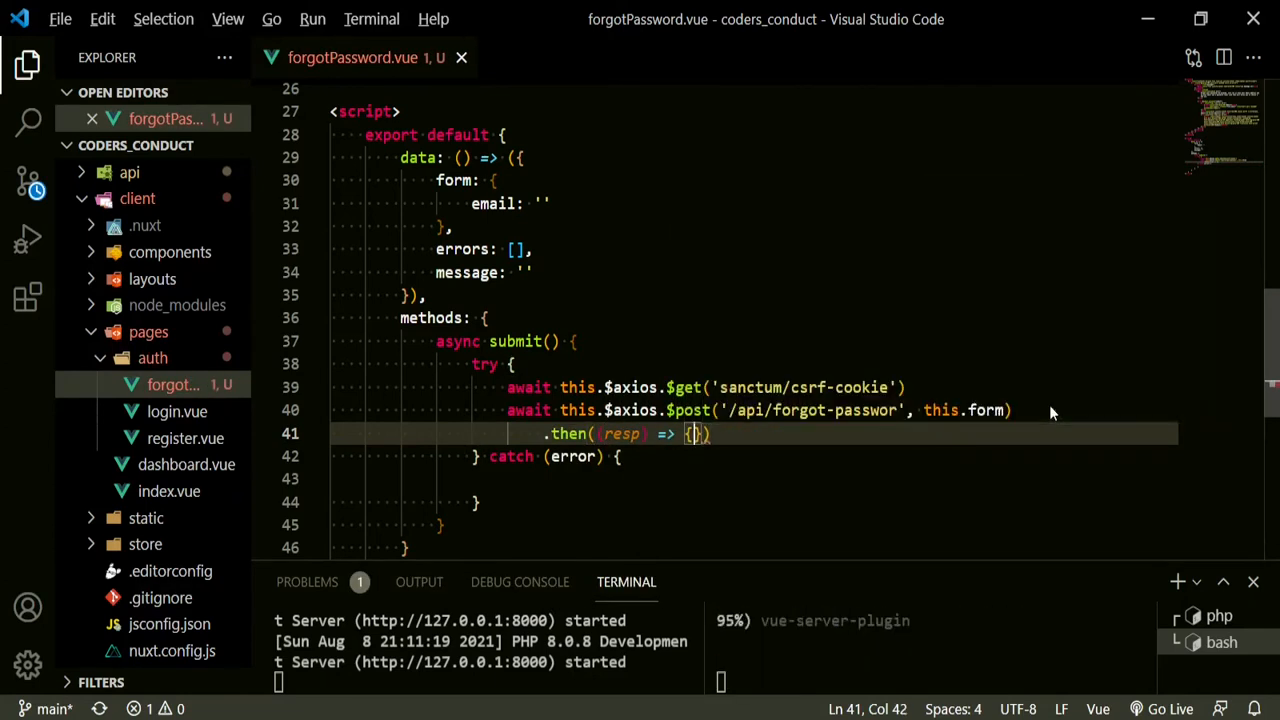
{"action": "type", "text": "this.message"}
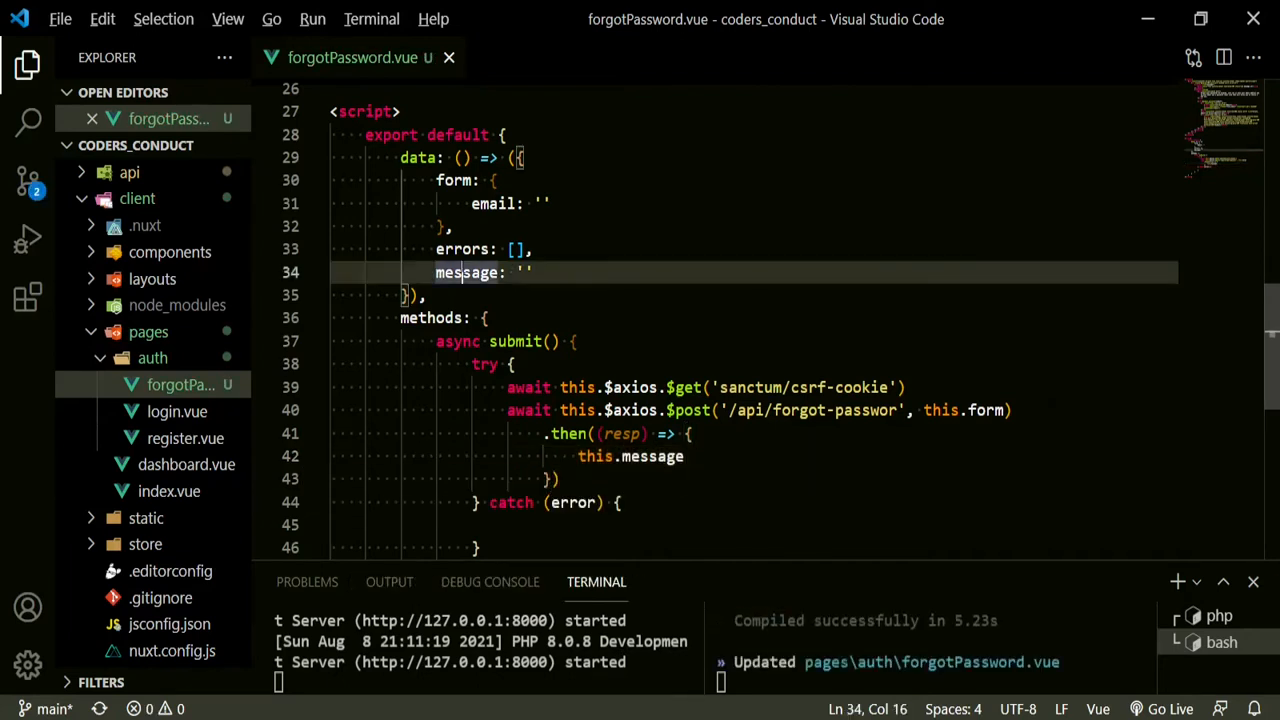
{"action": "type", "text": "= re"}
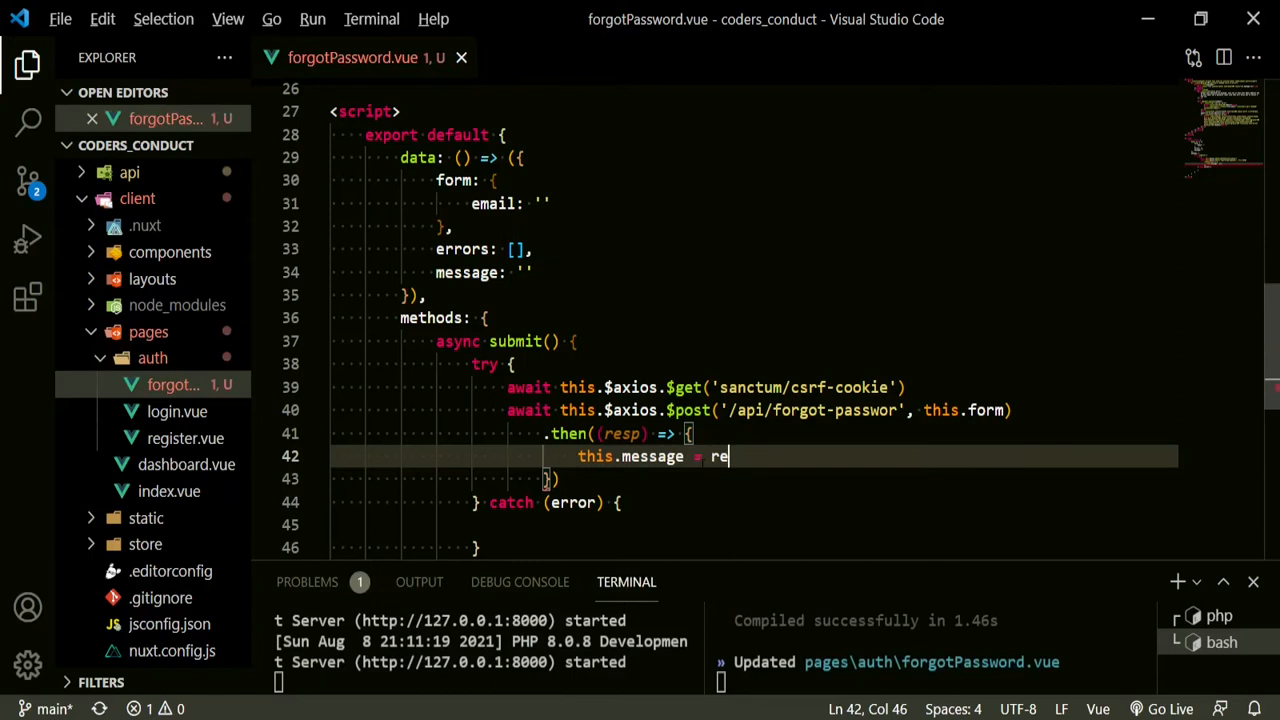
{"action": "type", "text": "sp.message"}
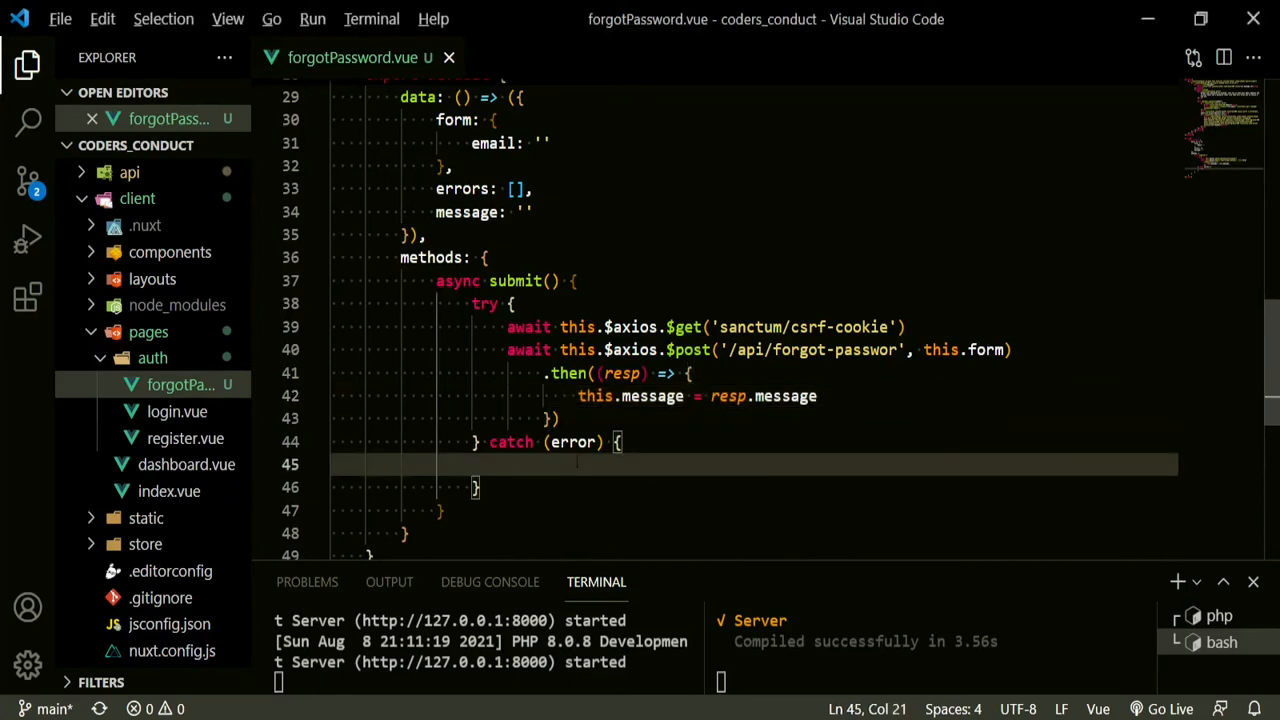
{"action": "type", "text": "this.e"}
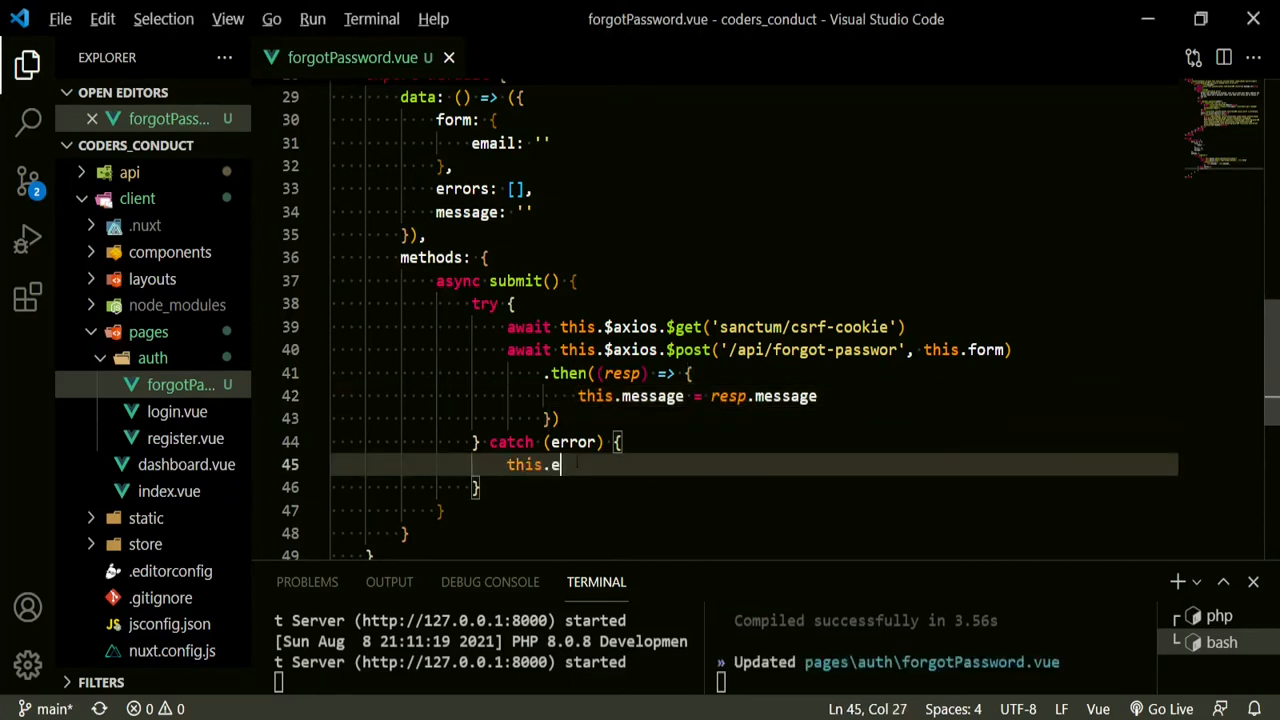
{"action": "type", "text": "rrors = err"}
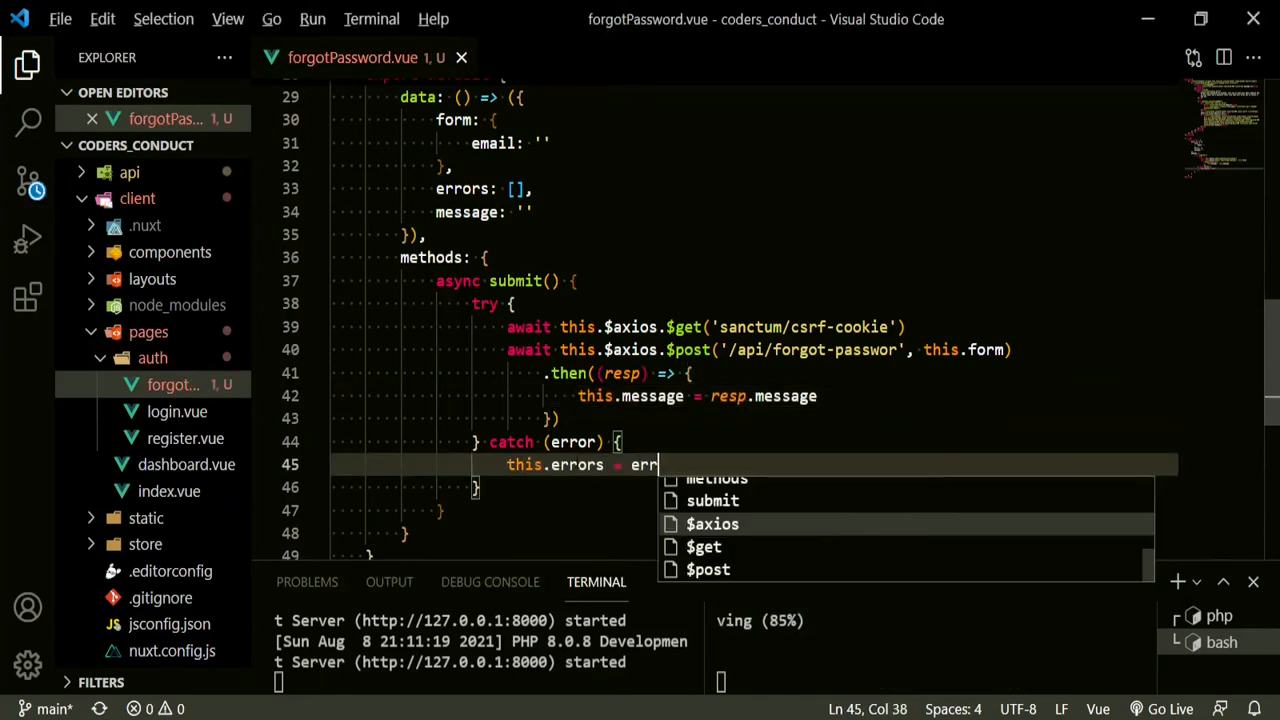
{"action": "type", "text": ".response.d"}
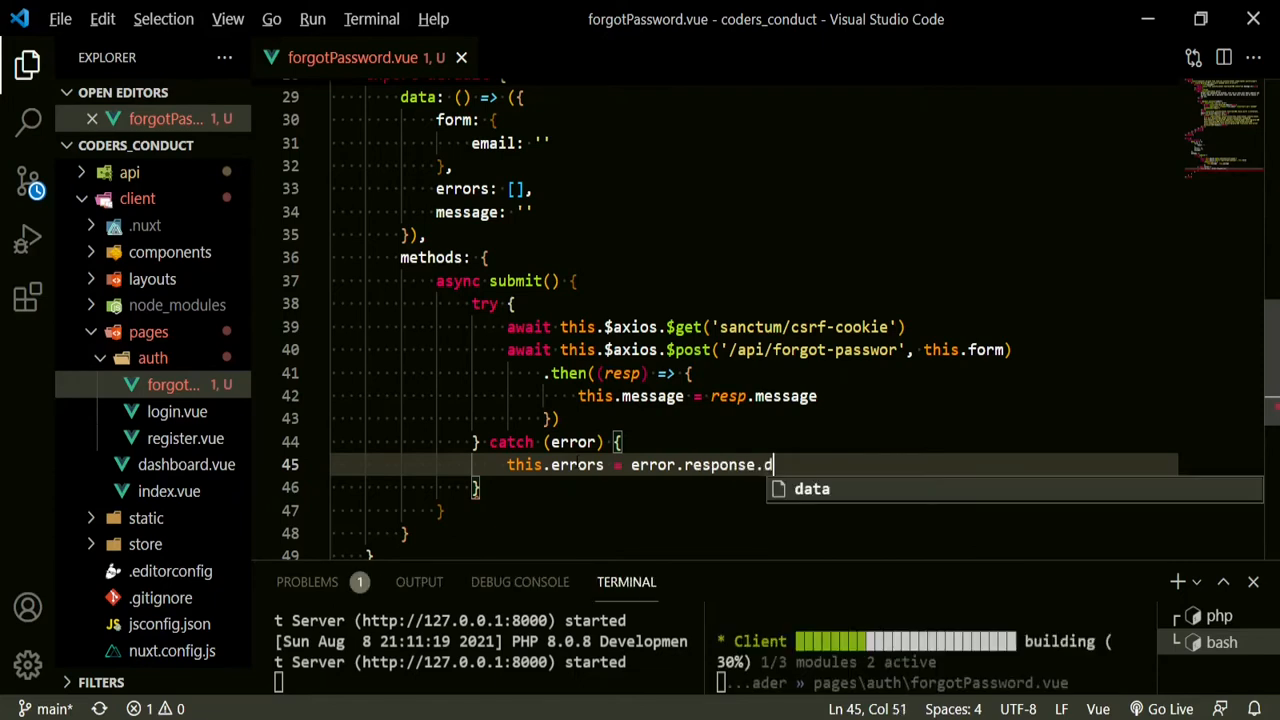
{"action": "type", "text": "ata.errors"}
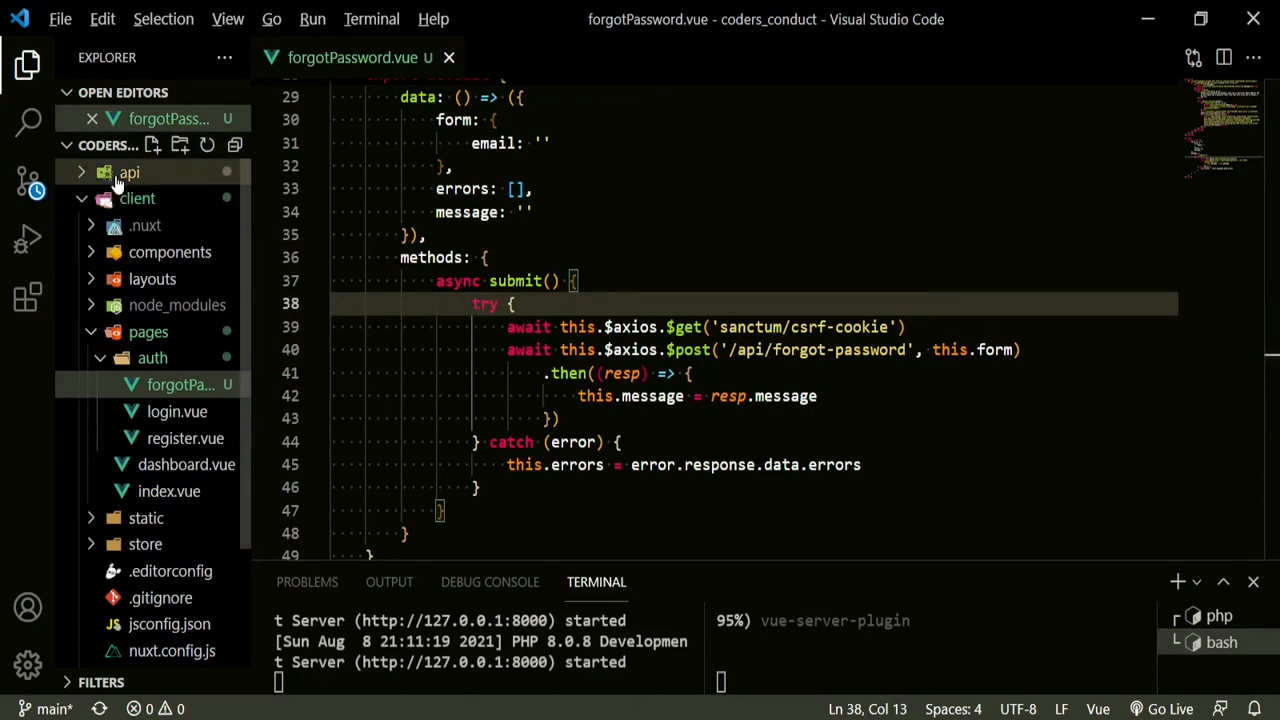
Open Fortify's vendor routes.php and fold and select its Route::group block.
{"action": "left_click", "coordinate": [128, 172]}
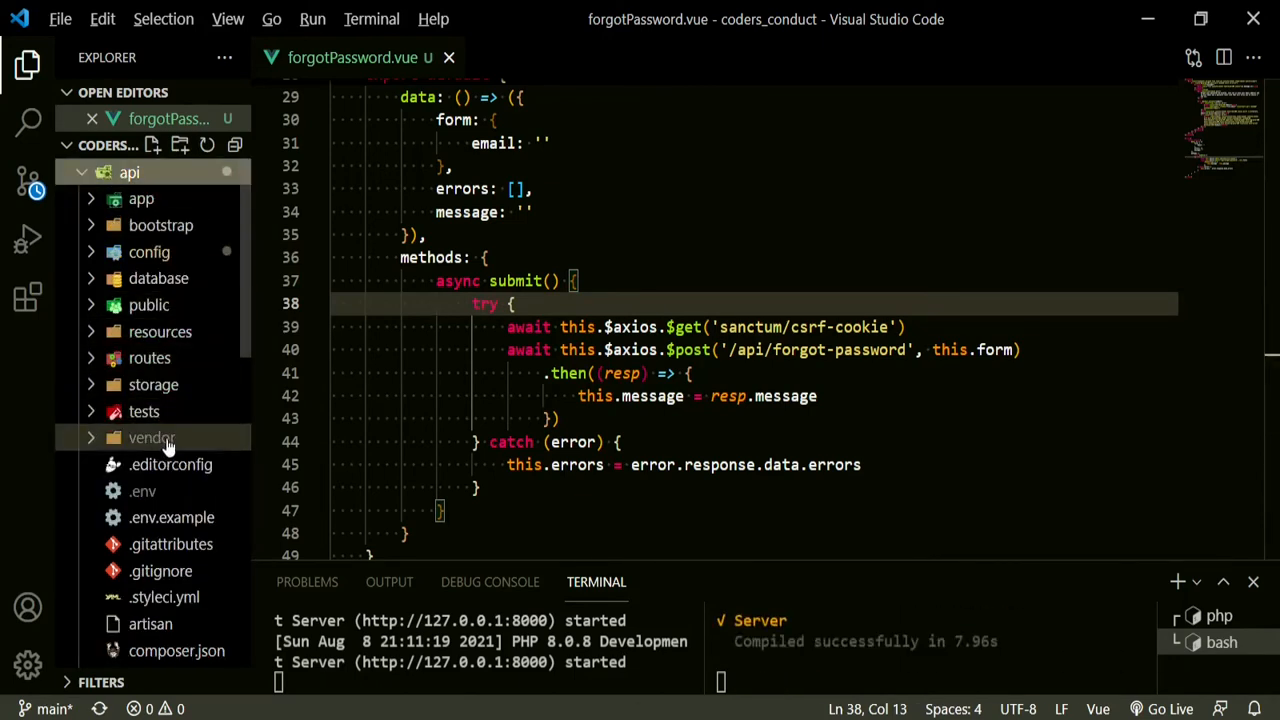
{"action": "left_click", "coordinate": [151, 437]}
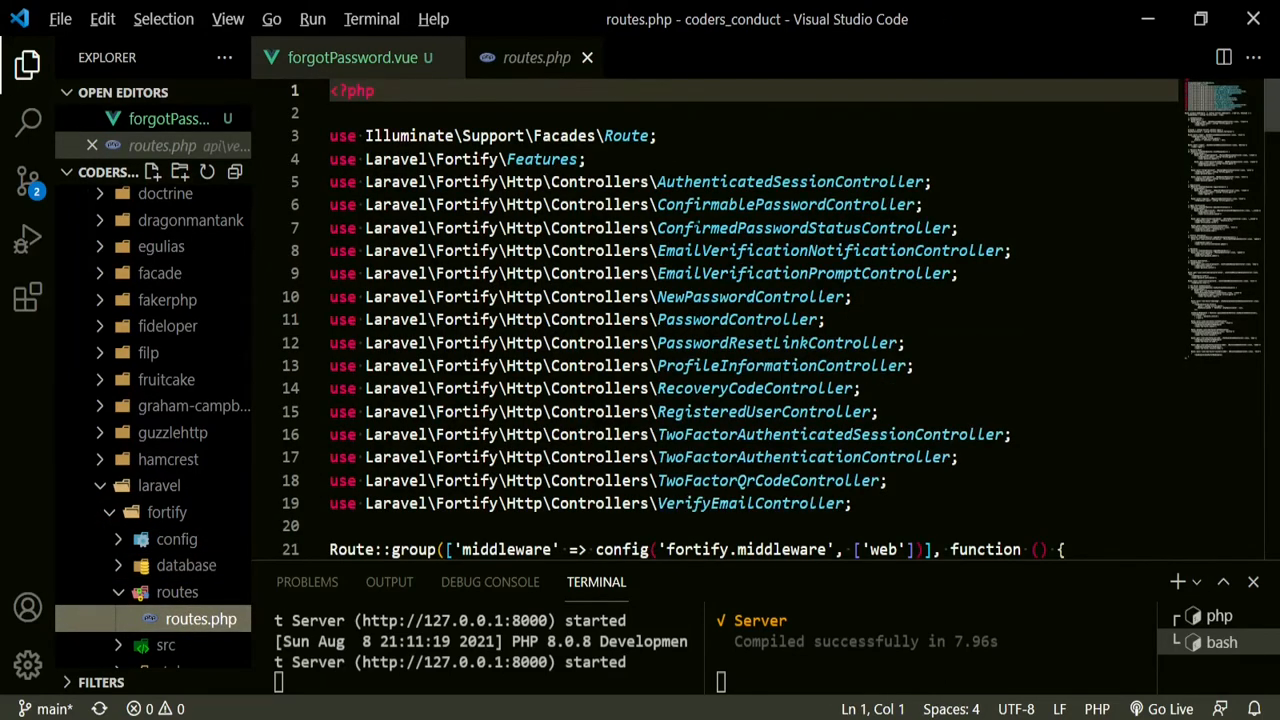
{"action": "scroll", "scroll_direction": "down", "scroll_amount": 3}
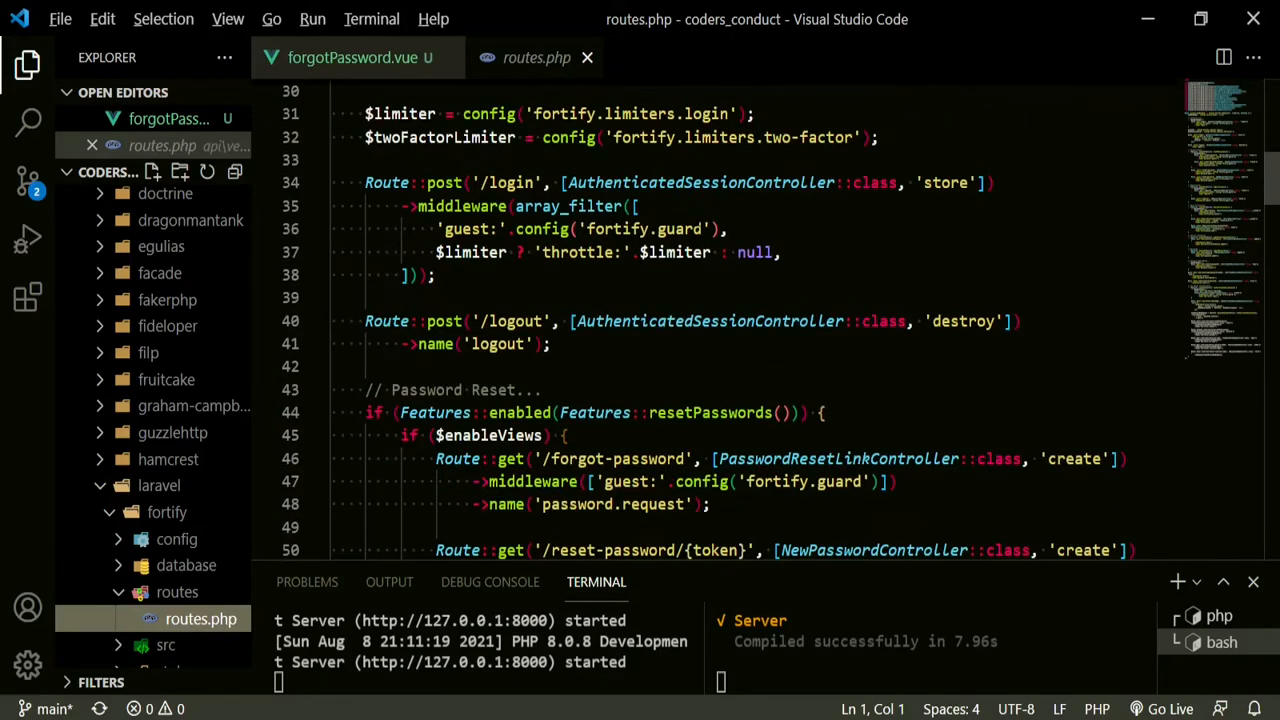
{"action": "scroll", "scroll_direction": "down", "scroll_amount": 3}
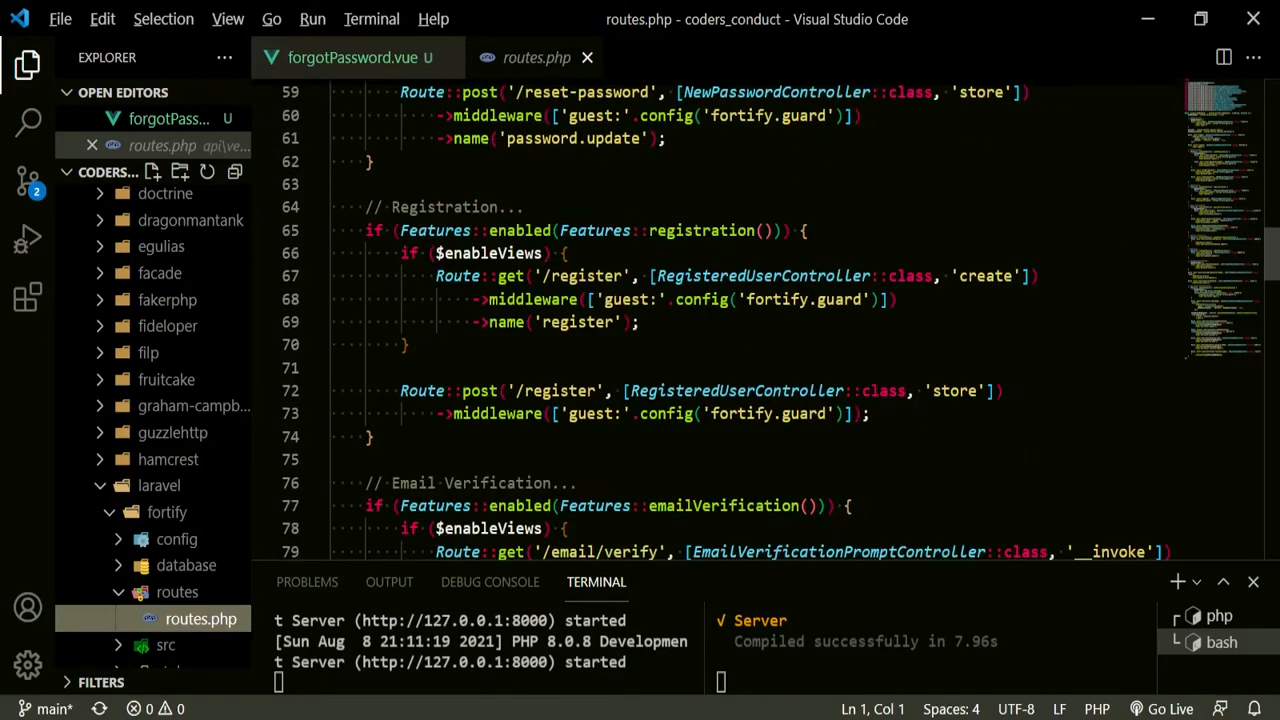
{"action": "scroll", "scroll_direction": "down", "scroll_amount": 3}
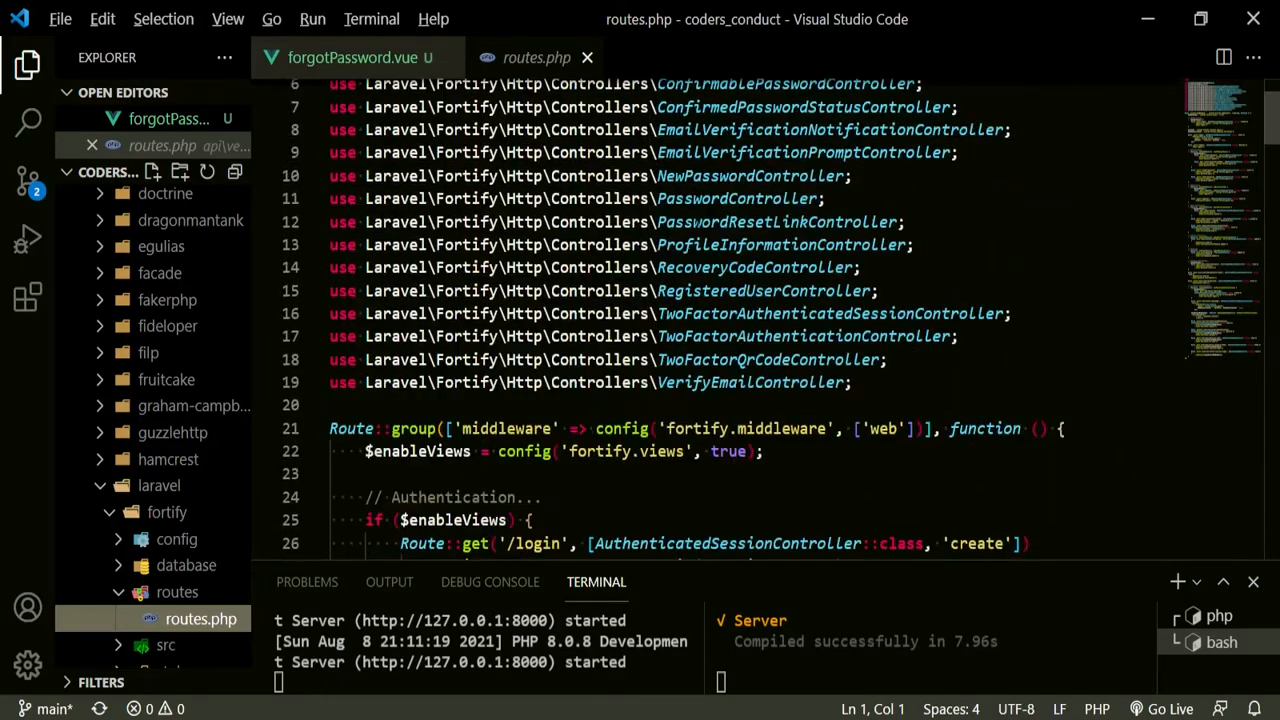
{"action": "left_click", "coordinate": [314, 428]}
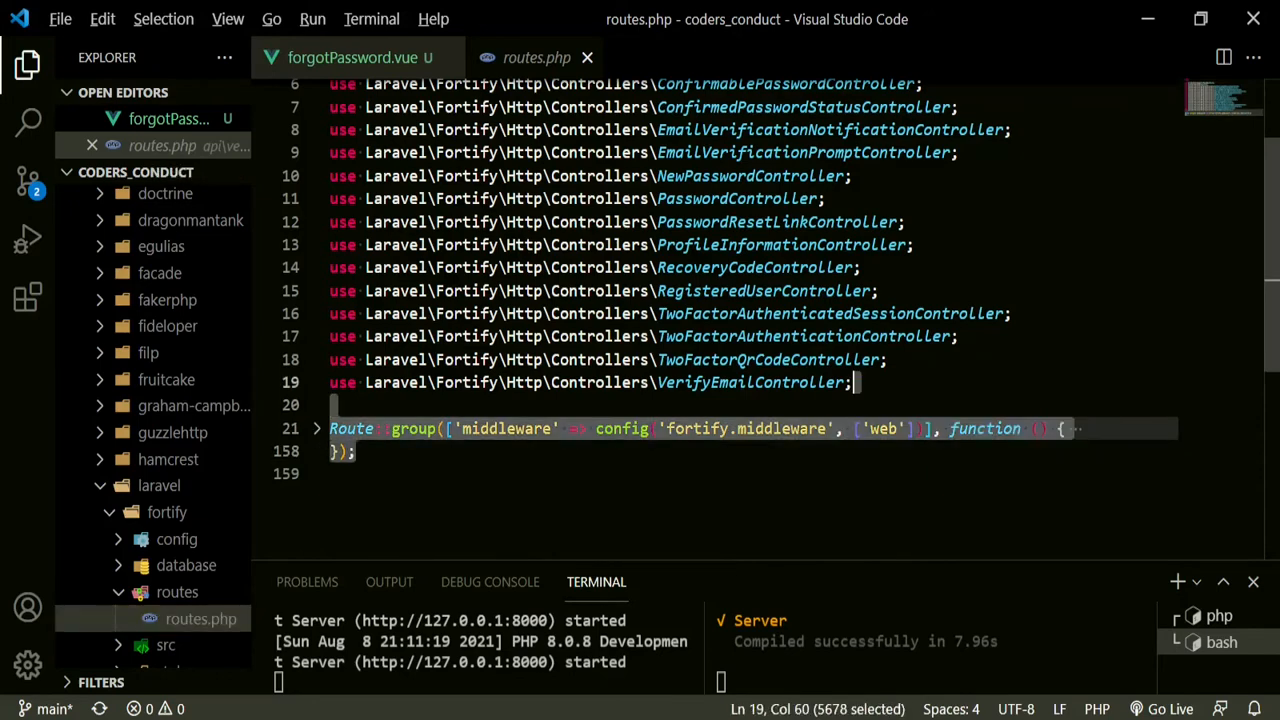
{"action": "mouse_move", "coordinate": [805, 597]}
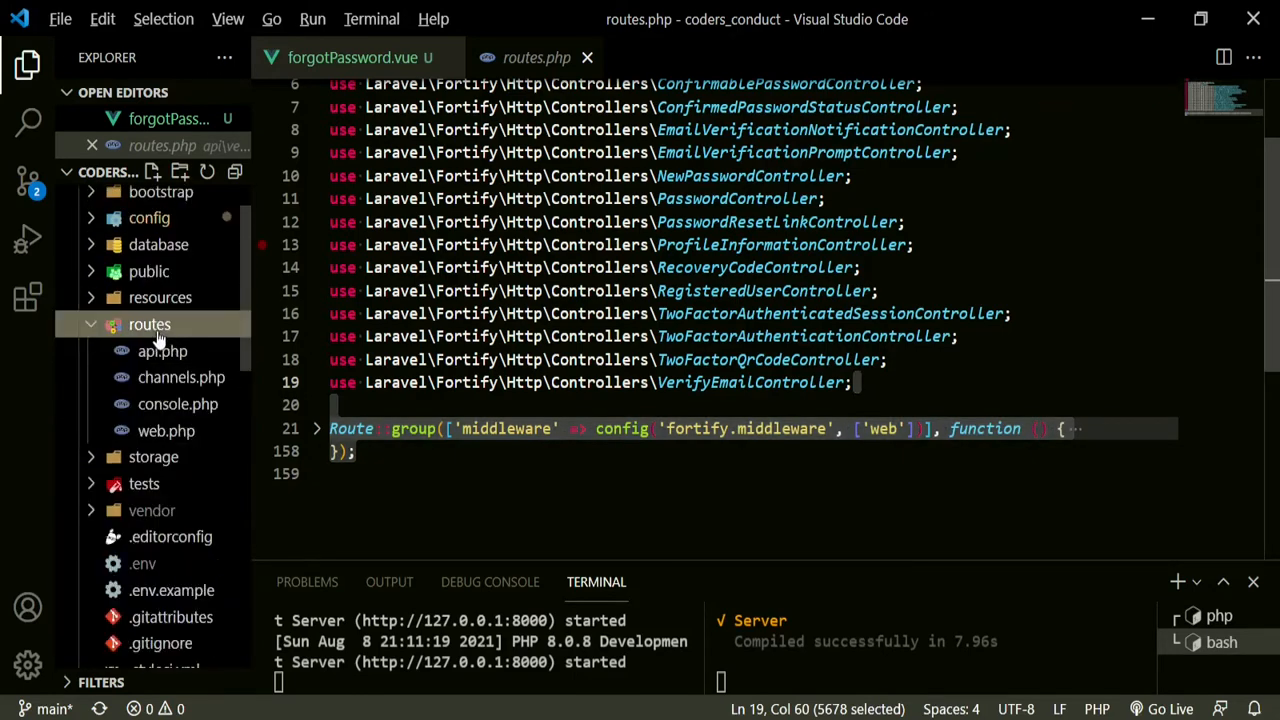
Paste the Fortify route group into routes/api.php, comment it out, and delete the logout route.
{"action": "left_click", "coordinate": [162, 351]}
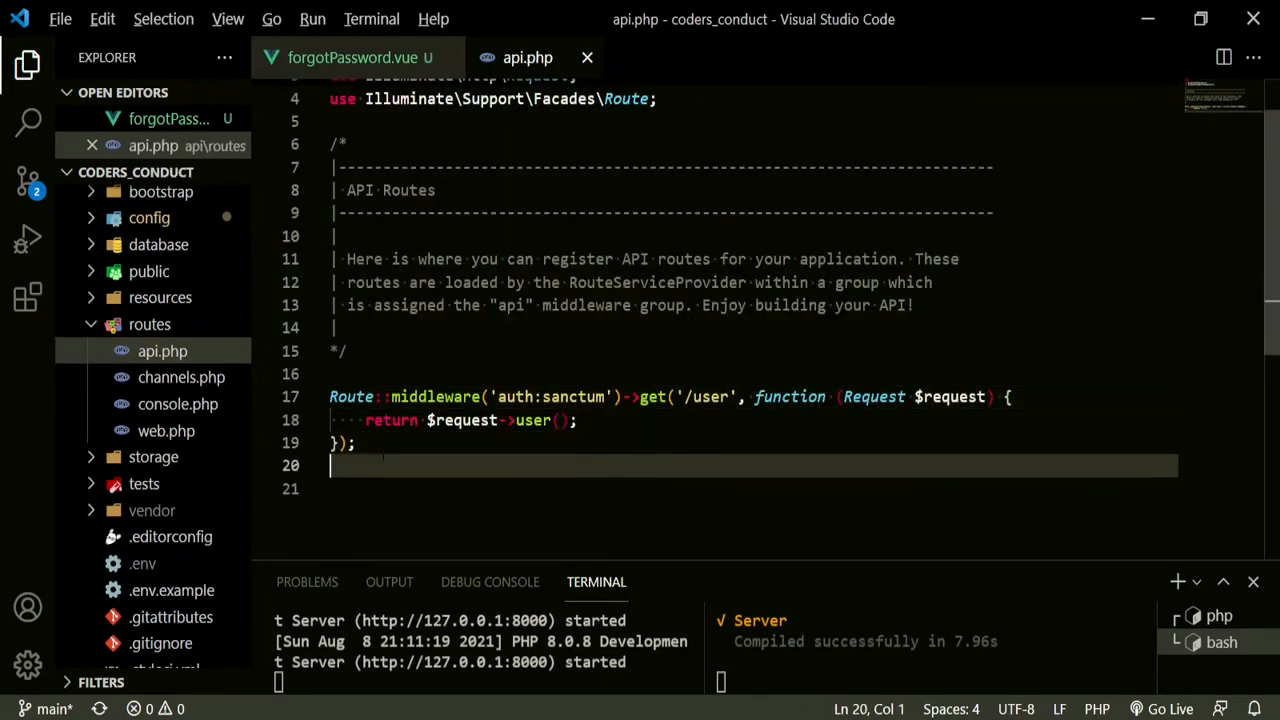
{"action": "scroll", "scroll_direction": "down", "scroll_amount": 3}
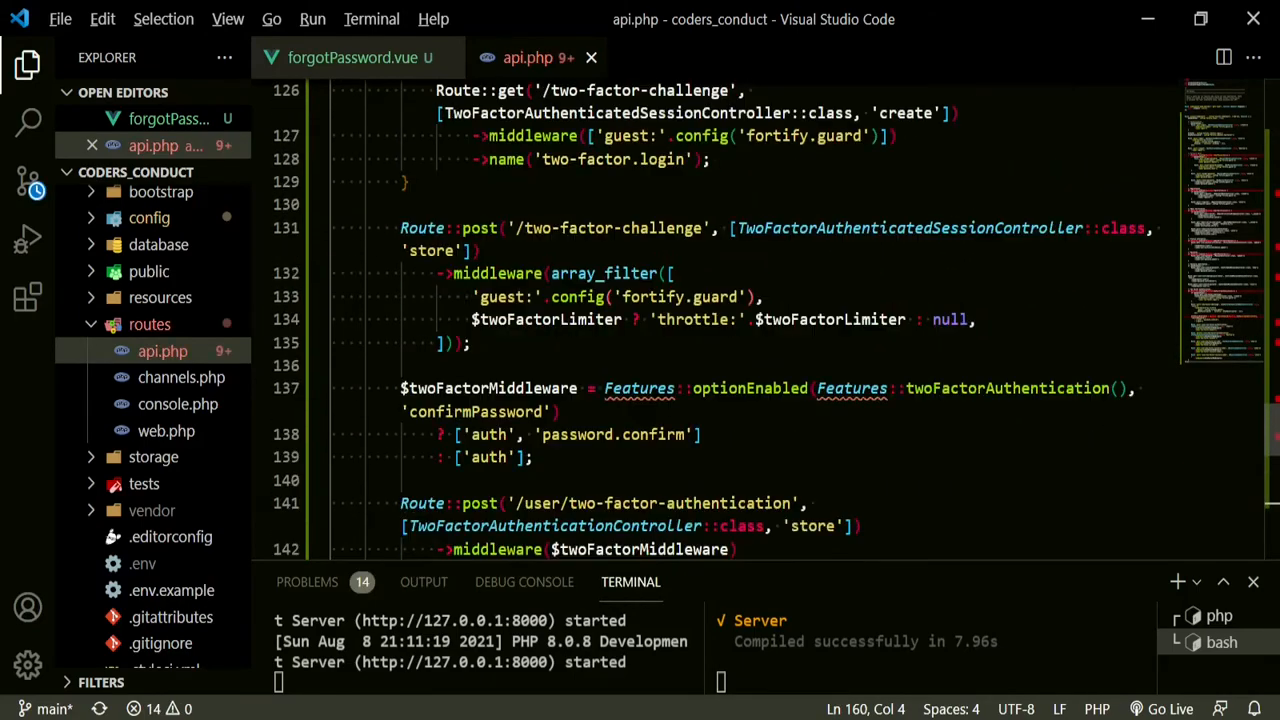
{"action": "scroll", "scroll_direction": "up", "scroll_amount": 3}
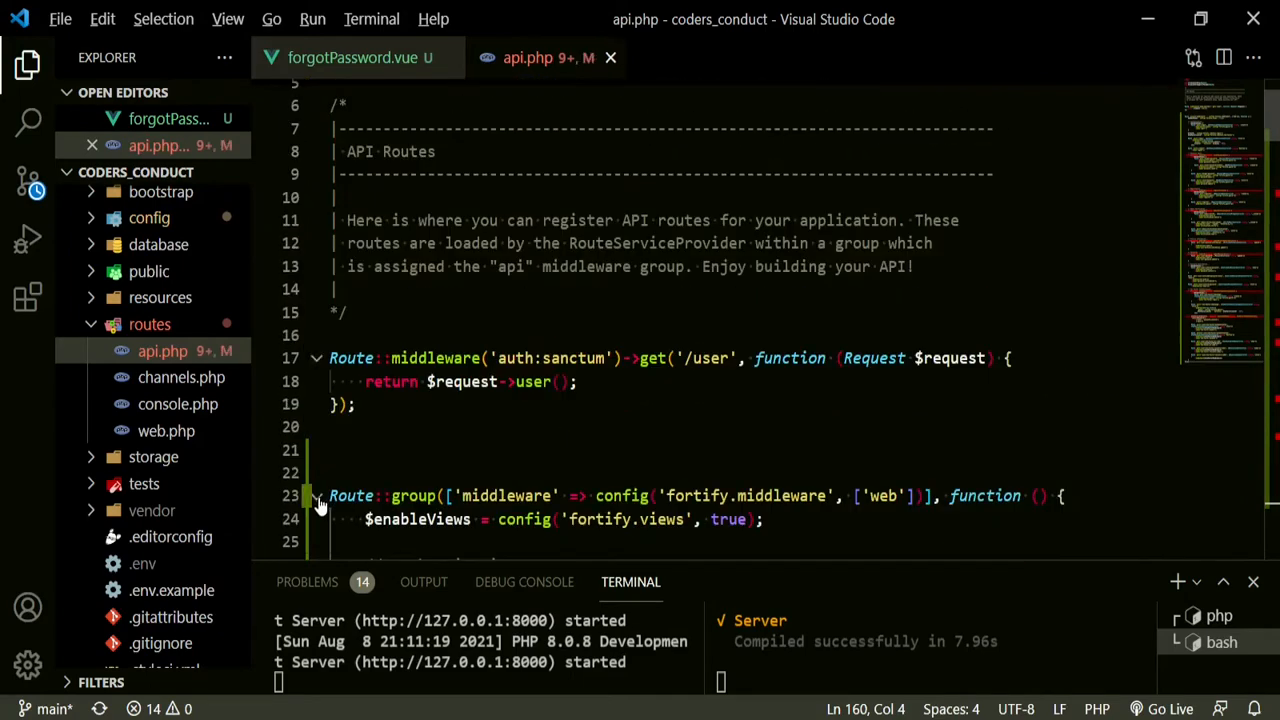
{"action": "left_click", "coordinate": [316, 495]}
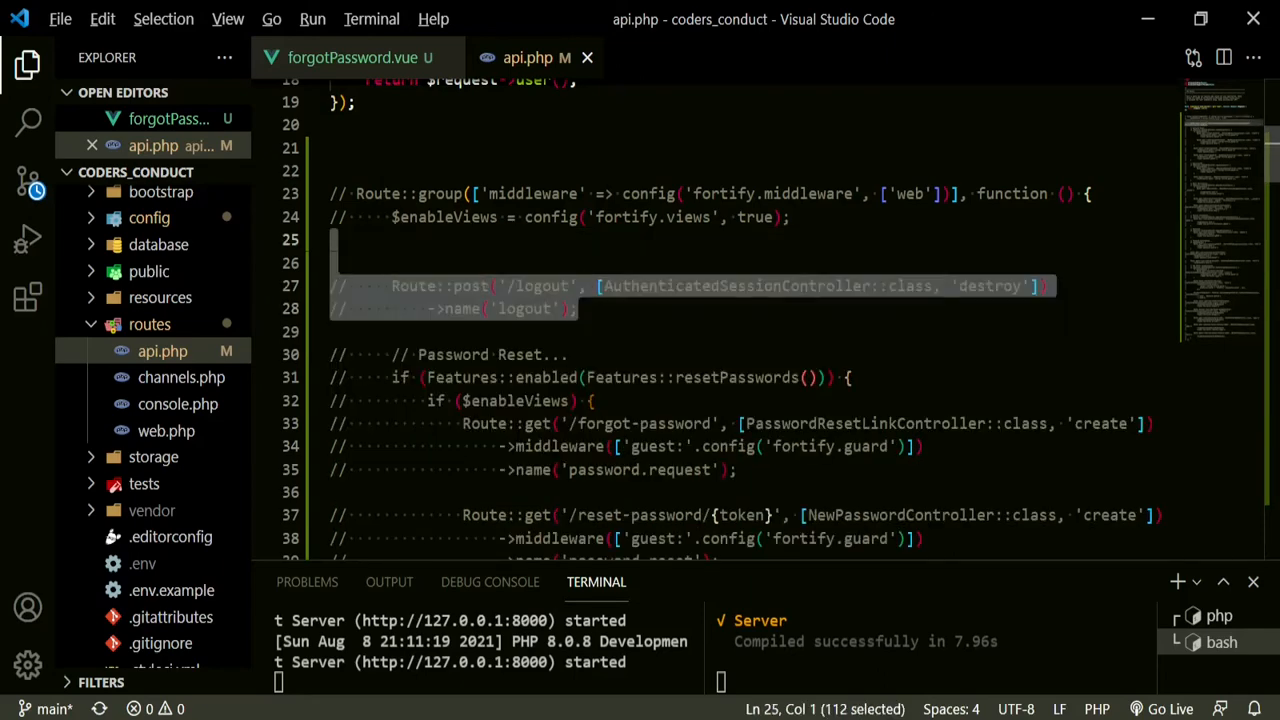
{"action": "key", "text": "Delete"}
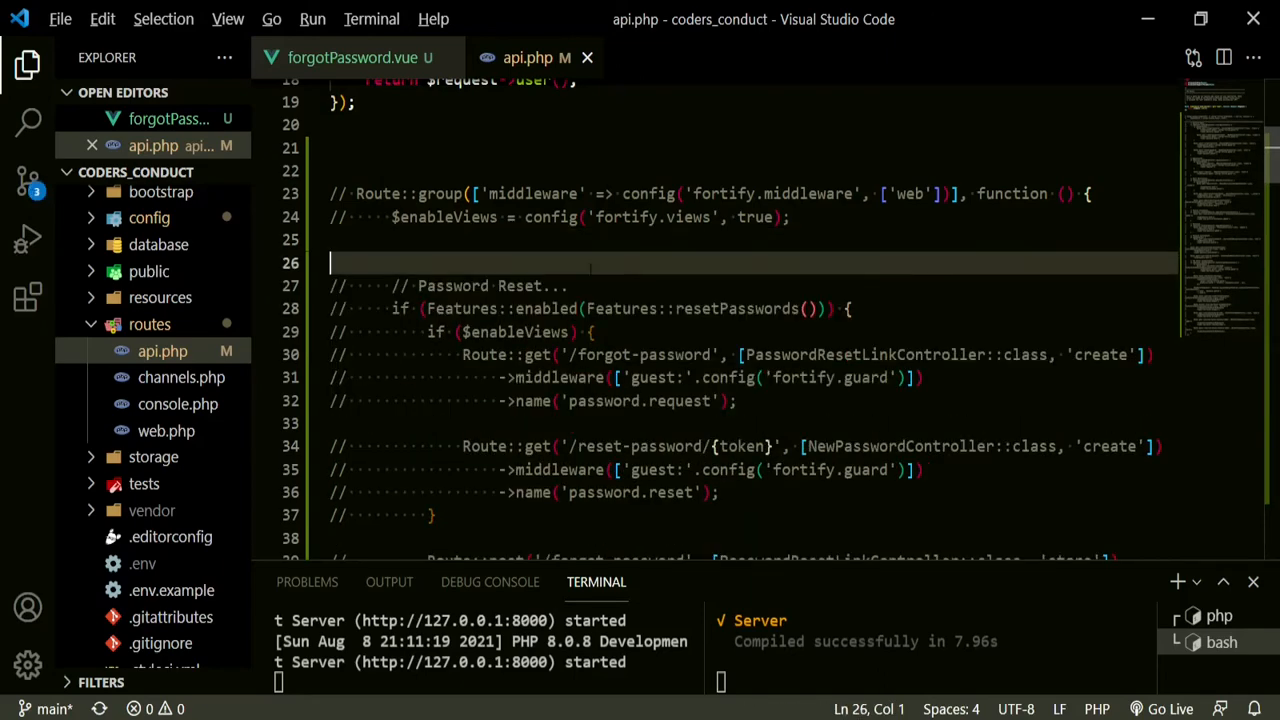
Select the routes after the password reset block, then browse to config/fortify.php.
{"action": "scroll", "scroll_direction": "down", "scroll_amount": 3}
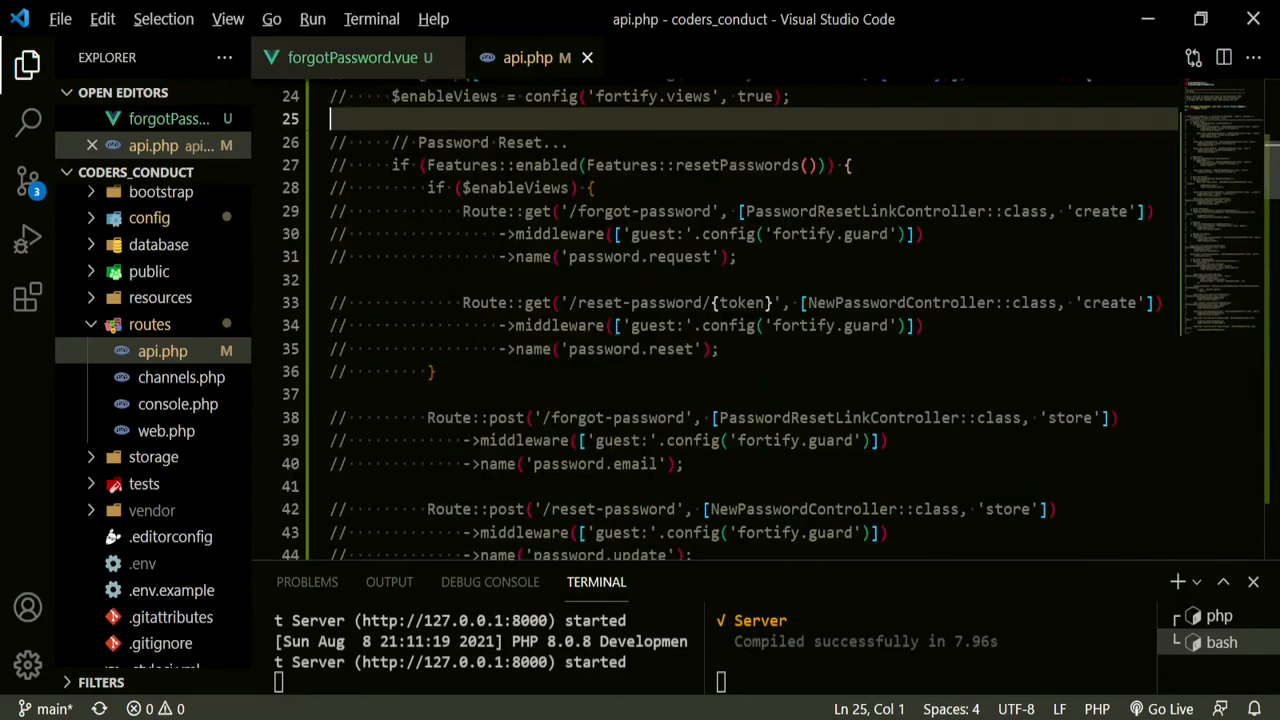
{"action": "scroll", "scroll_direction": "down", "scroll_amount": 3}
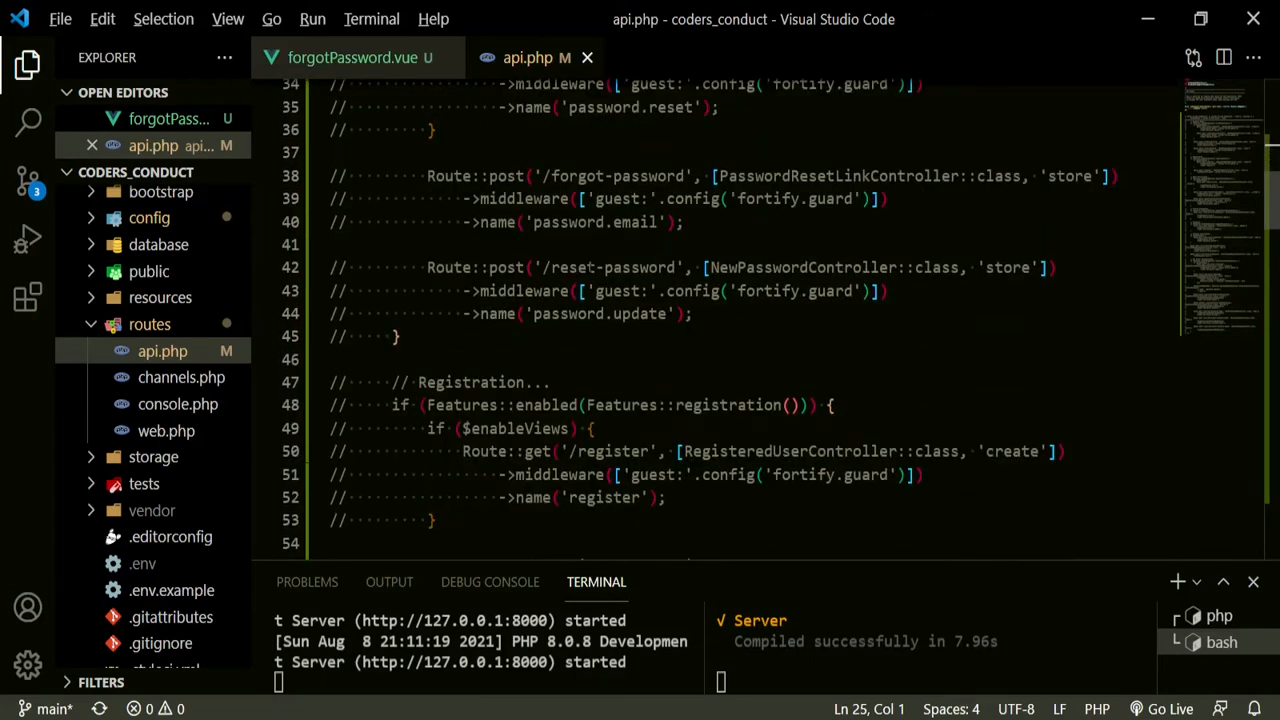
{"action": "scroll", "scroll_direction": "down", "scroll_amount": 3}
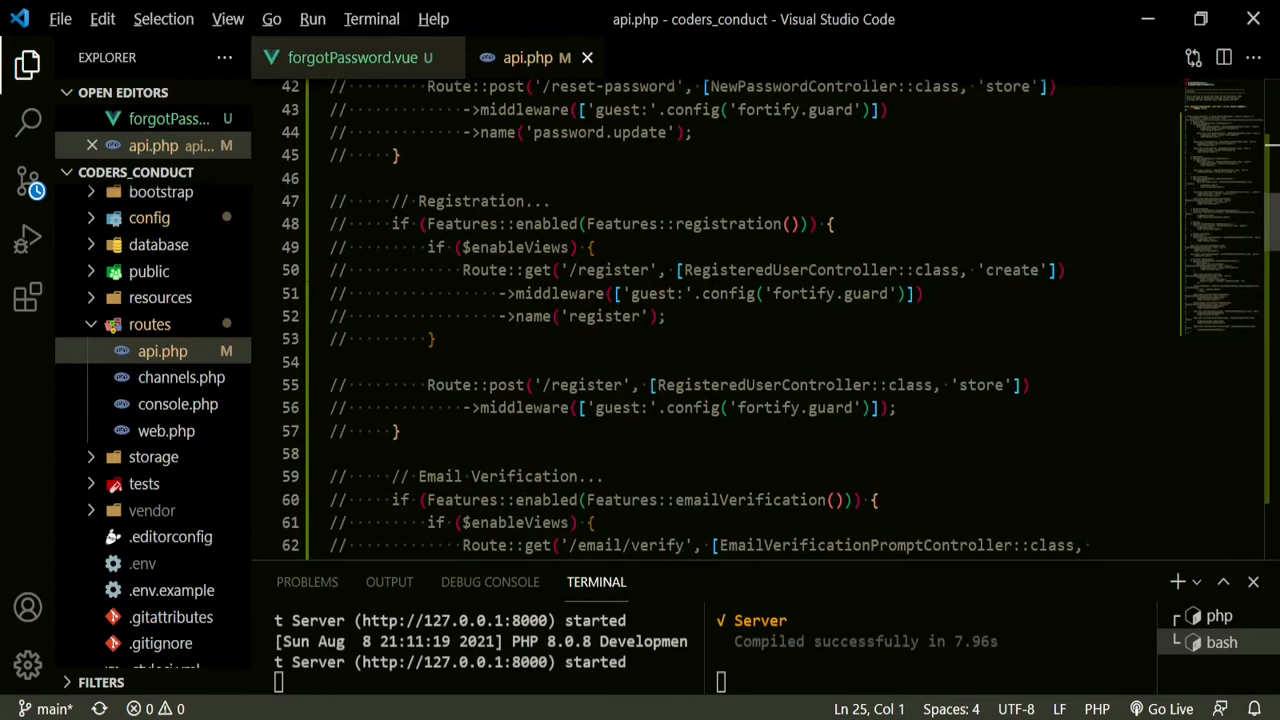
{"action": "left_click_drag", "start_coordinate": [330, 178], "coordinate": [400, 431]}
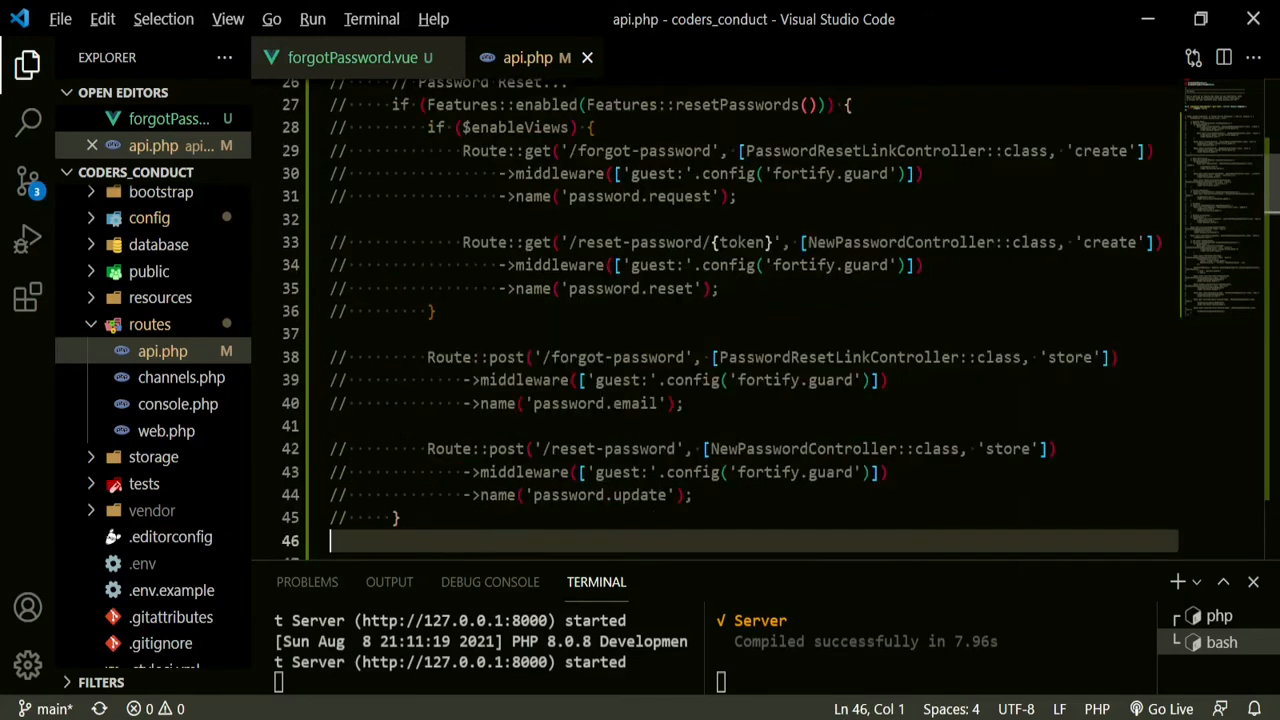
{"action": "scroll", "scroll_direction": "up", "scroll_amount": 3}
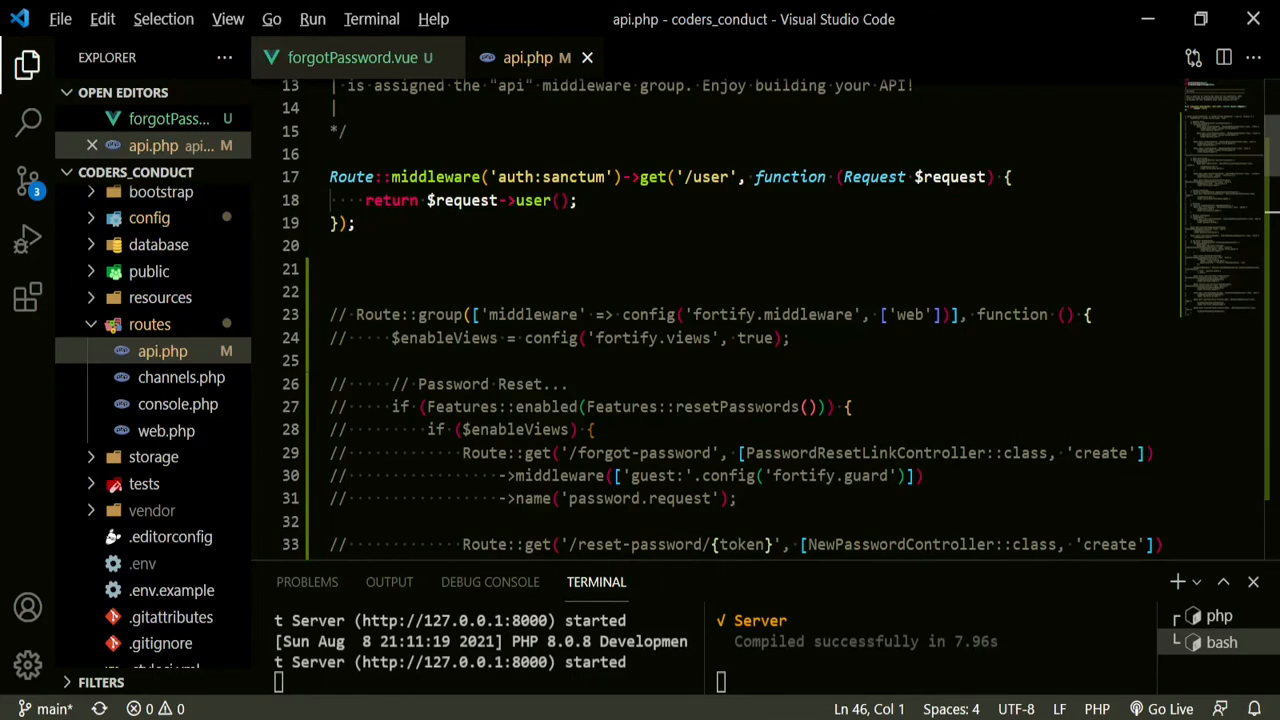
{"action": "scroll", "scroll_direction": "down", "scroll_amount": 3}
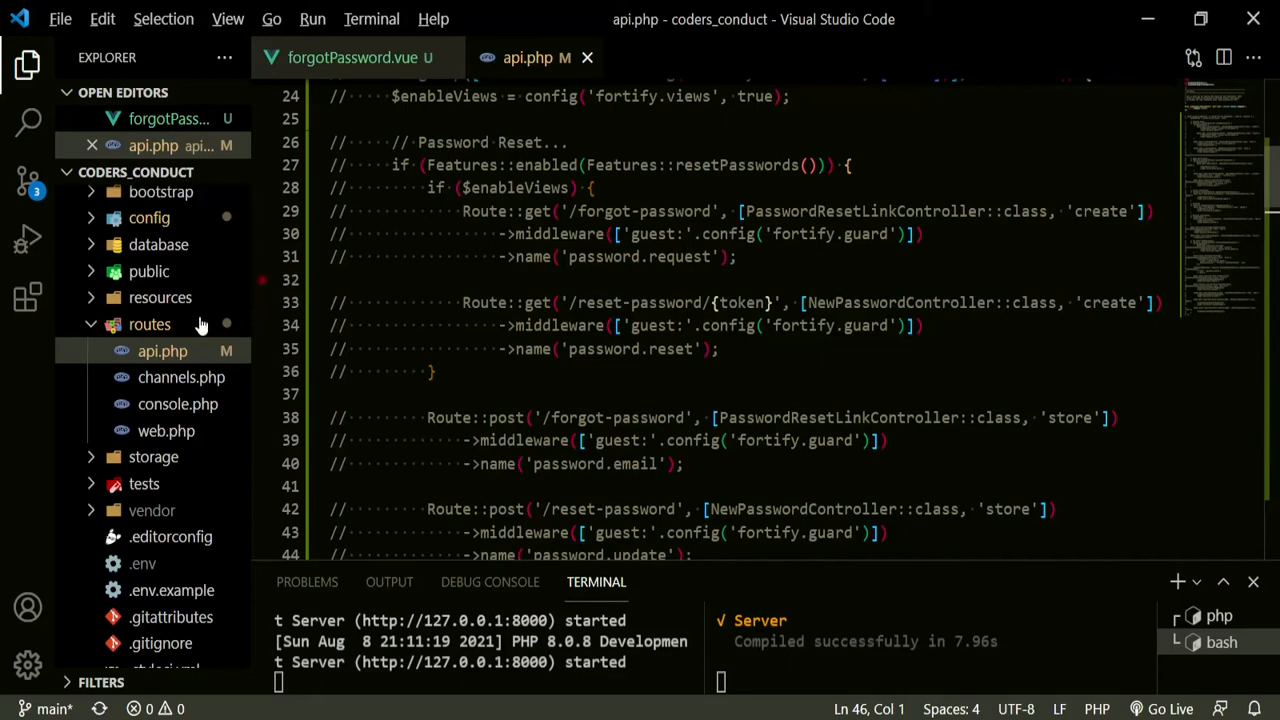
{"action": "left_click", "coordinate": [170, 430]}
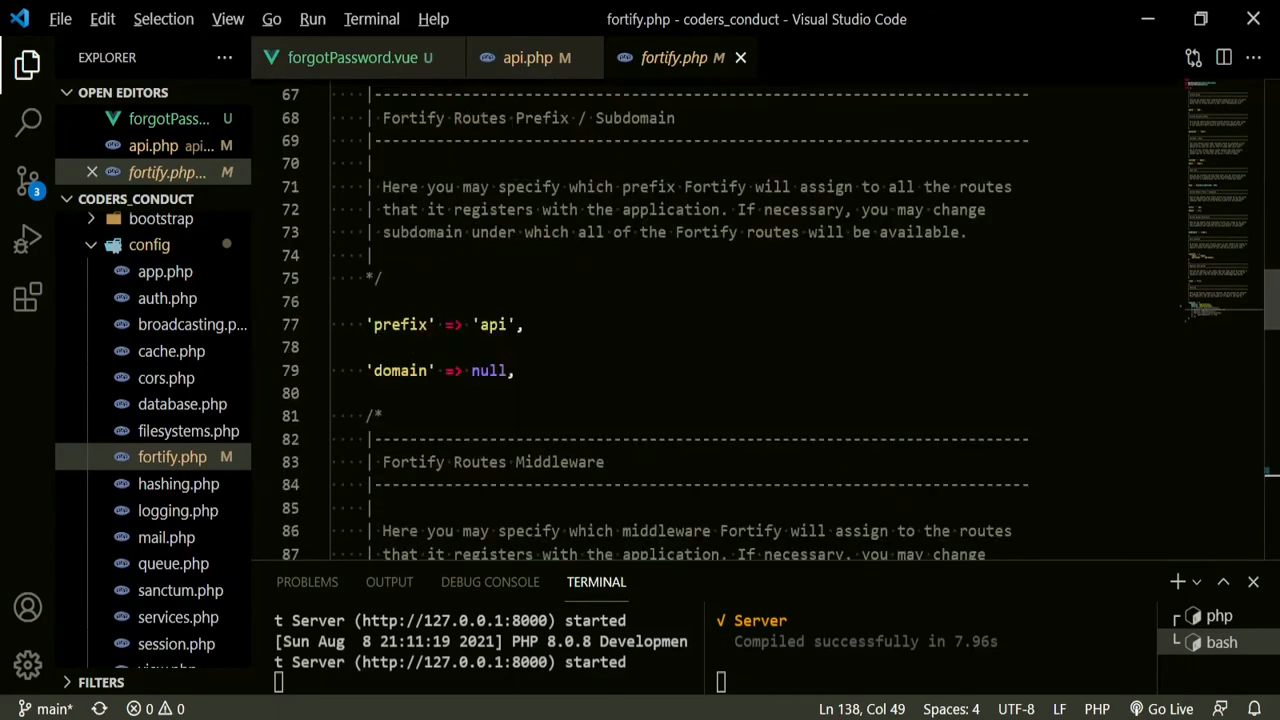
Close fortify.php and strip the GET view routes from api.php's Password Reset section.
{"action": "left_click", "coordinate": [347, 57]}
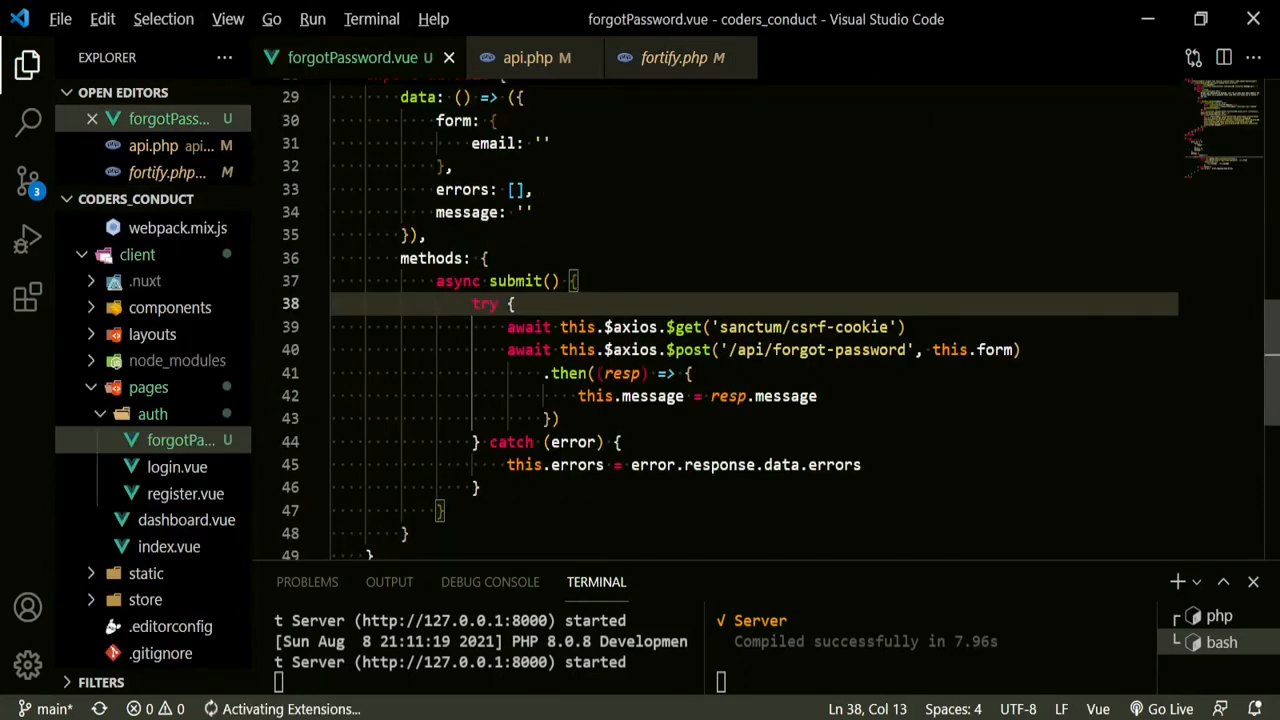
{"action": "left_click", "coordinate": [740, 57]}
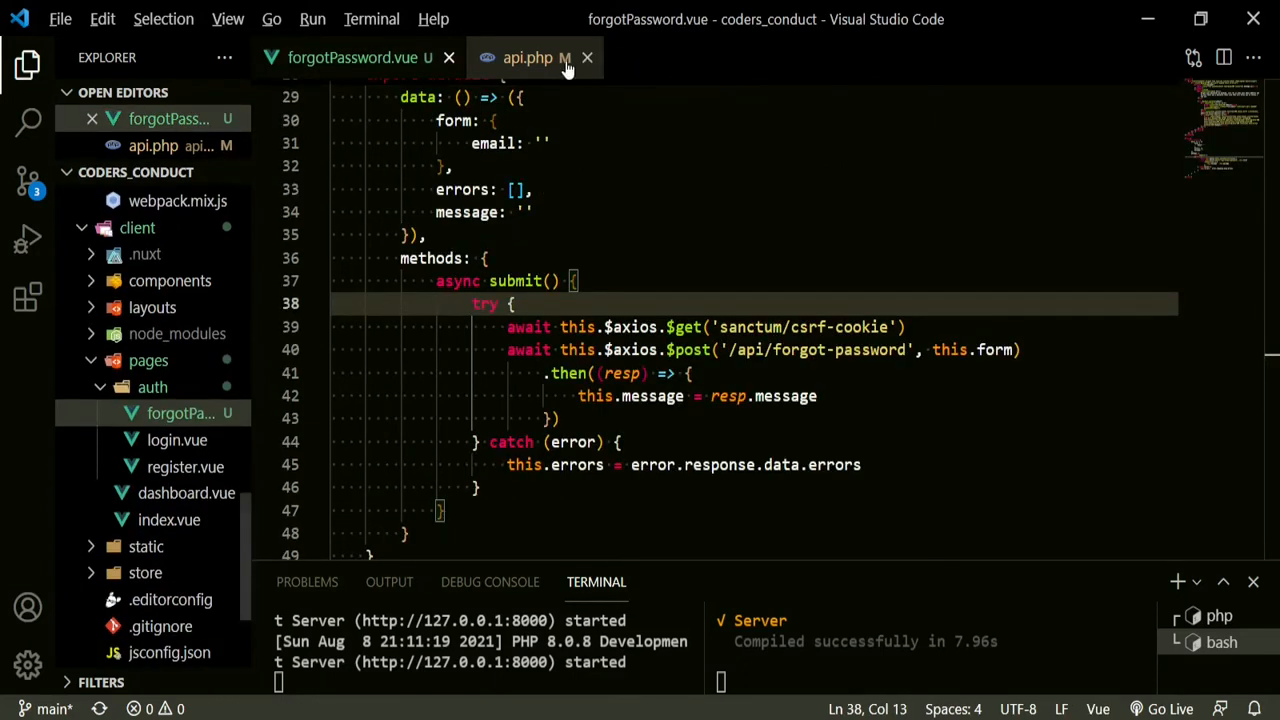
{"action": "left_click", "coordinate": [527, 57]}
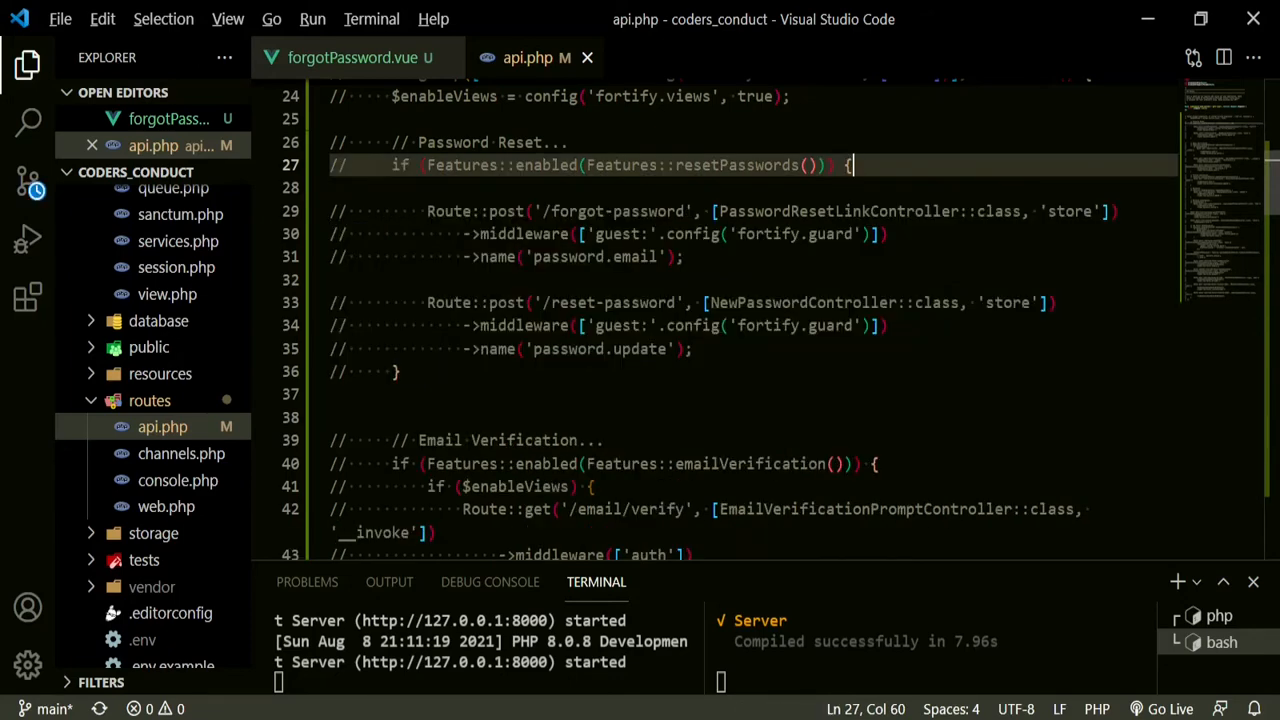
{"action": "left_click", "coordinate": [489, 581]}
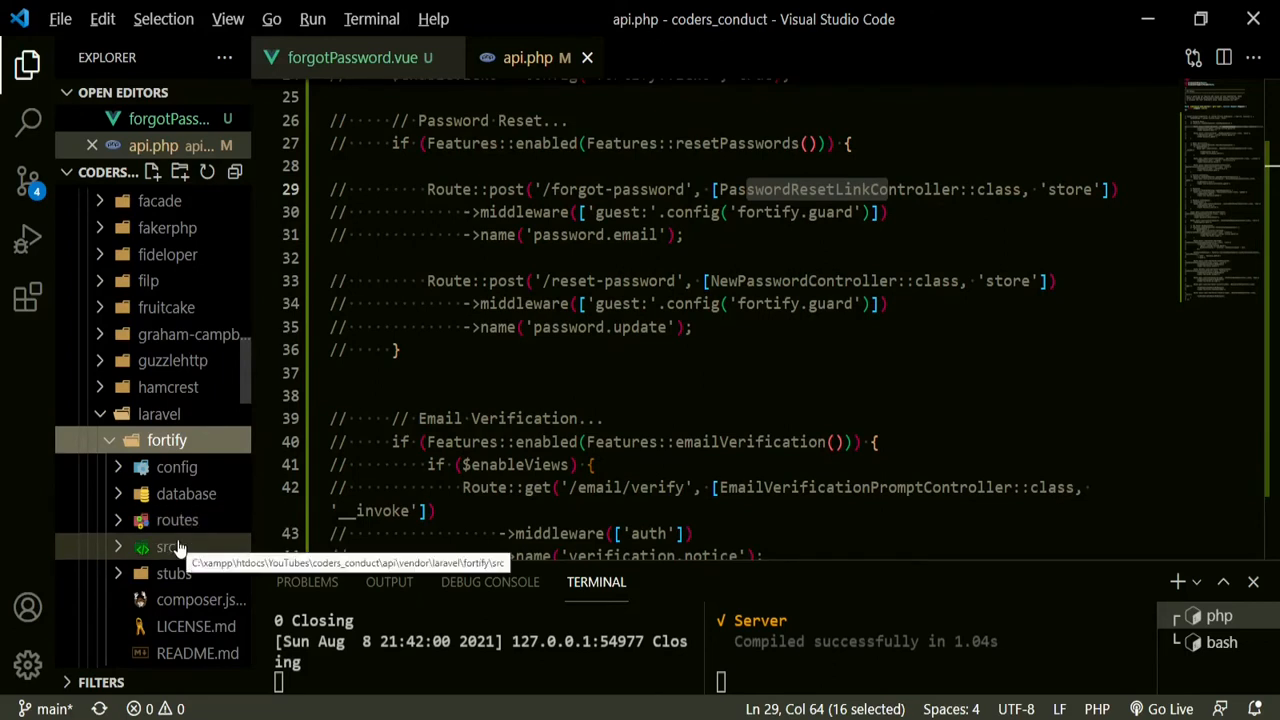
View Fortify's PasswordResetLinkController.php, then open Laravel's Auth Notifications ResetPassword.php.
{"action": "left_click", "coordinate": [168, 546]}
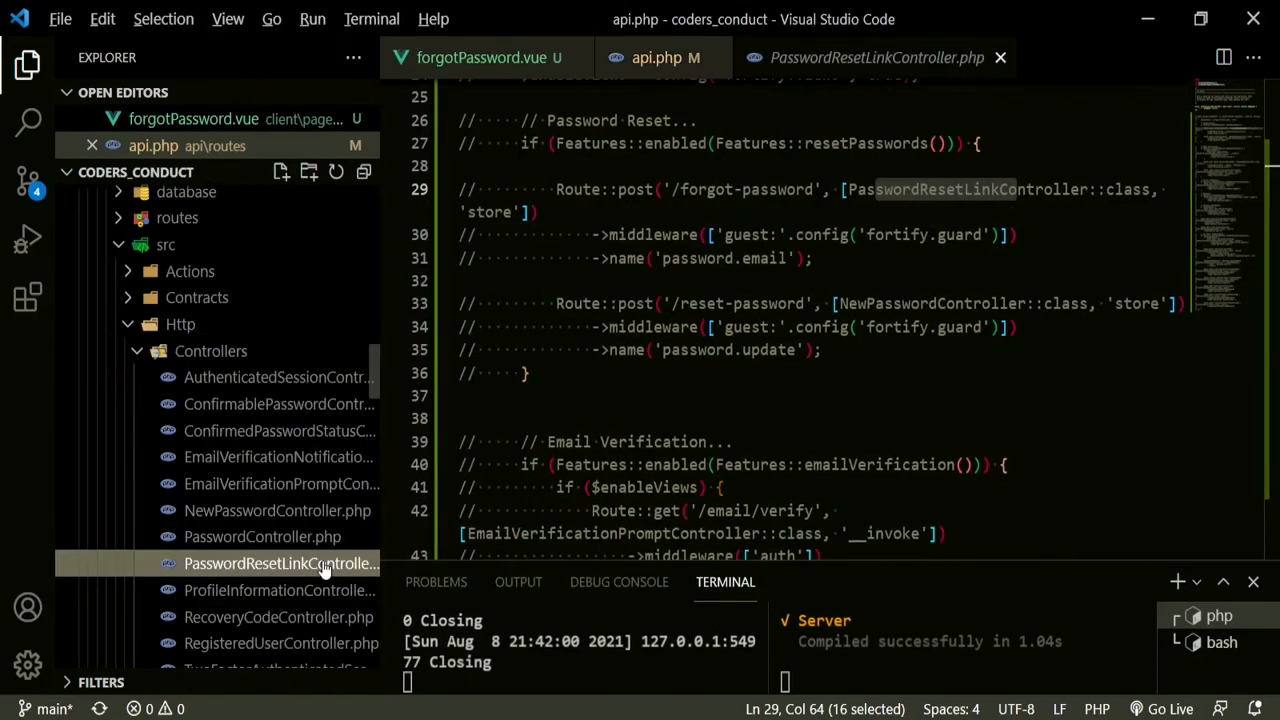
{"action": "left_click", "coordinate": [280, 563]}
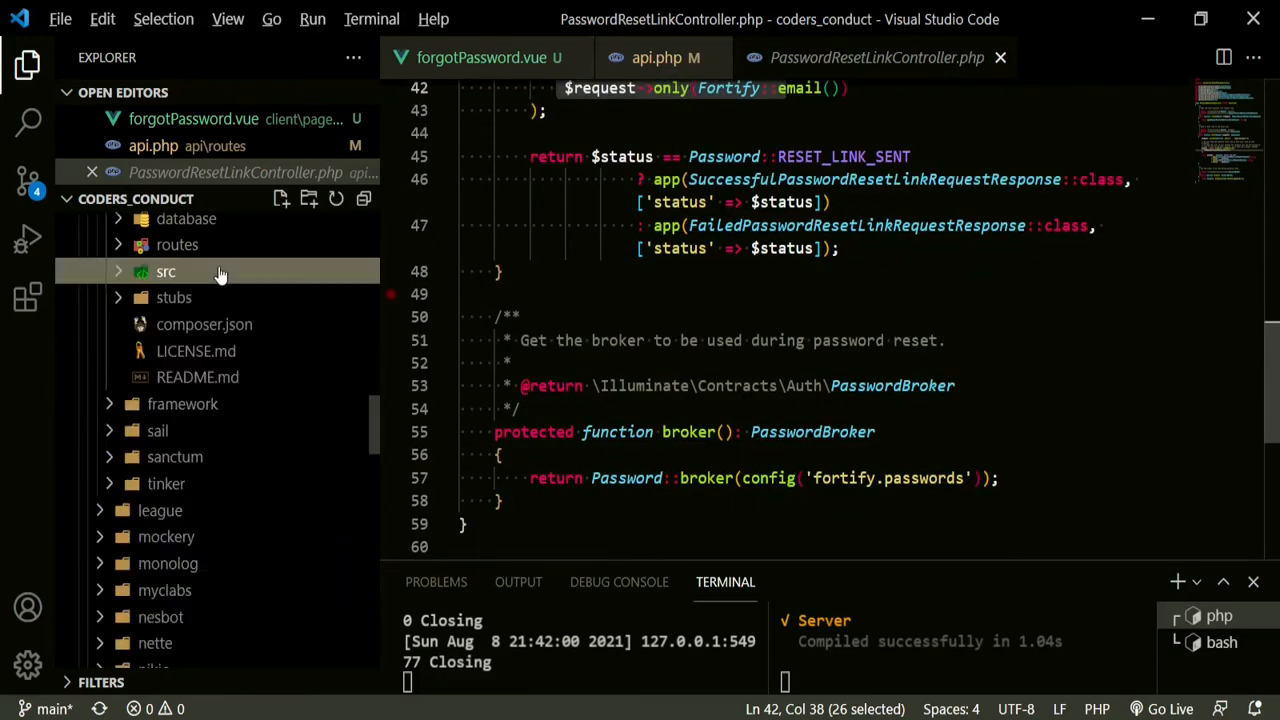
{"action": "left_click", "coordinate": [167, 345]}
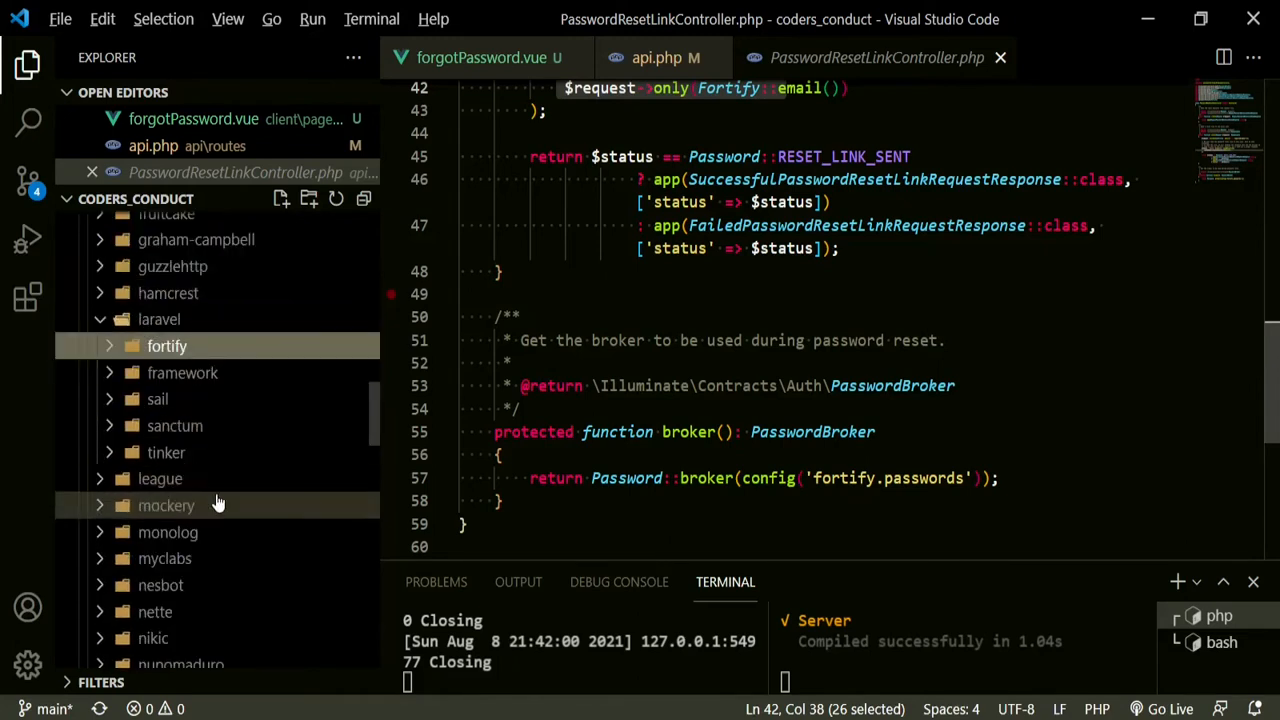
{"action": "left_click", "coordinate": [182, 372]}
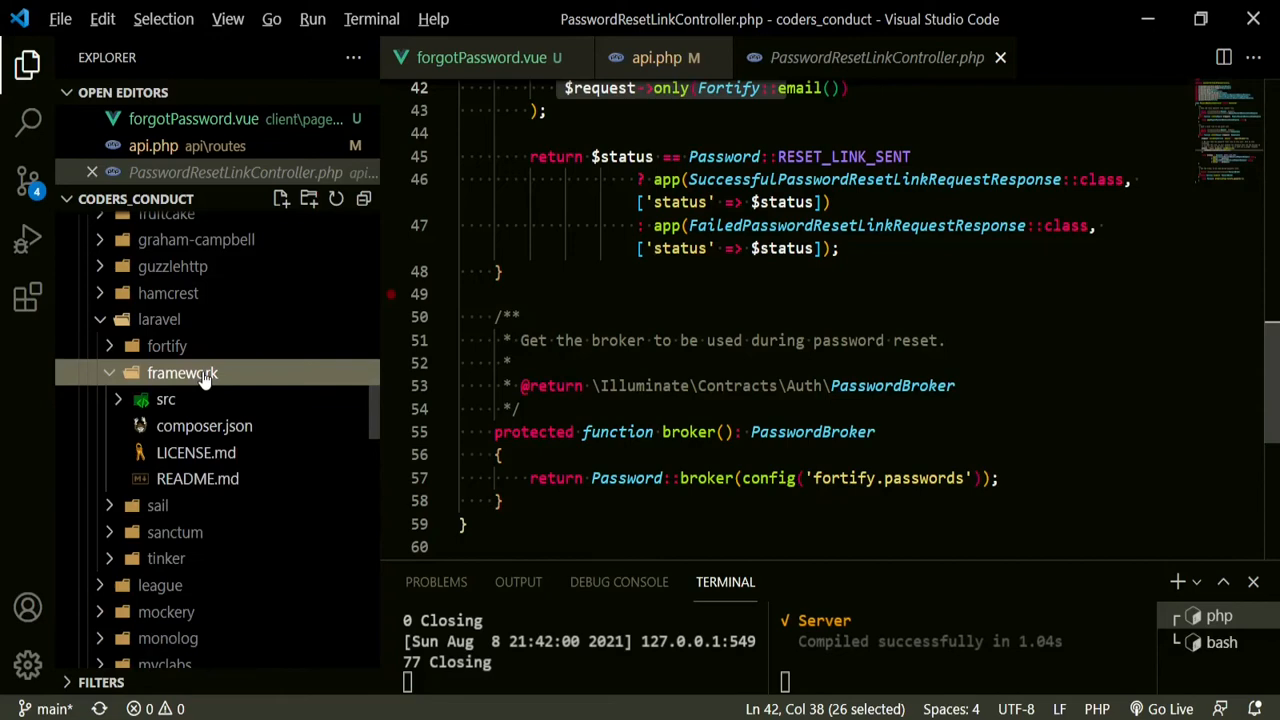
{"action": "left_click", "coordinate": [166, 399]}
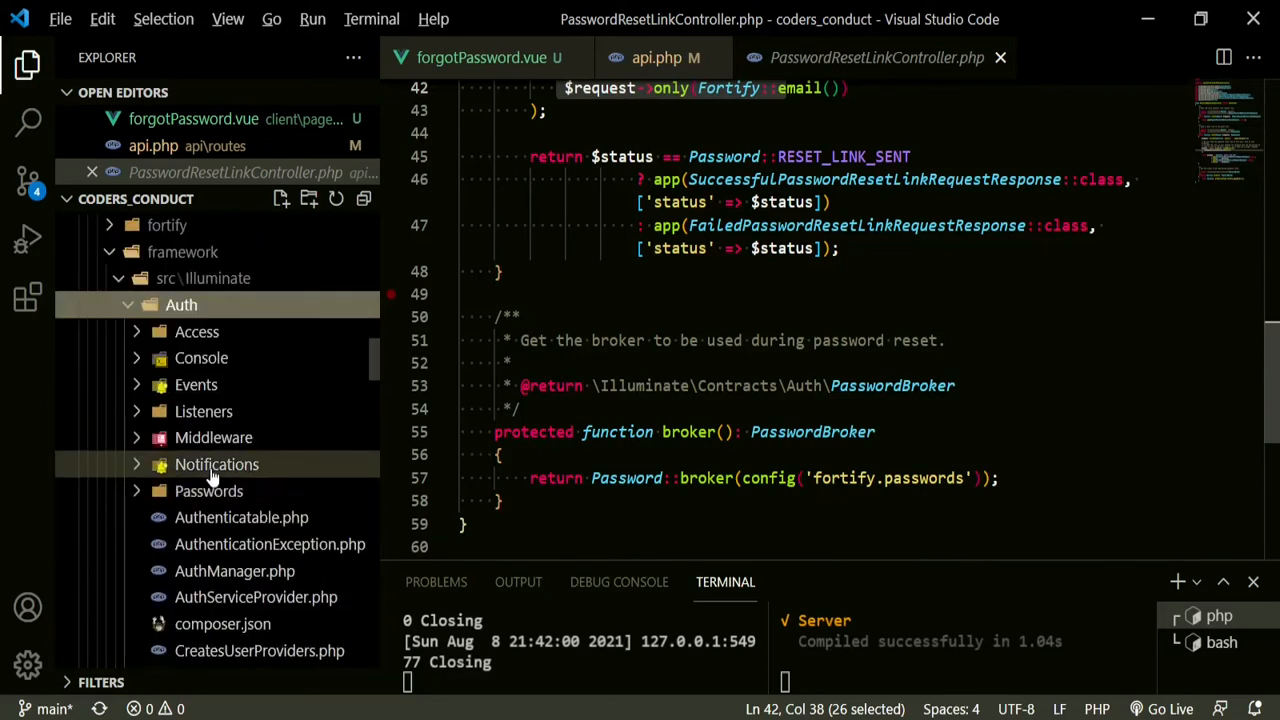
{"action": "left_click", "coordinate": [217, 464]}
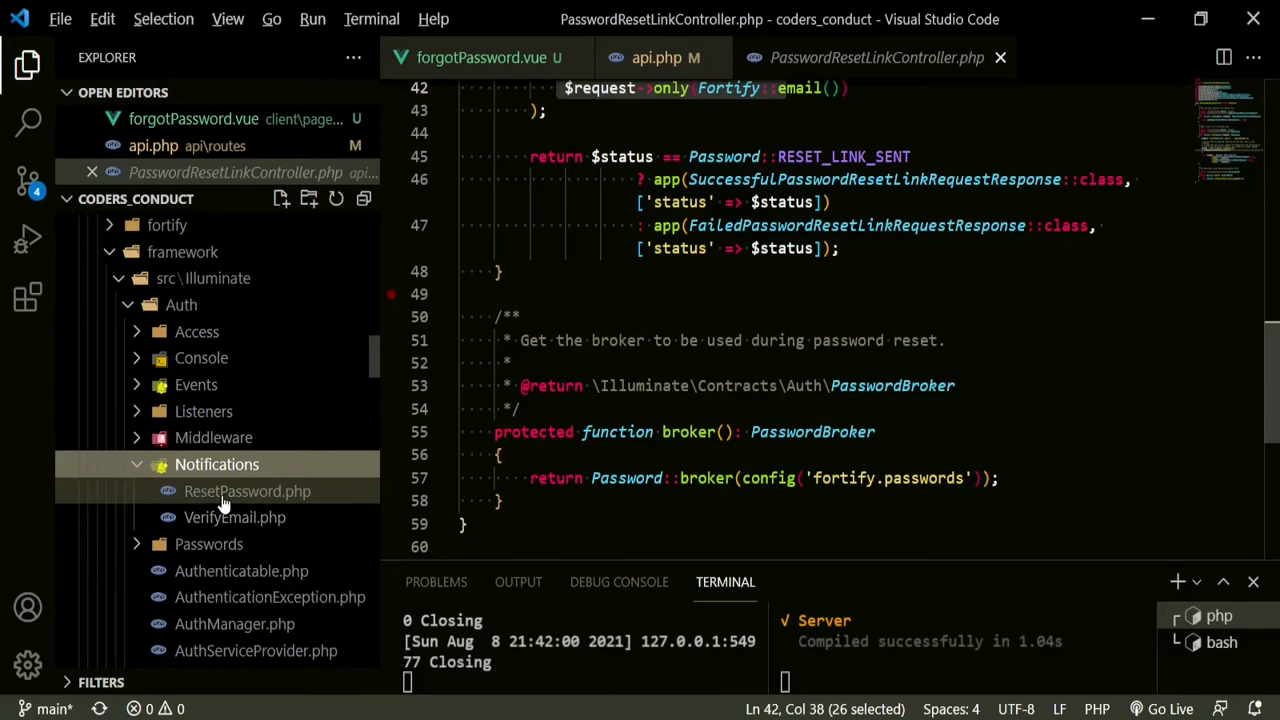
{"action": "left_click", "coordinate": [247, 491]}
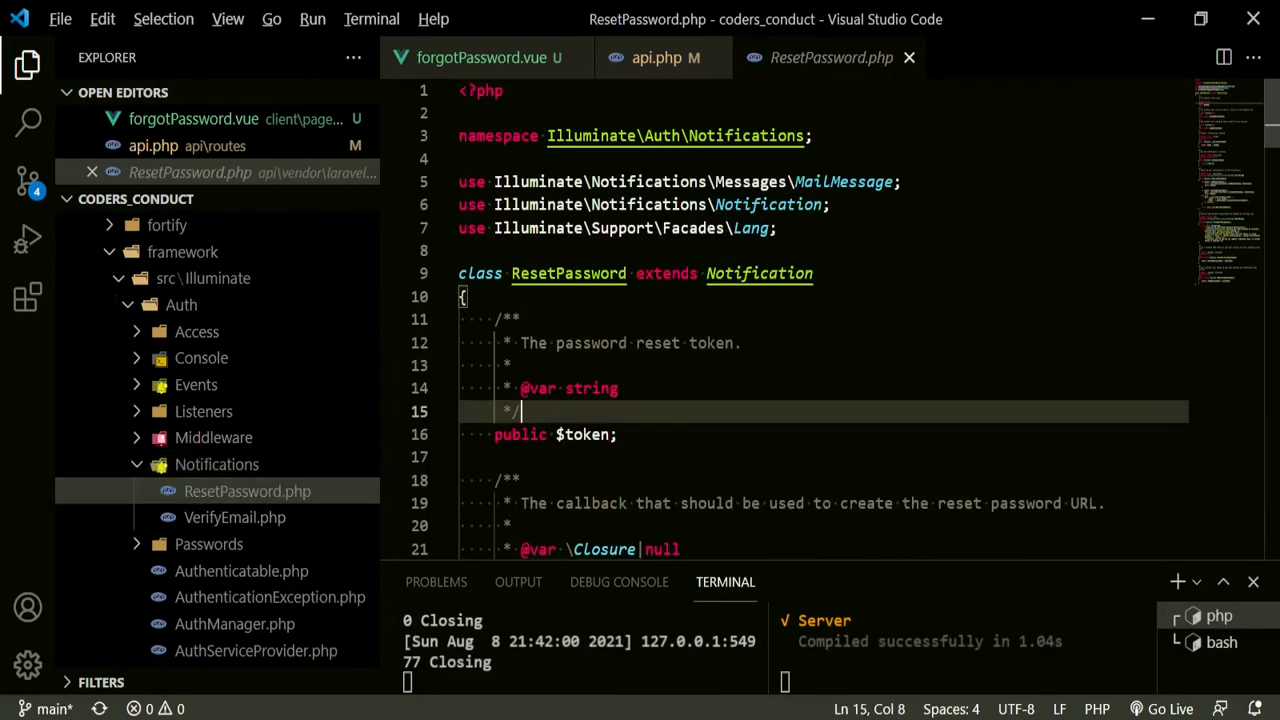
{"action": "scroll", "scroll_direction": "down", "scroll_amount": 3}
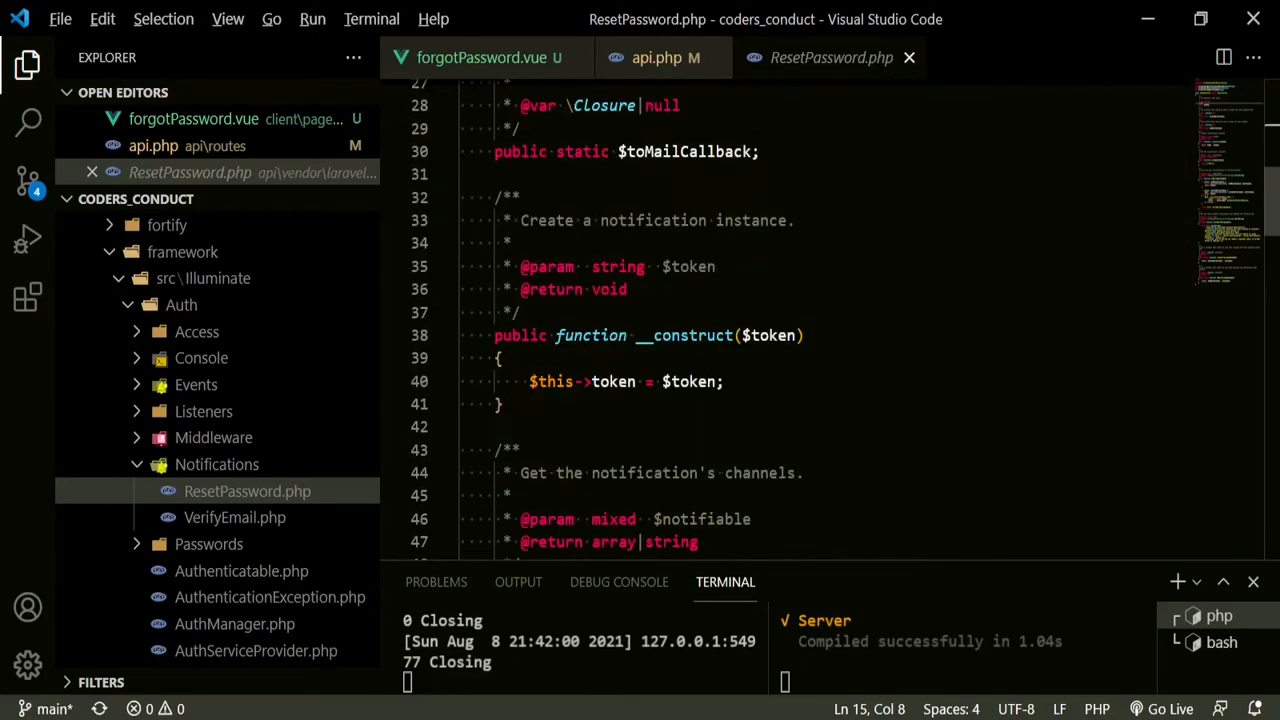
{"action": "scroll", "scroll_direction": "up", "scroll_amount": 3}
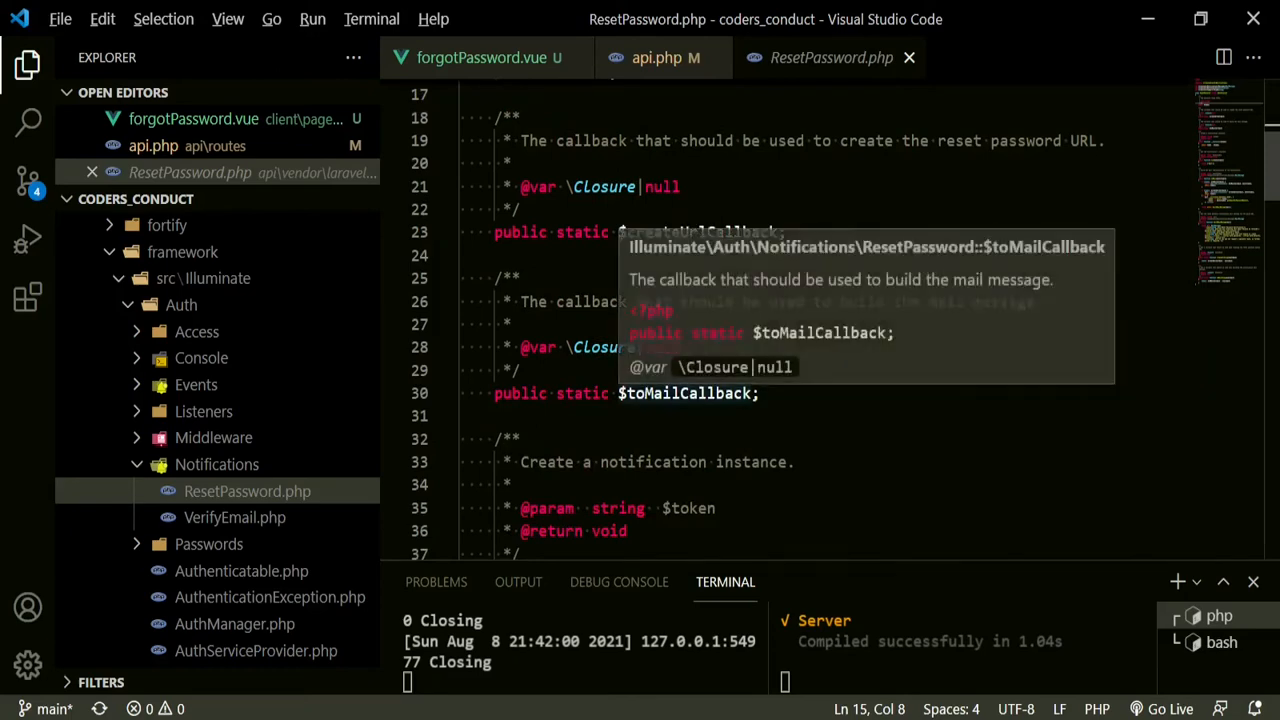
{"action": "scroll", "scroll_direction": "down", "scroll_amount": 3}
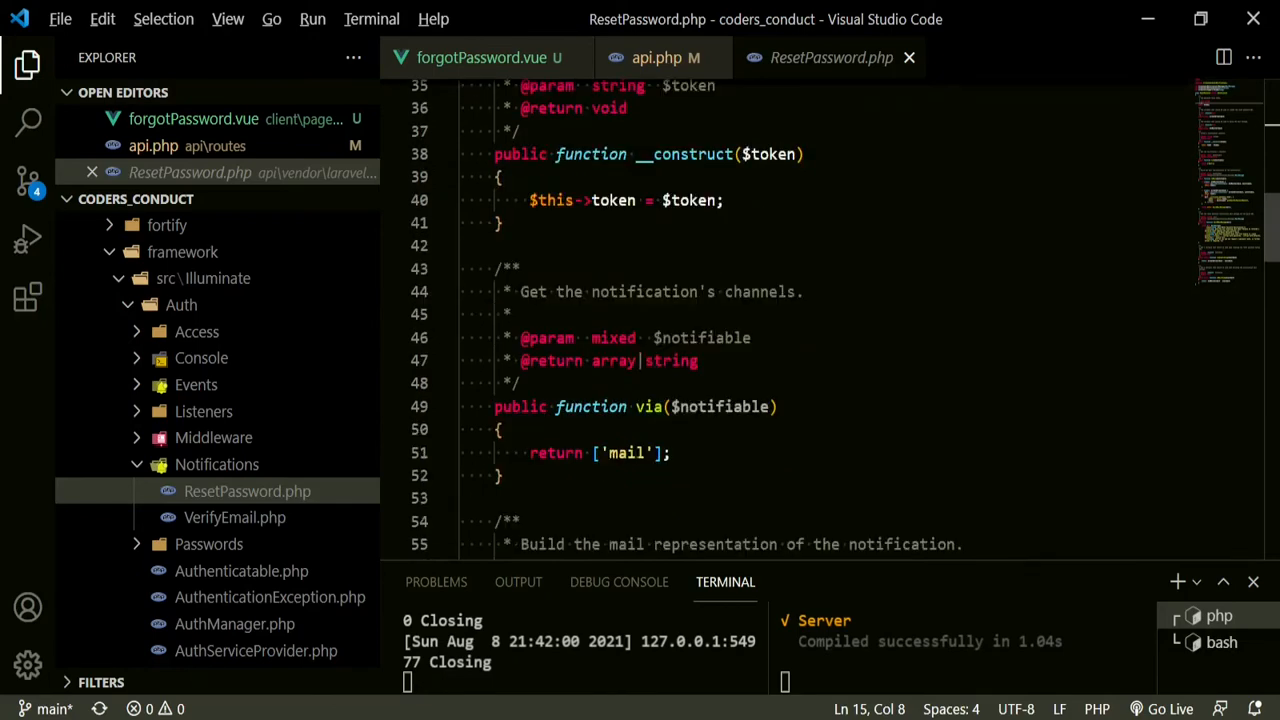
{"action": "scroll", "scroll_direction": "down", "scroll_amount": 3}
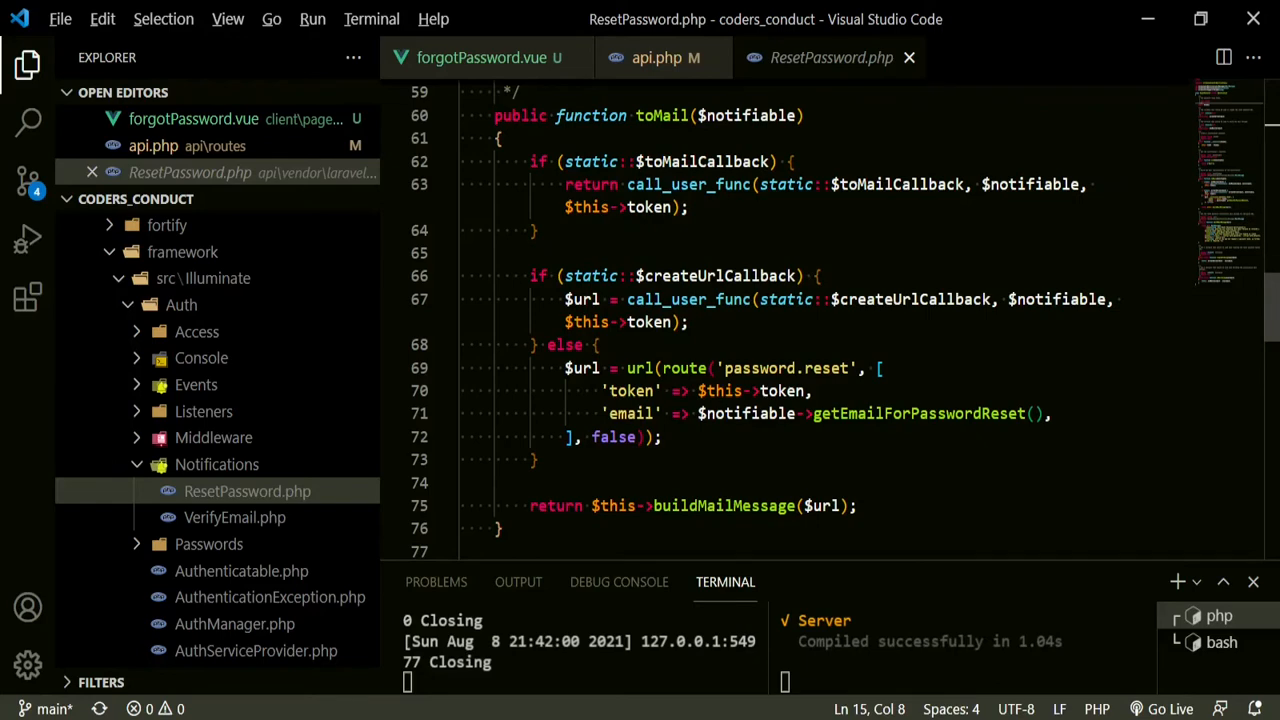
{"action": "mouse_move", "coordinate": [445, 337]}
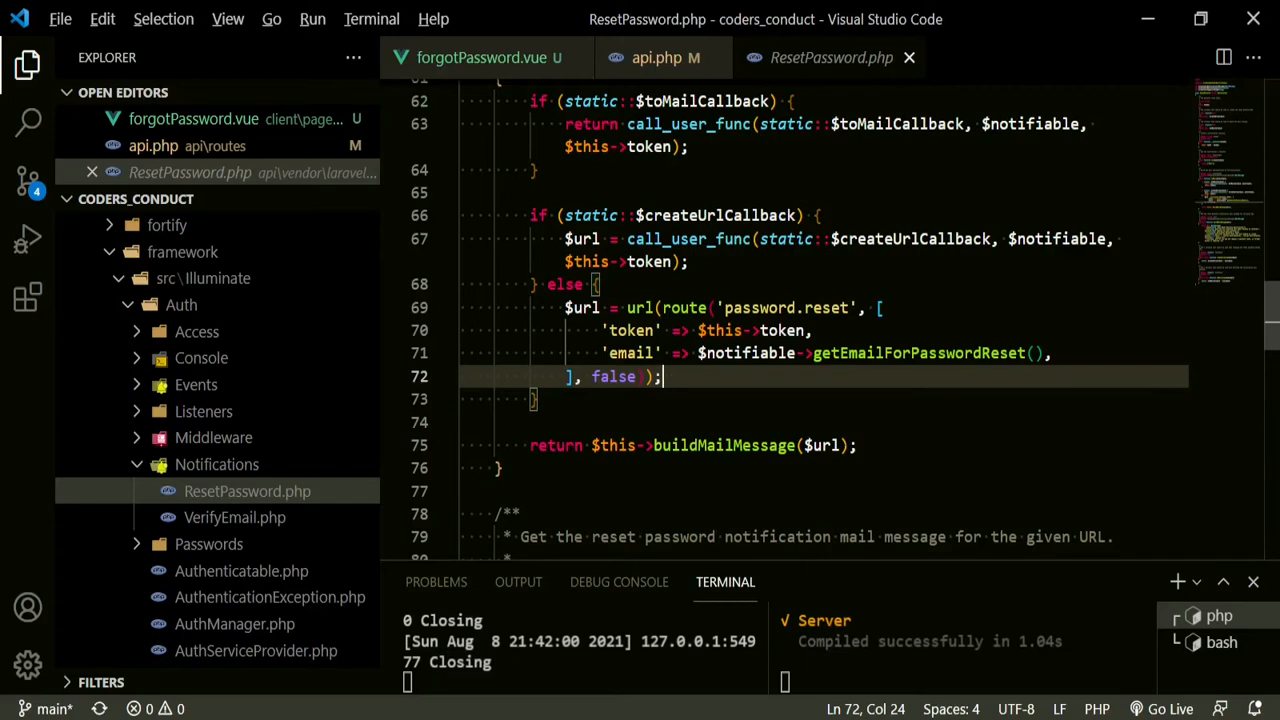
{"action": "scroll", "scroll_direction": "down", "scroll_amount": 3}
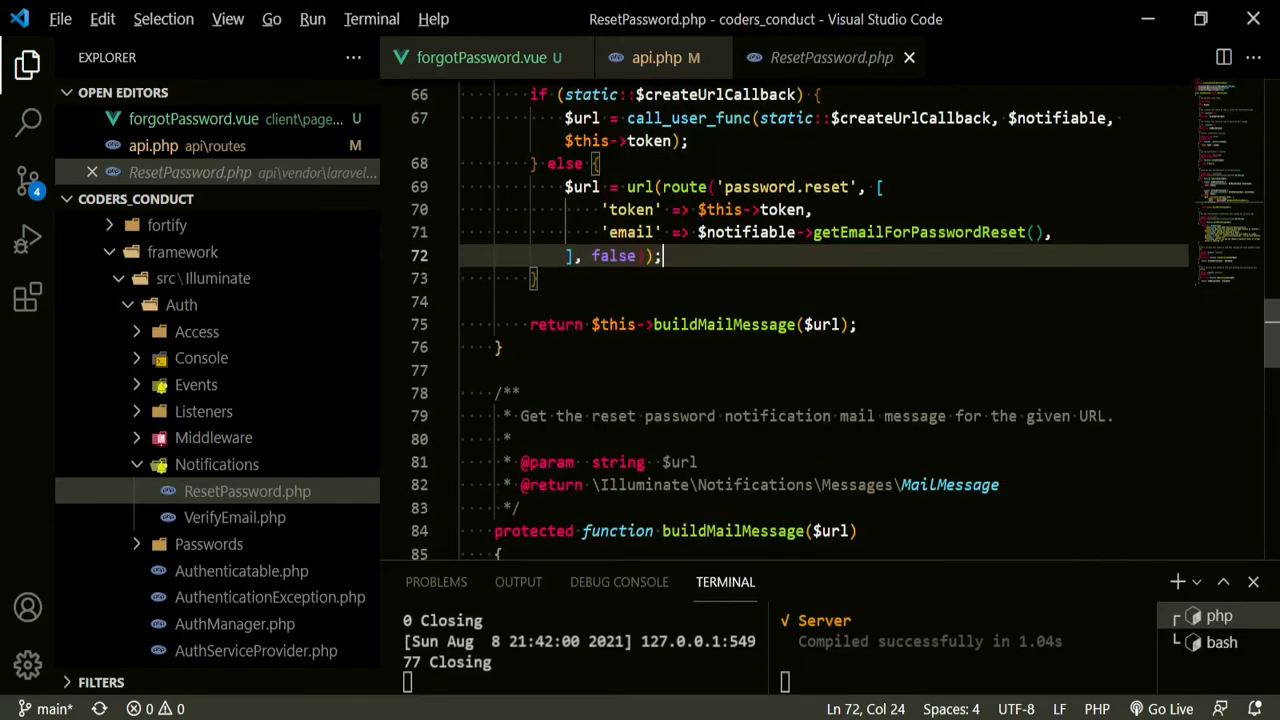
{"action": "scroll", "scroll_direction": "down", "scroll_amount": 3}
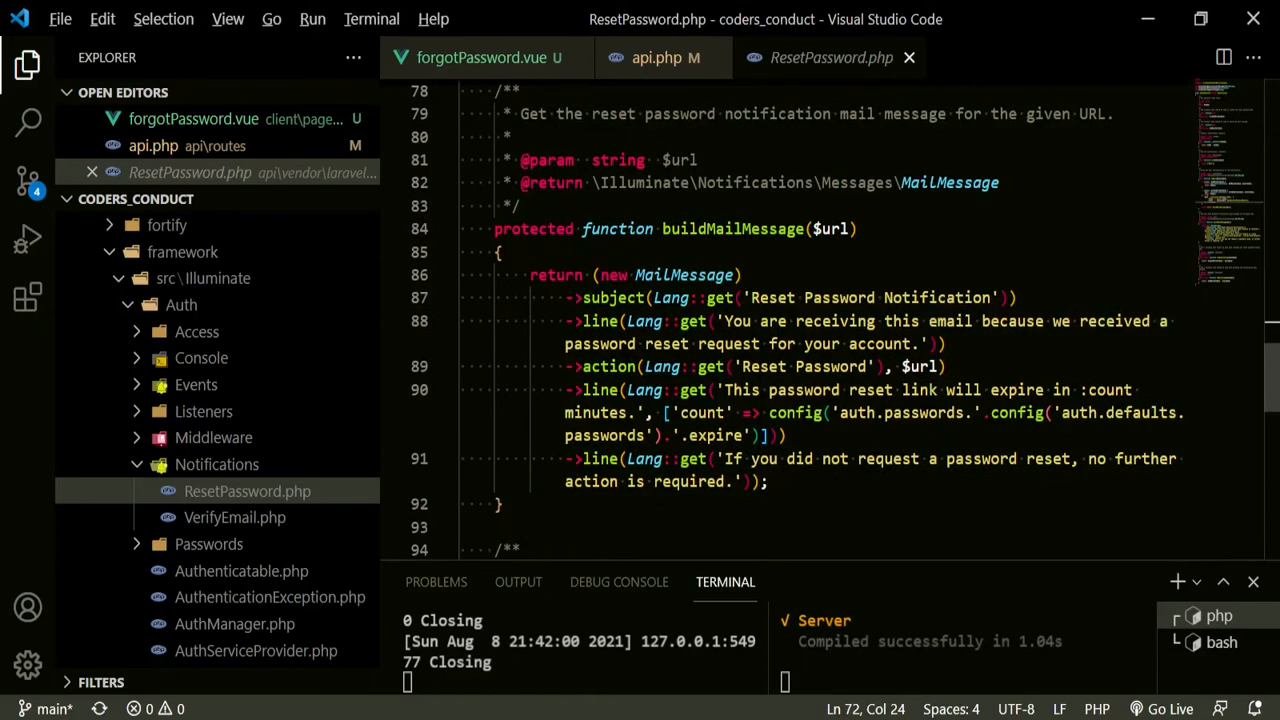
{"action": "scroll", "scroll_direction": "down", "scroll_amount": 3}
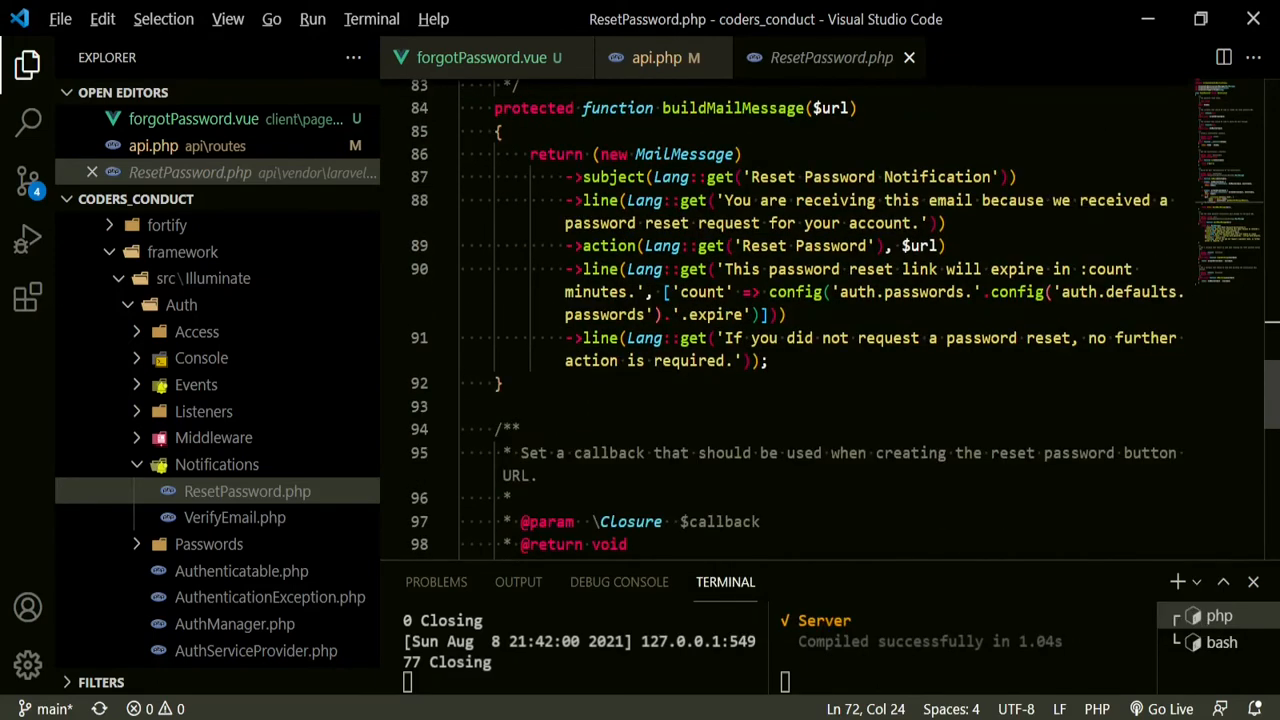
{"action": "scroll", "scroll_direction": "down", "scroll_amount": 3}
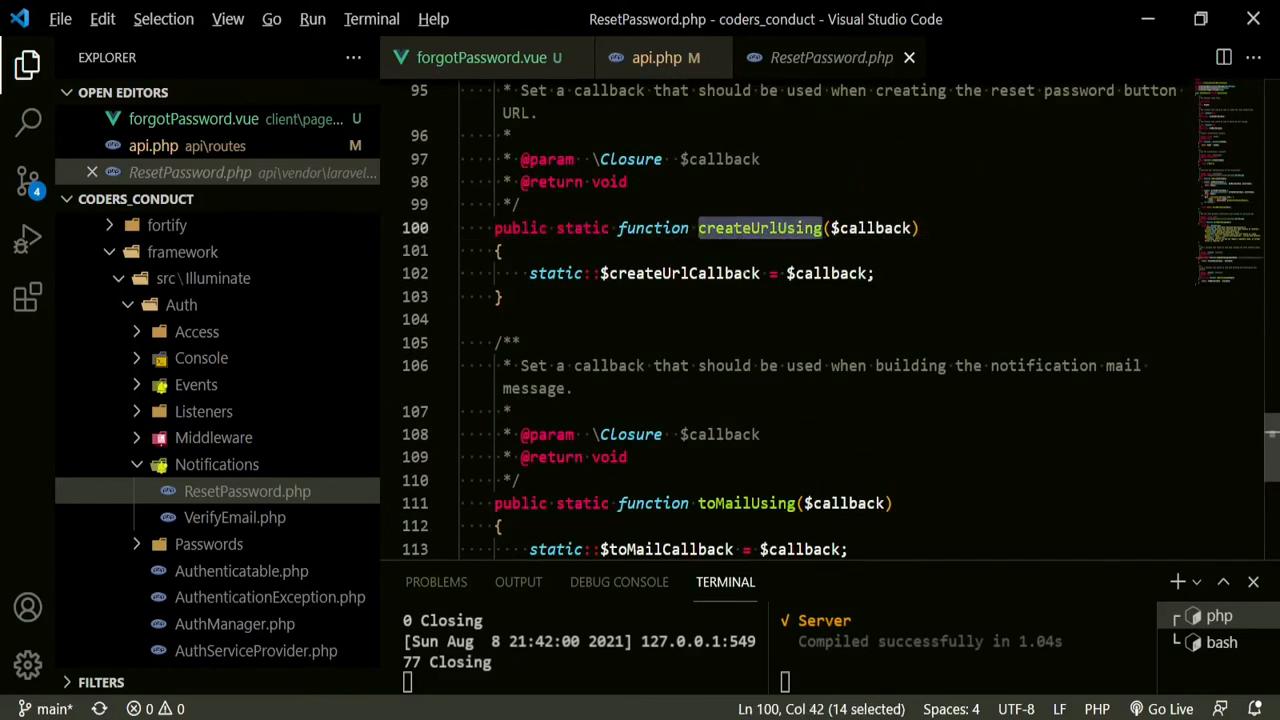
{"action": "scroll", "scroll_direction": "down", "scroll_amount": 3}
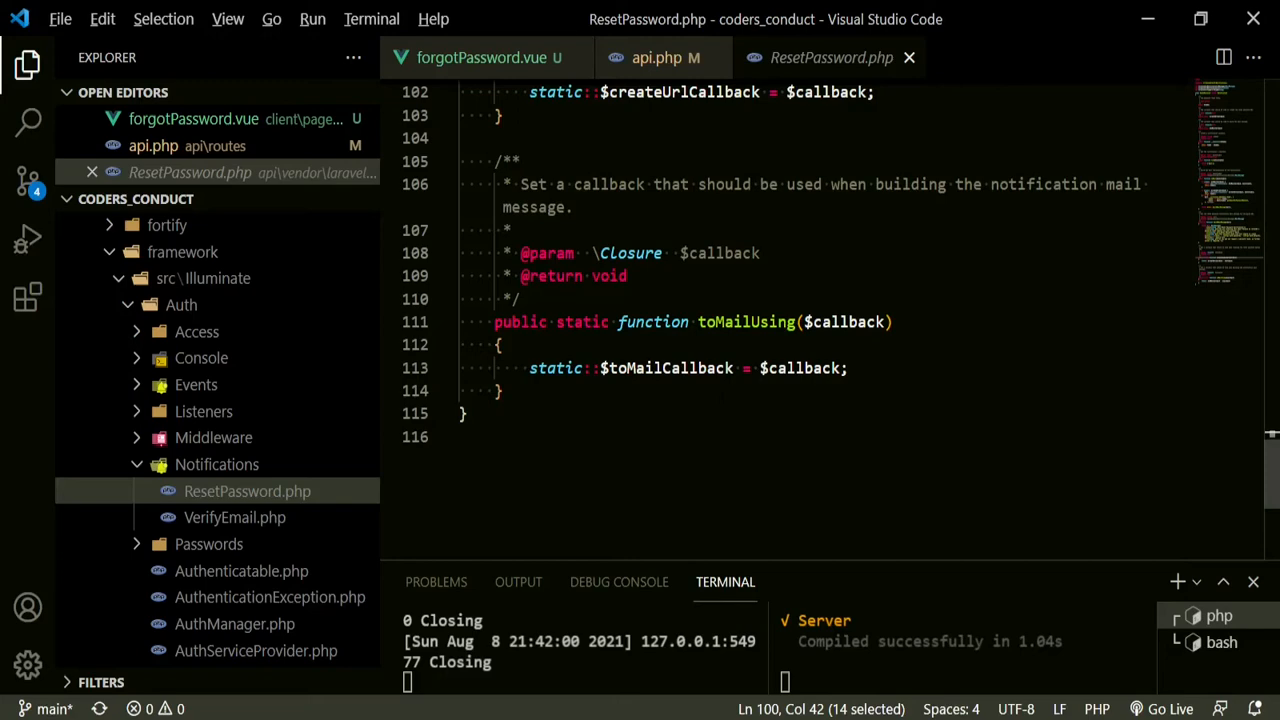
{"action": "mouse_move", "coordinate": [197, 331]}
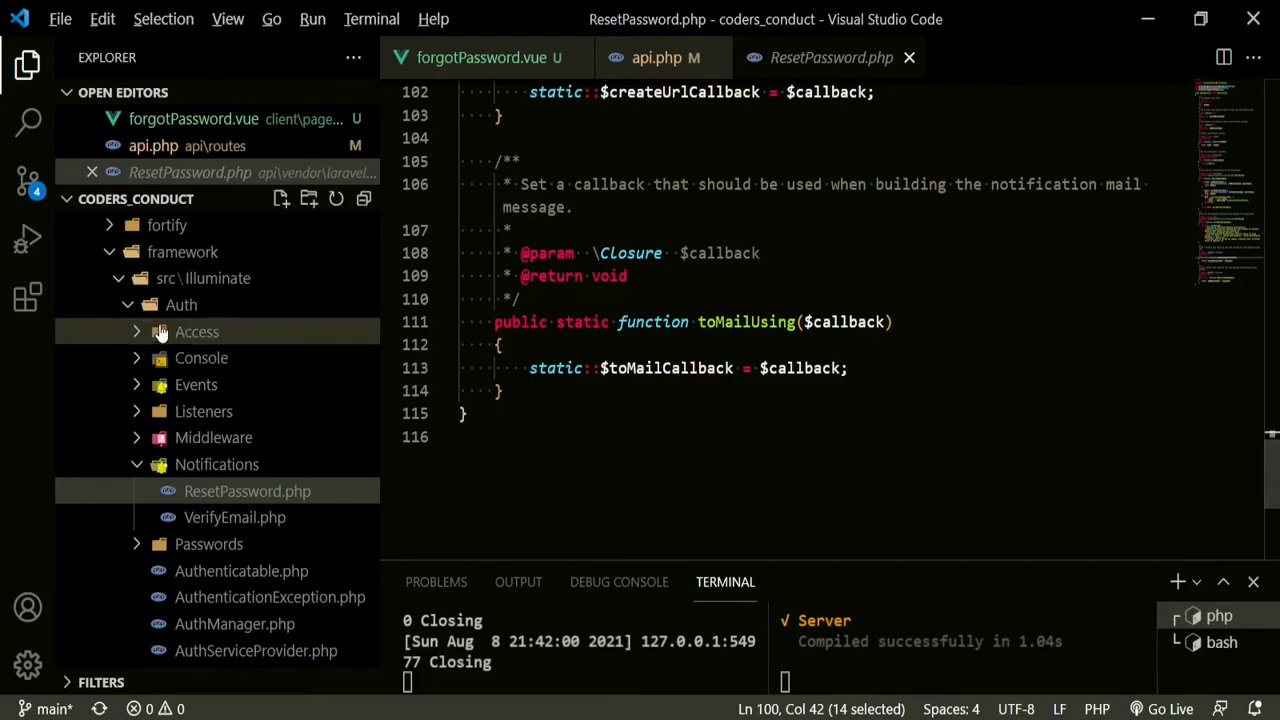
Open api/app/Providers/FortifyServiceProvider.php from the Explorer tree.
{"action": "scroll", "scroll_direction": "down", "scroll_amount": 3}
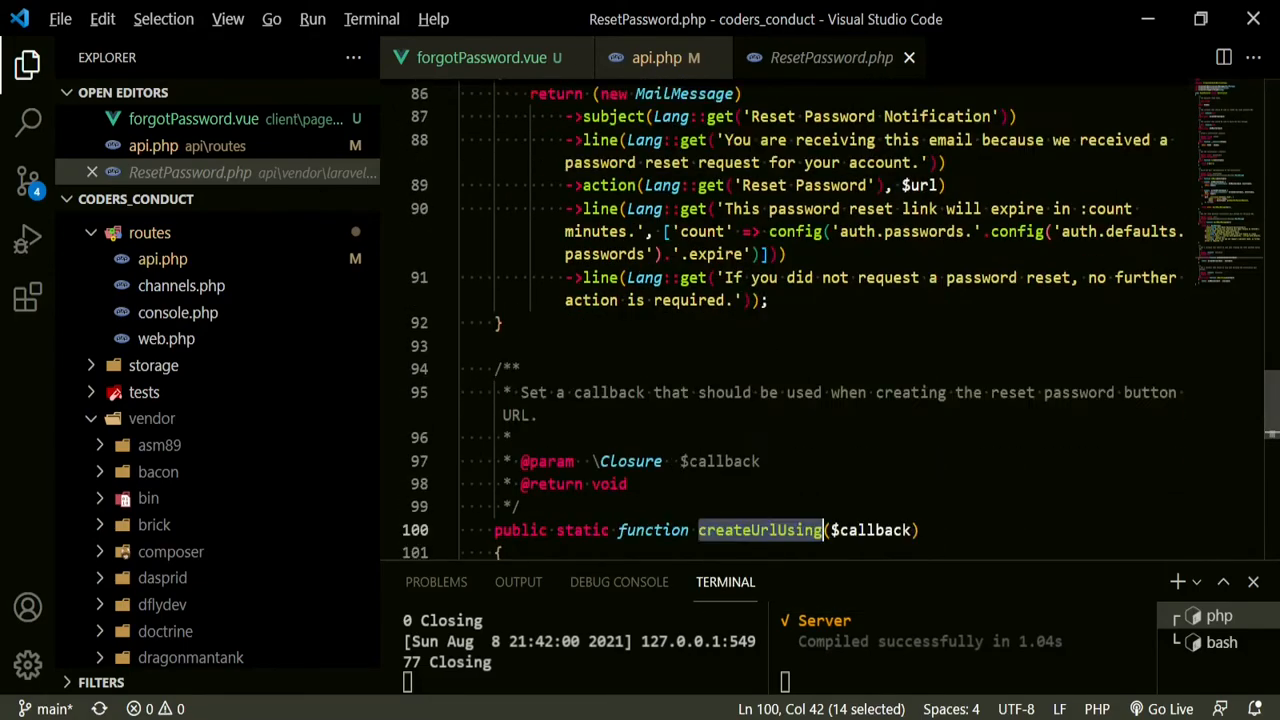
{"action": "scroll", "scroll_direction": "down", "scroll_amount": 3}
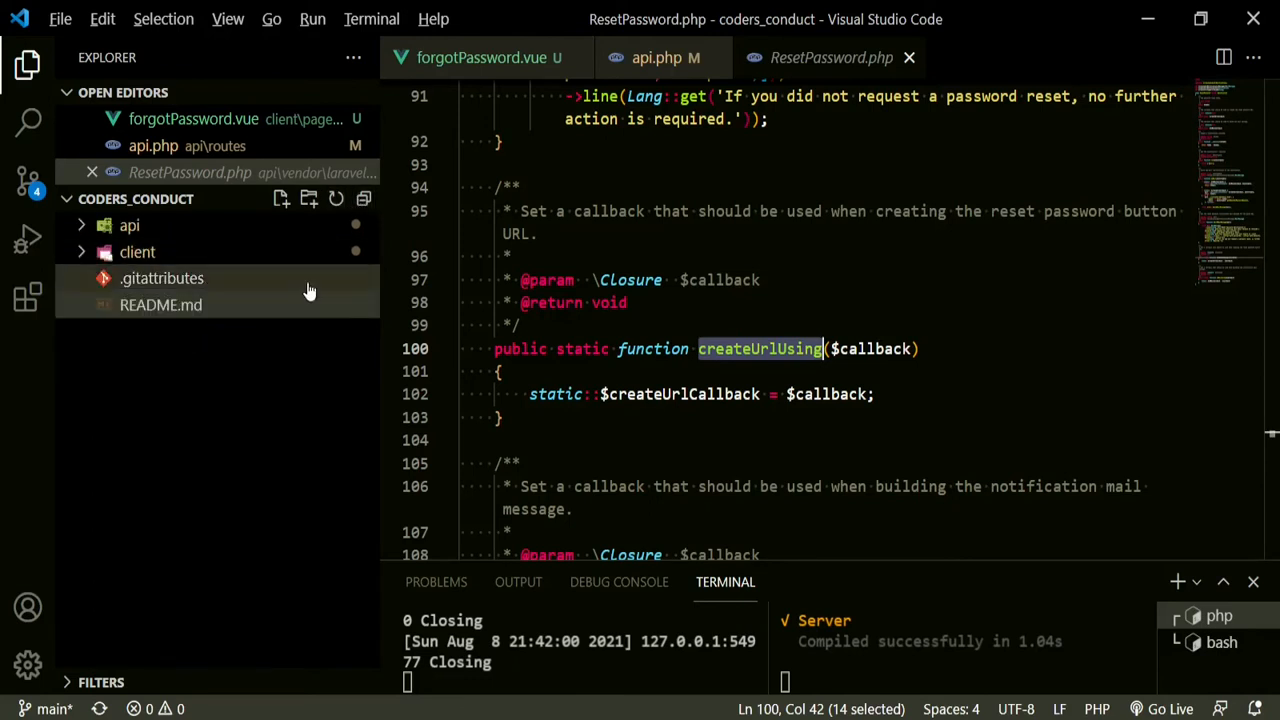
{"action": "left_click", "coordinate": [129, 225]}
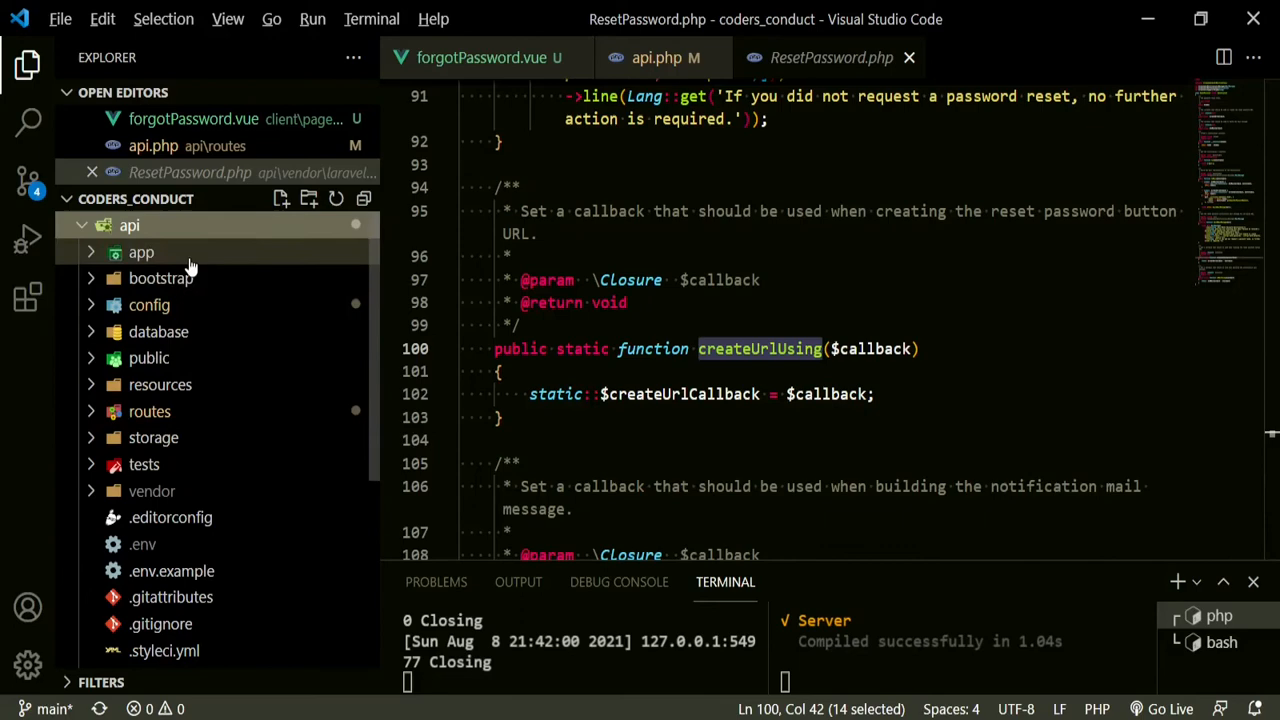
{"action": "left_click", "coordinate": [141, 252]}
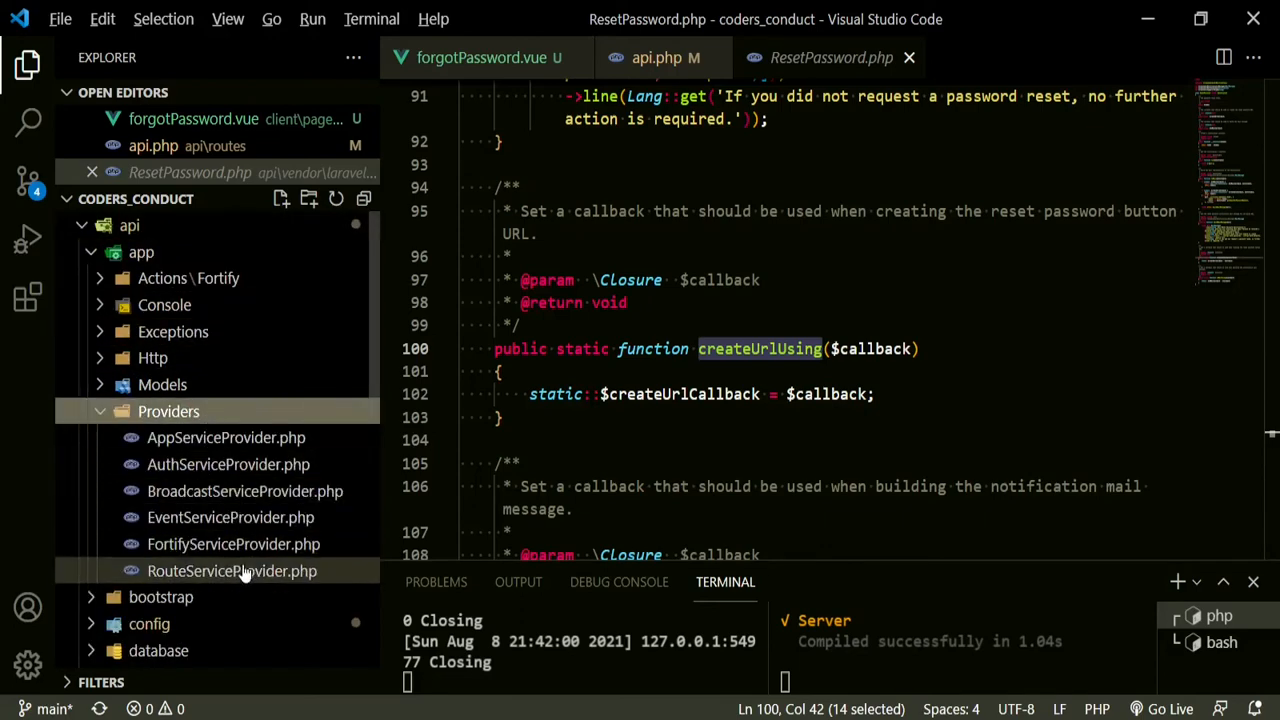
{"action": "left_click", "coordinate": [233, 543]}
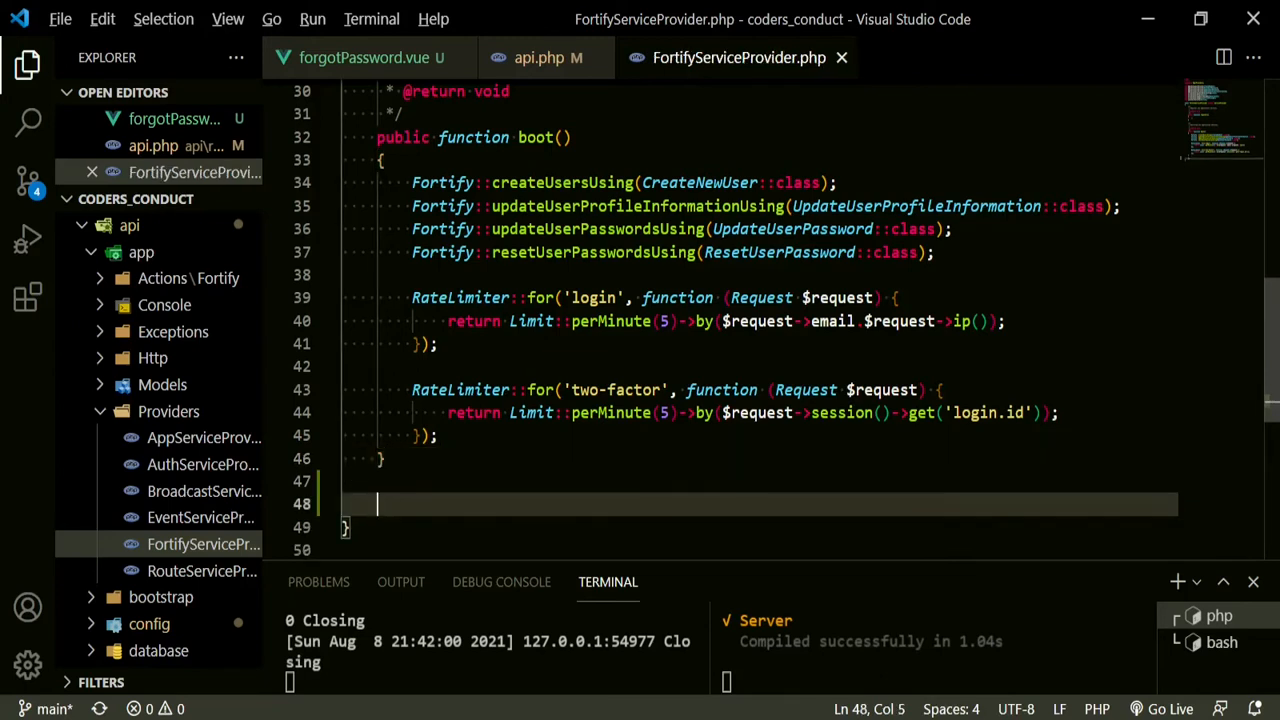
Type a protected registerResponseBindings() method starting ResetPassword::createUrlUsing with a notifiable, token callback.
{"action": "type", "text": "protected function r"}
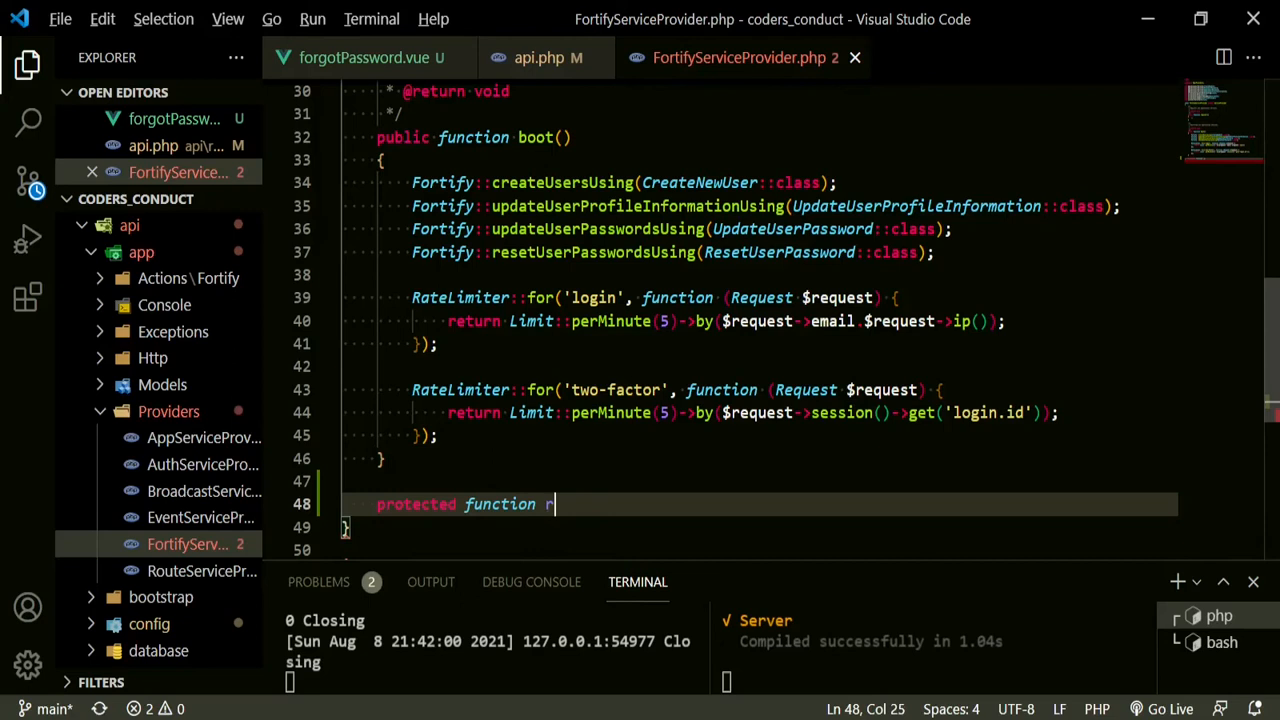
{"action": "type", "text": "egisterResponse"}
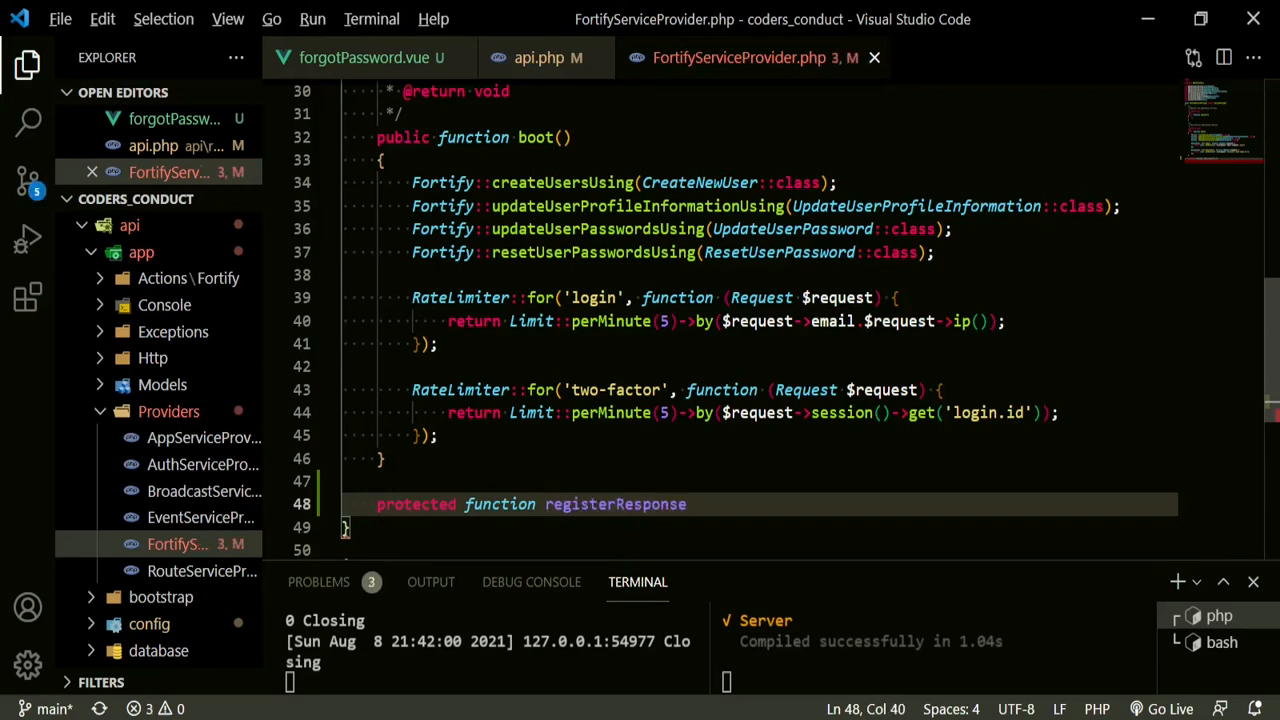
{"action": "type", "text": "Bindings() {"}
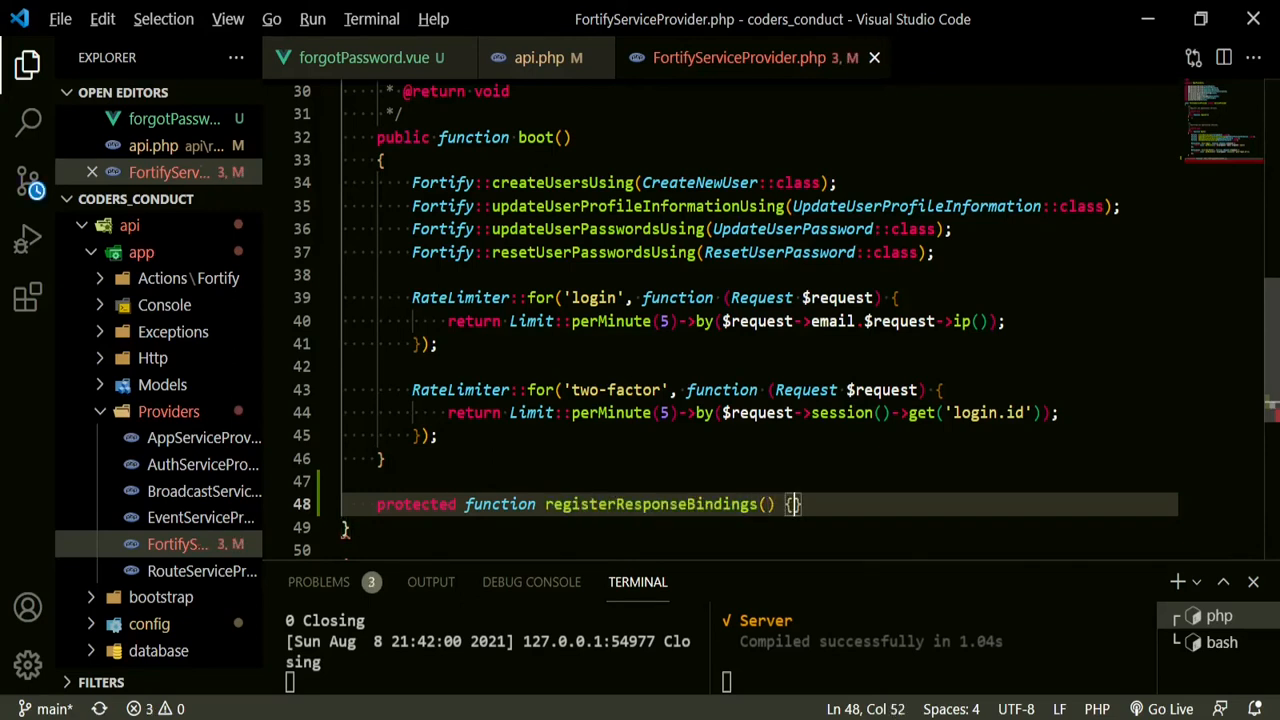
{"action": "type", "text": "Reset"}
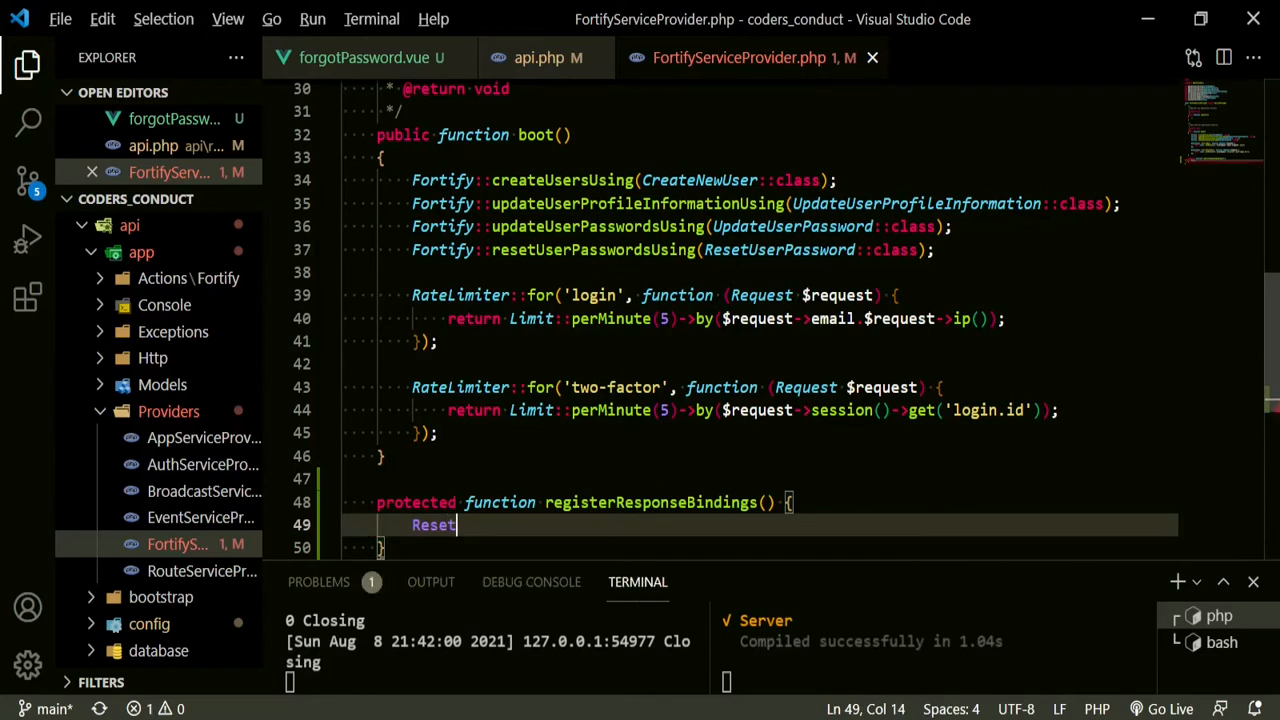
{"action": "type", "text": "Password::createUrlUsing(function ($notfiable, $token) {"}
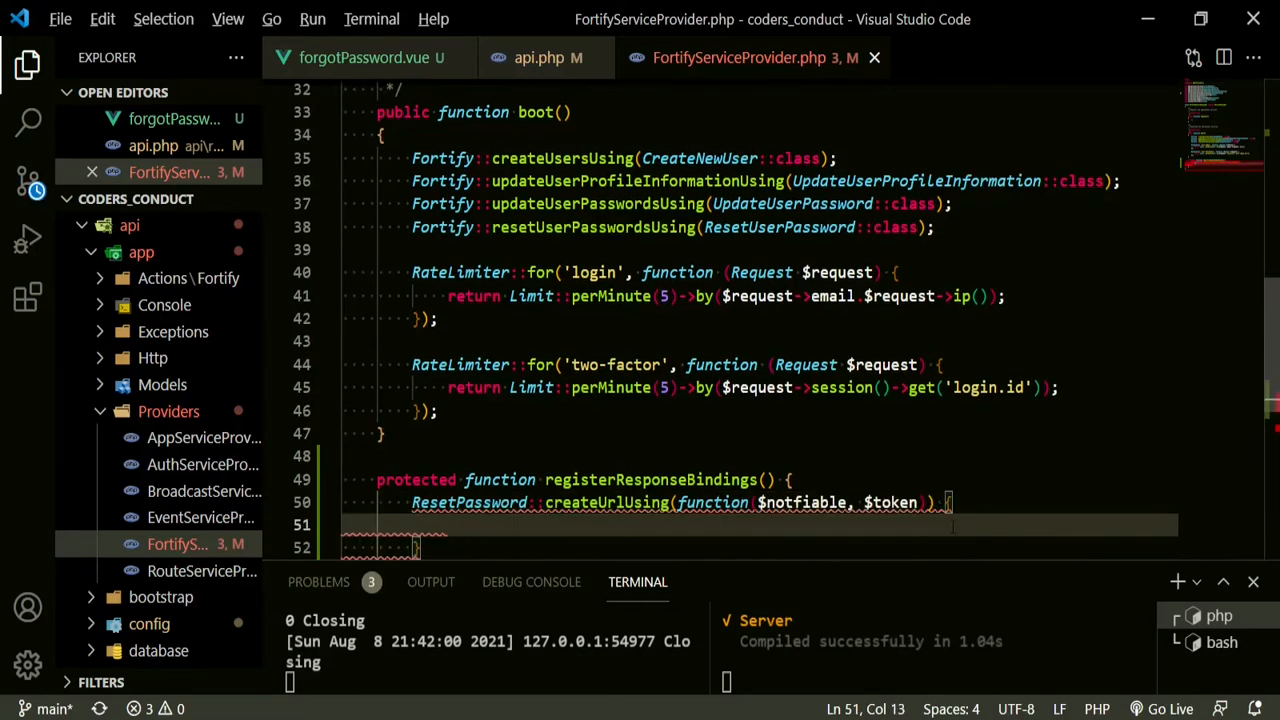
Start the callback's return with url(SPA_URL) and the '/auth/reset-password' path.
{"action": "type", "text": "r"}
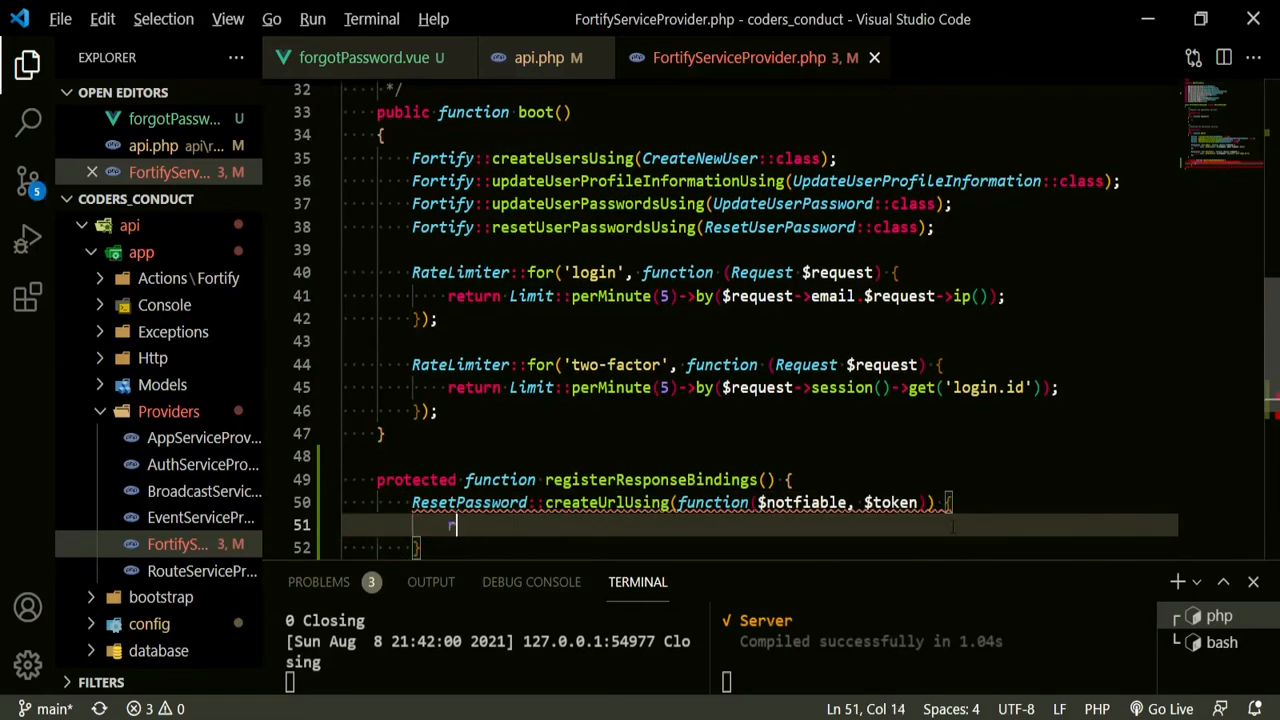
{"action": "type", "text": "return url(env('"}
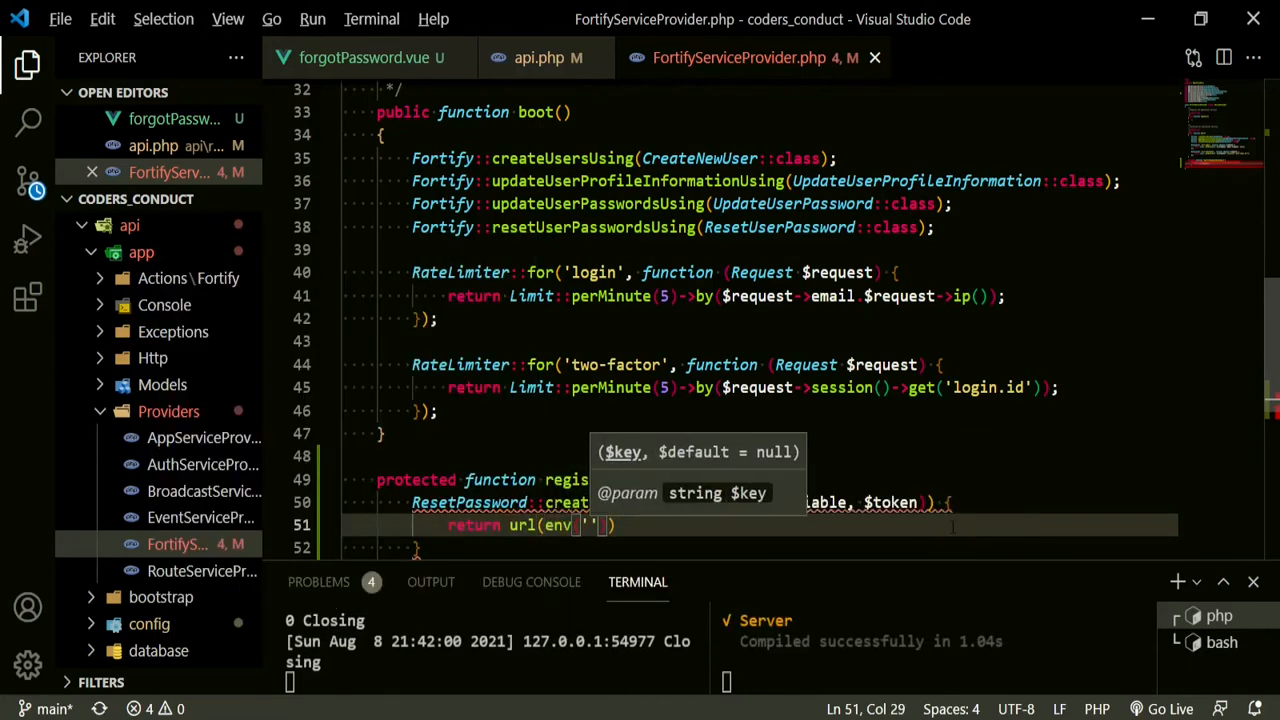
{"action": "type", "text": "SPA_"}
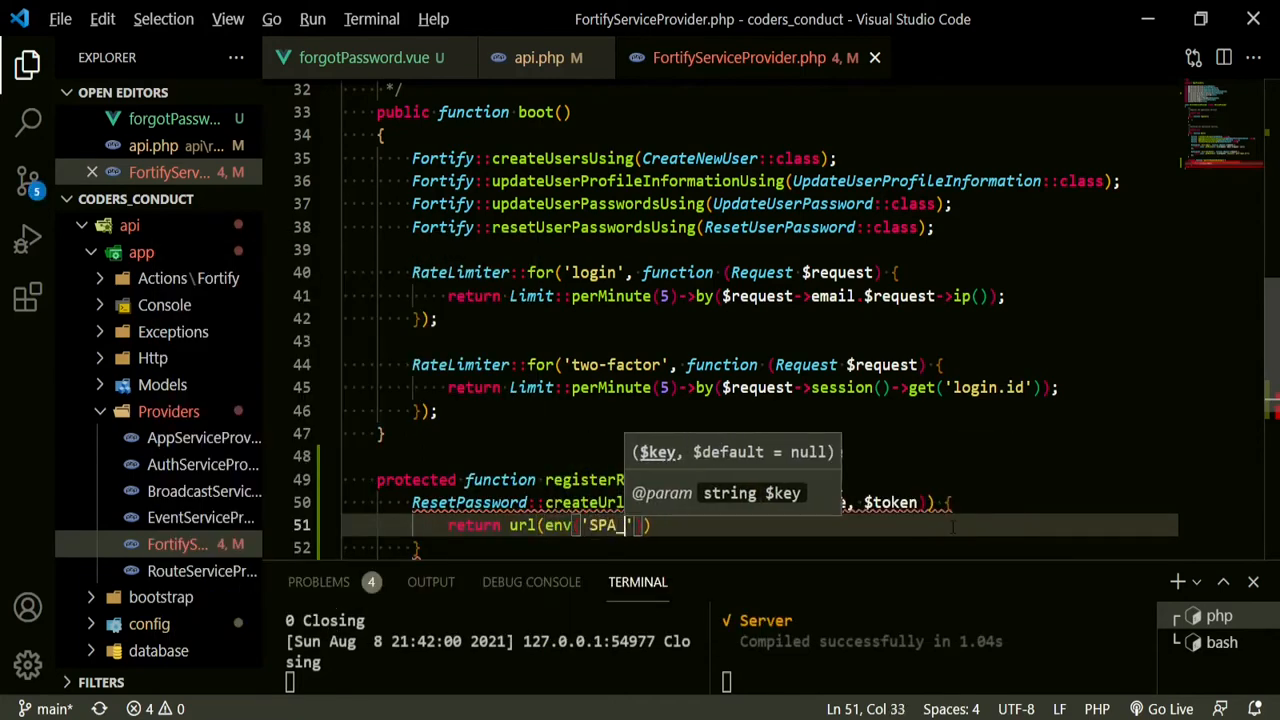
{"action": "type", "text": "URL"}
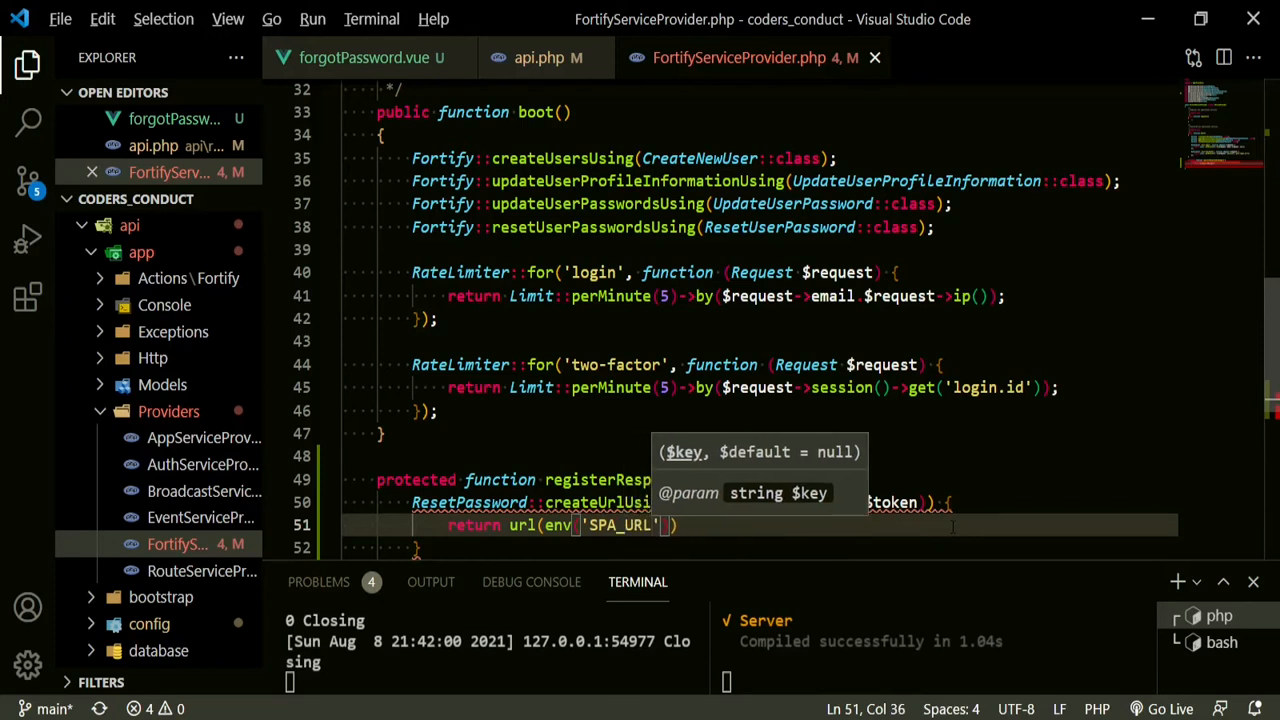
{"action": "type", "text": ".\"/\""}
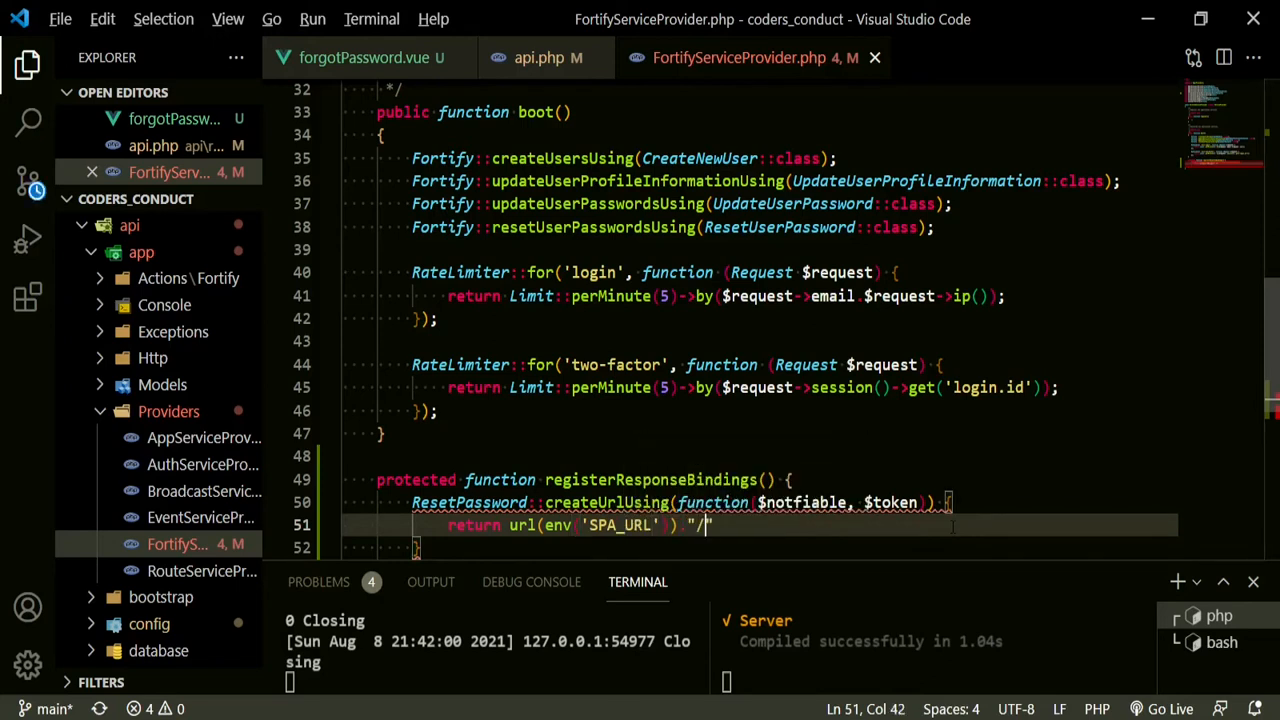
{"action": "type", "text": "auth/reset-password/\""}
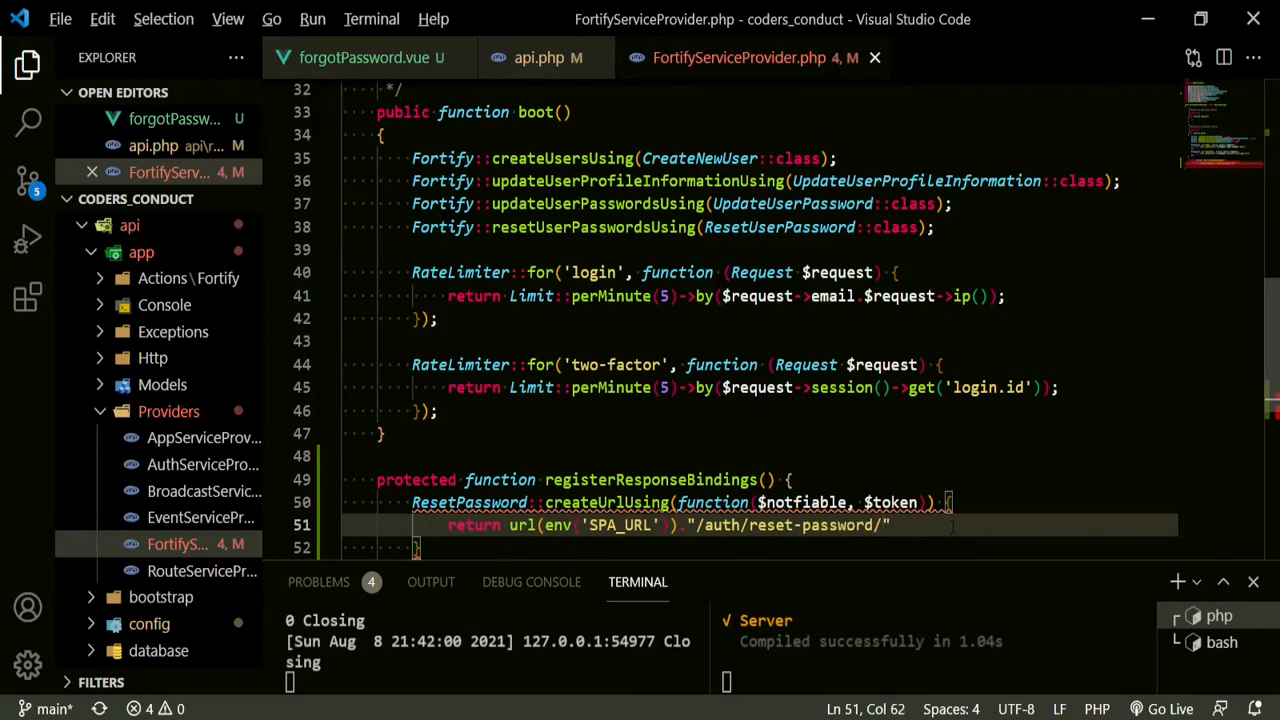
Append the token and an email query from $notifiable->getEmailForPasswordReset().
{"action": "type", "text": "{}"}
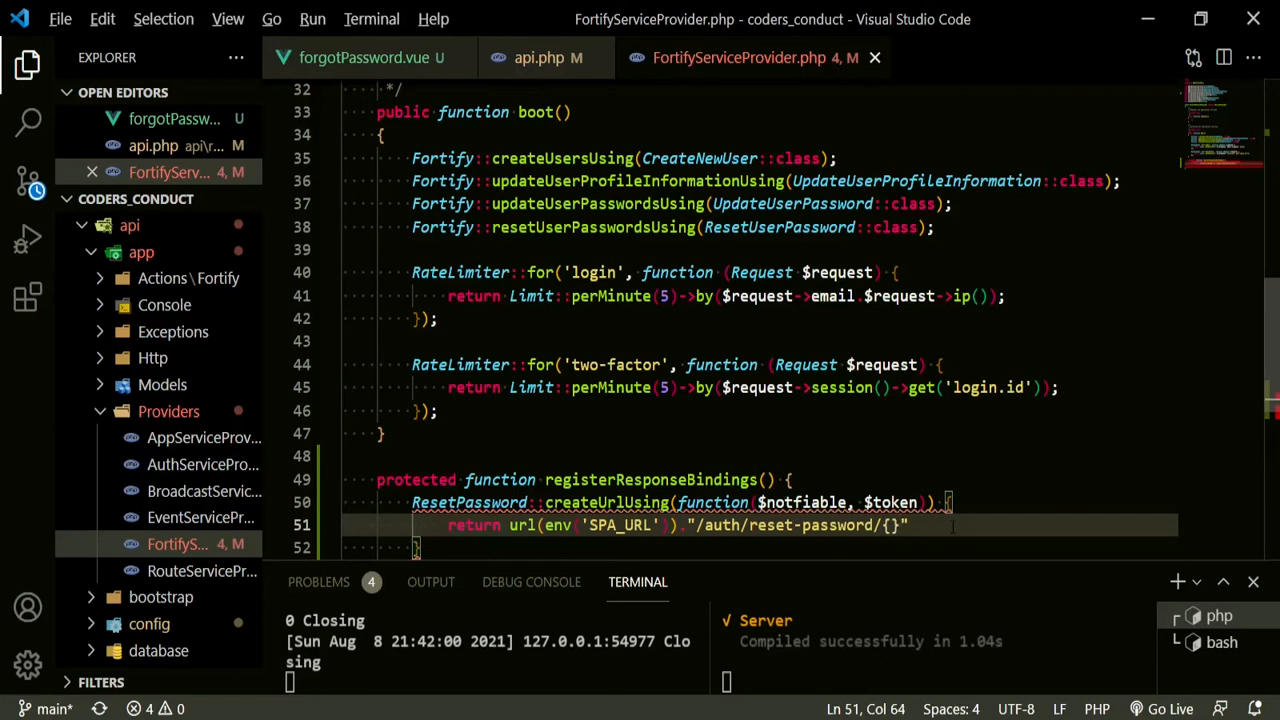
{"action": "type", "text": "$token"}
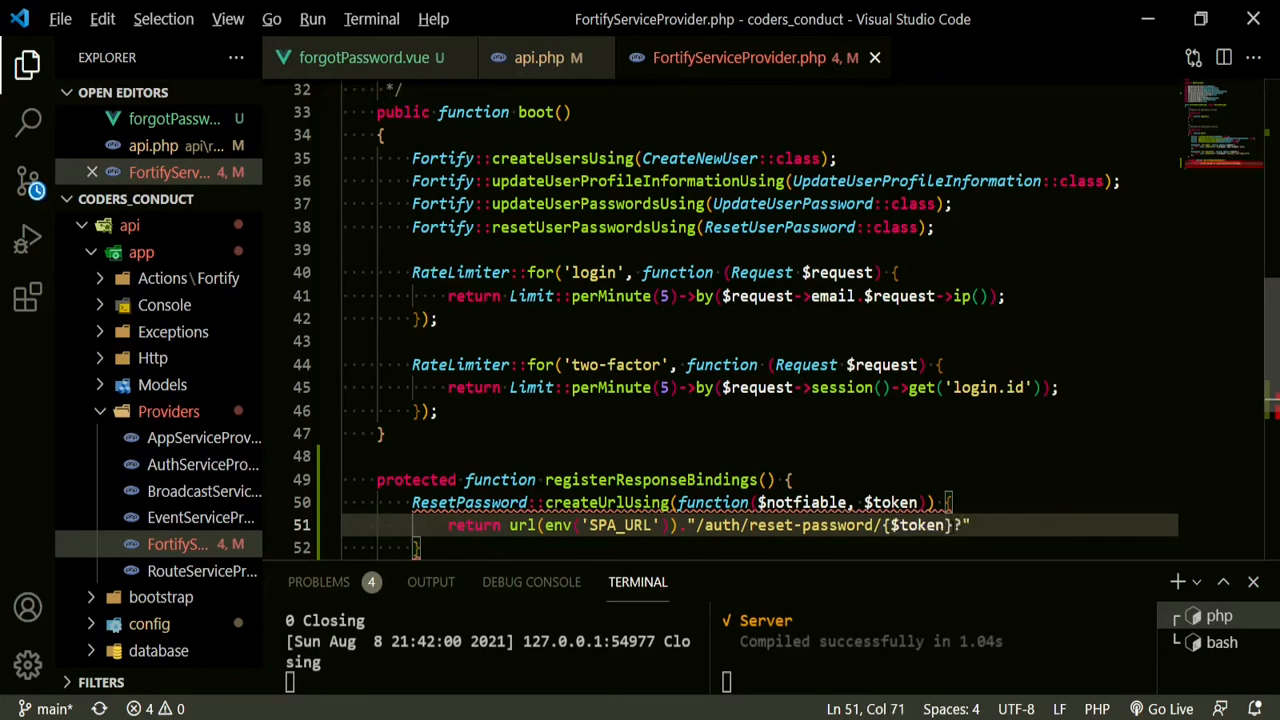
{"action": "type", "text": "email=\""}
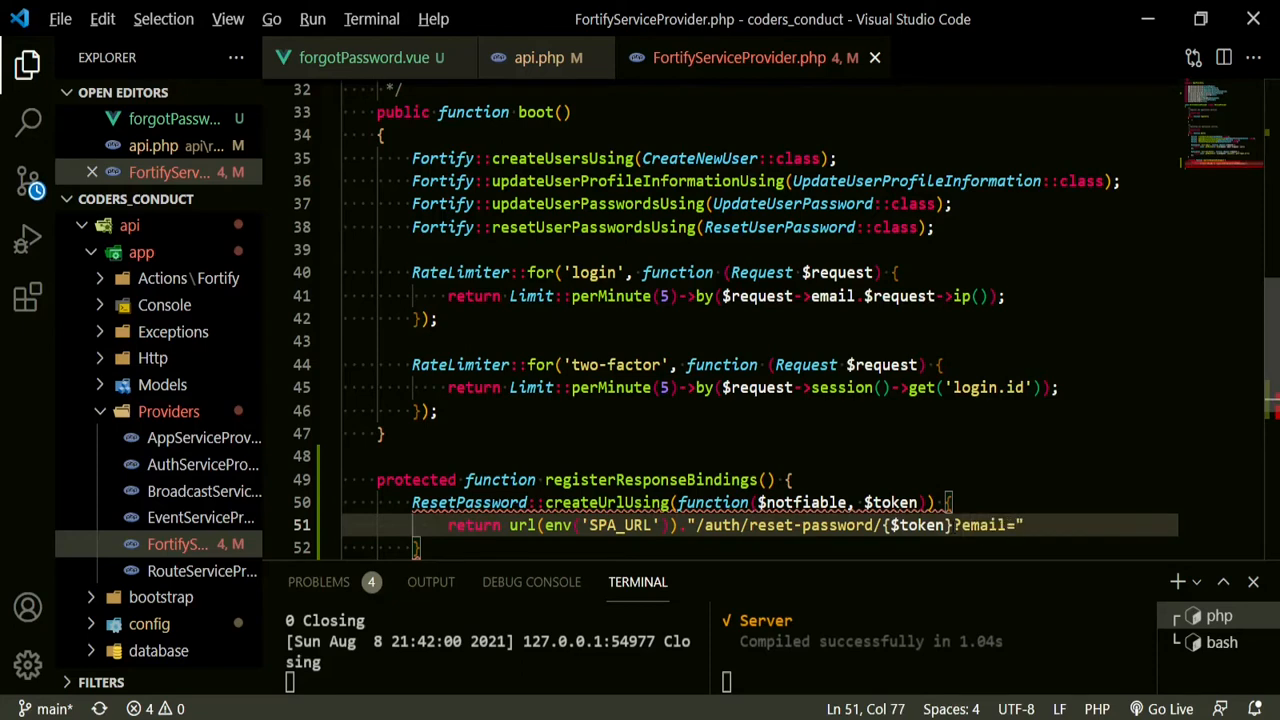
{"action": "type", "text": "{}"}
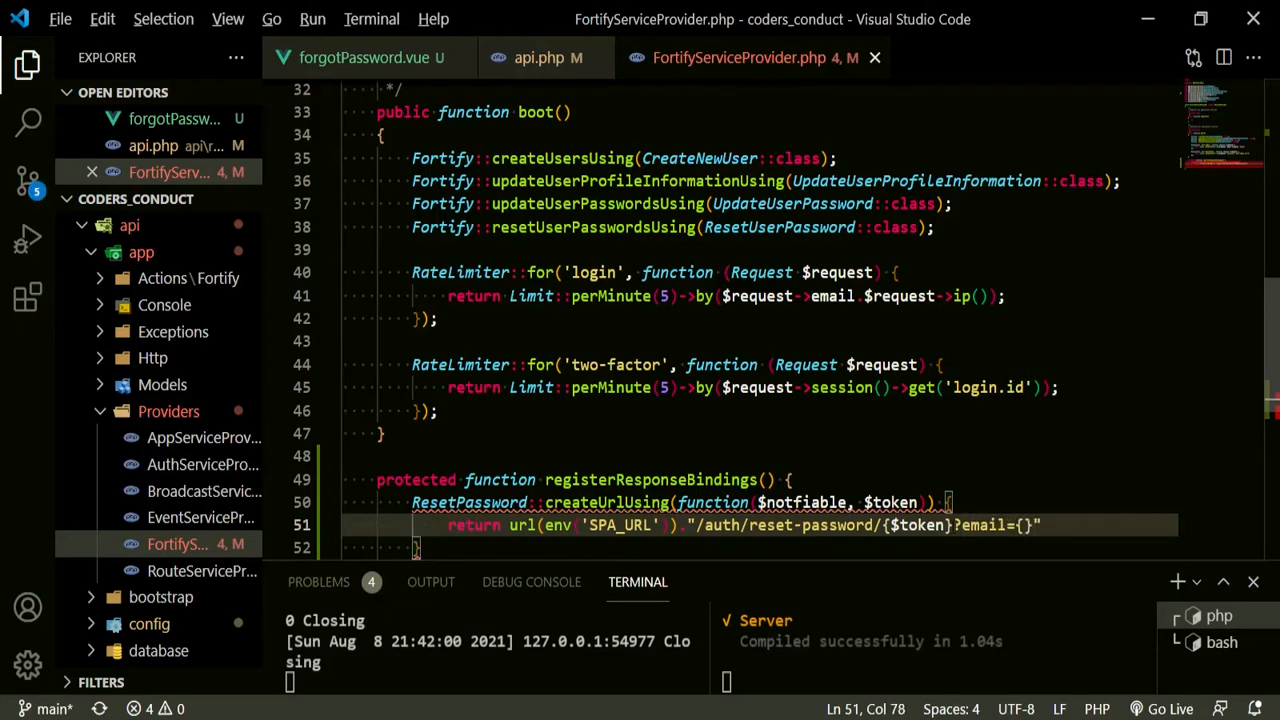
{"action": "type", "text": "$noti"}
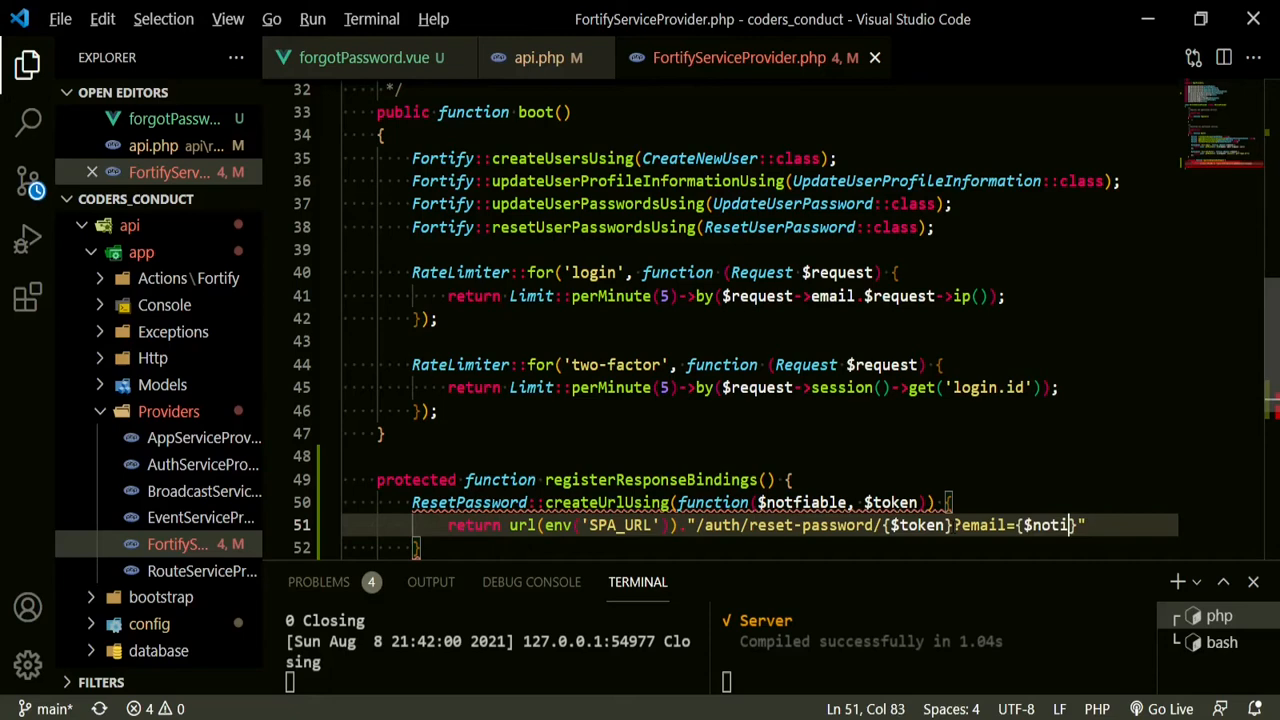
{"action": "type", "text": "->getEmail"}
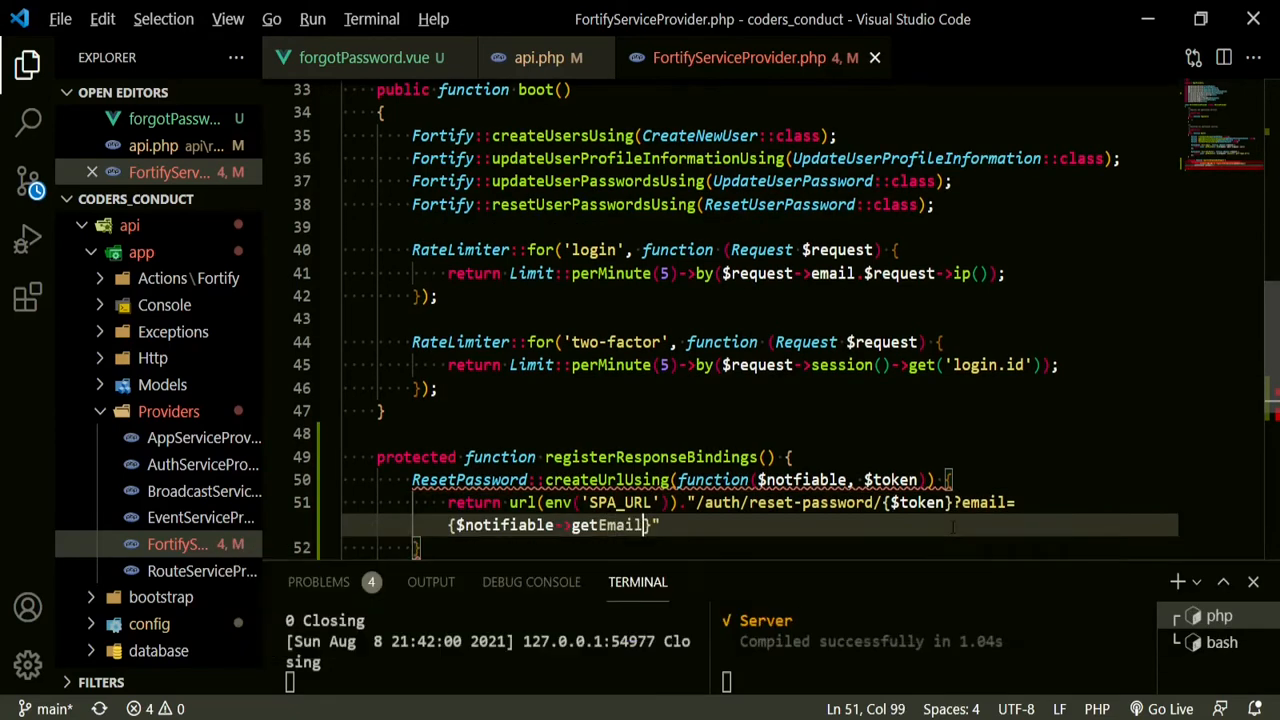
{"action": "type", "text": "ForPasswordReset"}
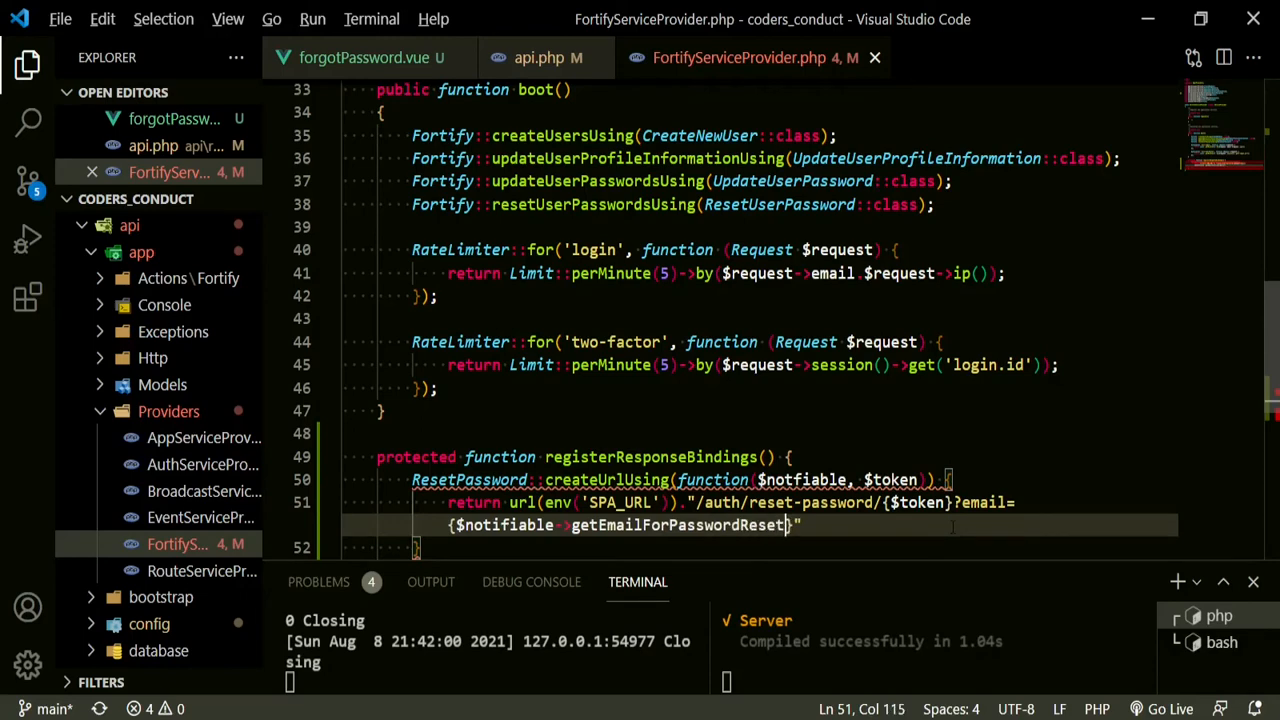
{"action": "type", "text": "()"}
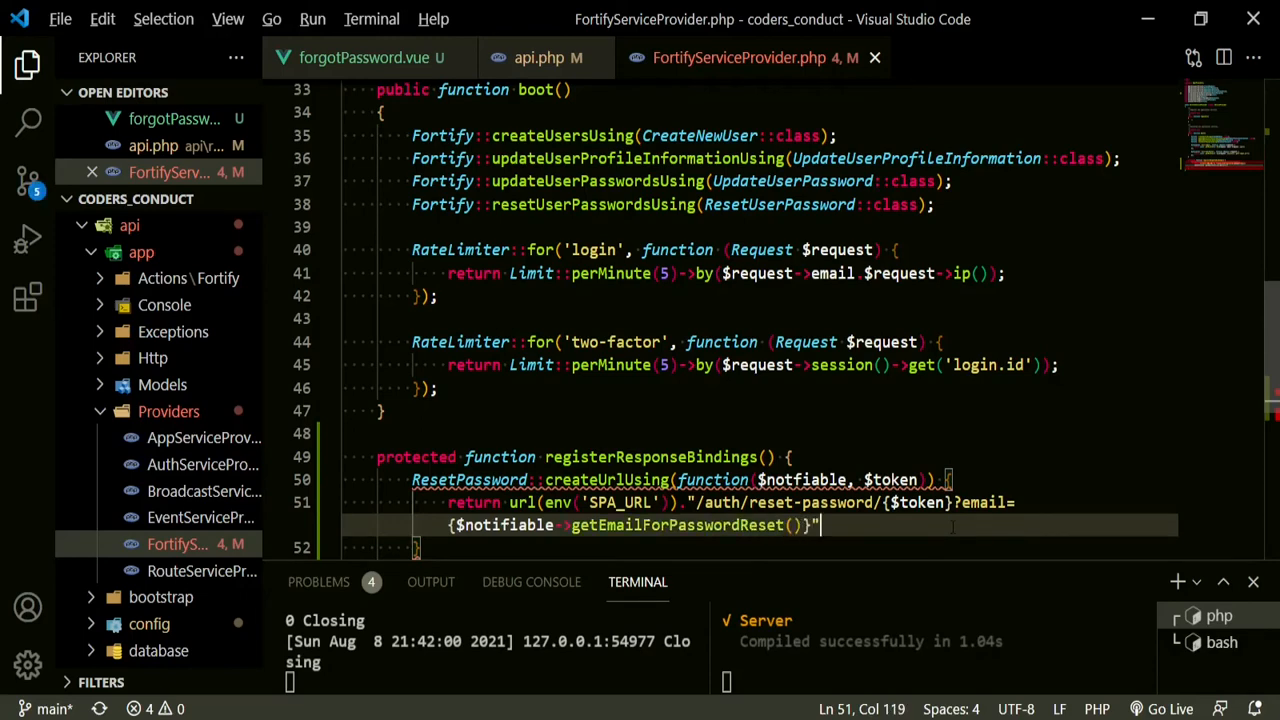
{"action": "type", "text": ";"}
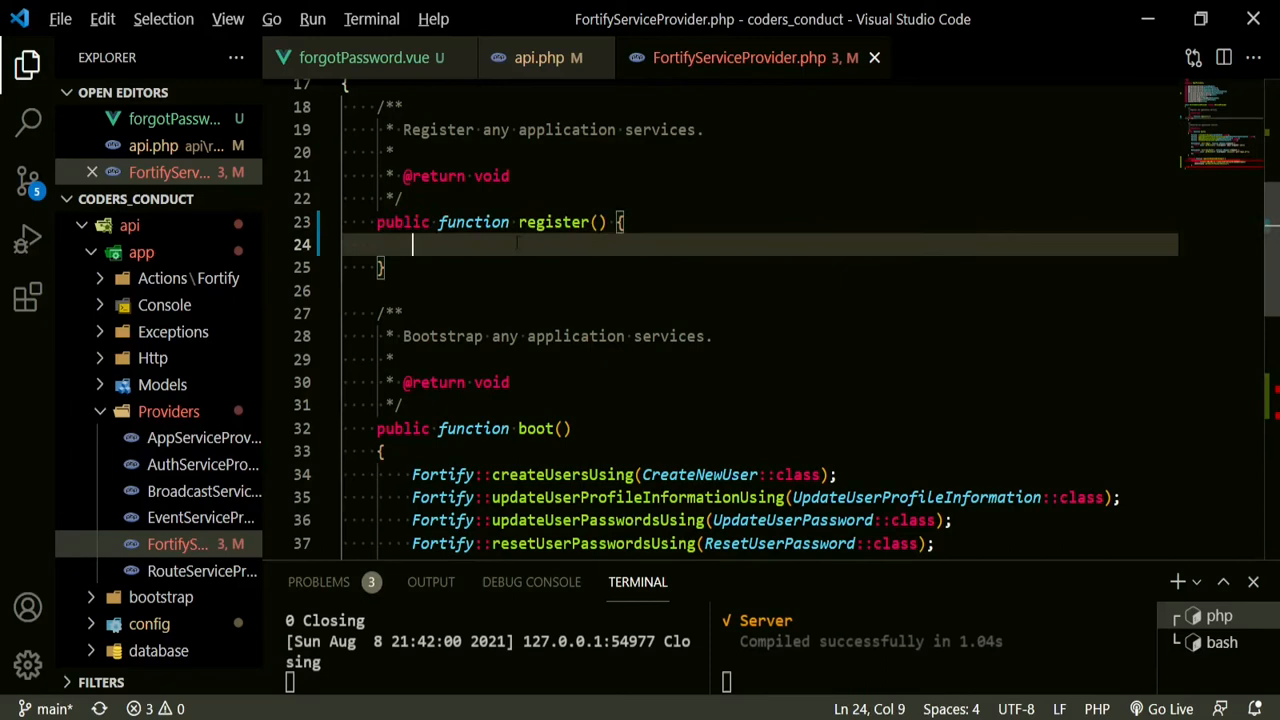
Call $this->registerResponseBindings() in register() and import the ResetPassword class.
{"action": "type", "text": "$this->register"}
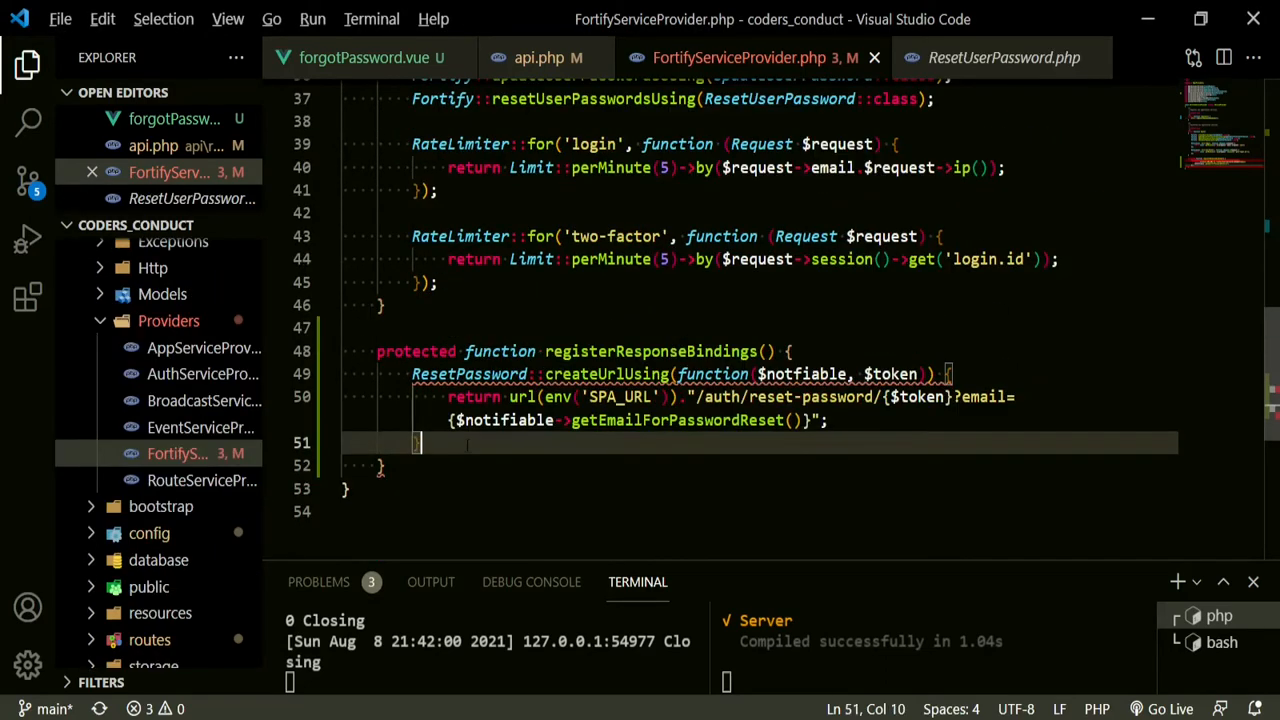
{"action": "type", "text": ");"}
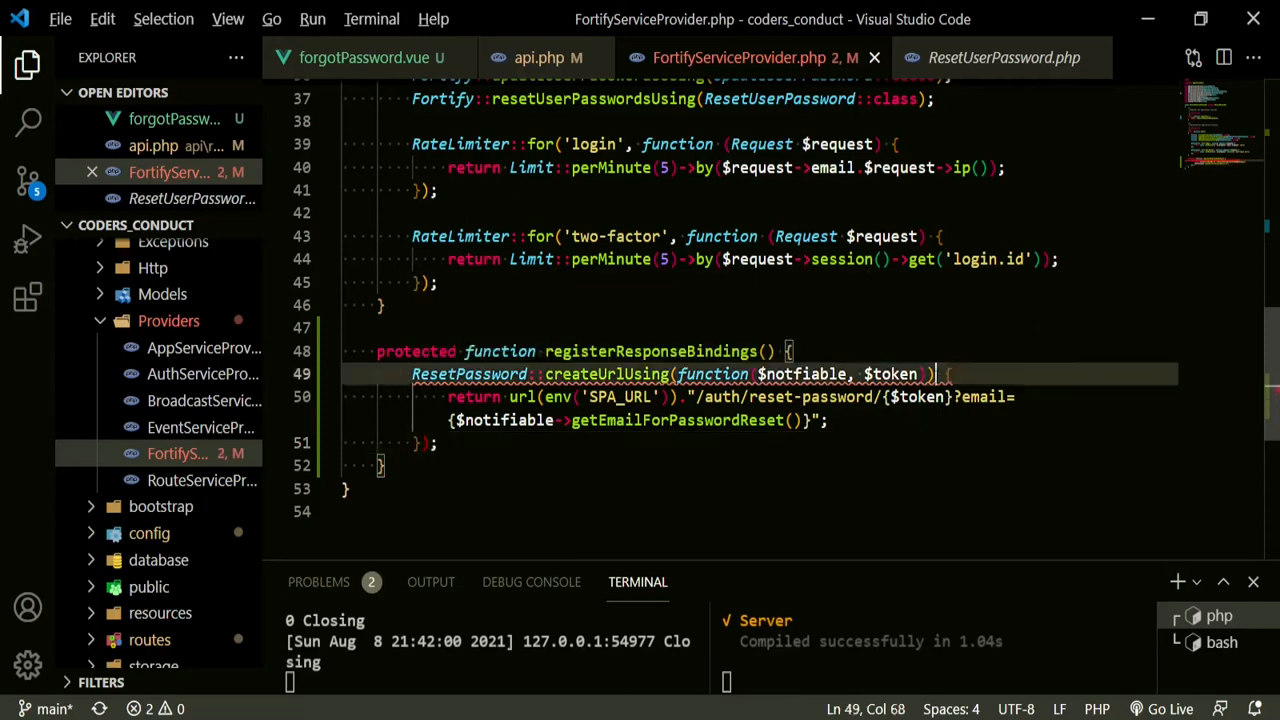
{"action": "key", "text": "Backspace"}
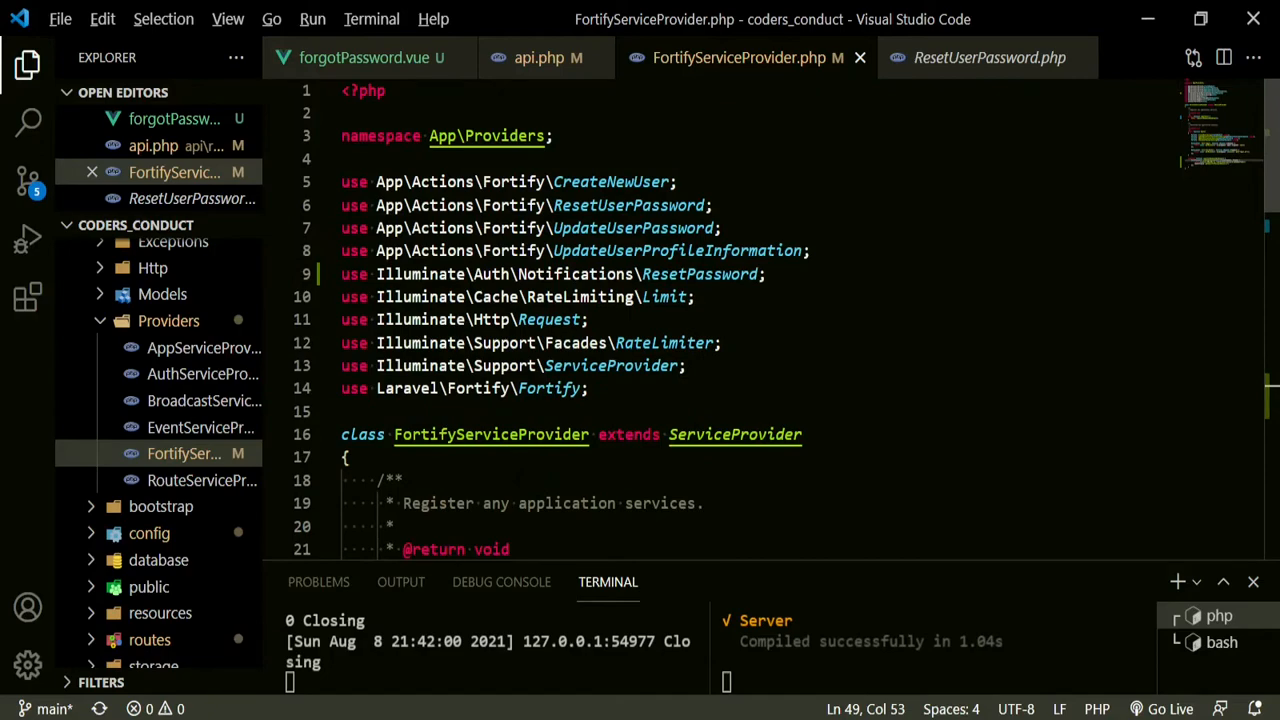
{"action": "scroll", "scroll_direction": "down", "scroll_amount": 3}
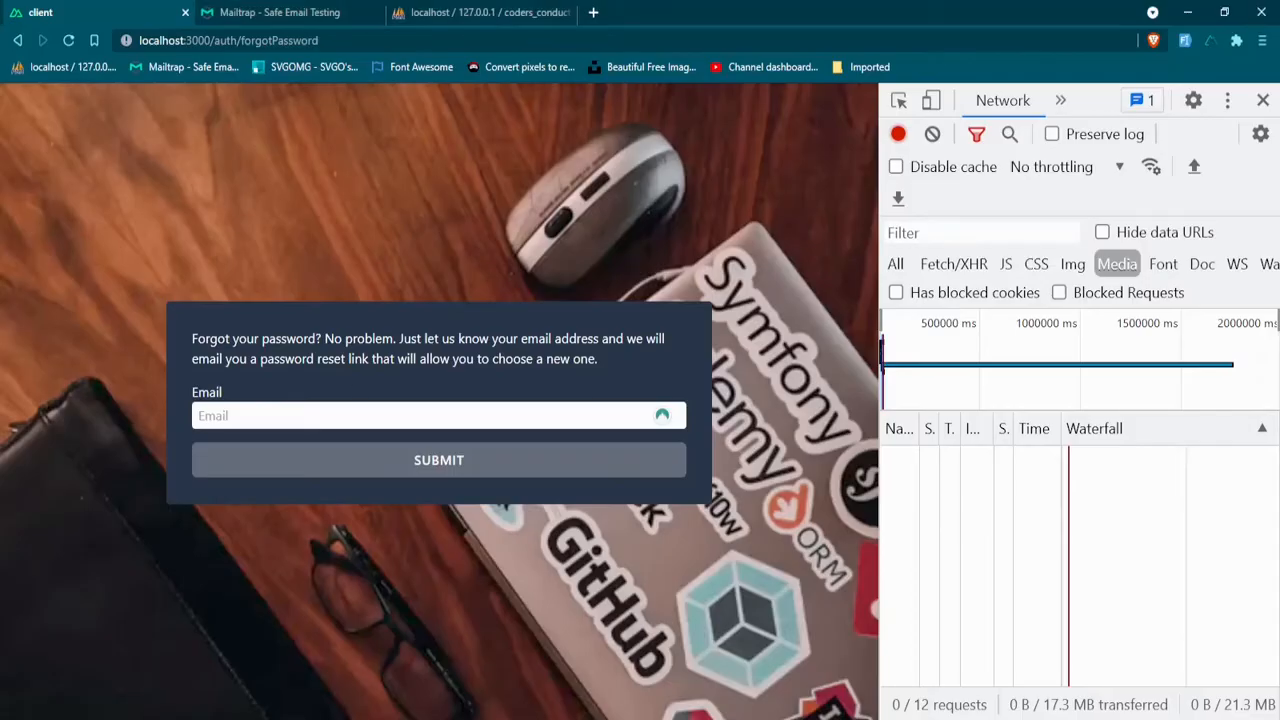
{"action": "left_click", "coordinate": [280, 12]}
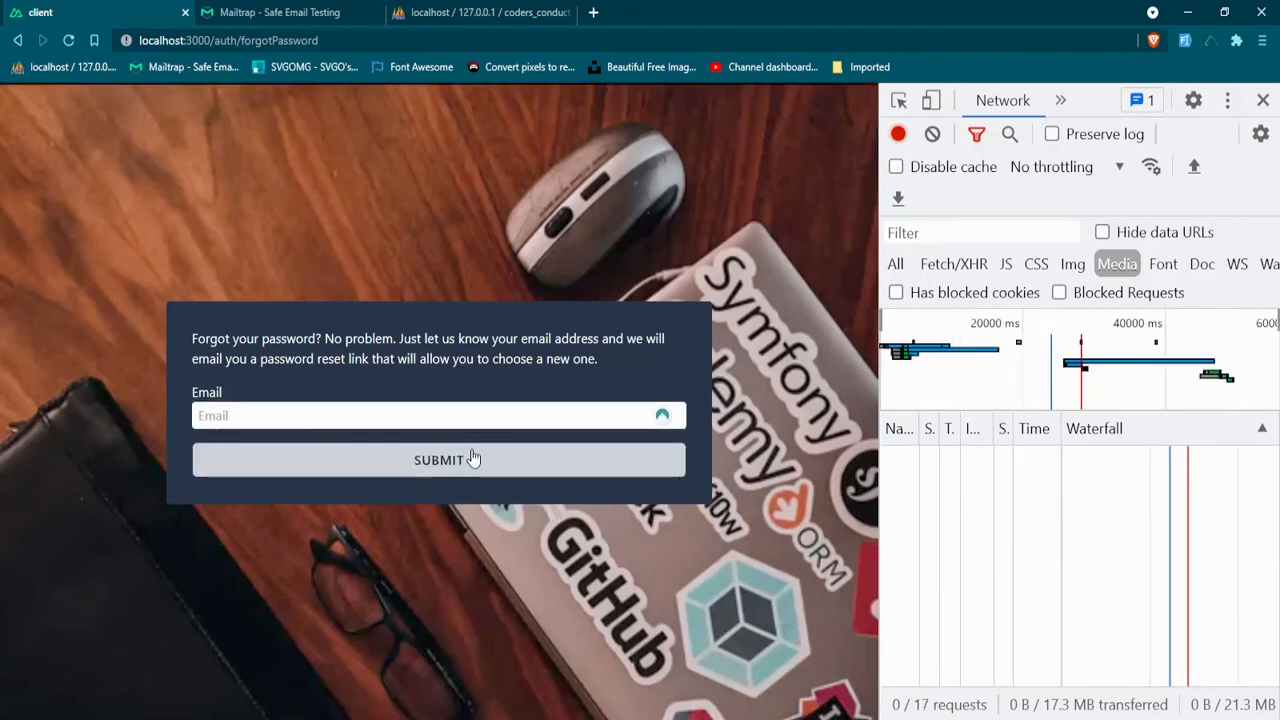
{"action": "left_click", "coordinate": [439, 459]}
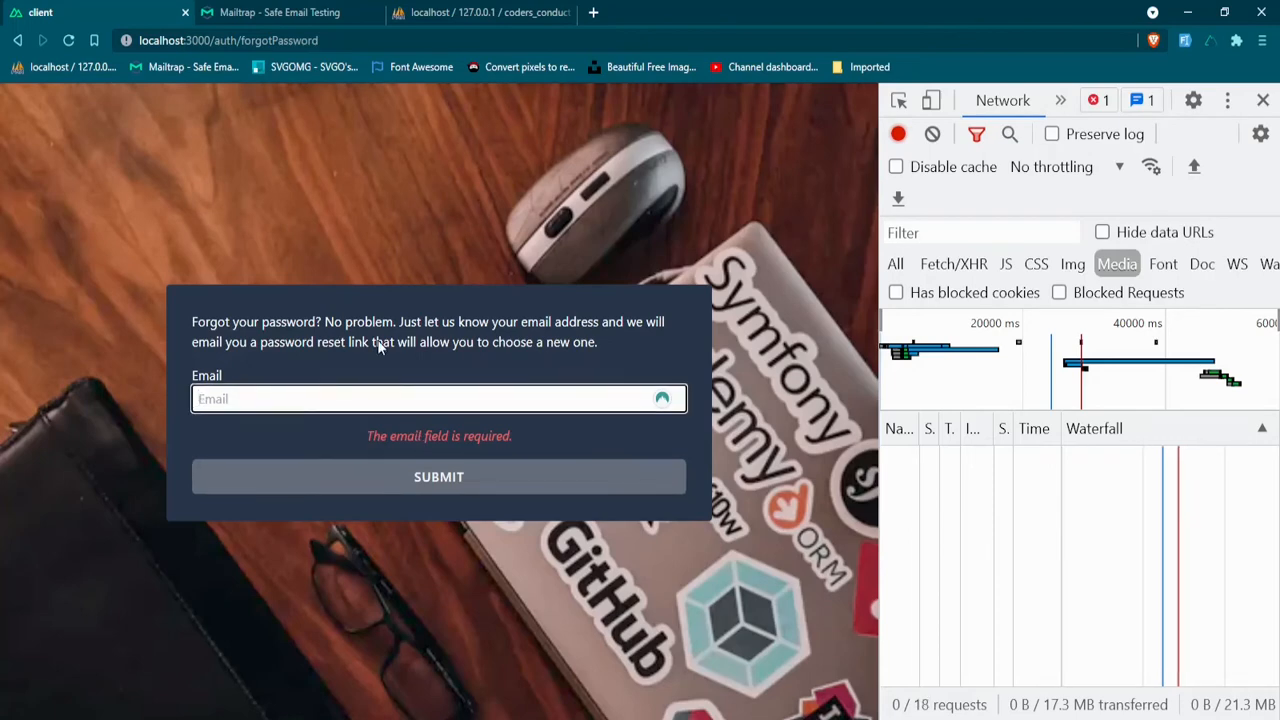
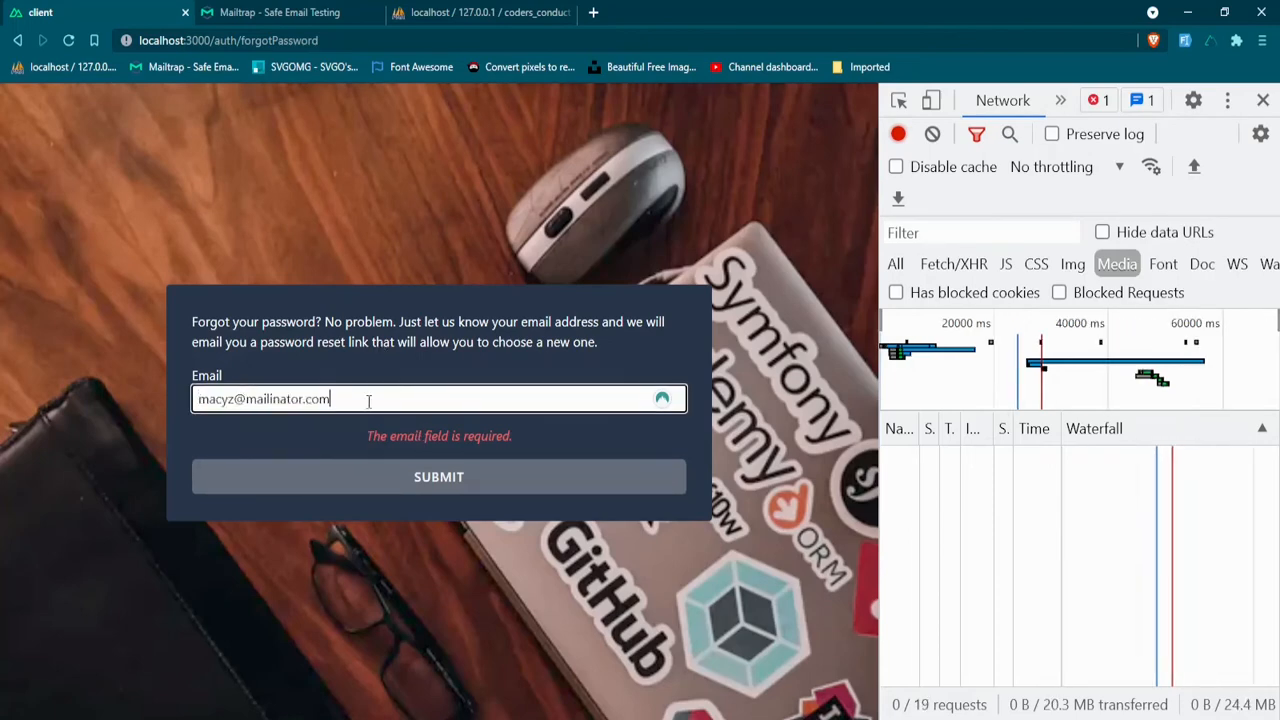
{"action": "left_click", "coordinate": [438, 476]}
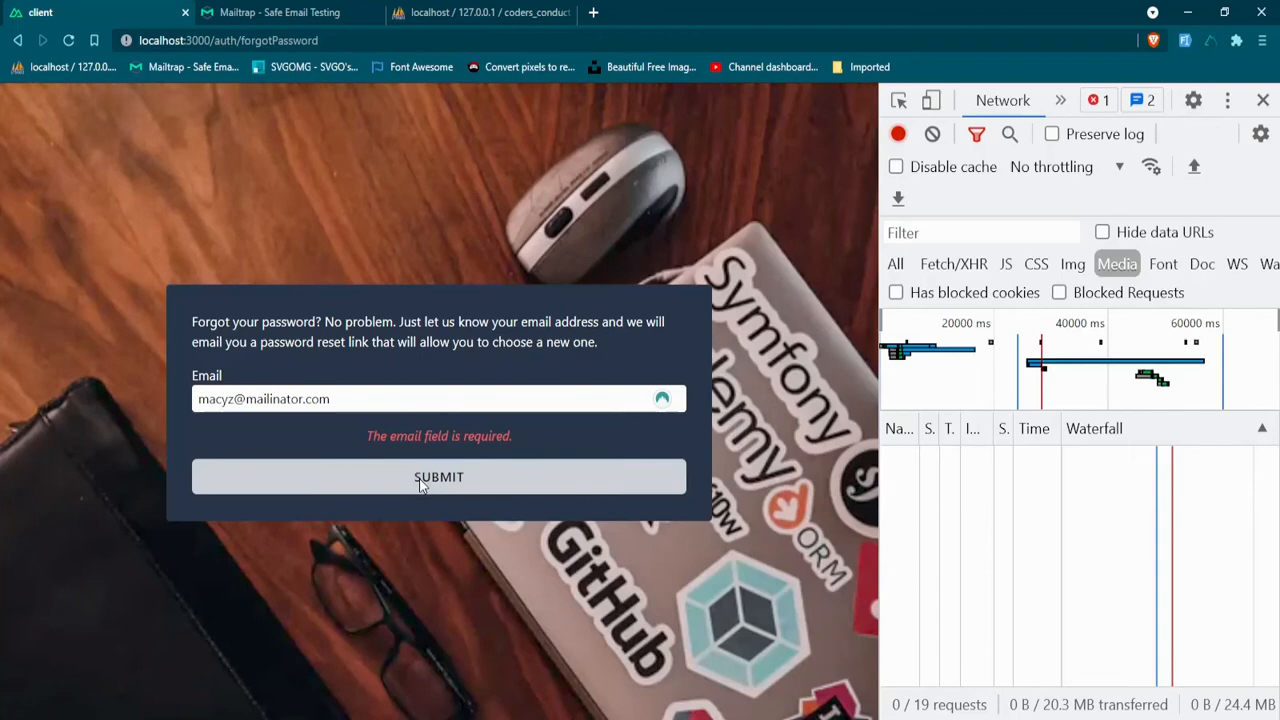
{"action": "left_click", "coordinate": [439, 477]}
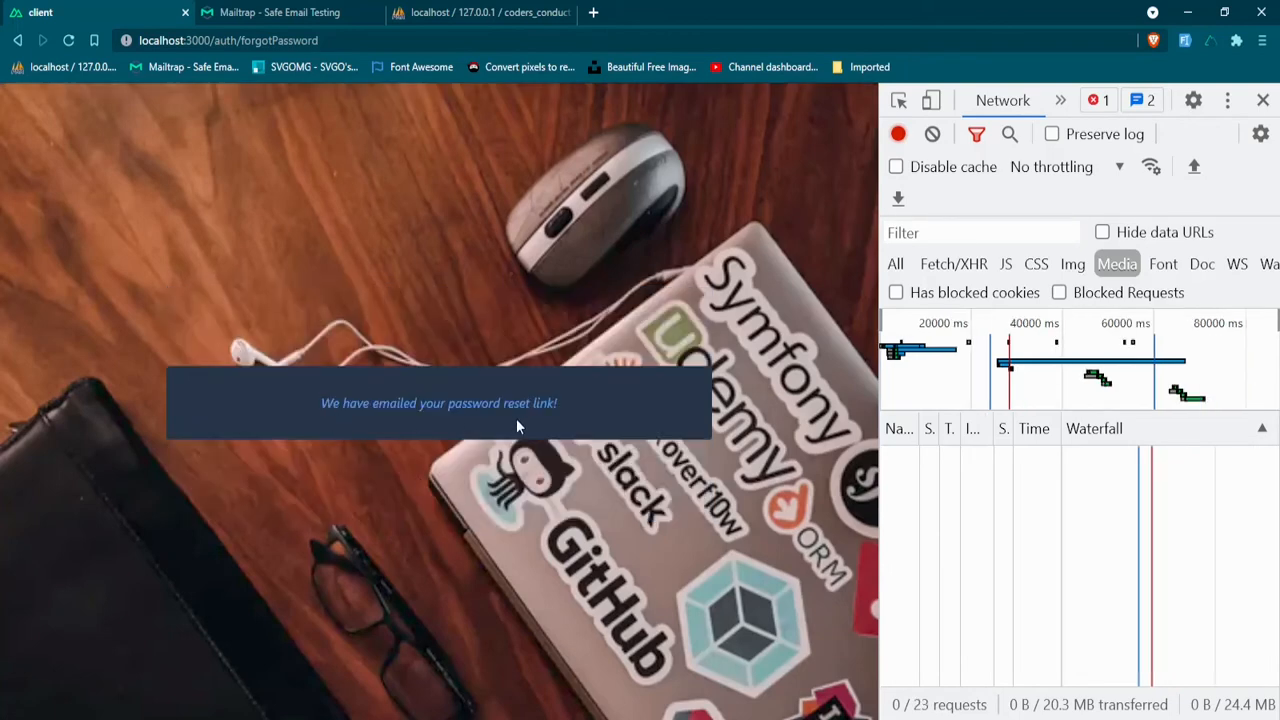
{"action": "left_click", "coordinate": [280, 12]}
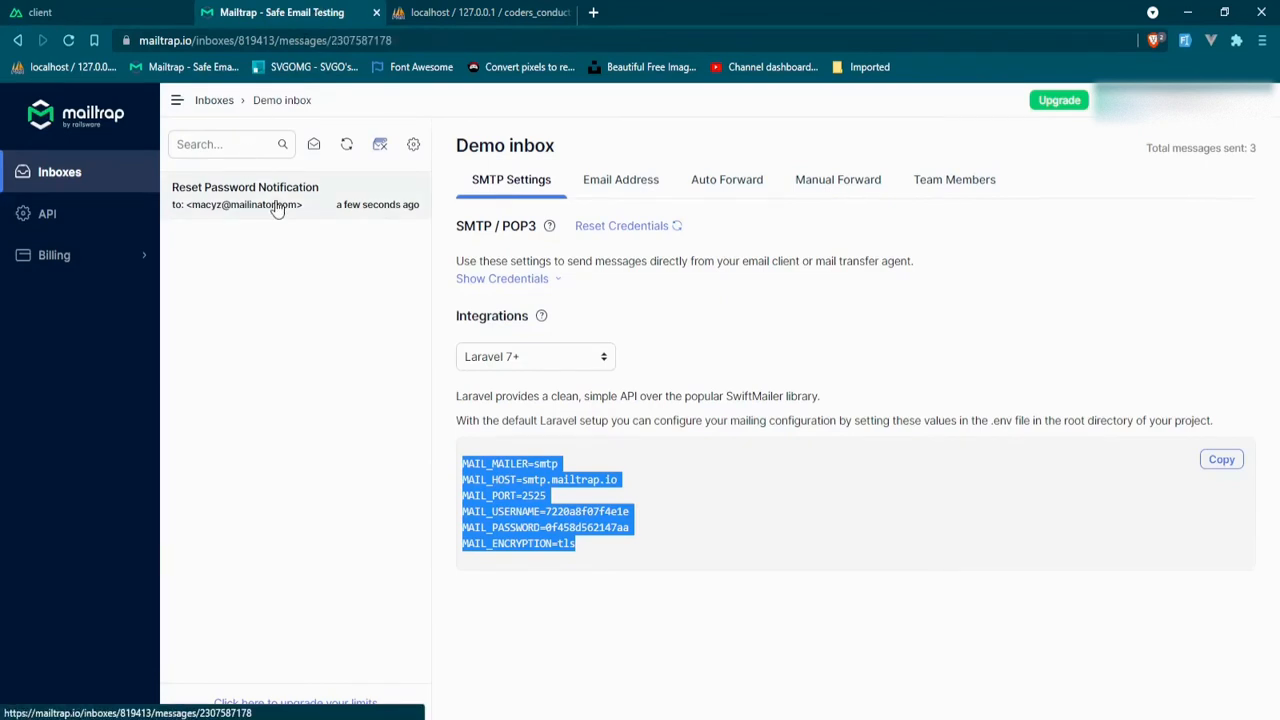
Open the Reset Password Notification in Mailtrap and scroll to its reset link.
{"action": "left_click", "coordinate": [245, 195]}
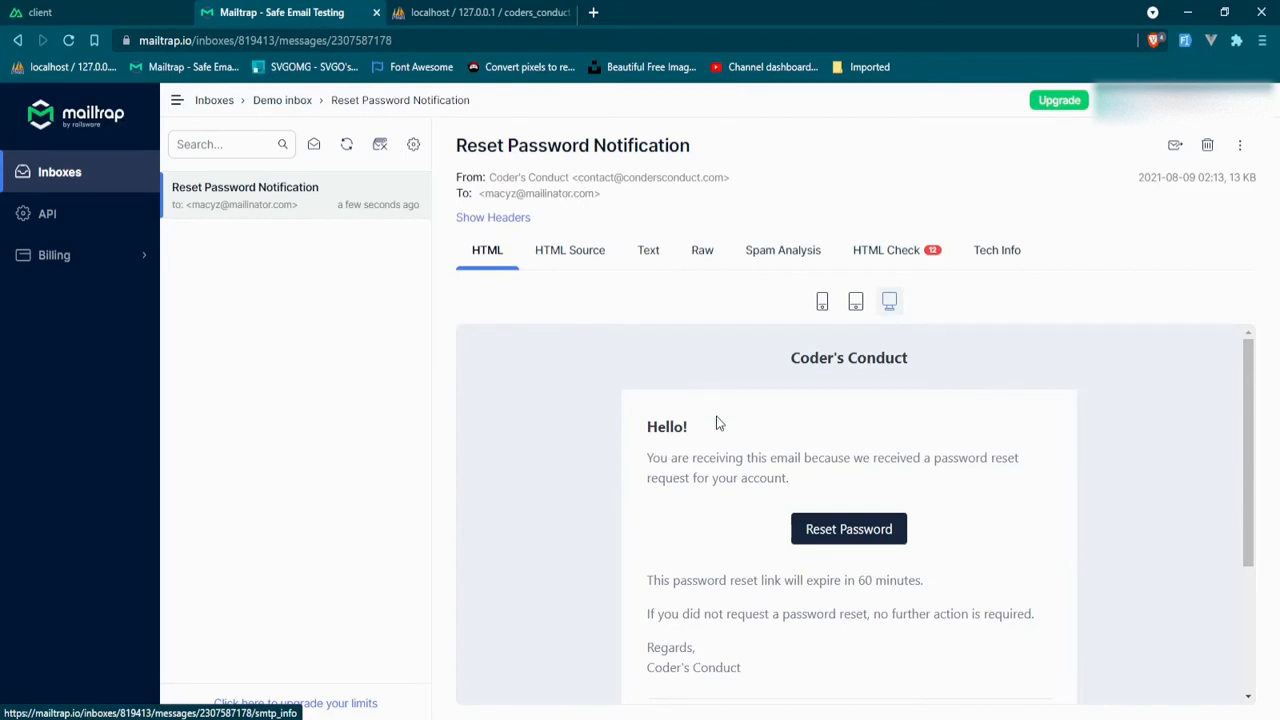
{"action": "mouse_move", "coordinate": [855, 480]}
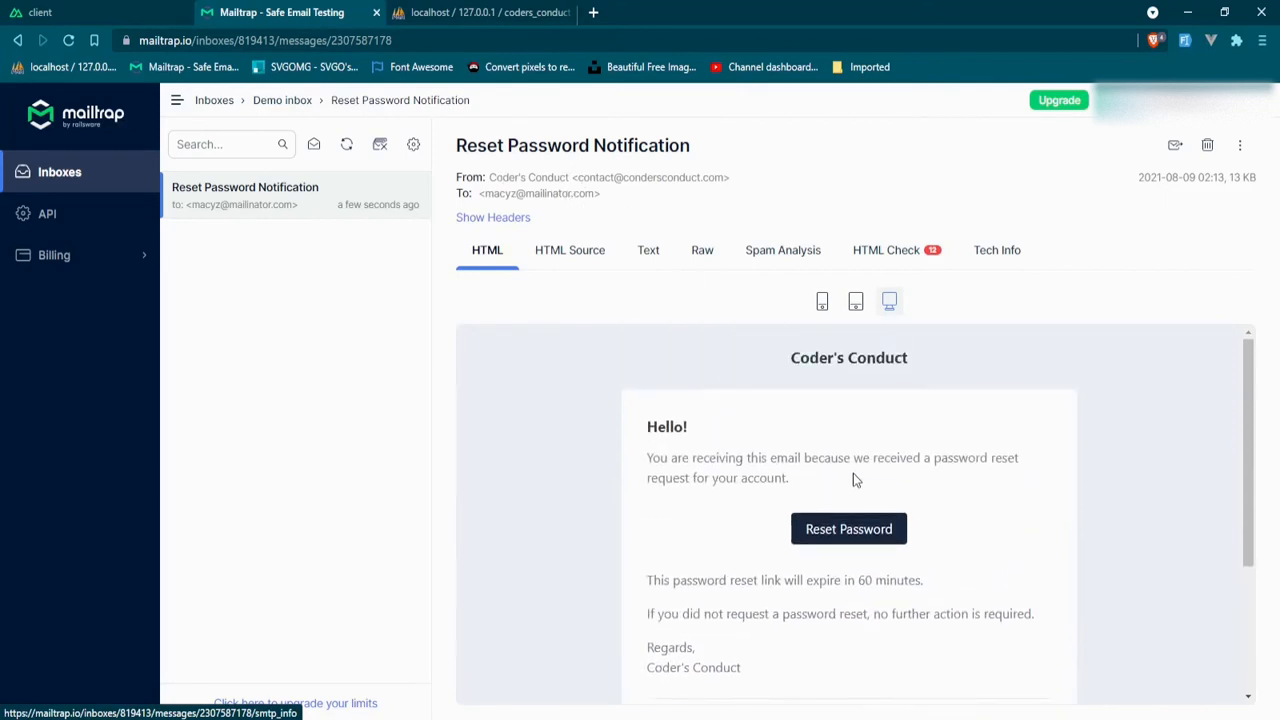
{"action": "scroll", "scroll_direction": "down", "scroll_amount": 3}
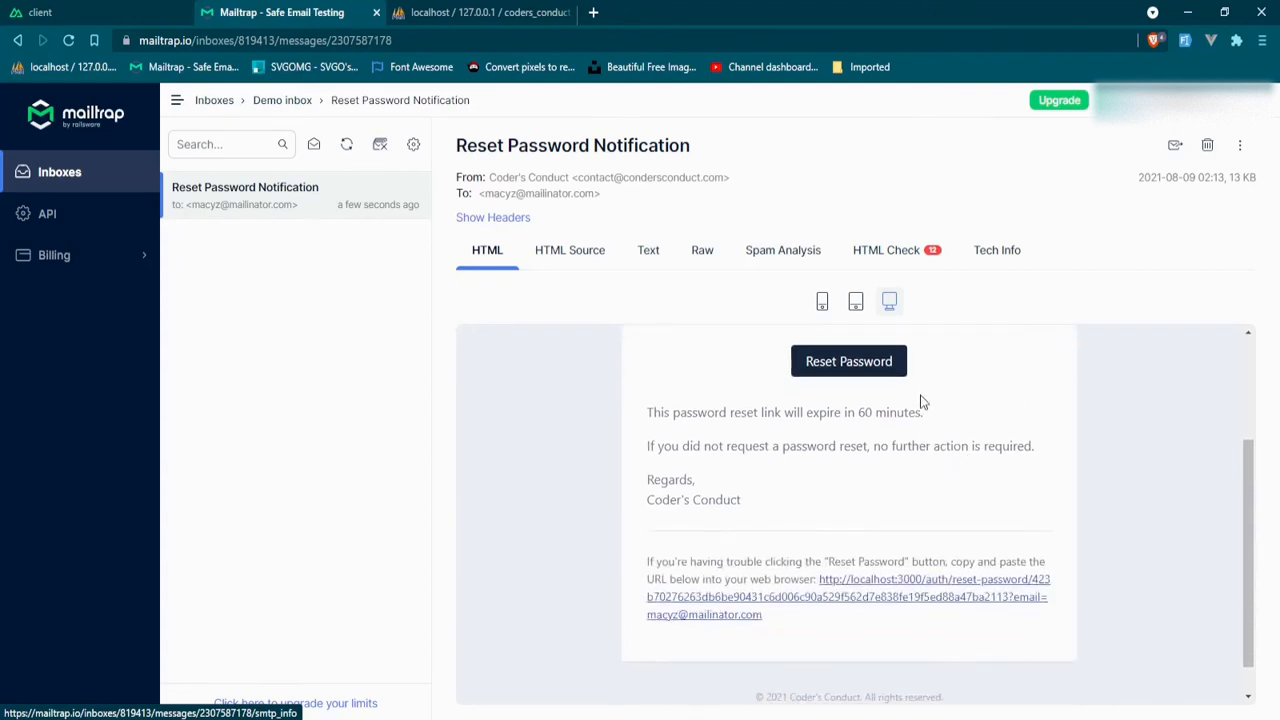
{"action": "mouse_move", "coordinate": [960, 596]}
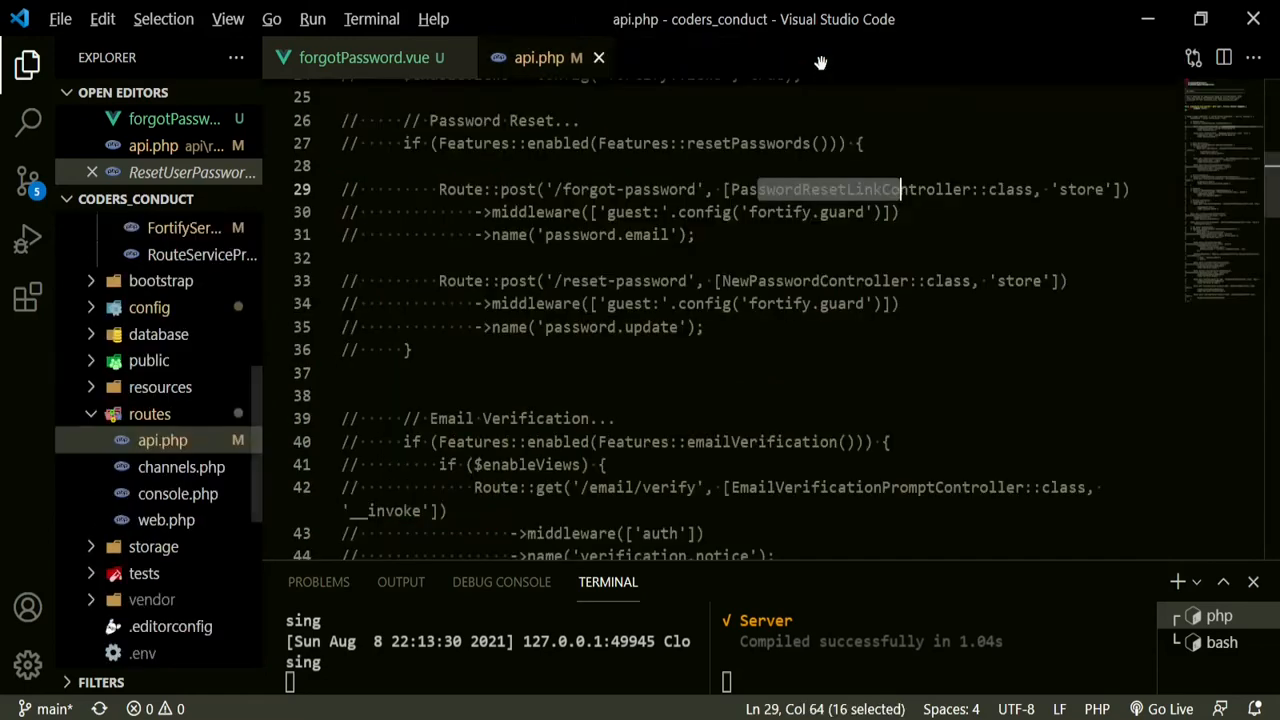
Go from forgotPassword.vue to FortifyServiceProvider.php and select the /auth/reset-password path.
{"action": "left_click", "coordinate": [360, 57]}
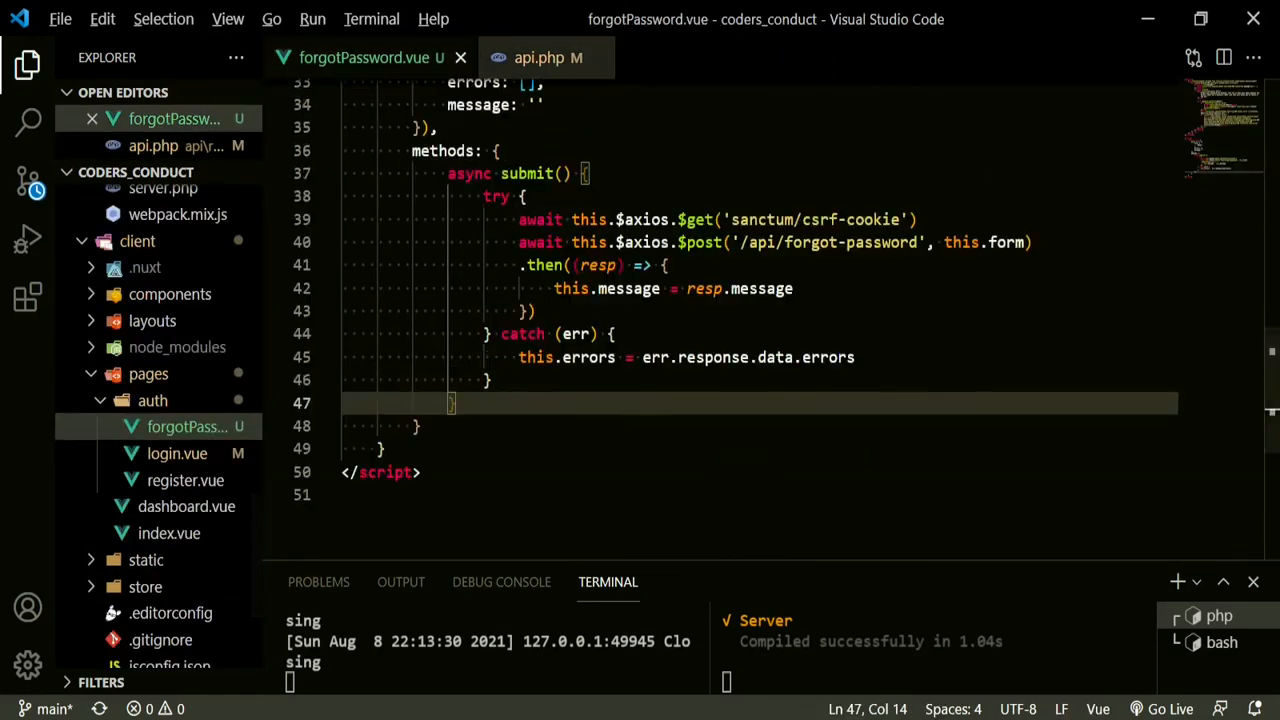
{"action": "scroll", "scroll_direction": "up", "scroll_amount": 3}
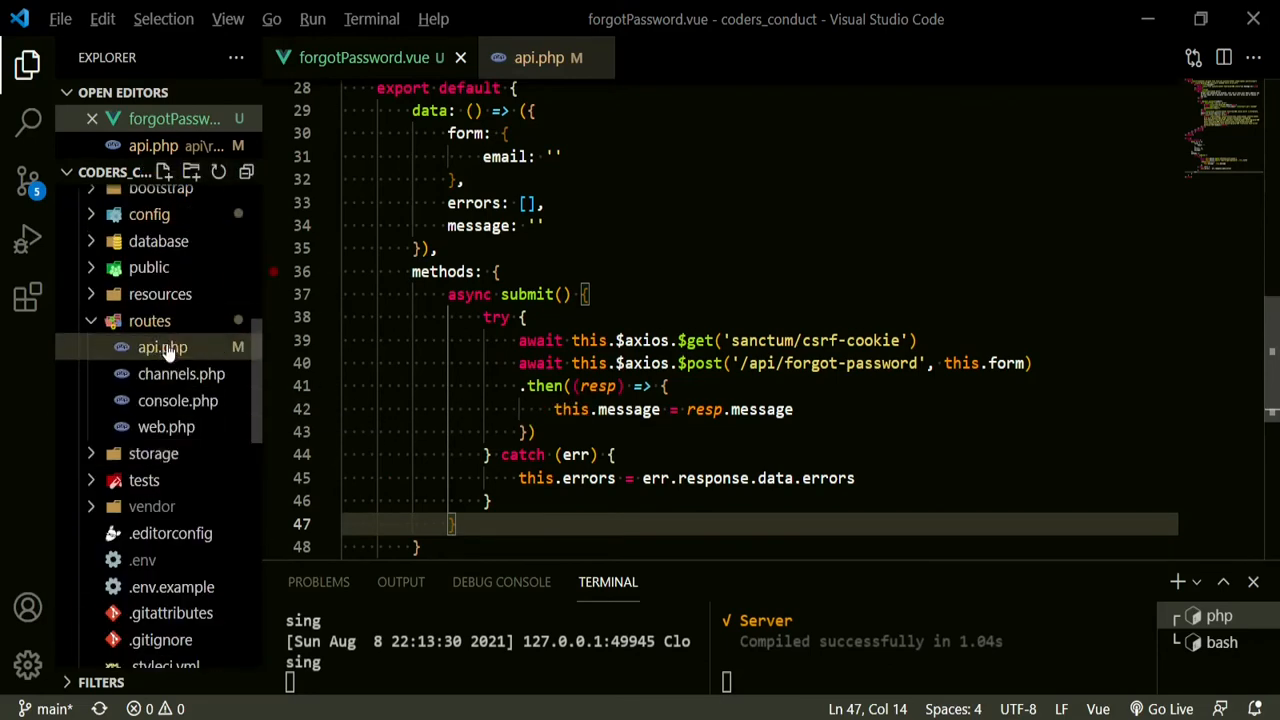
{"action": "left_click", "coordinate": [184, 342]}
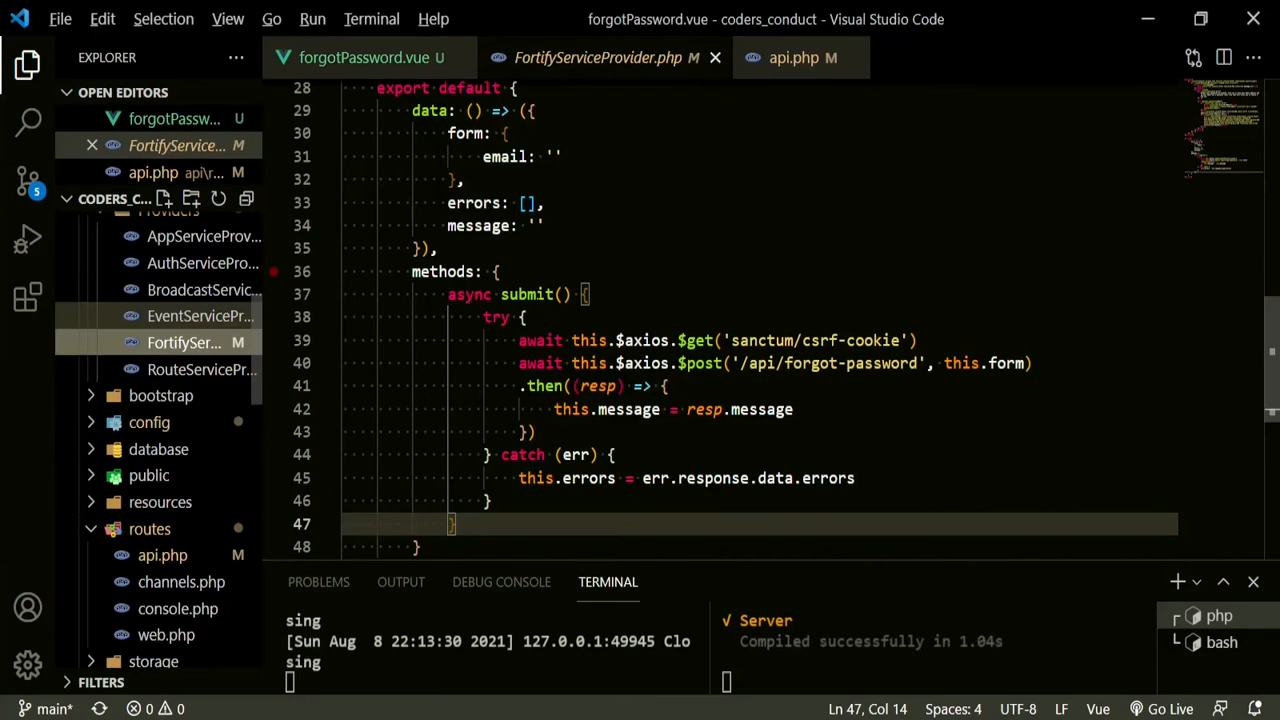
{"action": "left_click", "coordinate": [600, 57]}
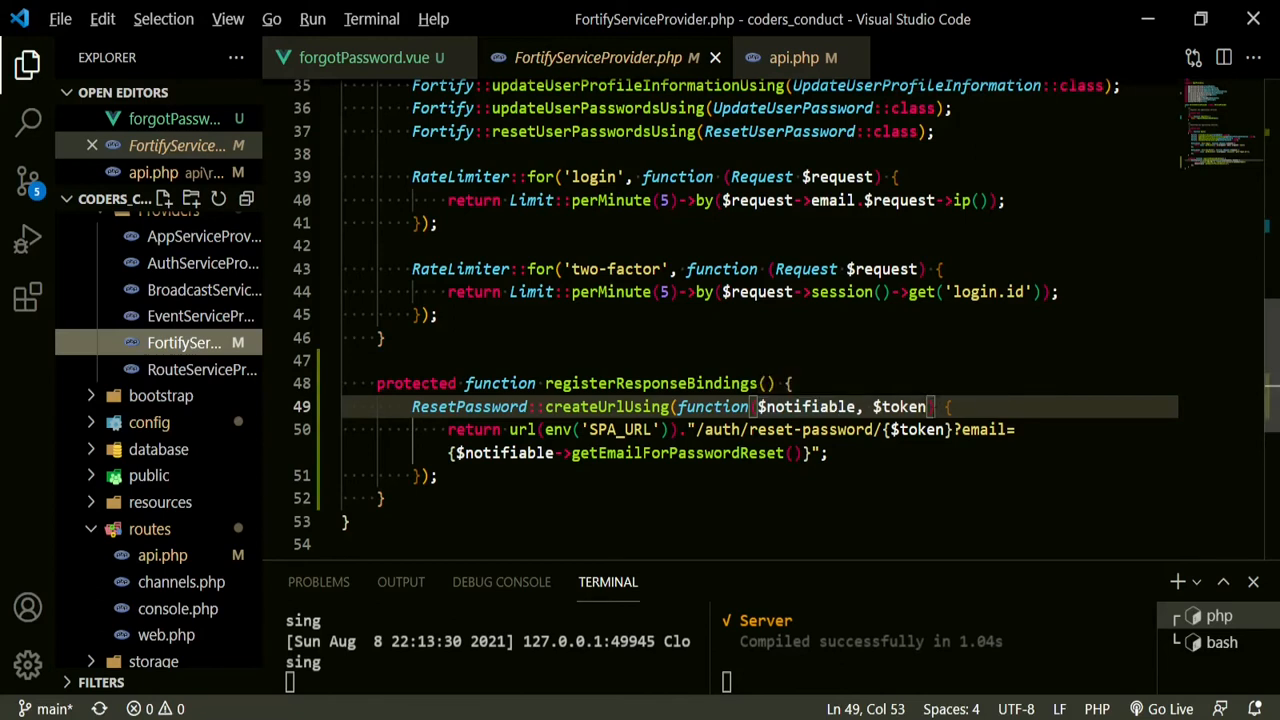
{"action": "left_click", "coordinate": [712, 429]}
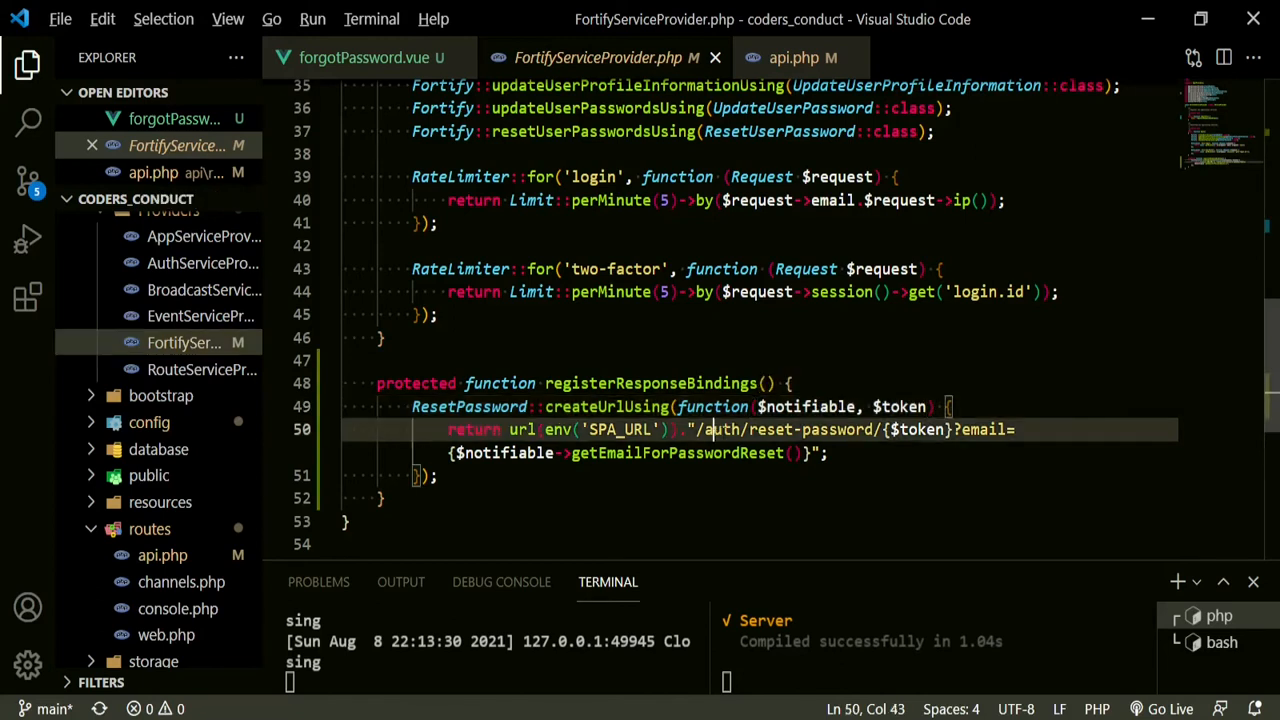
{"action": "left_click_drag", "start_coordinate": [709, 429], "coordinate": [820, 452]}
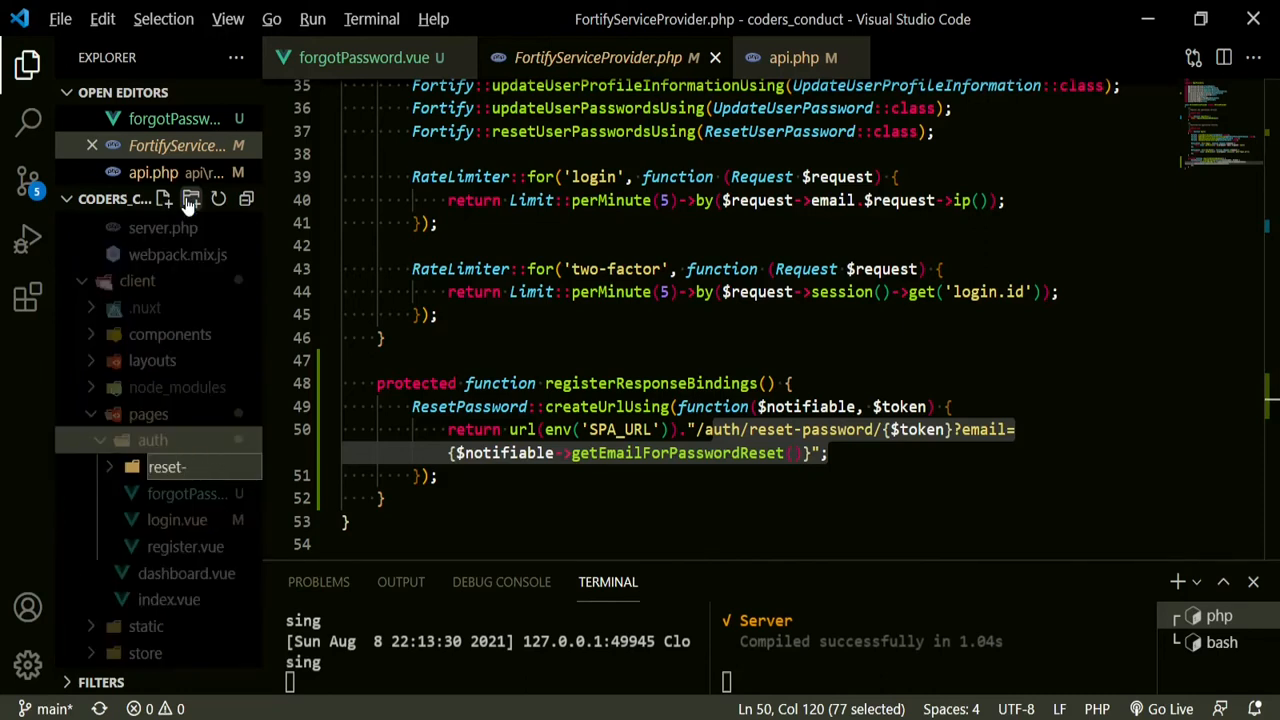
Create the reset-password folder with _token.vue and index.vue, then open _token.vue.
{"action": "type", "text": "passwords"}
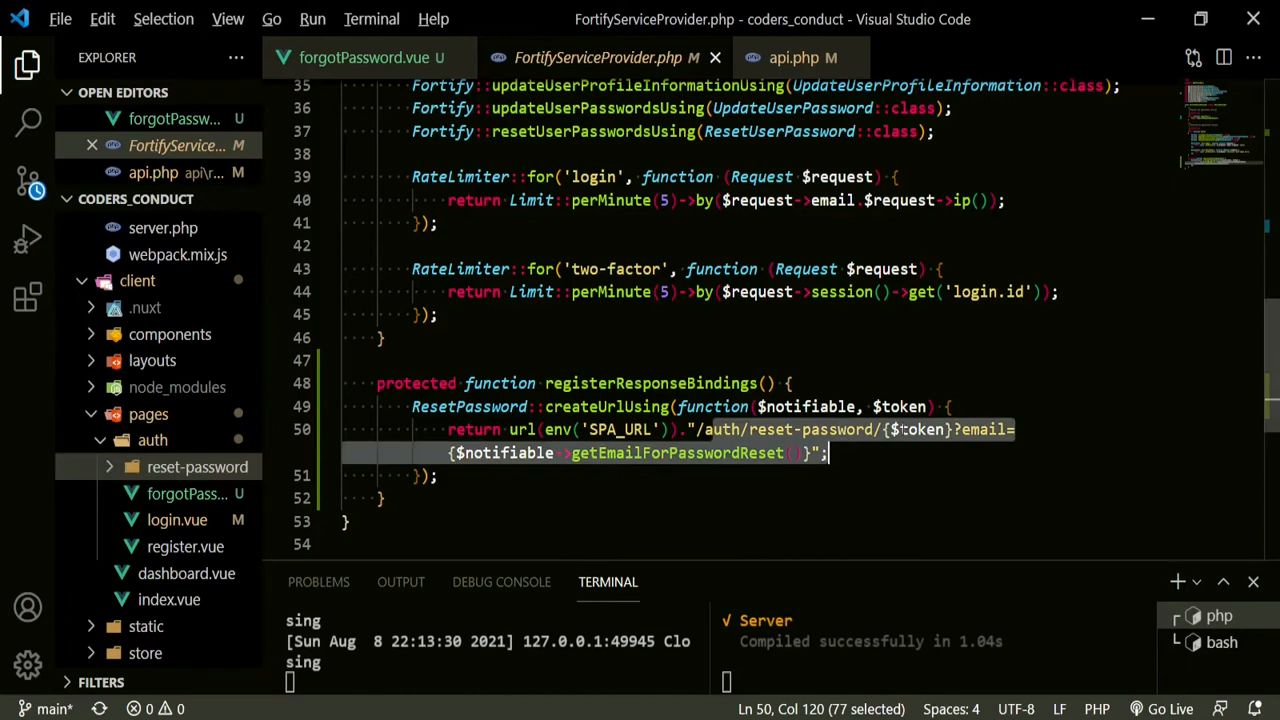
{"action": "mouse_move", "coordinate": [890, 406]}
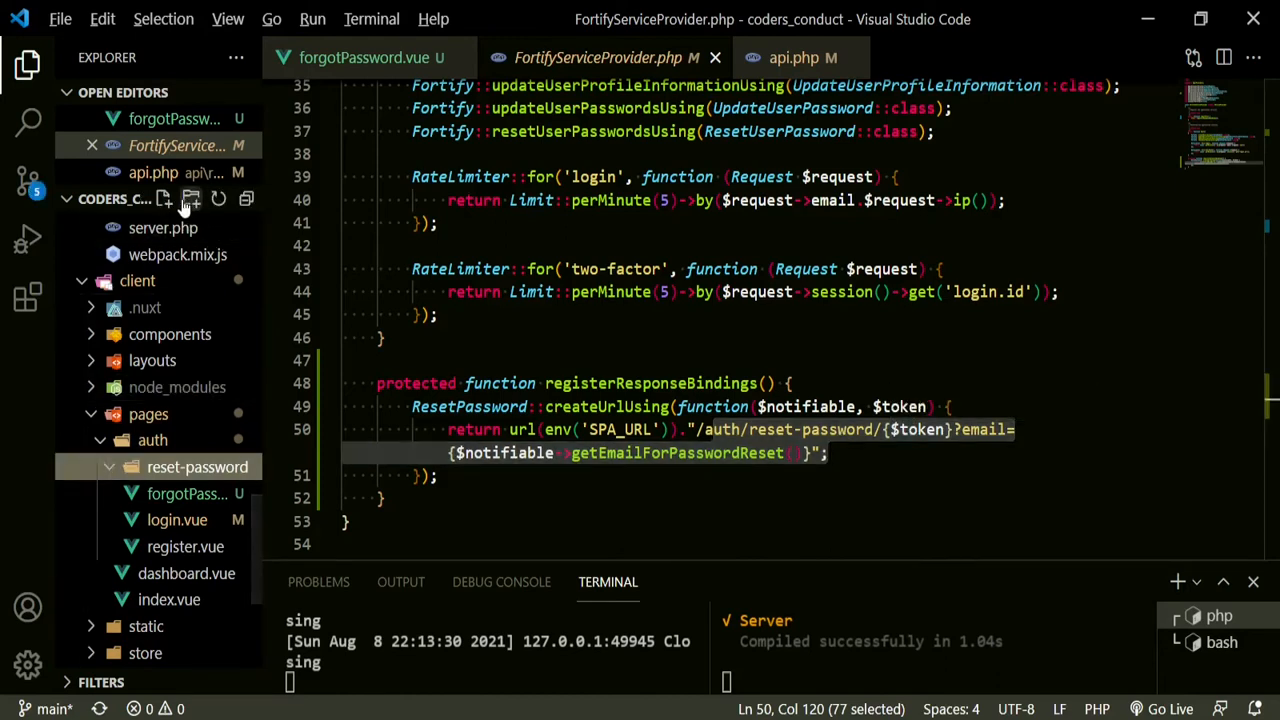
{"action": "left_click", "coordinate": [163, 198]}
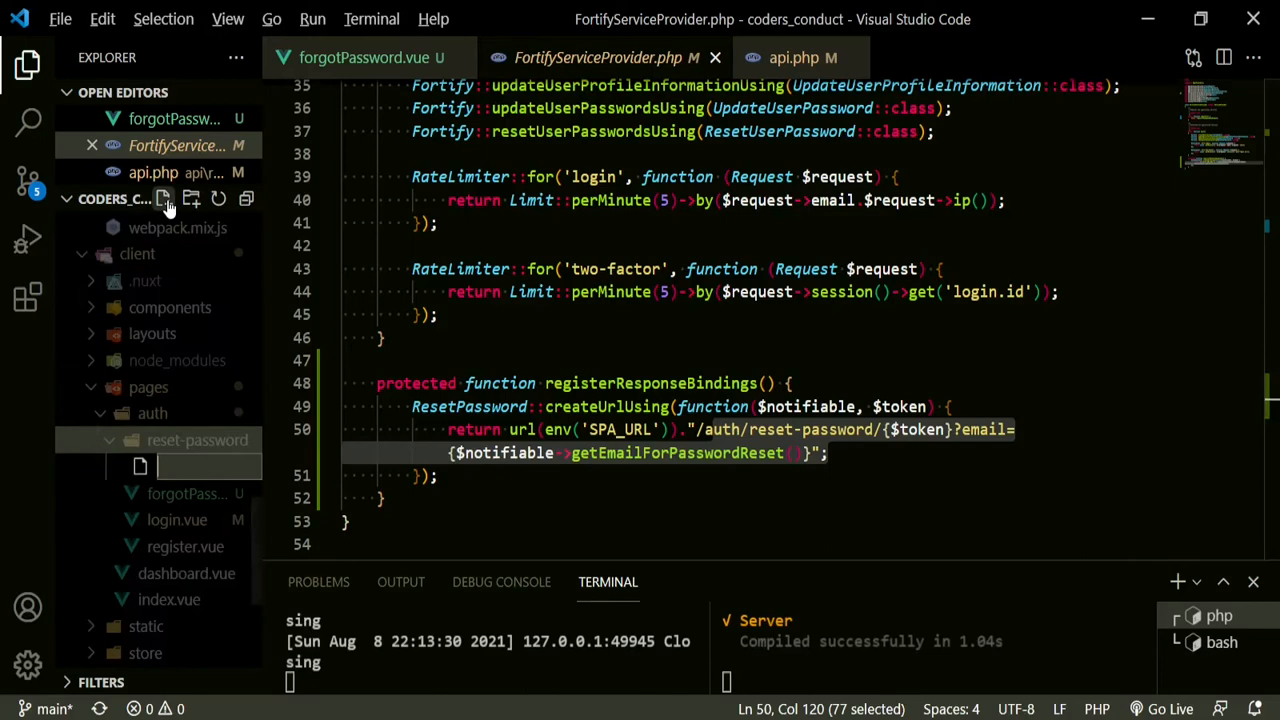
{"action": "type", "text": "_token"}
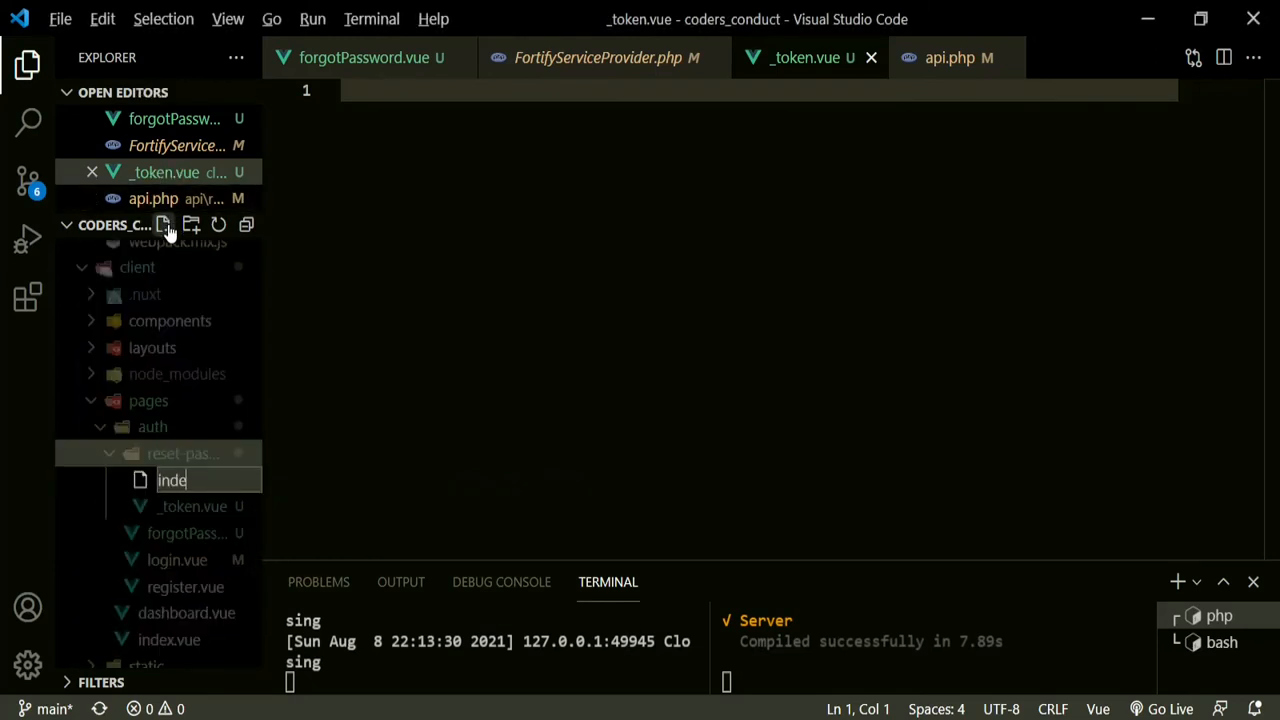
{"action": "type", "text": "x"}
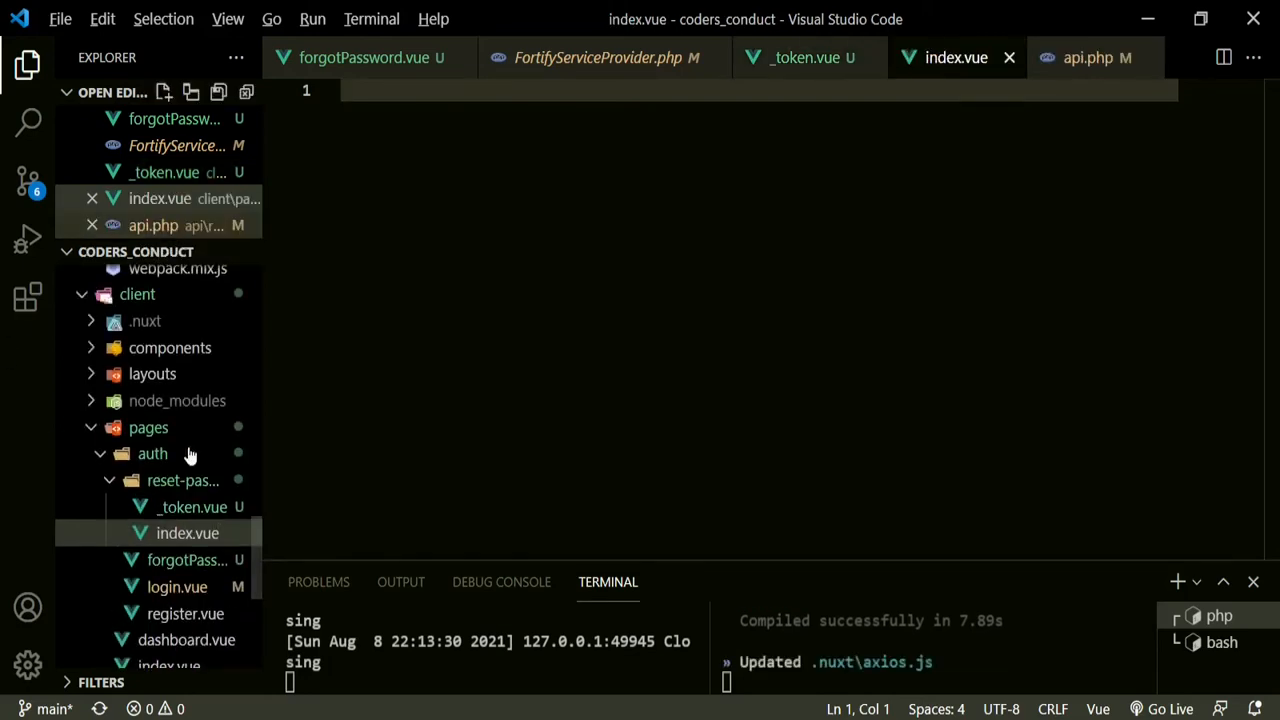
{"action": "left_click", "coordinate": [193, 507]}
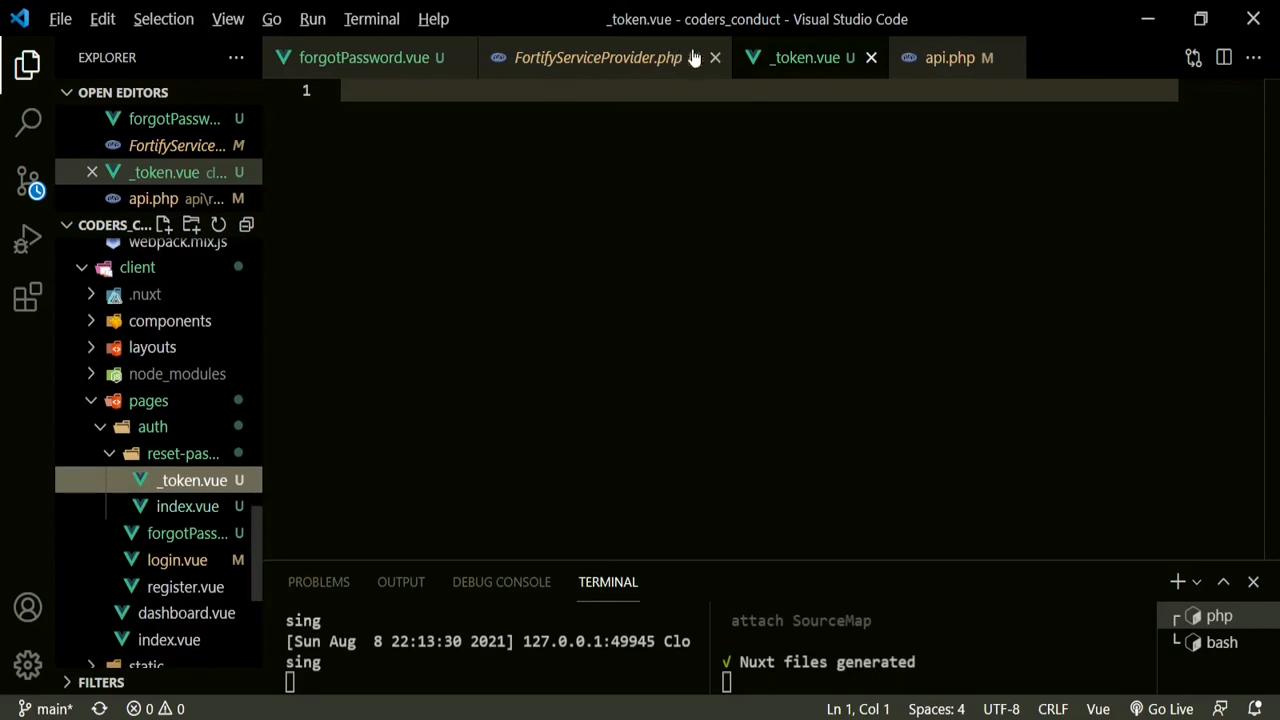
{"action": "left_click", "coordinate": [714, 57]}
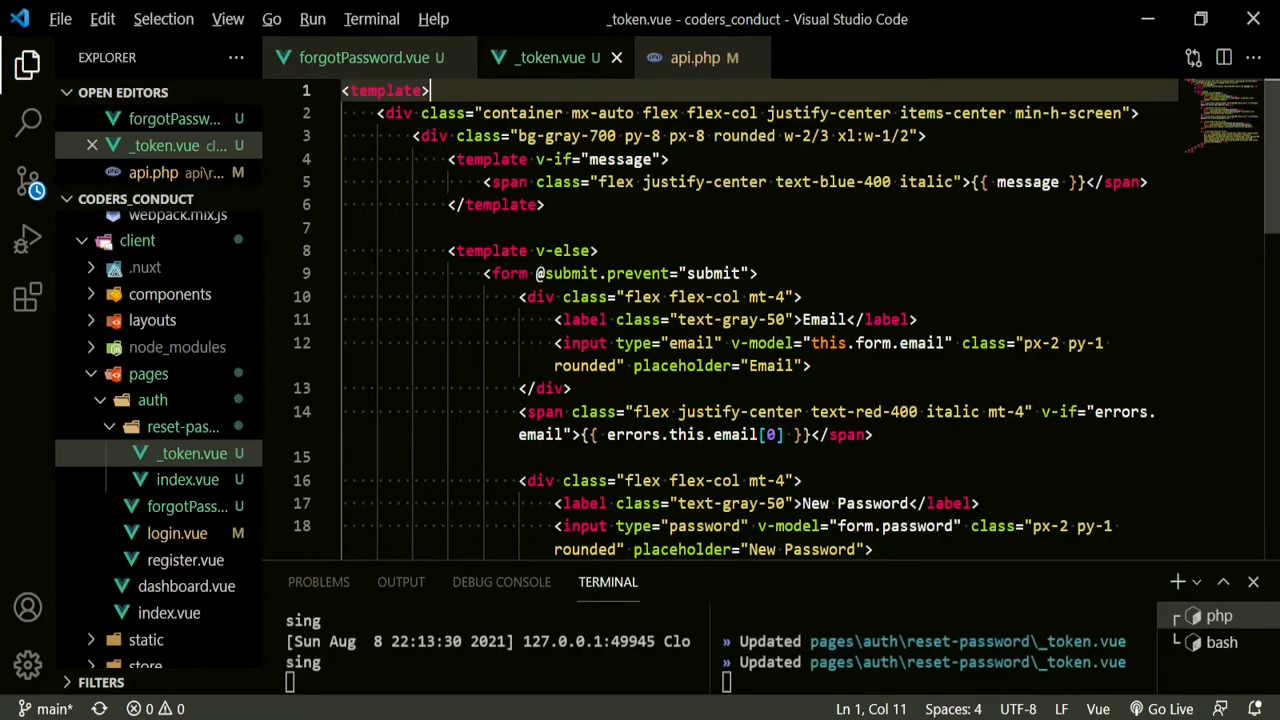
{"action": "double_click", "coordinate": [1027, 182]}
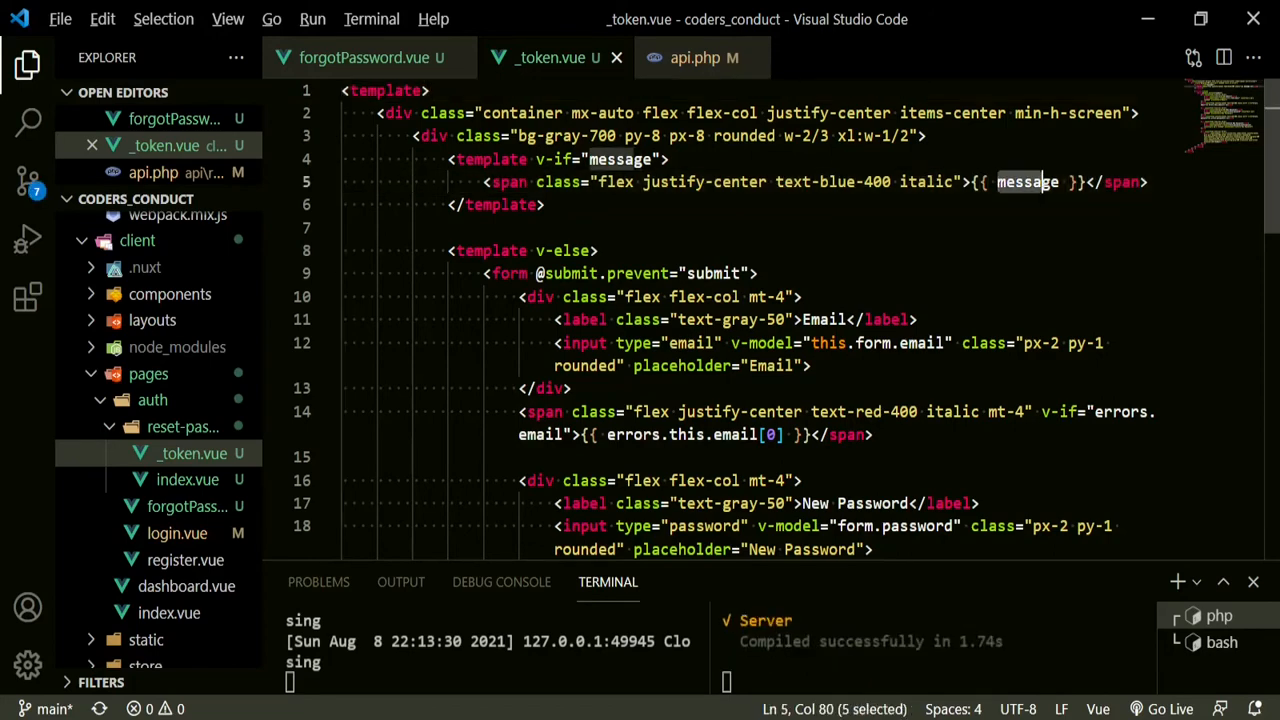
{"action": "scroll", "scroll_direction": "down", "scroll_amount": 3}
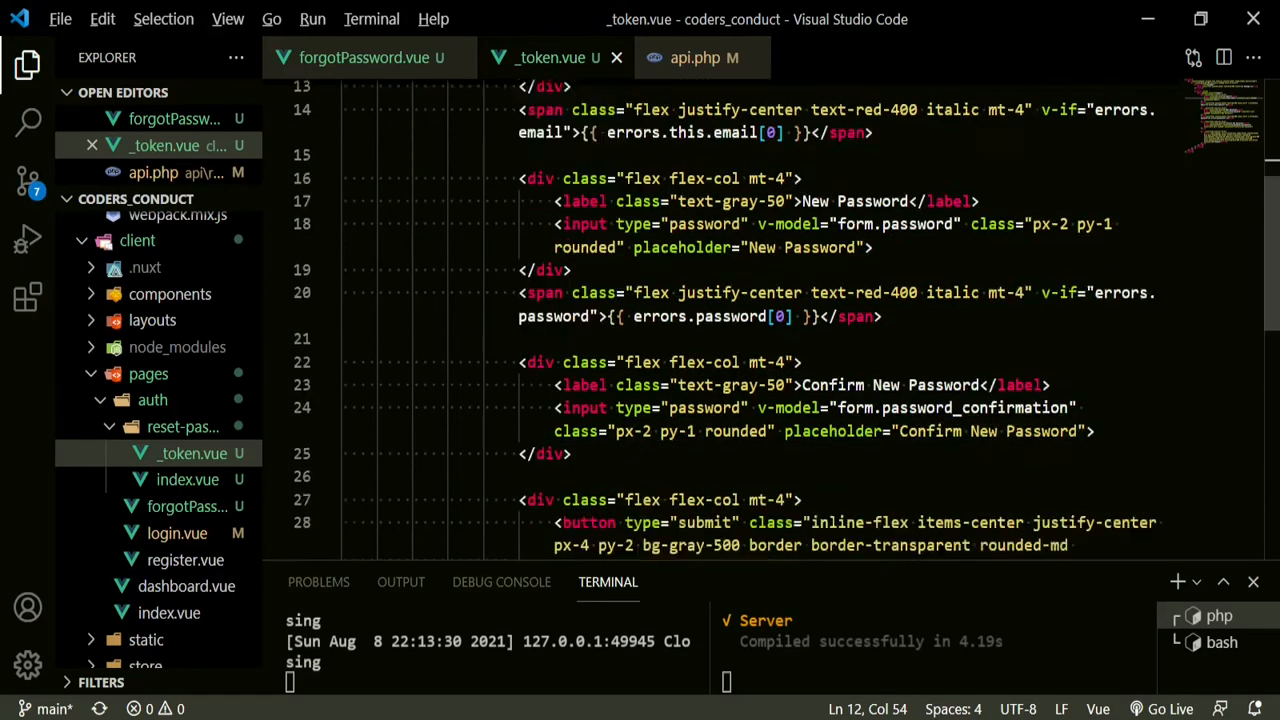
{"action": "scroll", "scroll_direction": "down", "scroll_amount": 3}
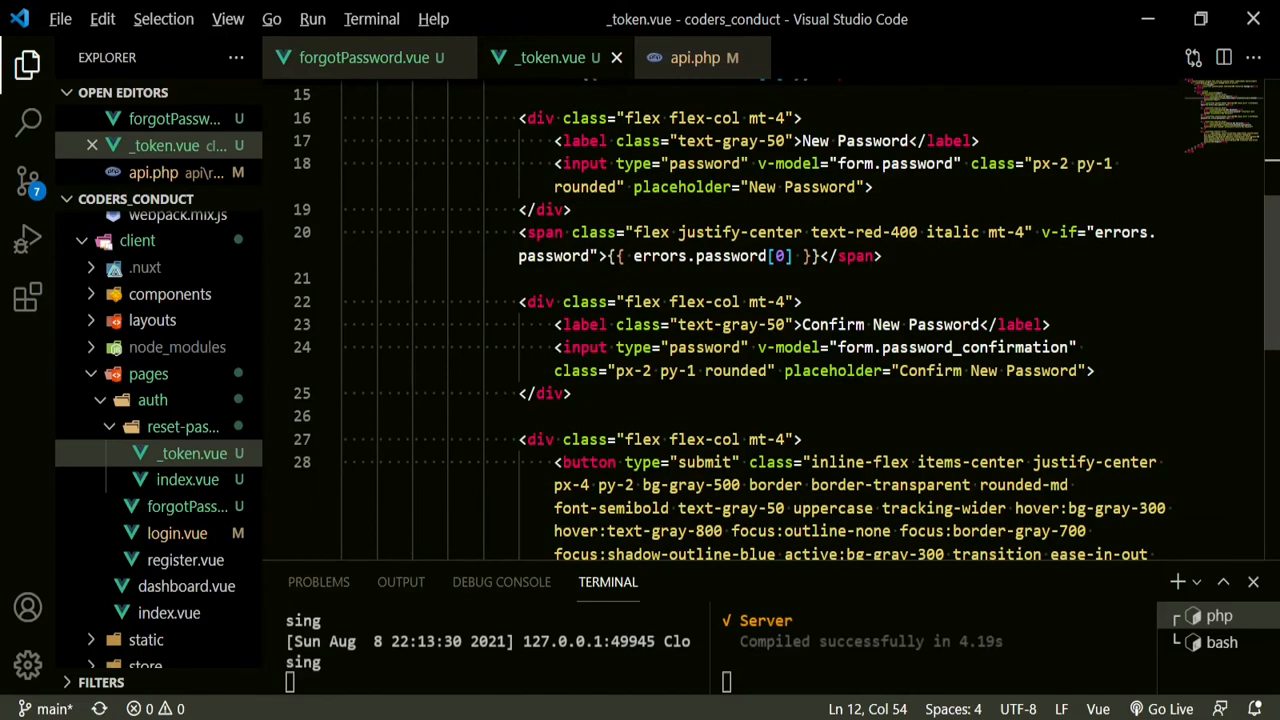
{"action": "scroll", "scroll_direction": "down", "scroll_amount": 3}
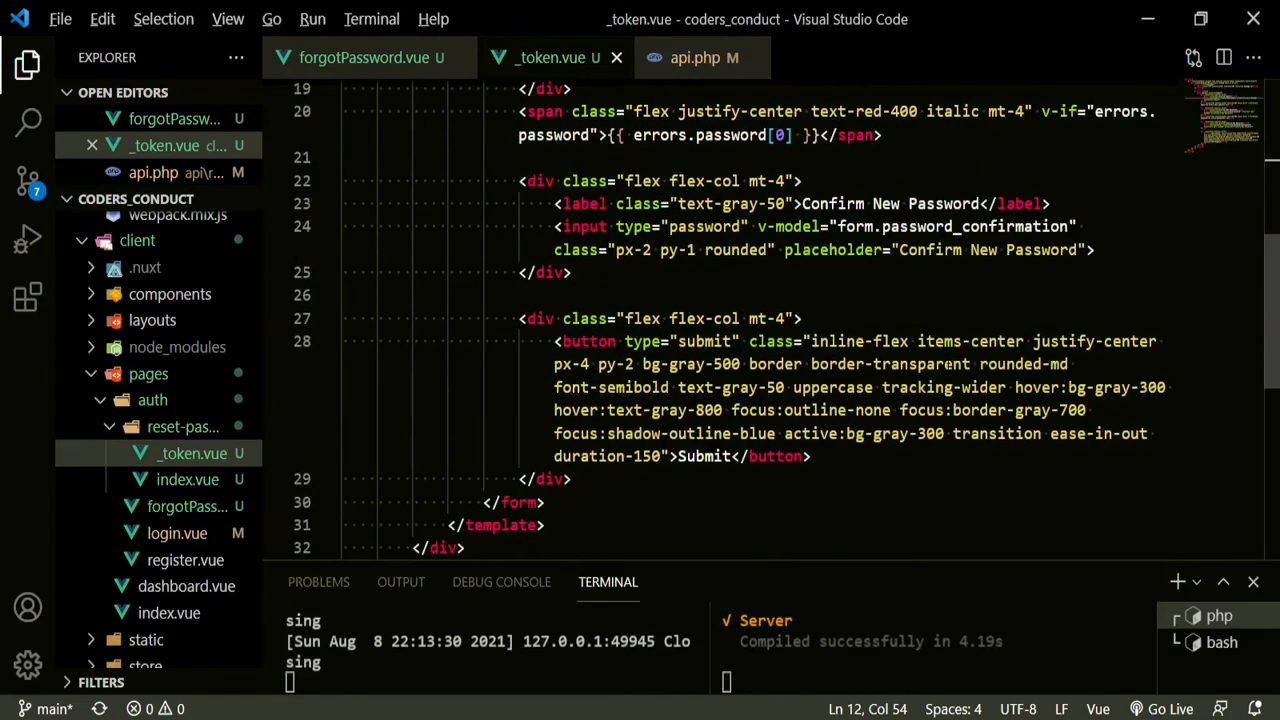
{"action": "scroll", "scroll_direction": "down", "scroll_amount": 3}
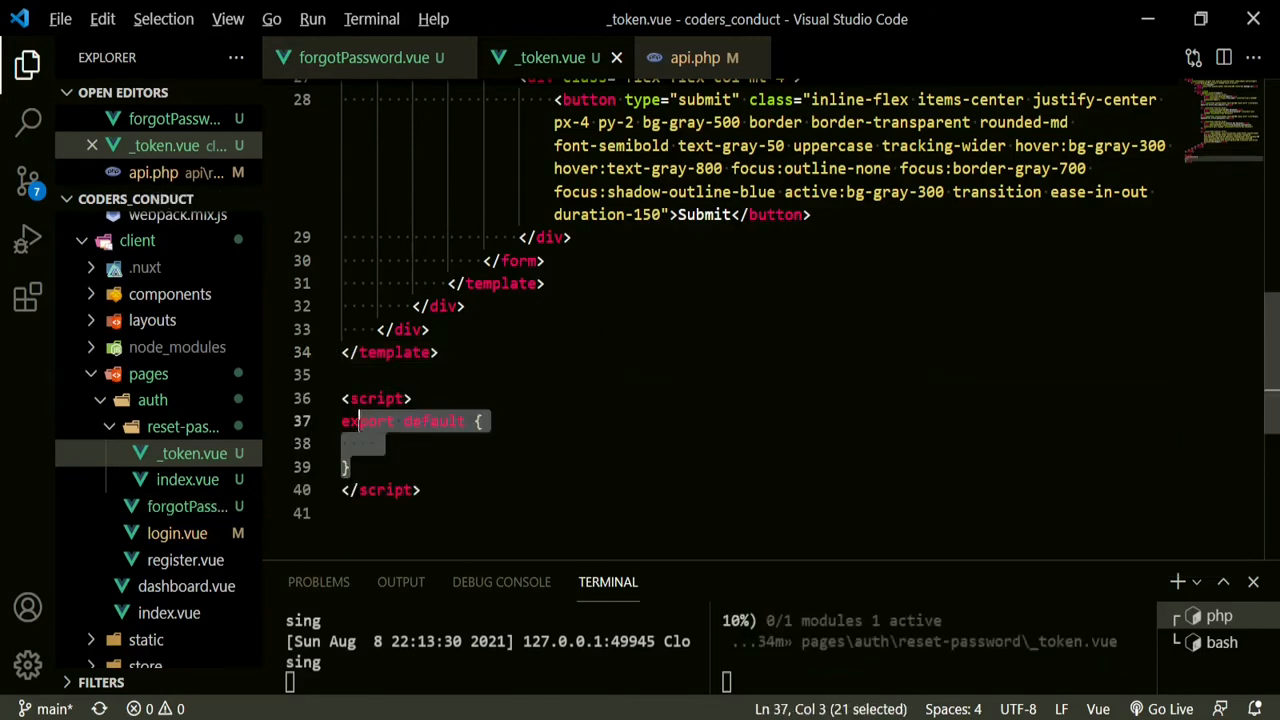
Add data() returning a form with email, password, password_confirmation, plus errors.
{"action": "left_click", "coordinate": [436, 443]}
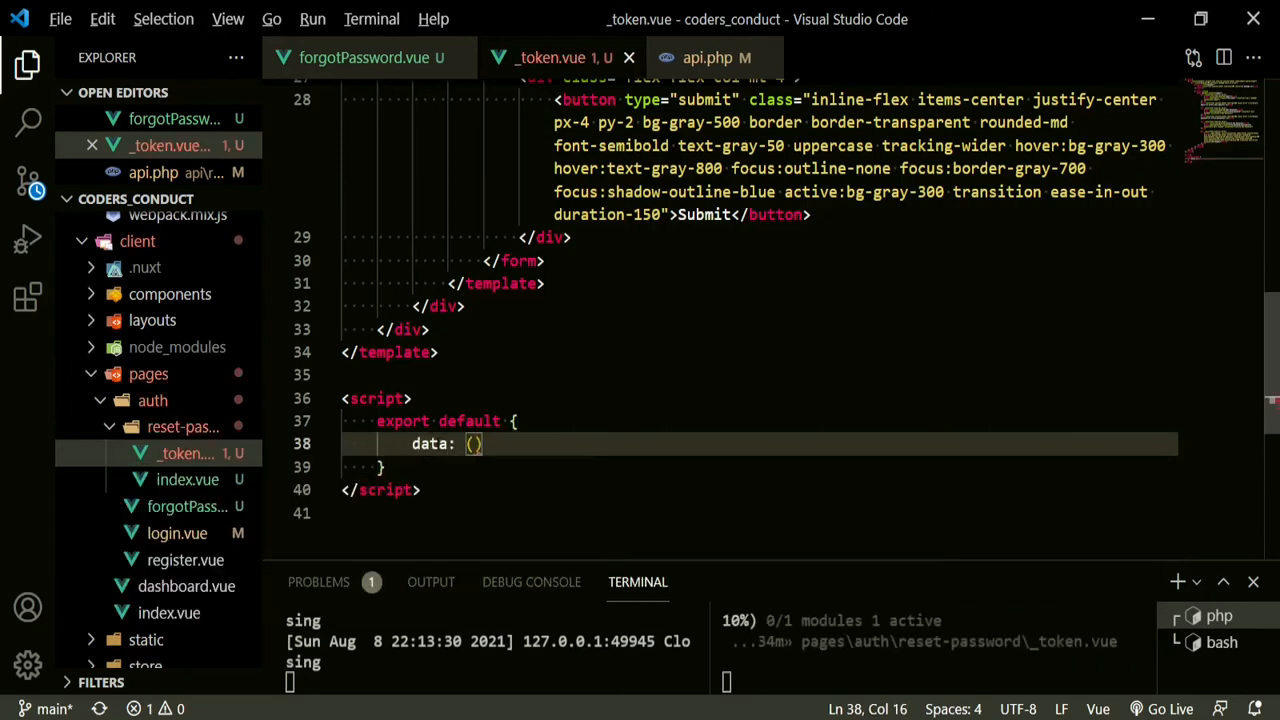
{"action": "type", "text": "=>"}
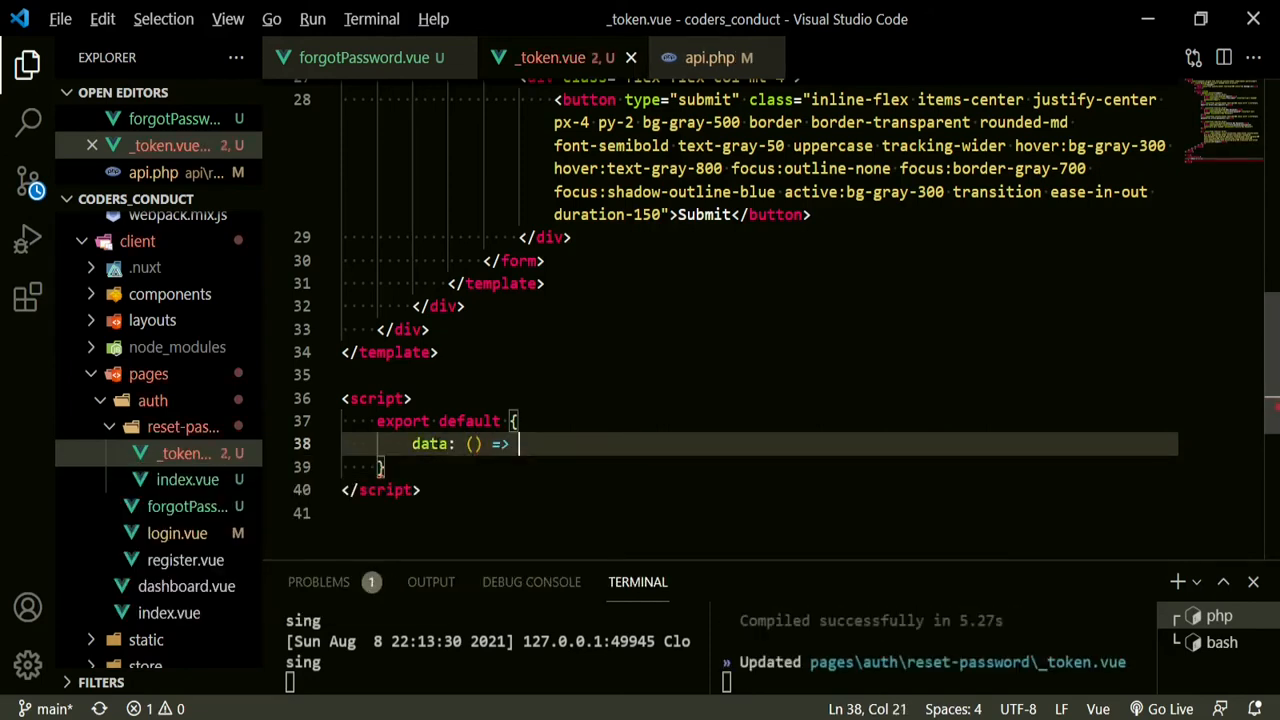
{"action": "type", "text": "({"}
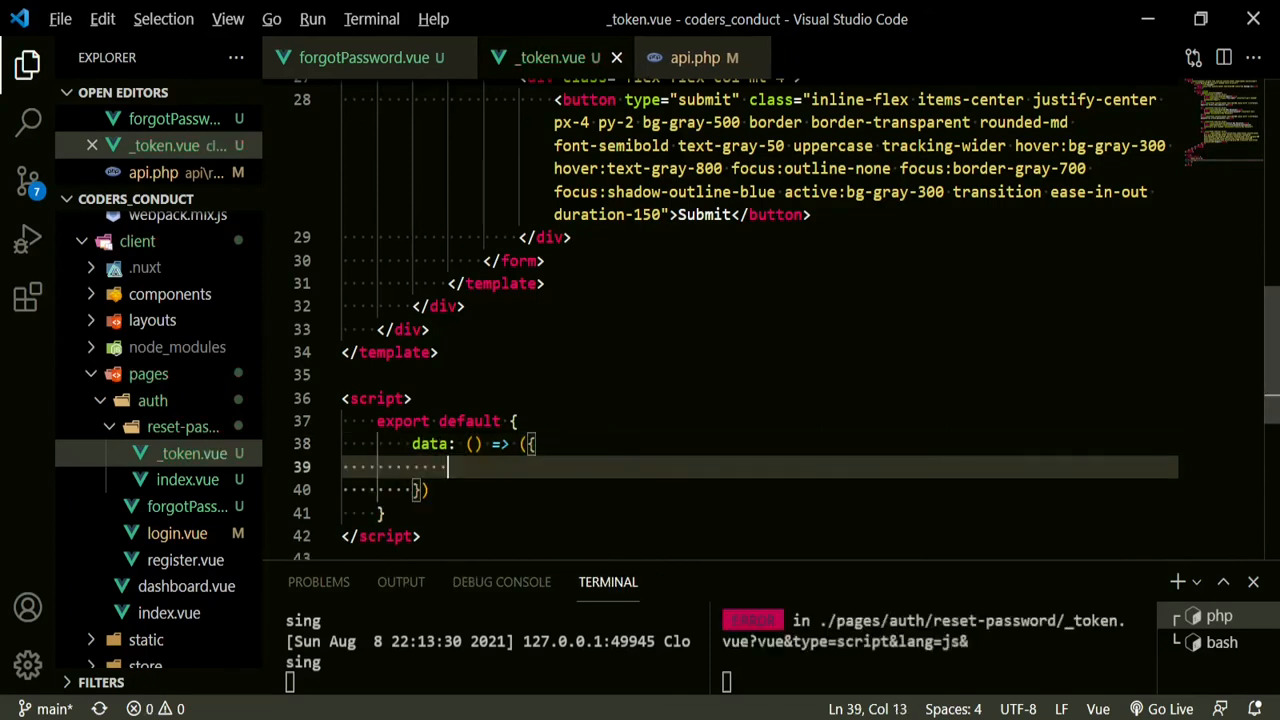
{"action": "type", "text": "form"}
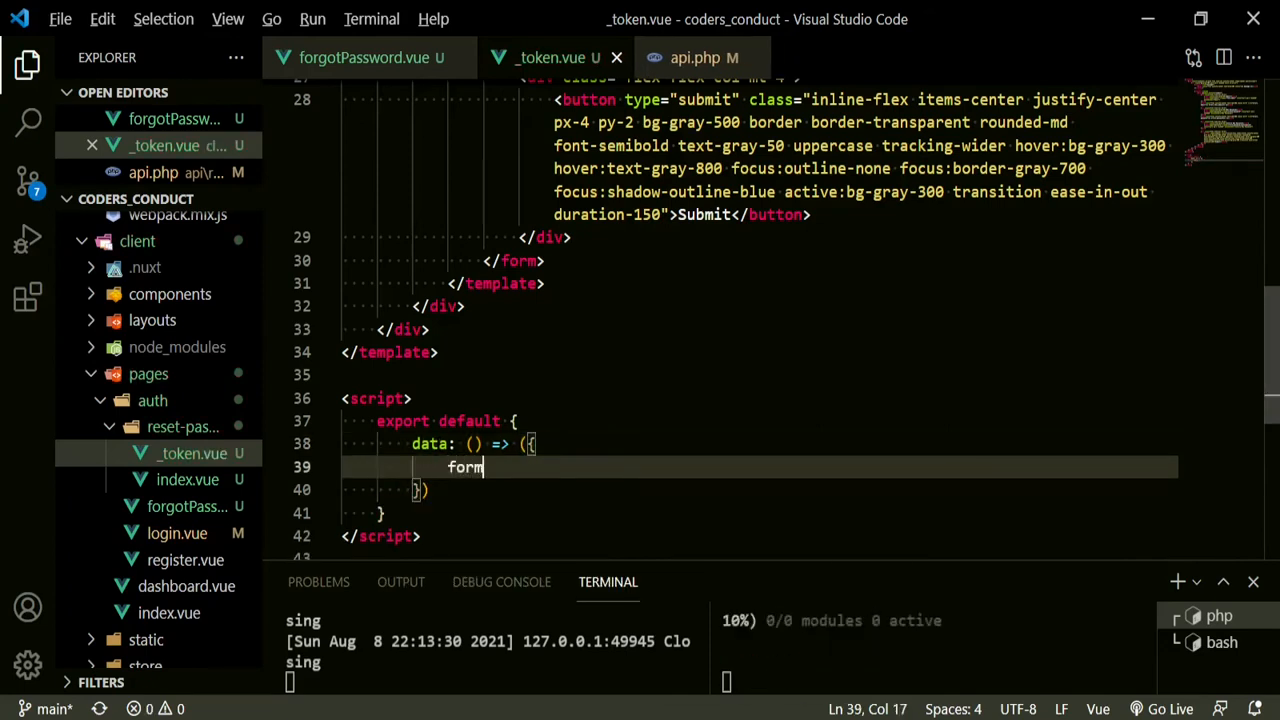
{"action": "type", "text": ": {"}
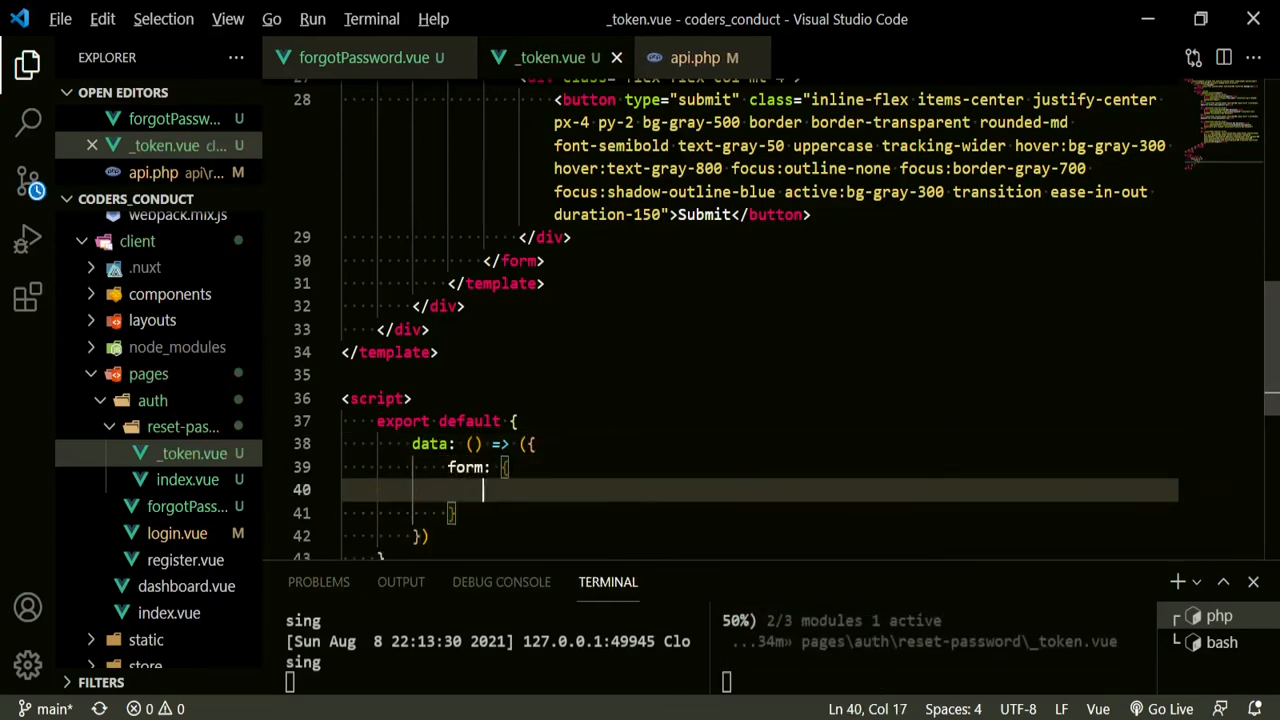
{"action": "type", "text": "email: '',"}
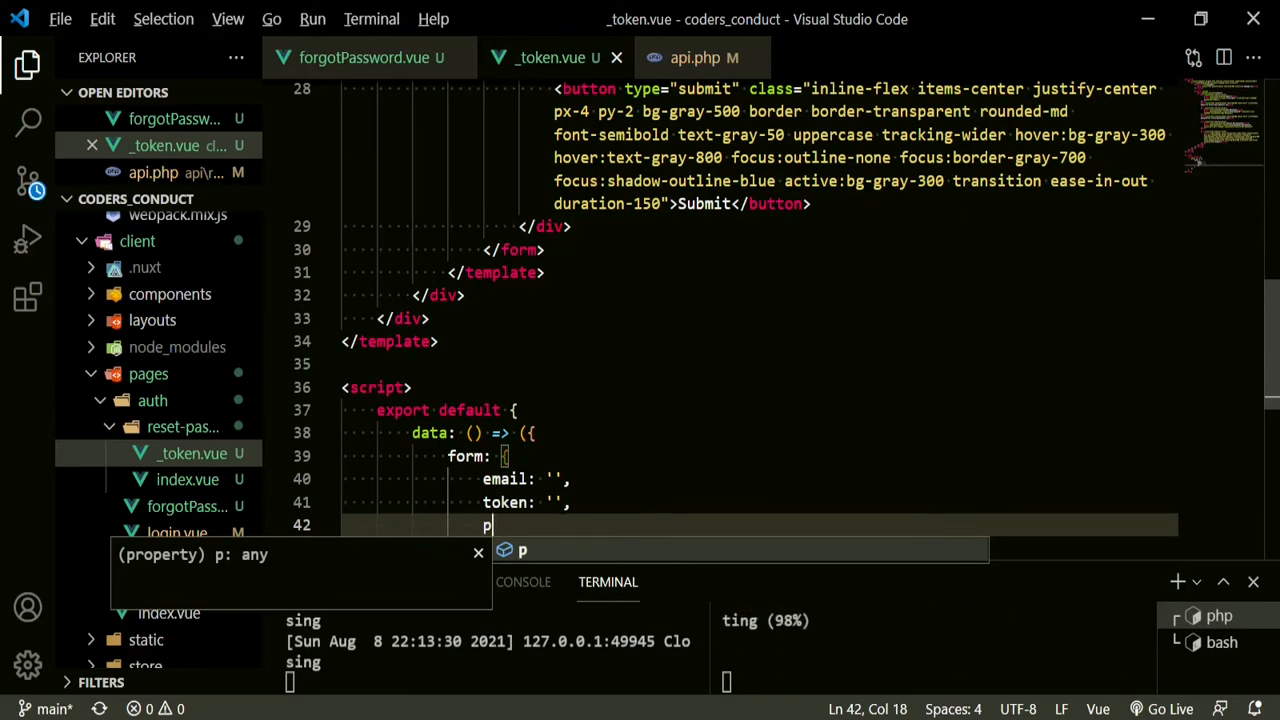
{"action": "type", "text": "assword: '',"}
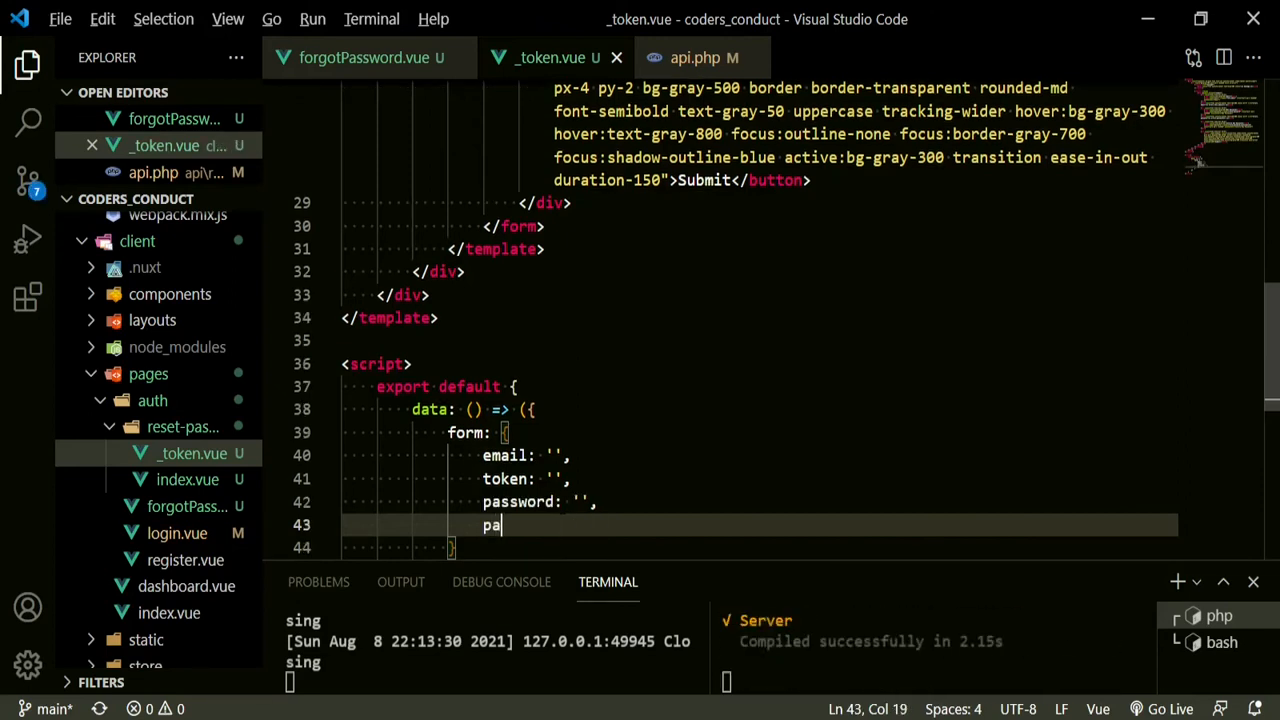
{"action": "type", "text": "ssword_confir"}
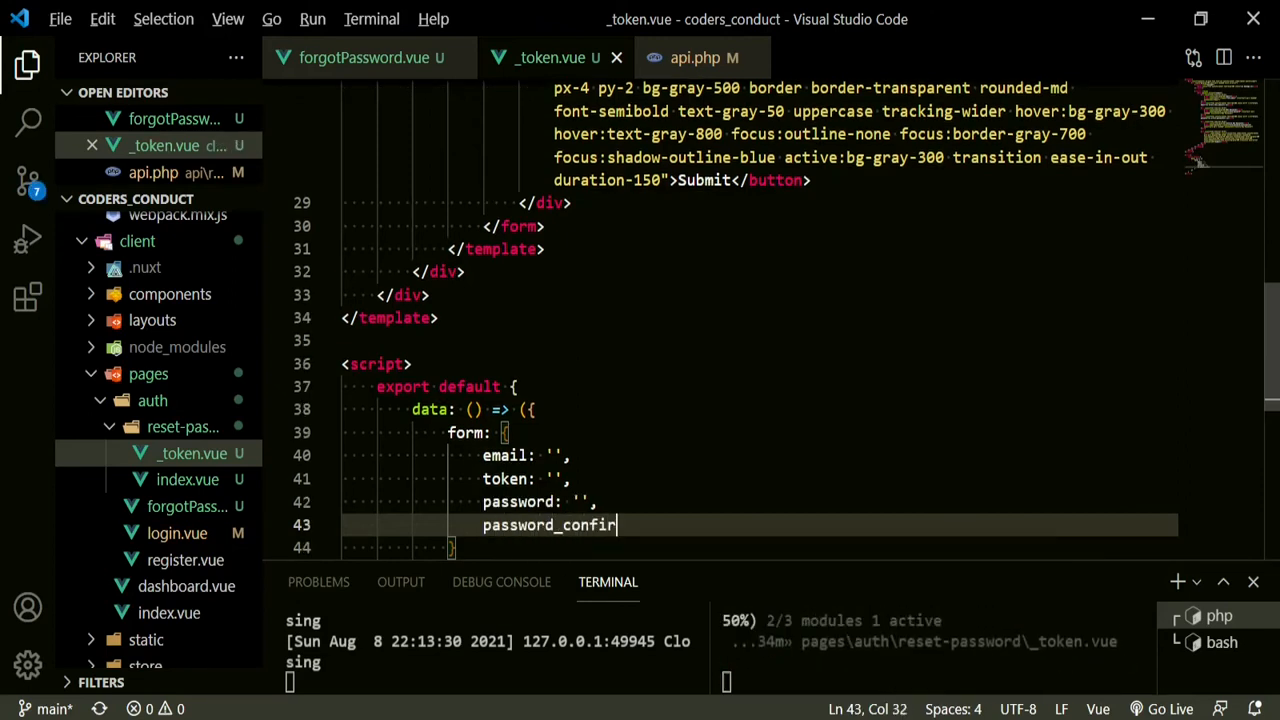
{"action": "type", "text": "mation: ''"}
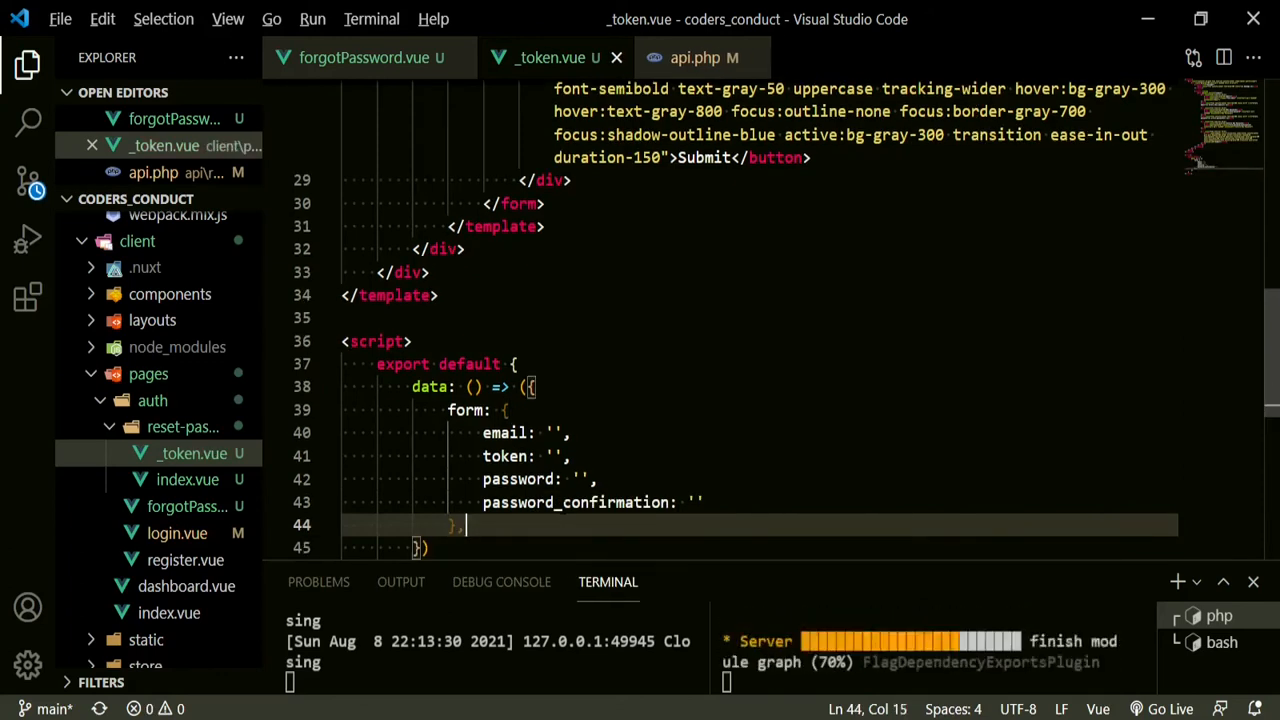
{"action": "type", "text": "errors"}
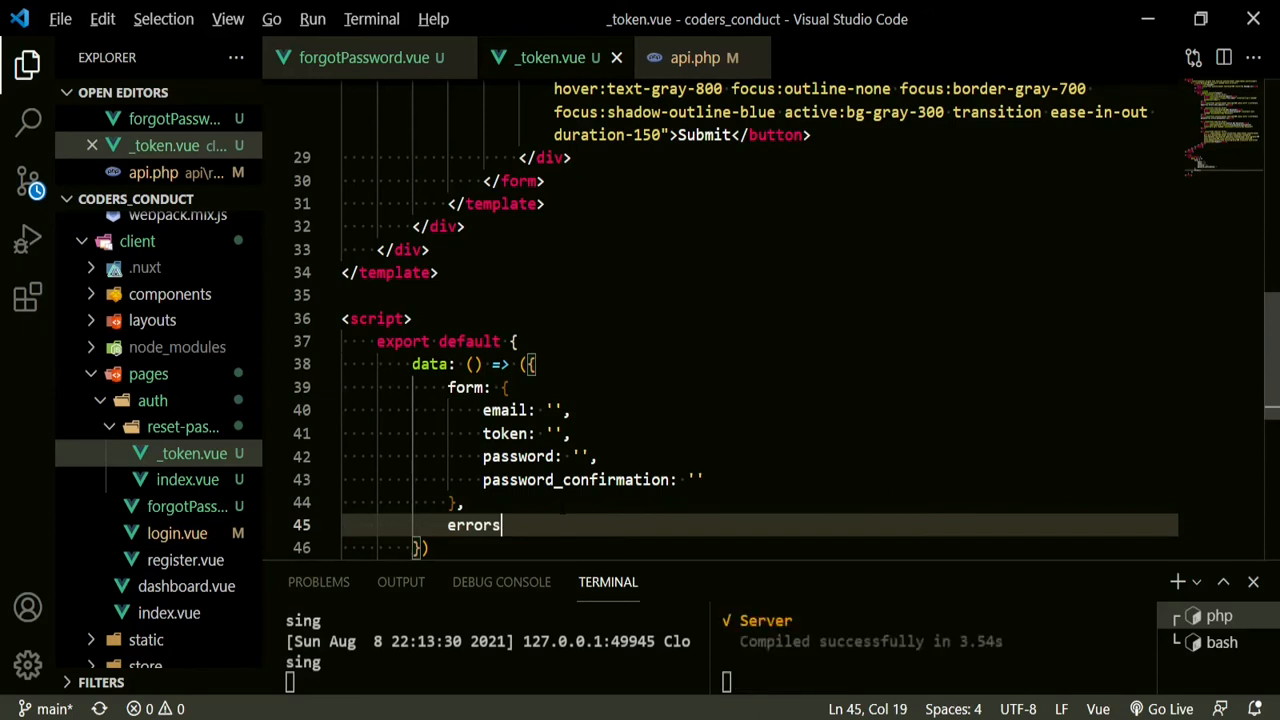
{"action": "type", "text": ": [],"}
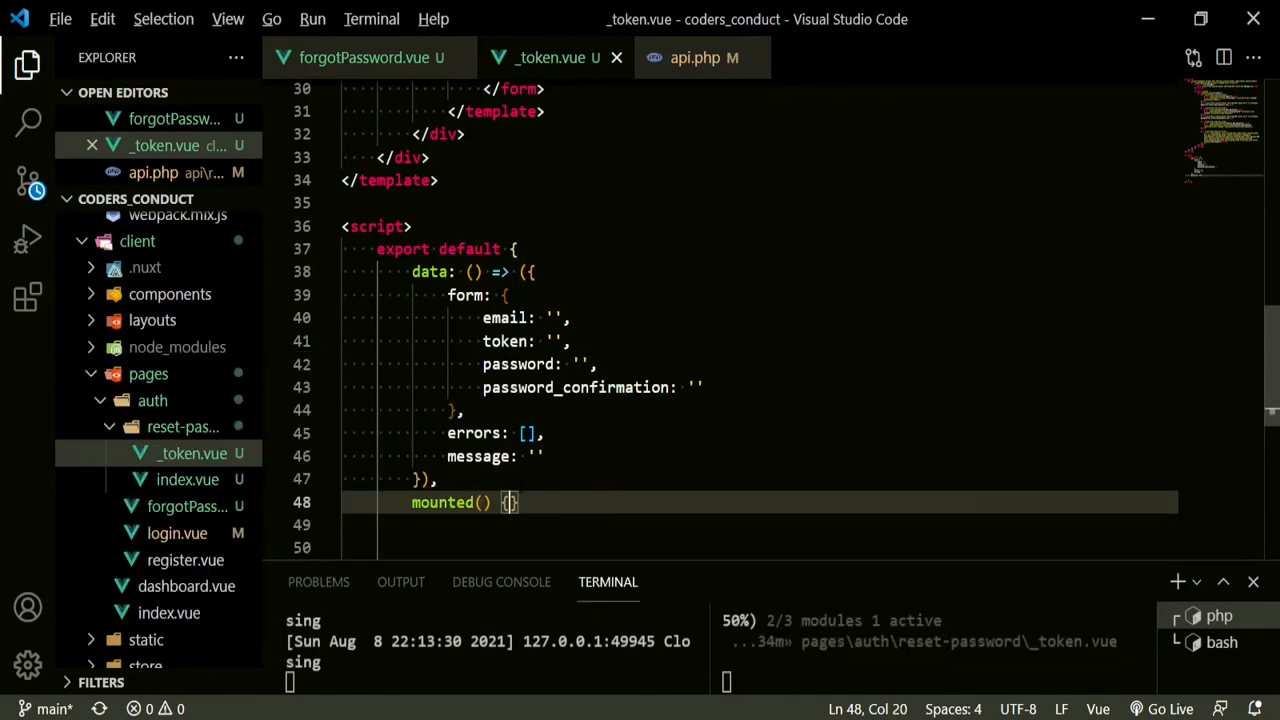
Add mounted() setting form.email and form.token from the route query.
{"action": "type", "text": "{"}
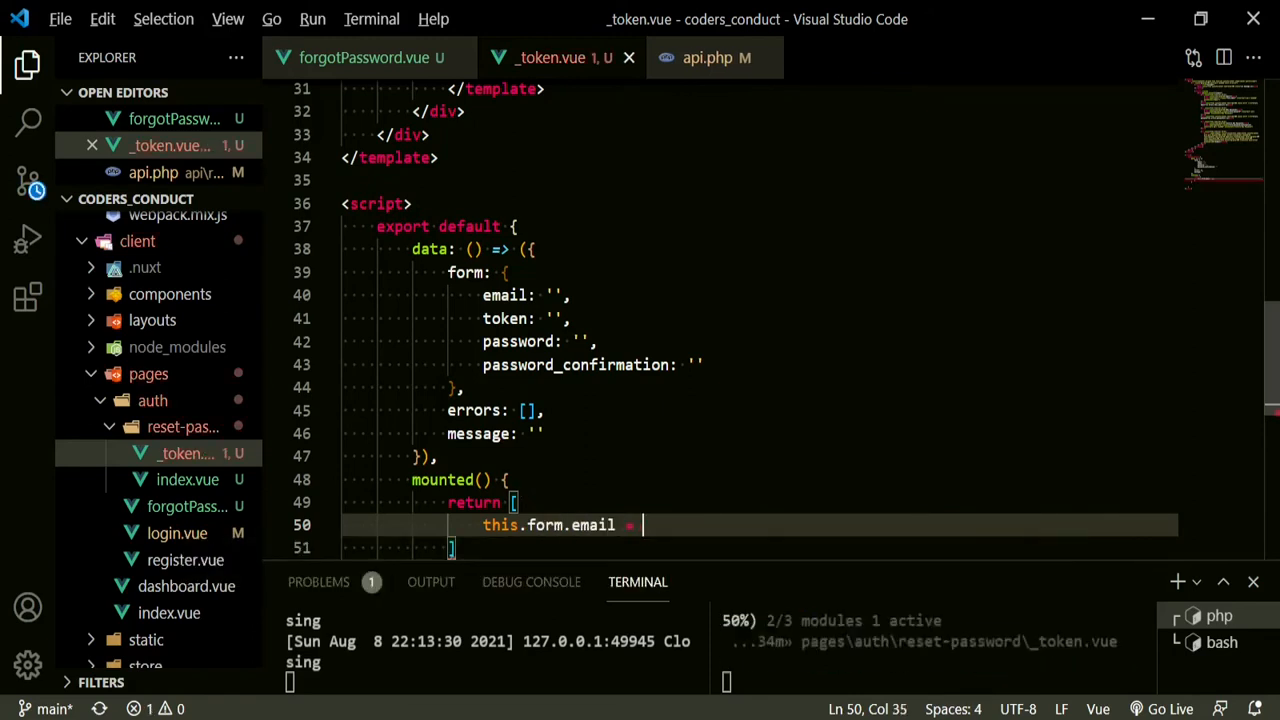
{"action": "type", "text": "this.$query"}
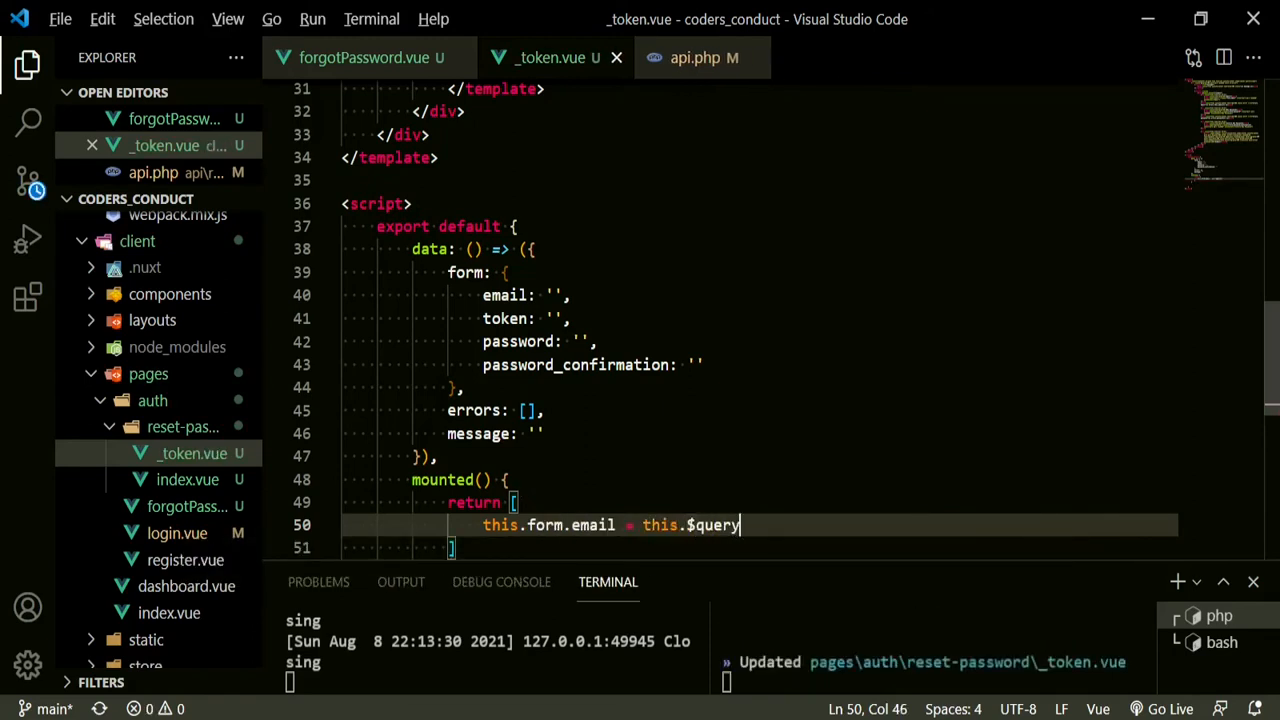
{"action": "type", "text": ".email"}
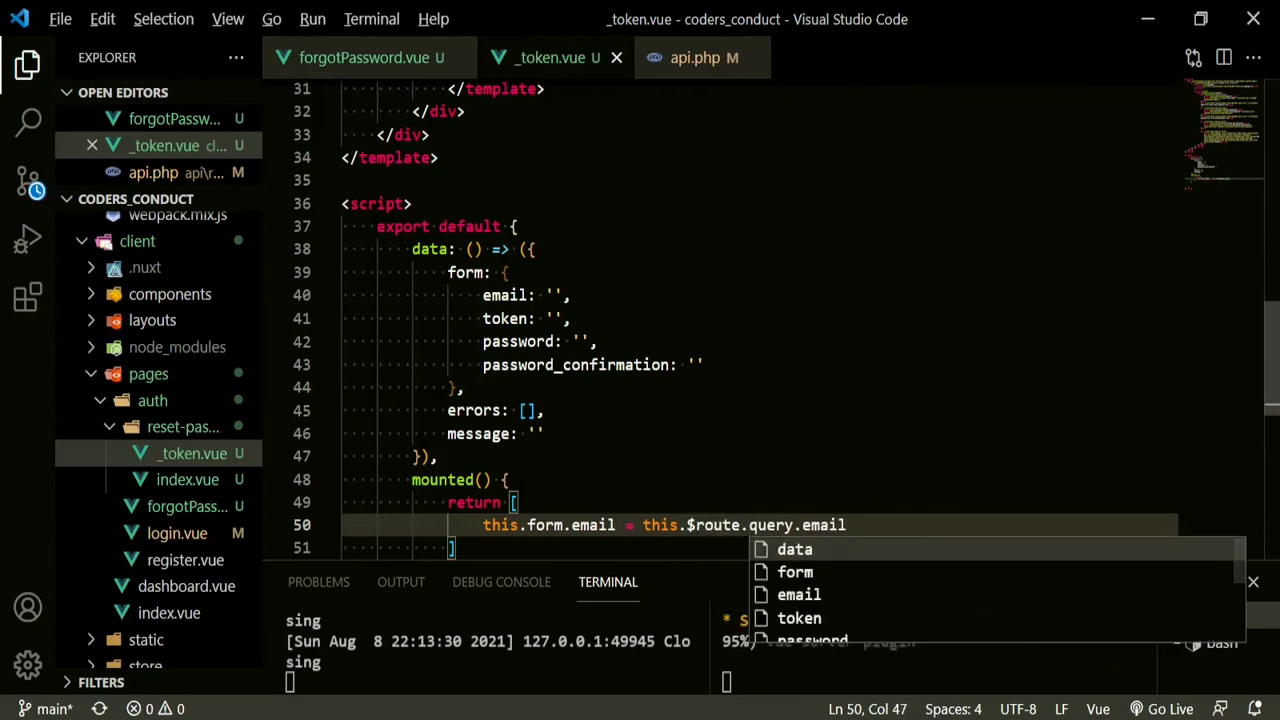
{"action": "type", "text": "this."}
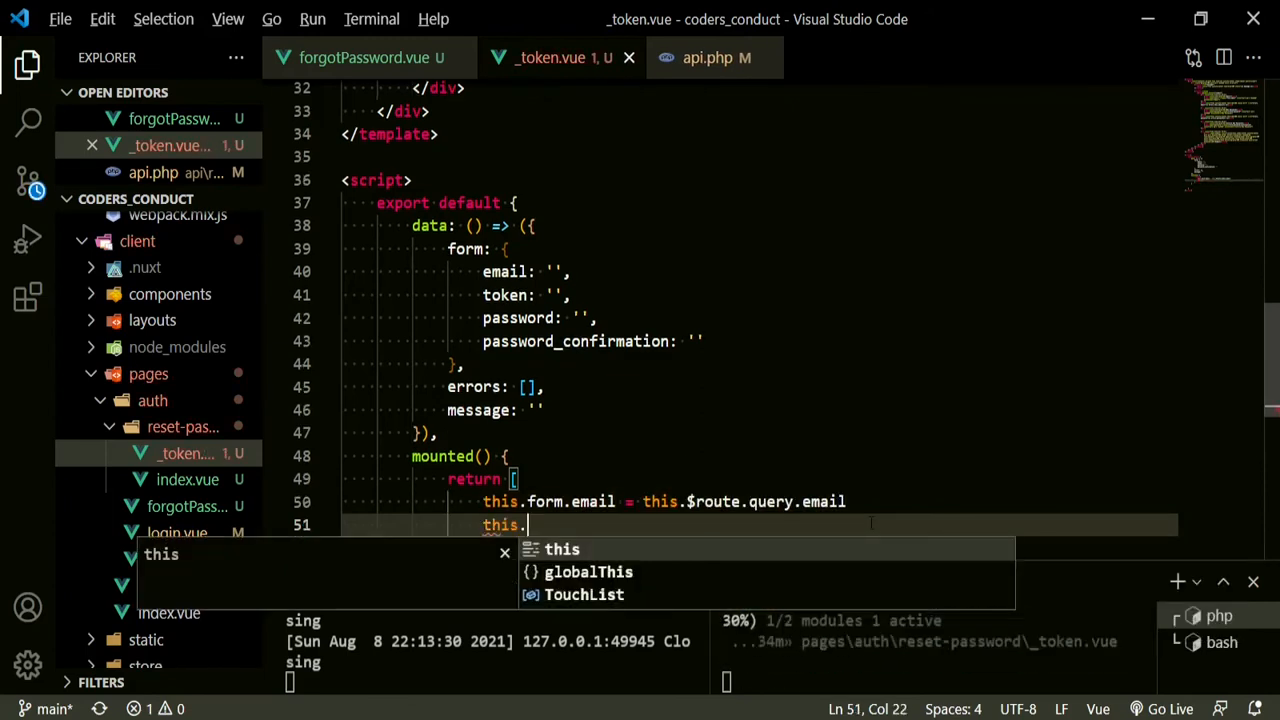
{"action": "type", "text": "form.token = this.$route.params.token"}
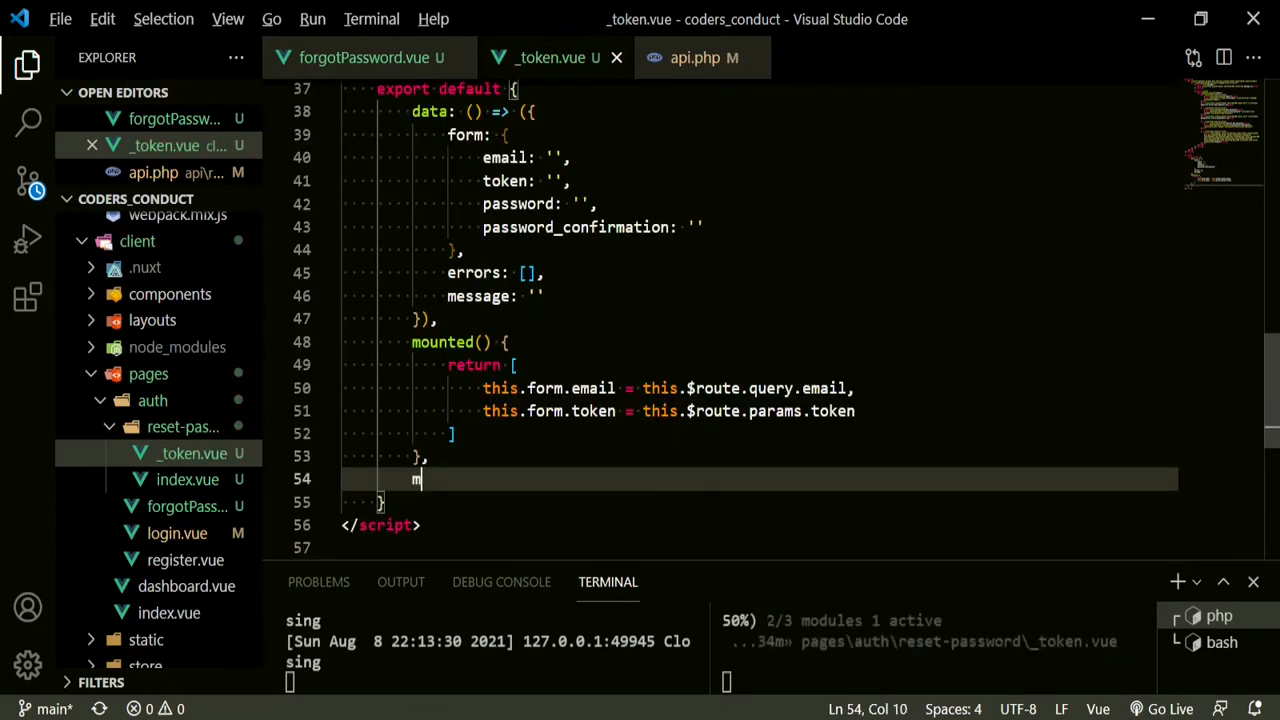
Write an async submit() method that posts this.form to /api/reset-password with $axios.
{"action": "type", "text": "ethods: {"}
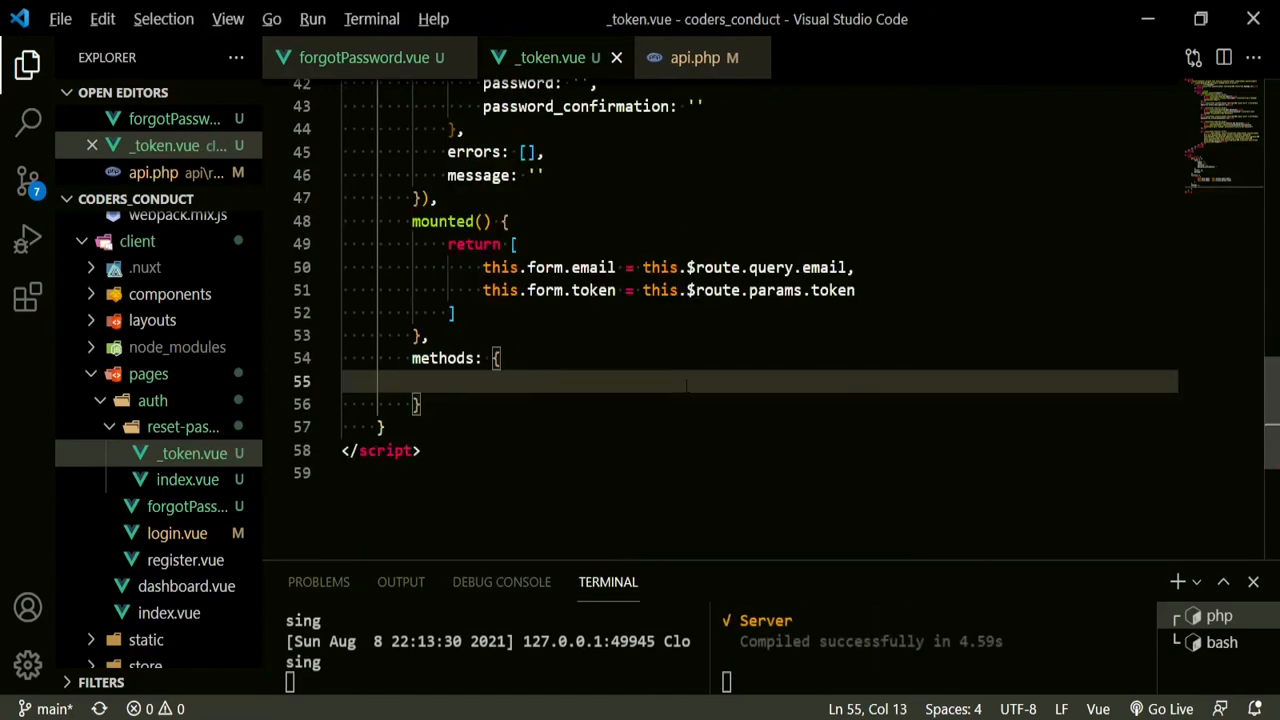
{"action": "type", "text": "async submit() {"}
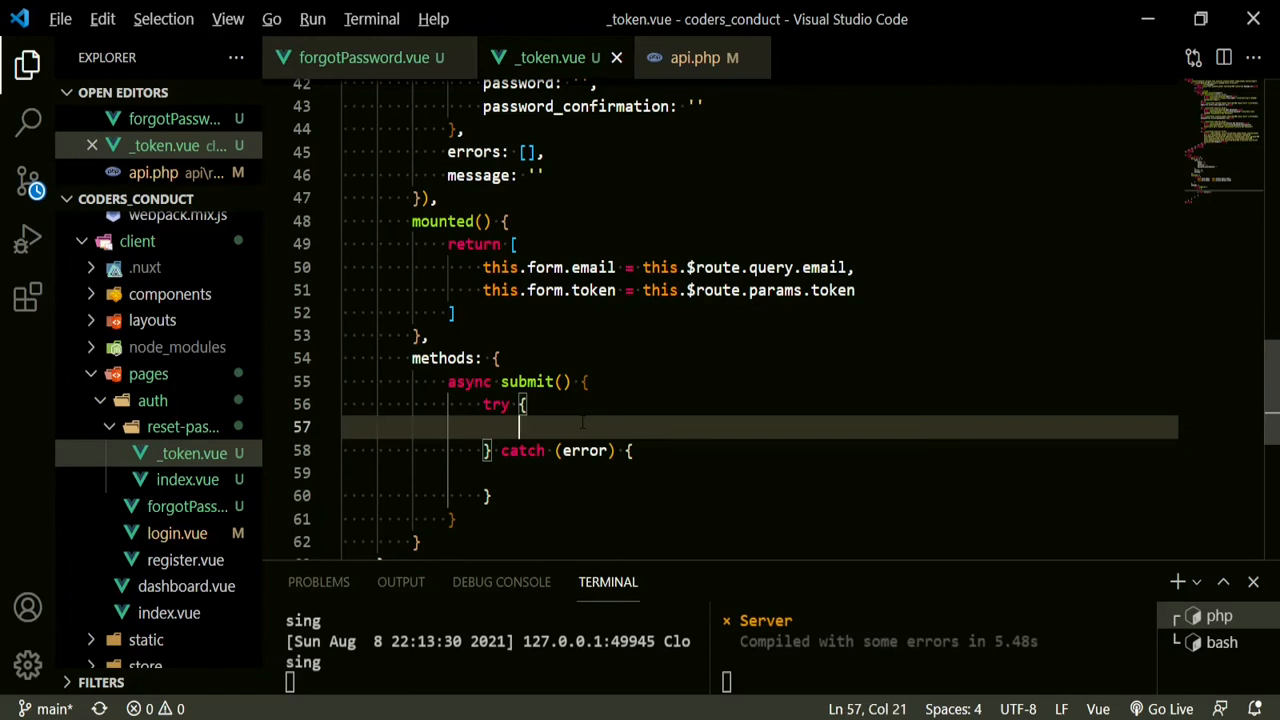
{"action": "type", "text": "await this.$axio"}
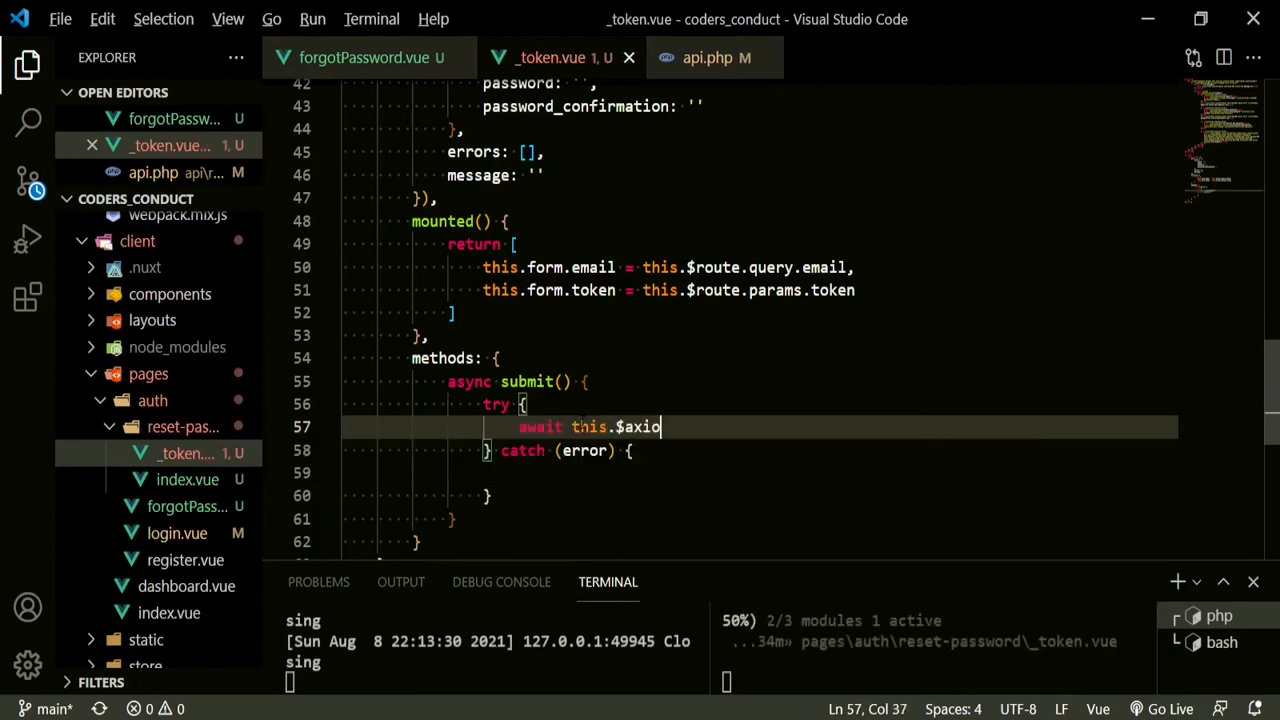
{"action": "type", "text": "s.$post('/api/reset-pas"}
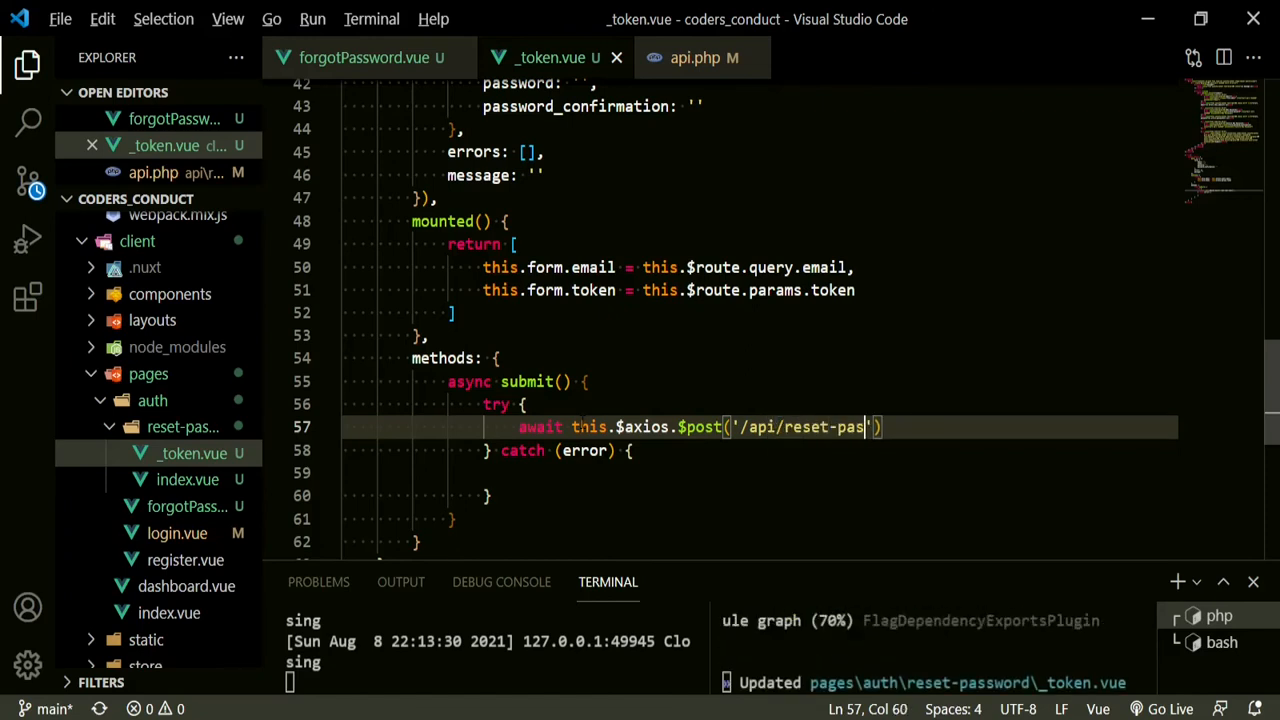
{"action": "type", "text": "sword"}
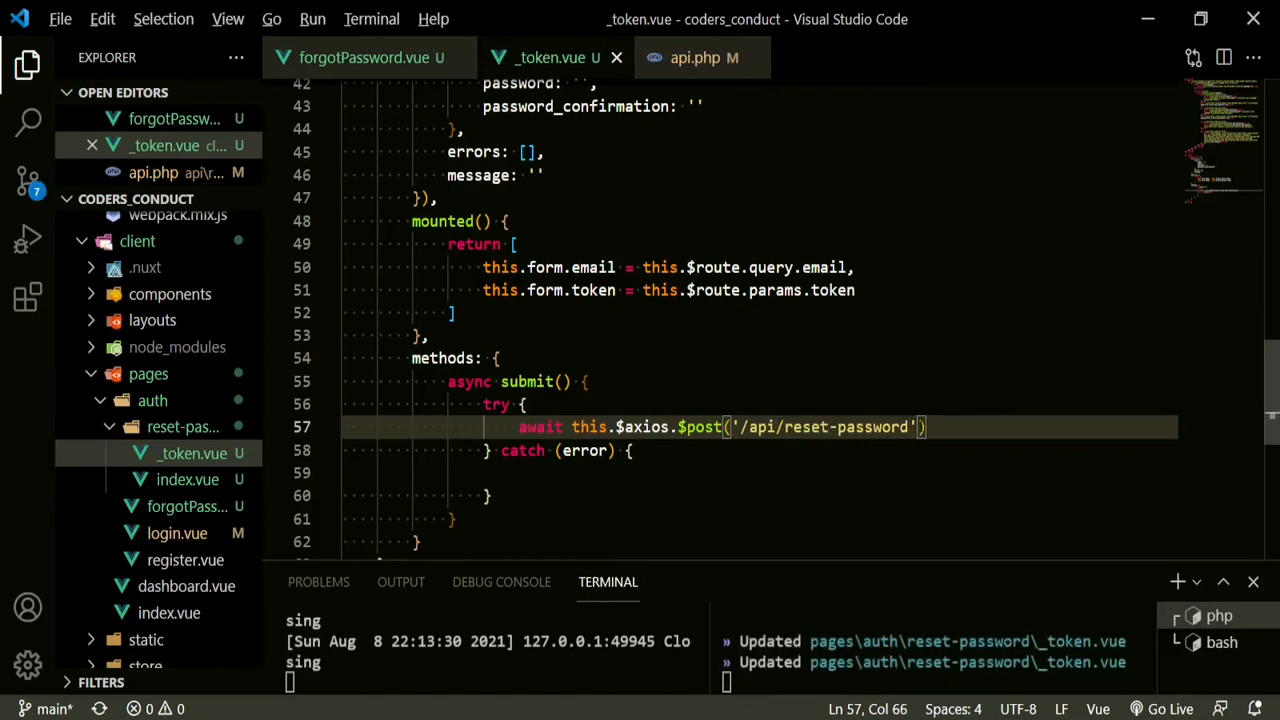
{"action": "type", "text": ", this.form"}
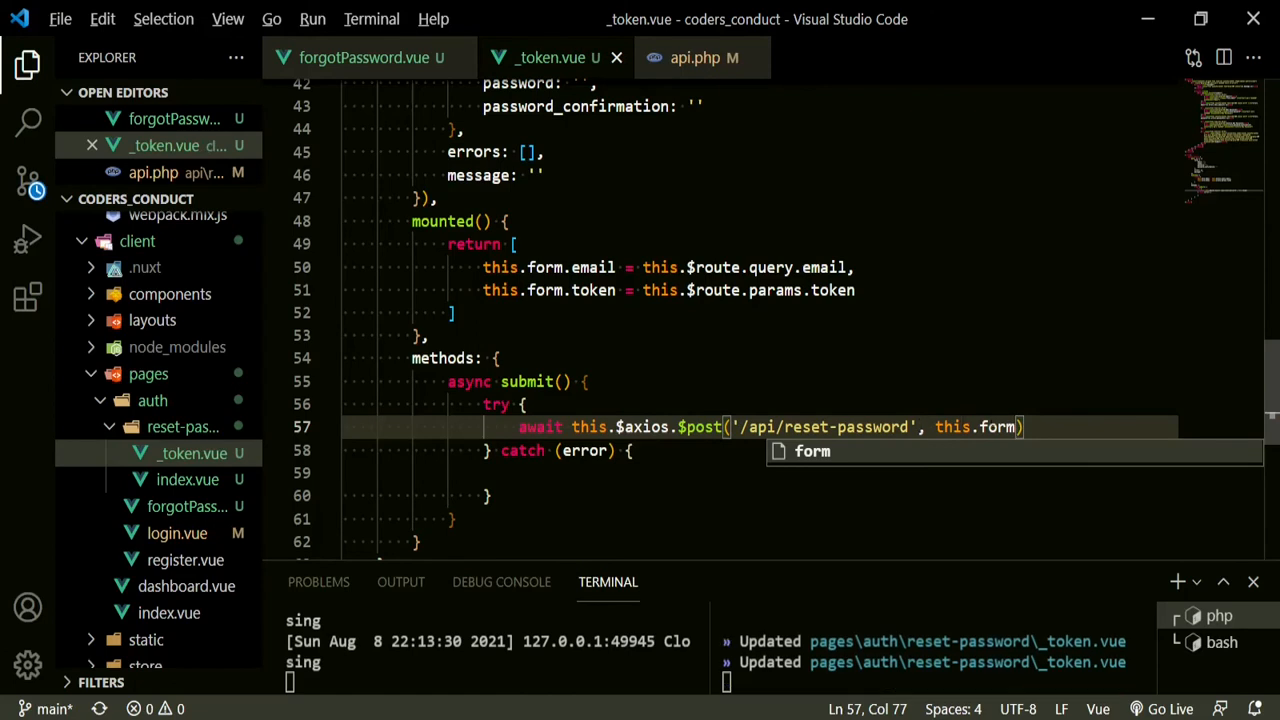
{"action": "type", "text": ".then"}
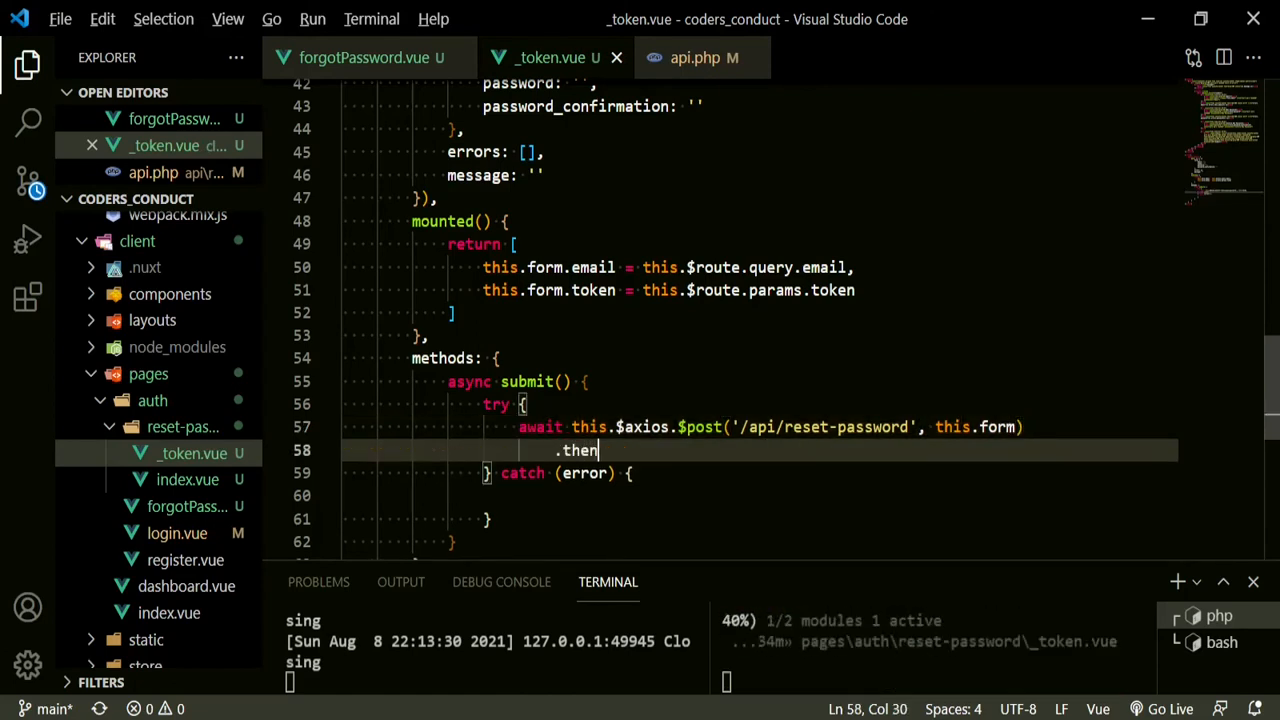
{"action": "type", "text": "(resp => {"}
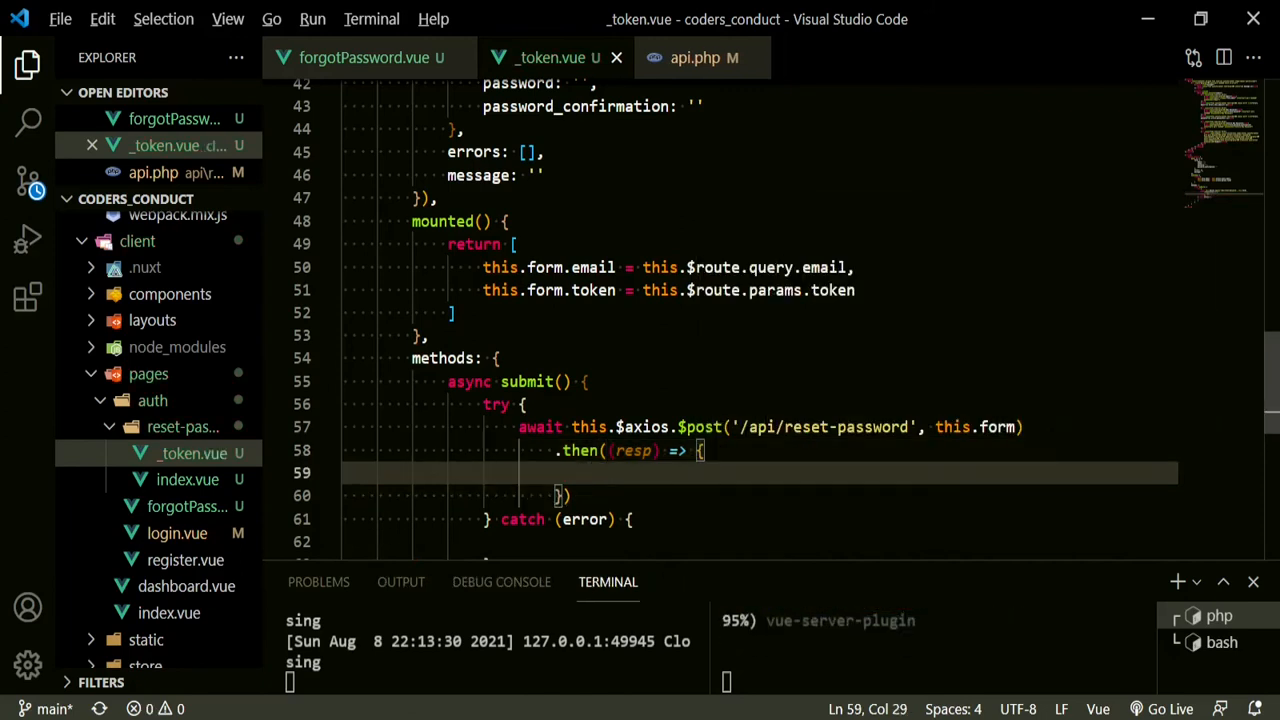
Set the response message, redirect to '/auth/login', and store error.response.data.errors in this.errors.
{"action": "type", "text": "this.message = resp"}
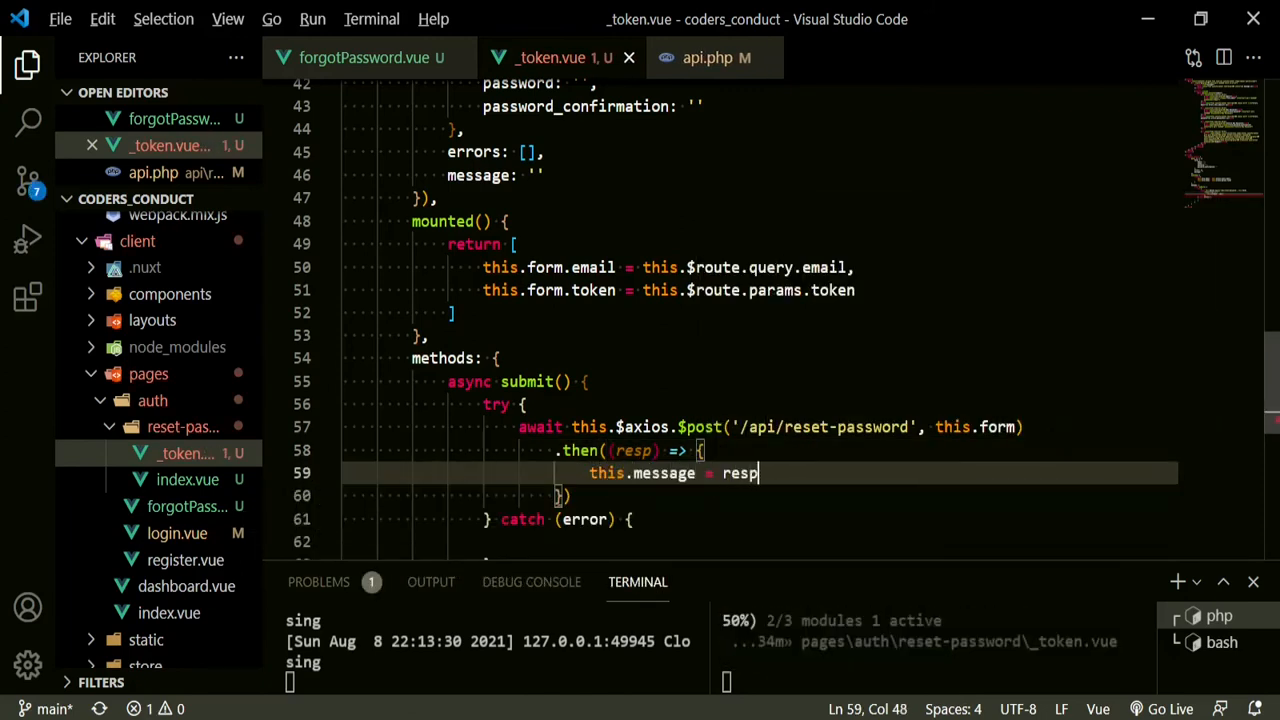
{"action": "type", "text": ".message"}
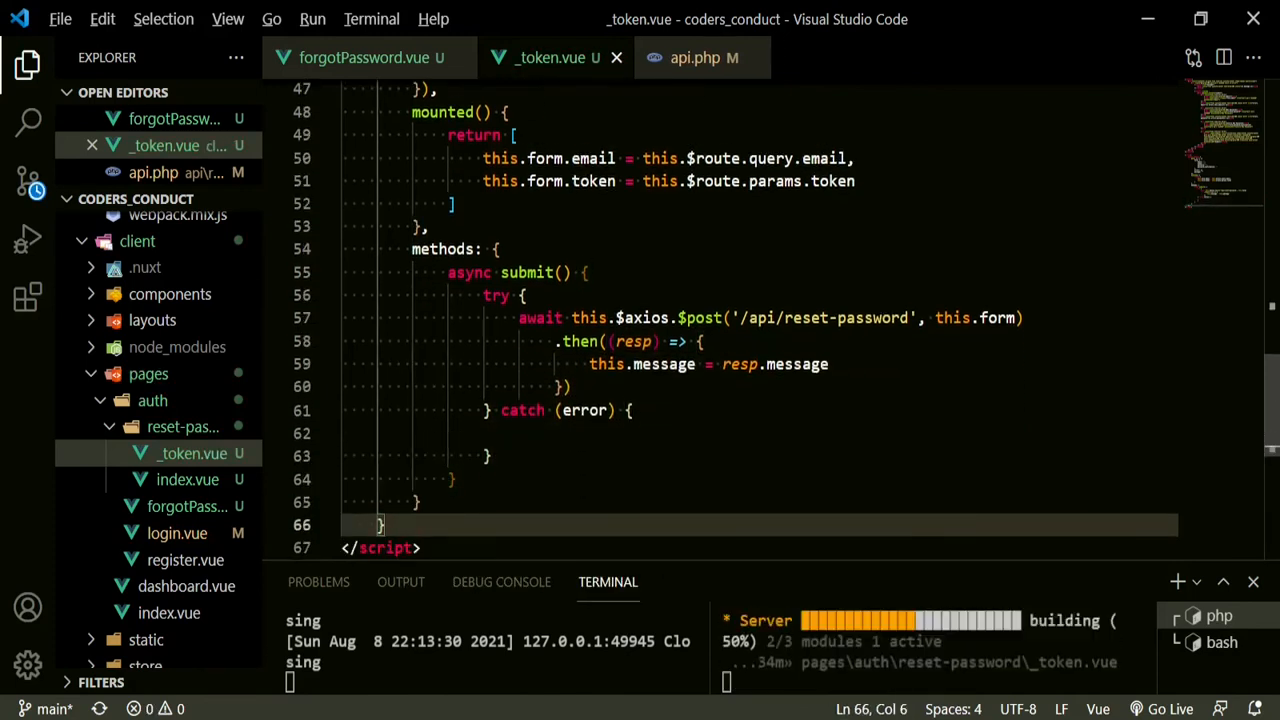
{"action": "type", "text": "this.$"}
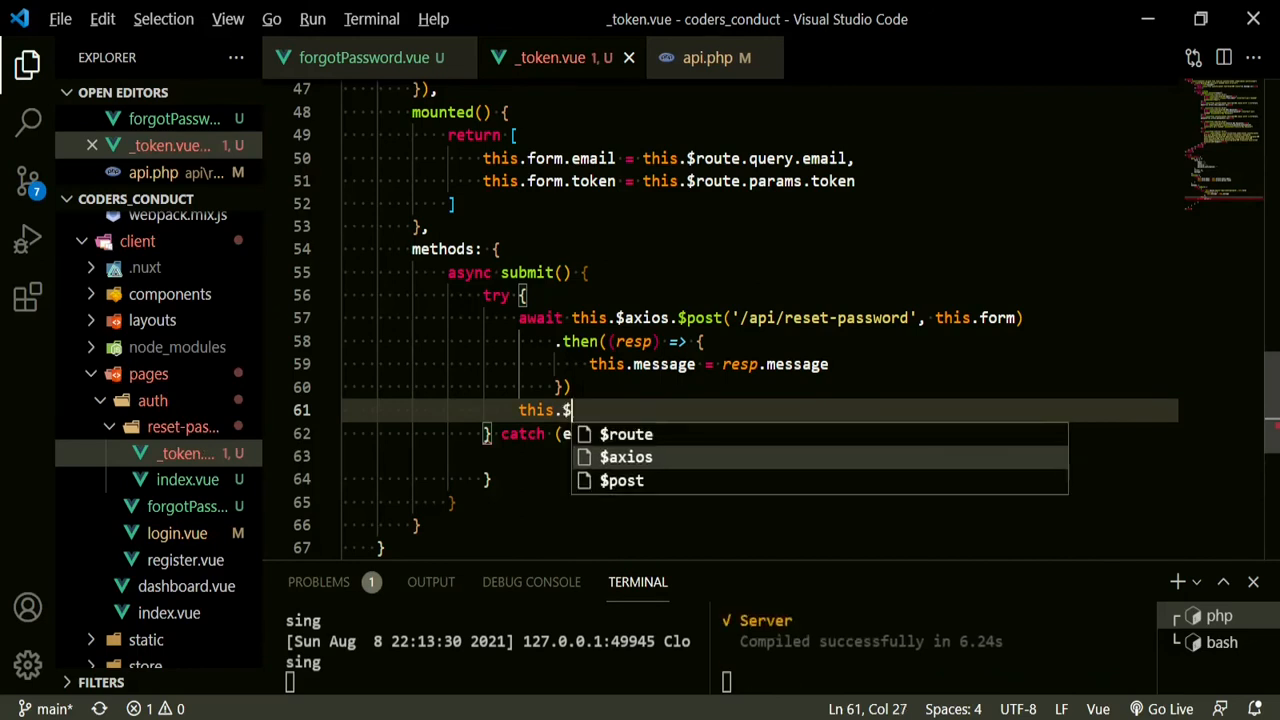
{"action": "type", "text": "router.replace('/"}
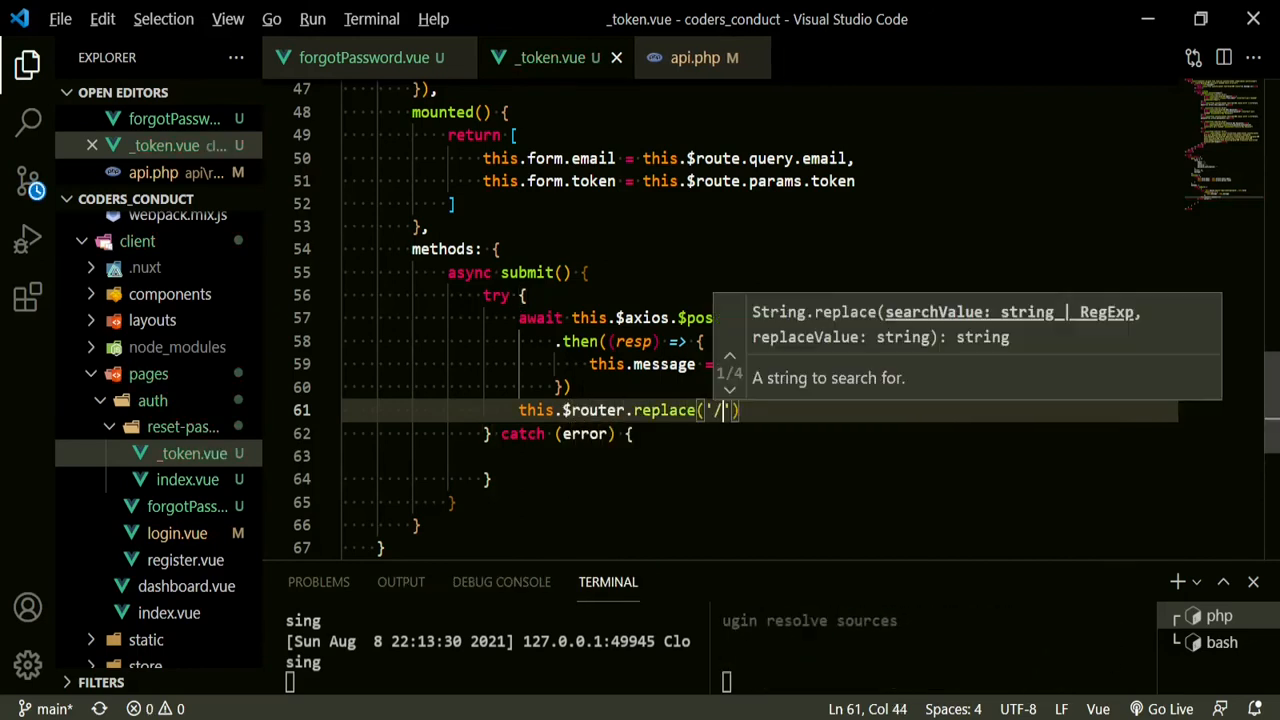
{"action": "type", "text": "auth/login"}
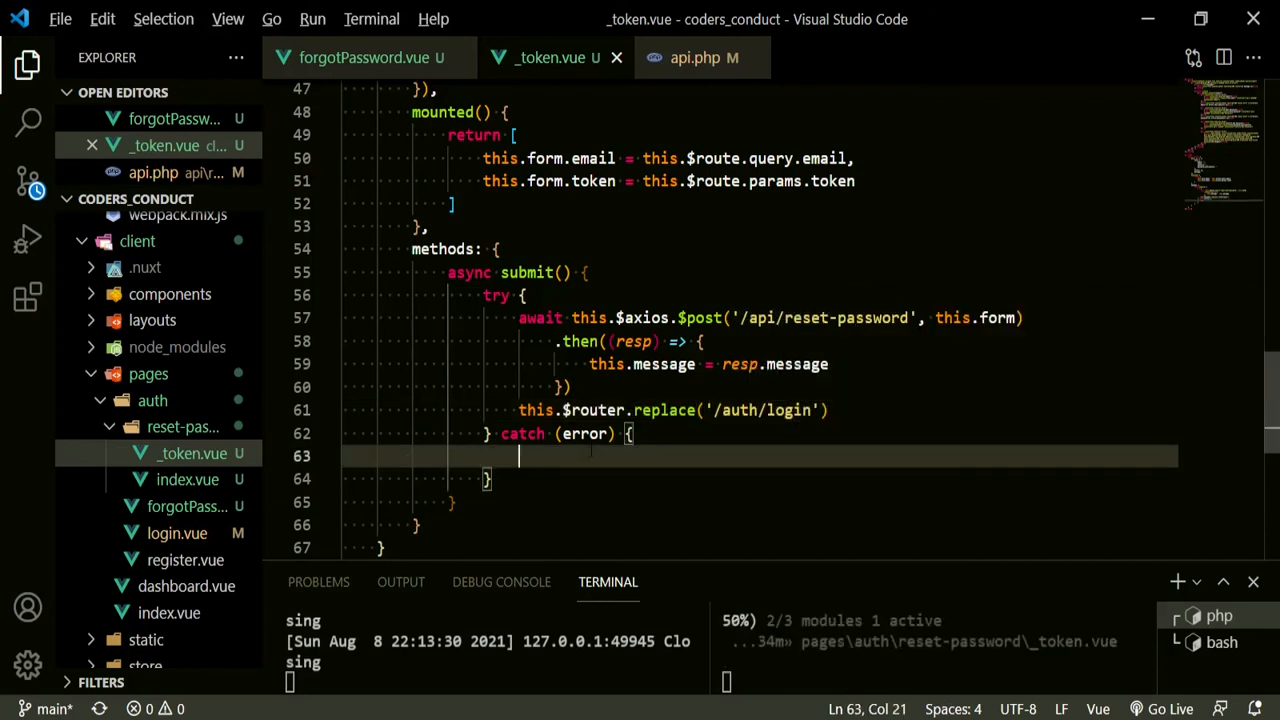
{"action": "type", "text": "this.erro"}
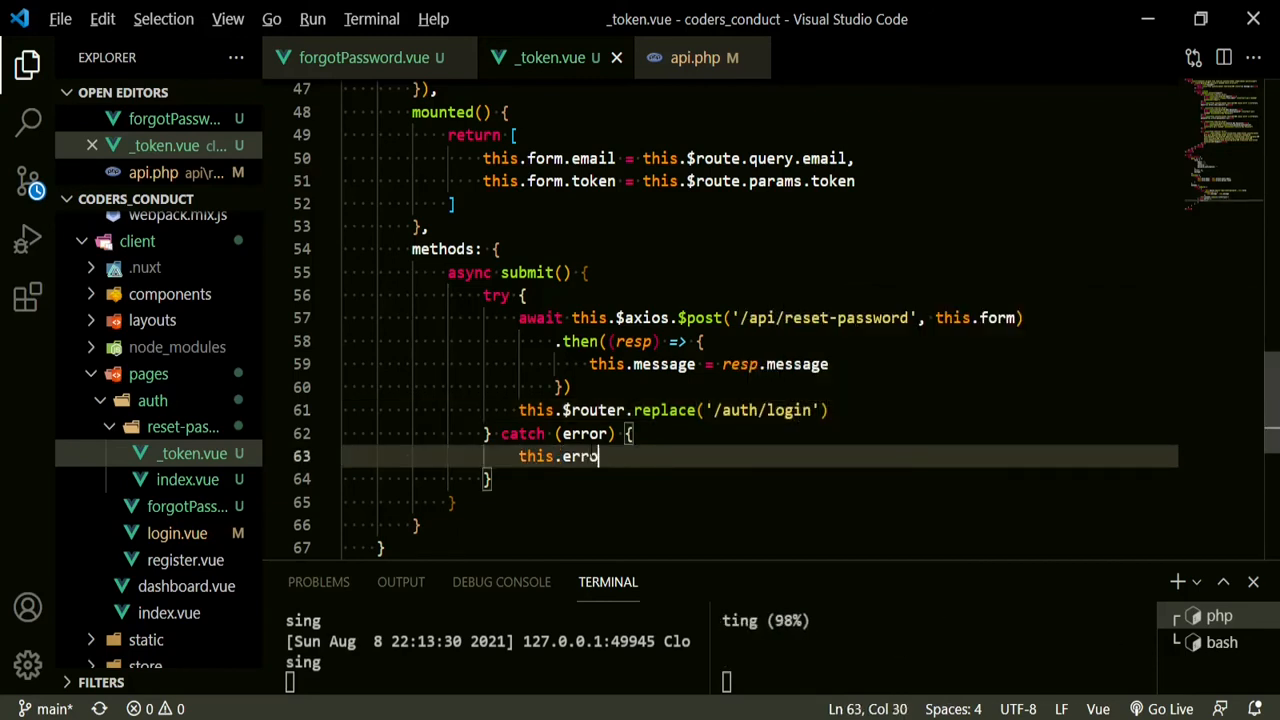
{"action": "type", "text": "rs = error.response.da"}
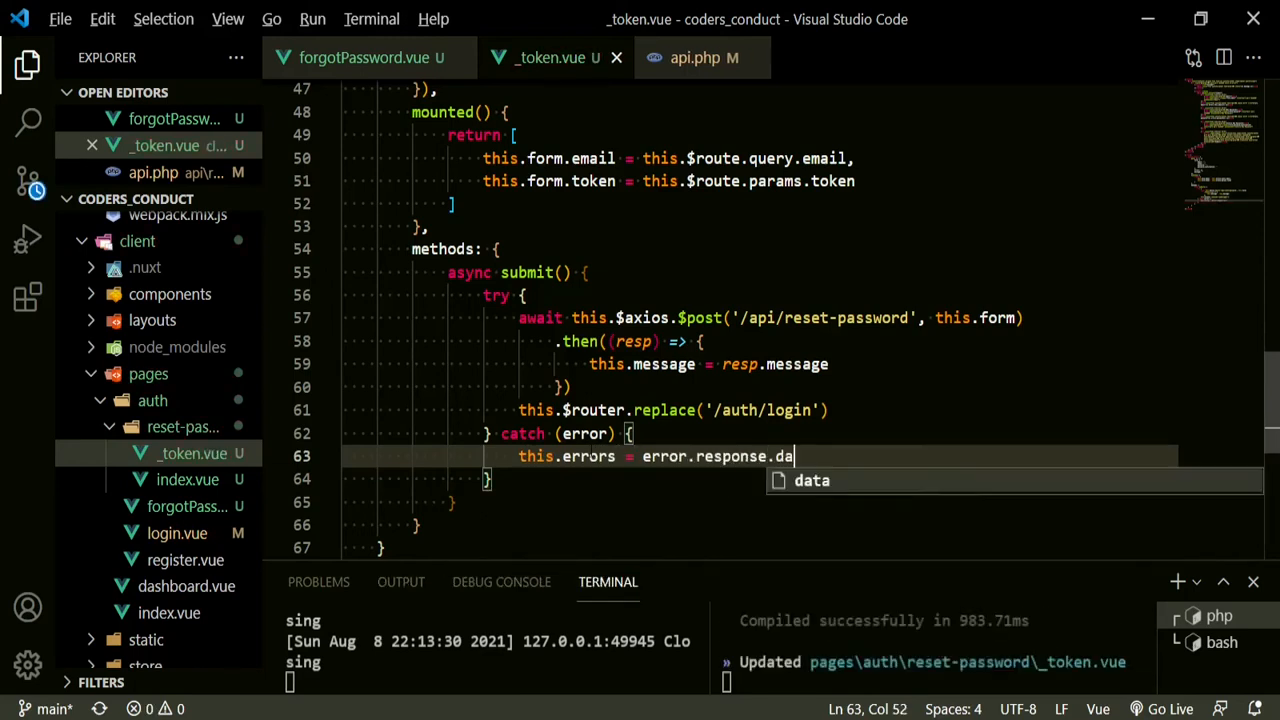
{"action": "type", "text": "ta.errors"}
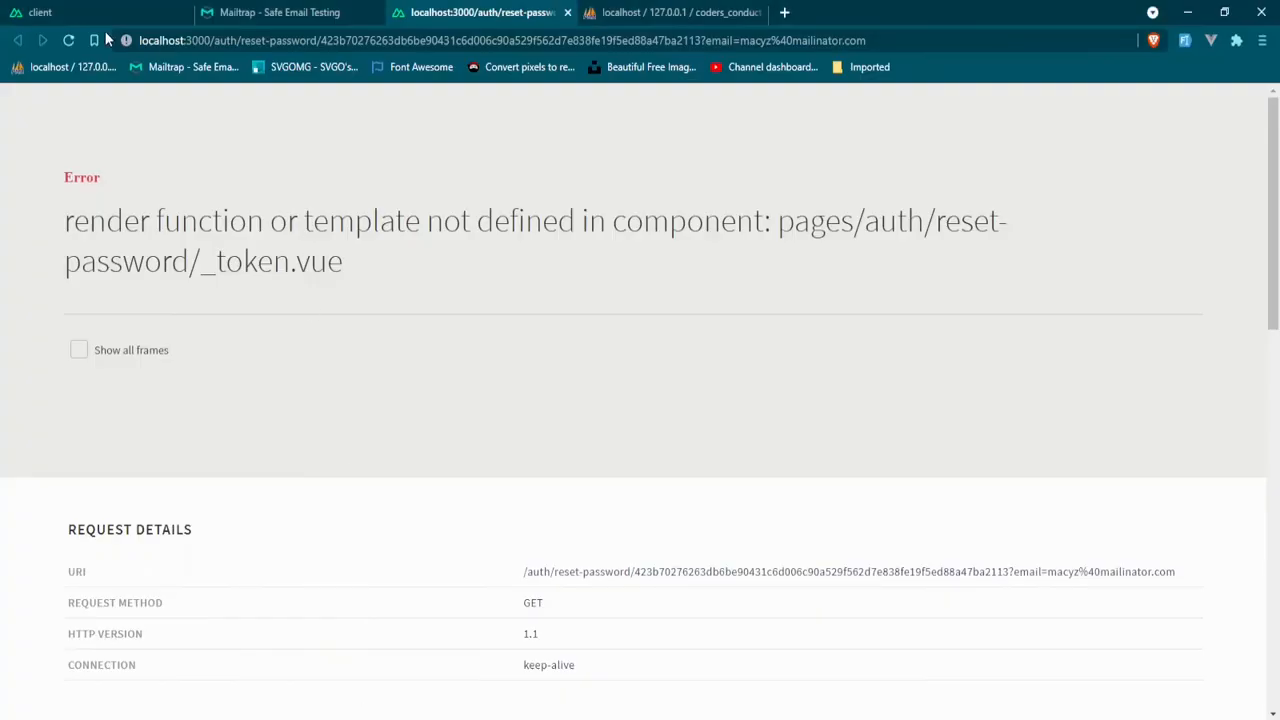
Open DevTools via Inspect on the reset-password page and list the hidden panels.
{"action": "right_click", "coordinate": [987, 500]}
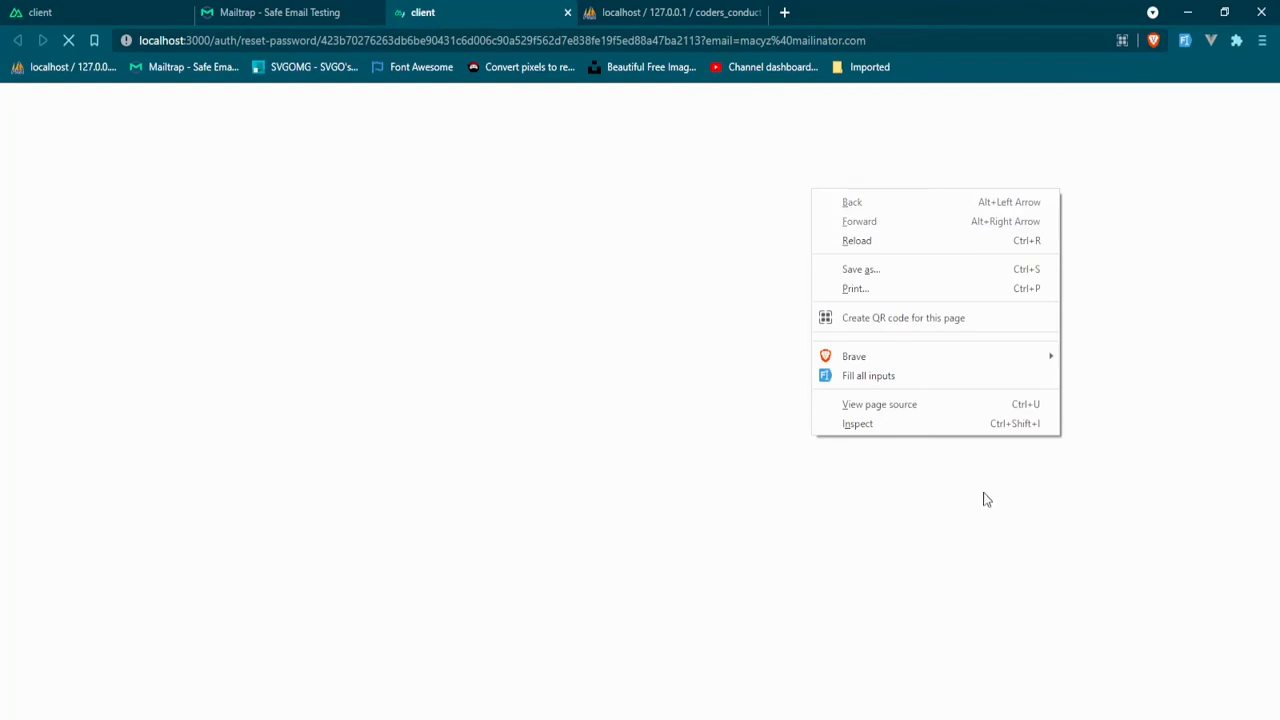
{"action": "left_click", "coordinate": [857, 423]}
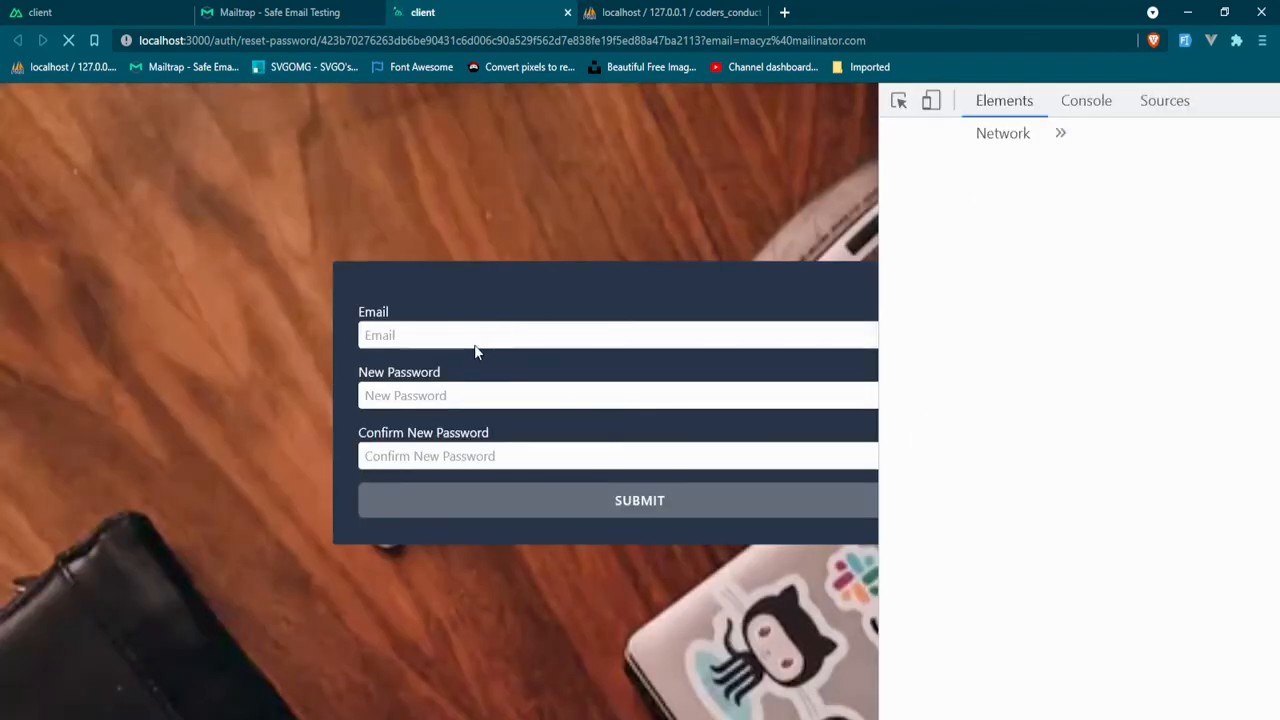
{"action": "mouse_move", "coordinate": [378, 378]}
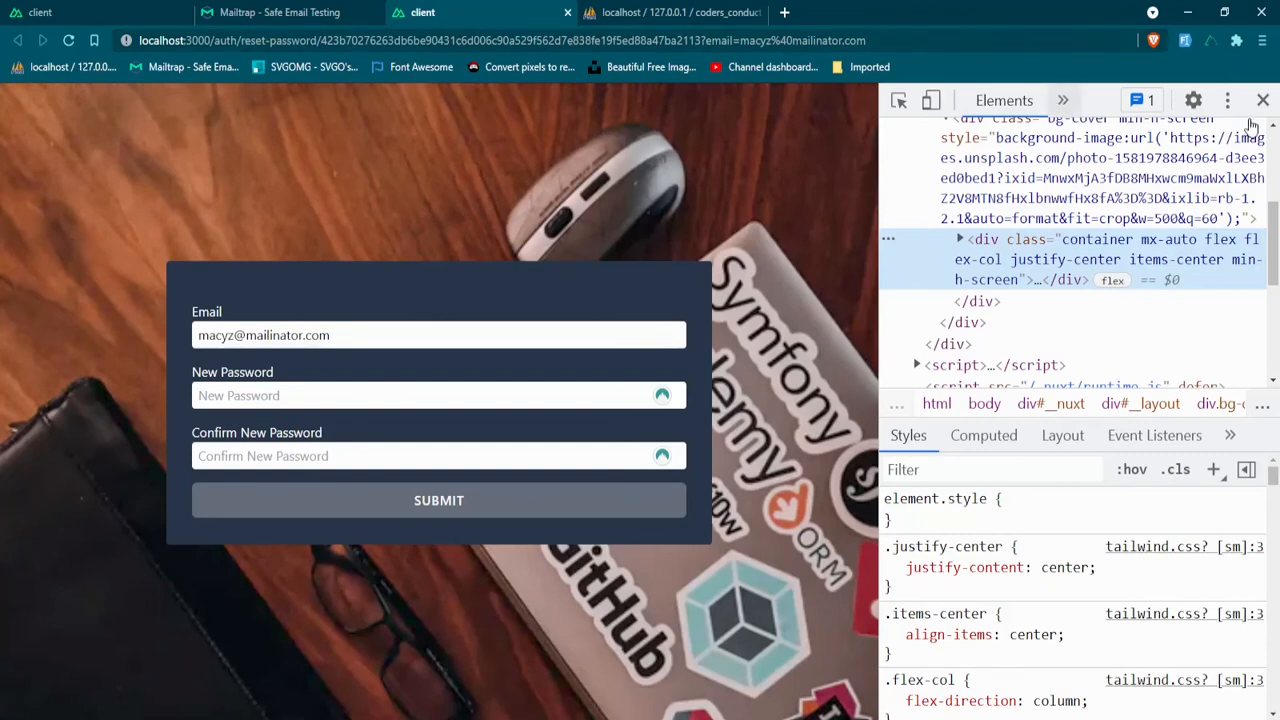
{"action": "left_click", "coordinate": [1063, 100]}
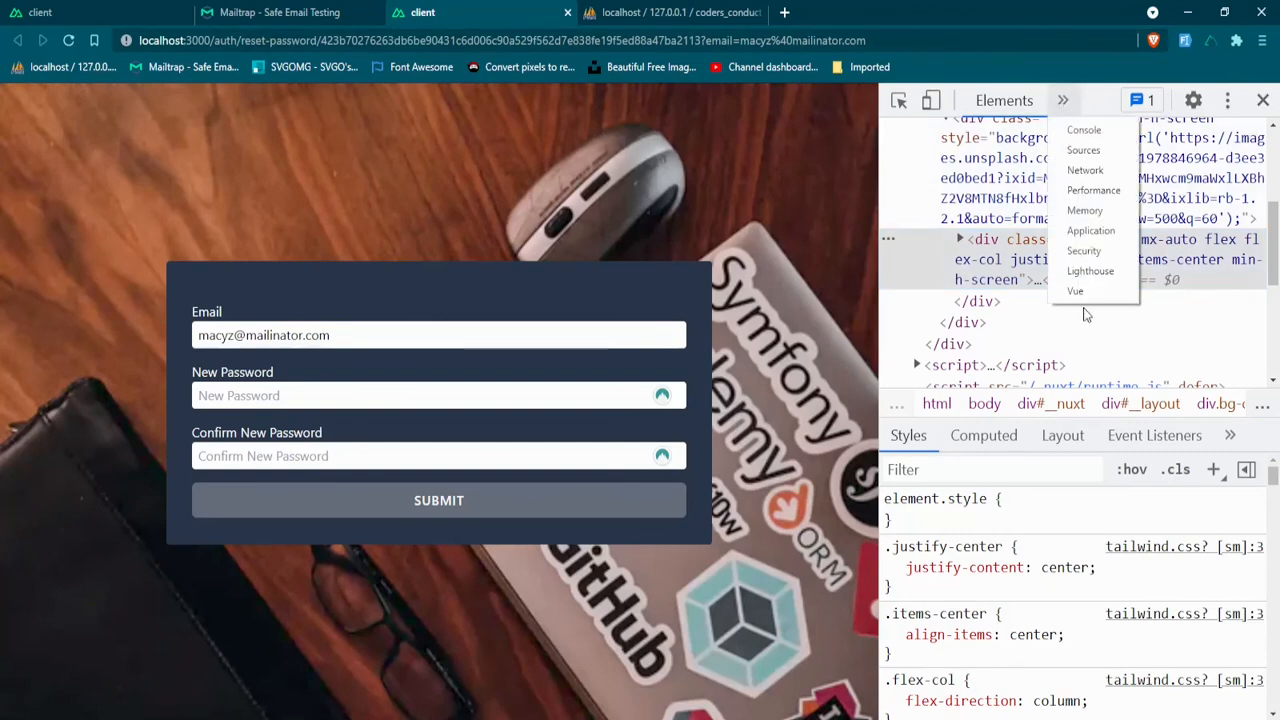
Inspect the PagesAuthResetPassword_token.vue component's data in the Vue devtools panel.
{"action": "left_click", "coordinate": [1075, 291]}
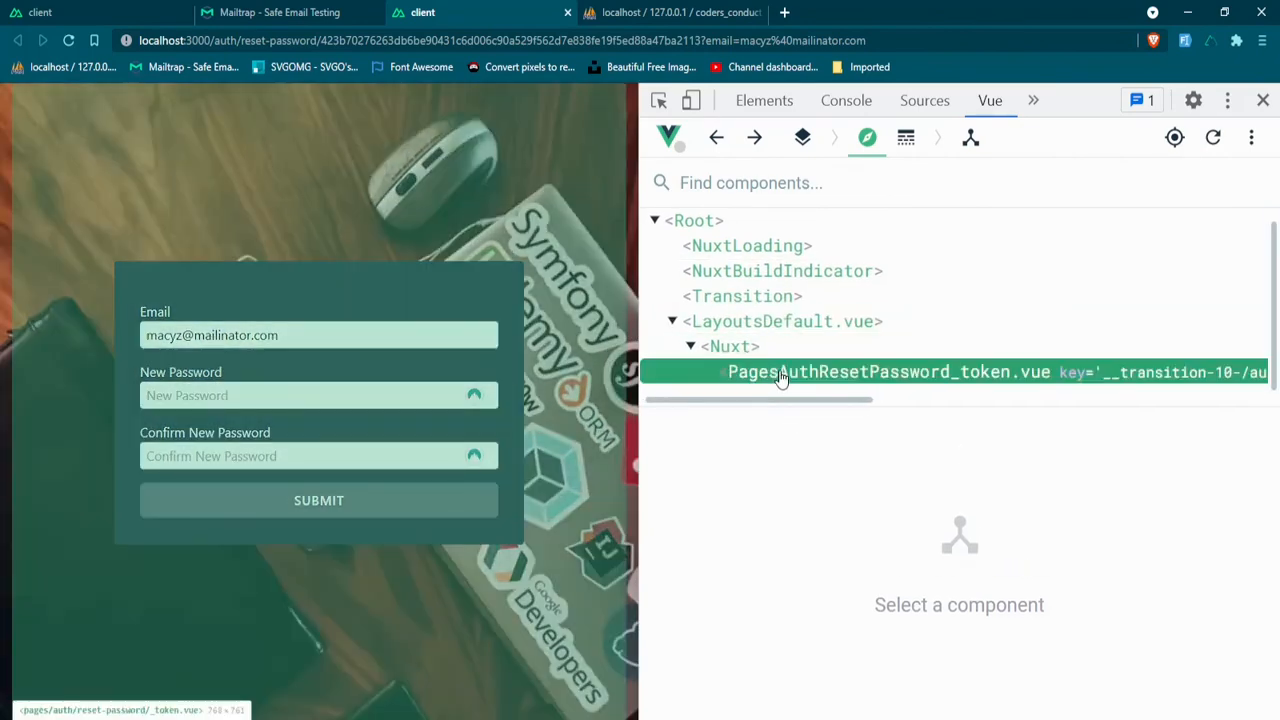
{"action": "left_click", "coordinate": [888, 371]}
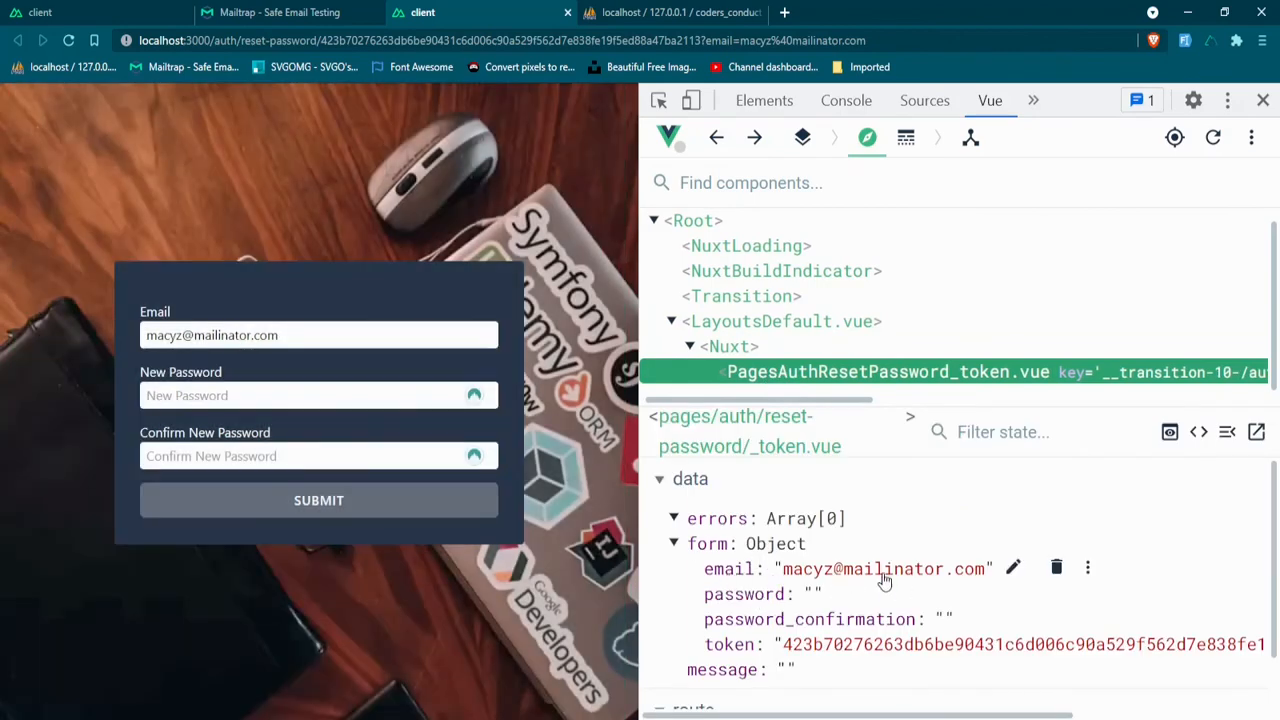
{"action": "mouse_move", "coordinate": [913, 653]}
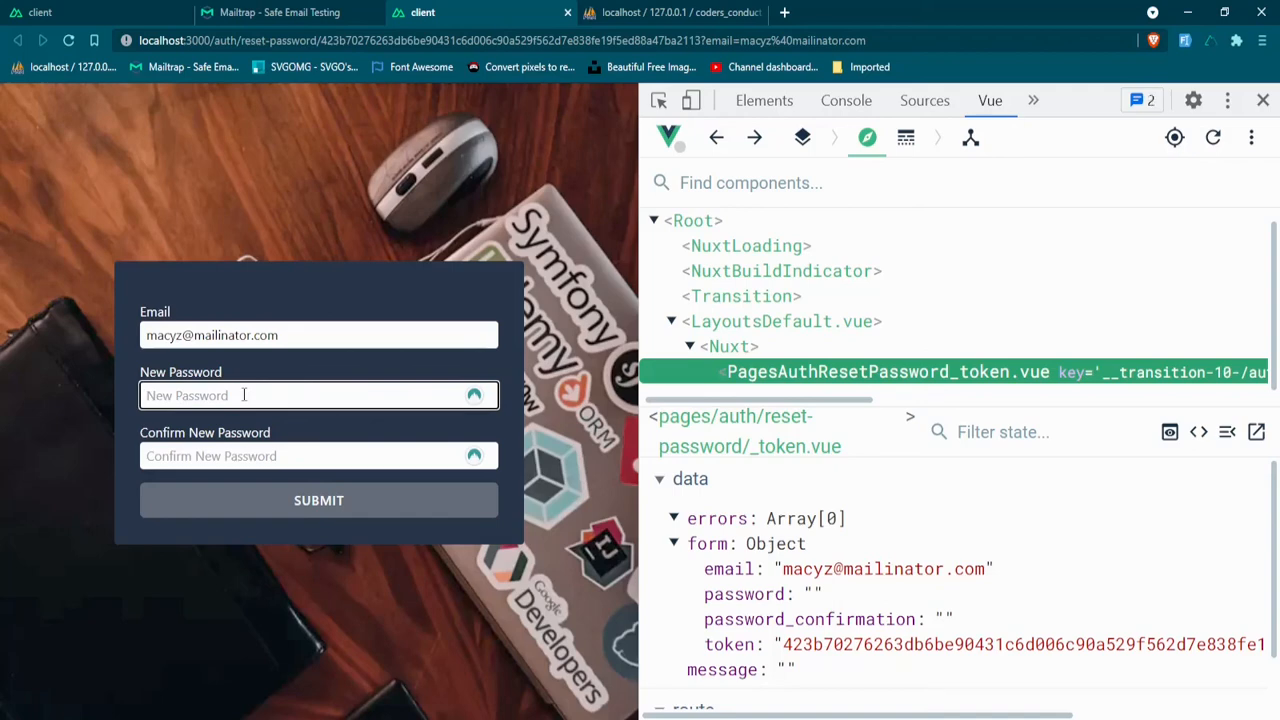
{"action": "type", "text": "pas"}
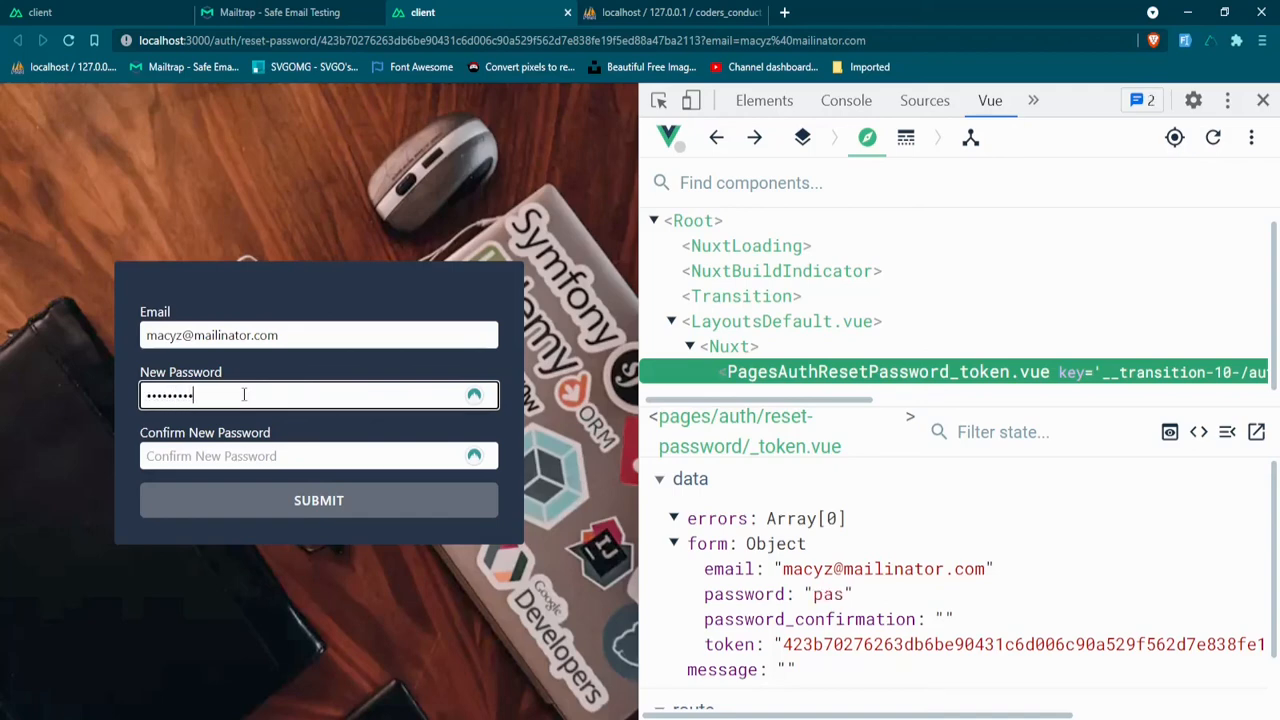
{"action": "type", "text": "password1"}
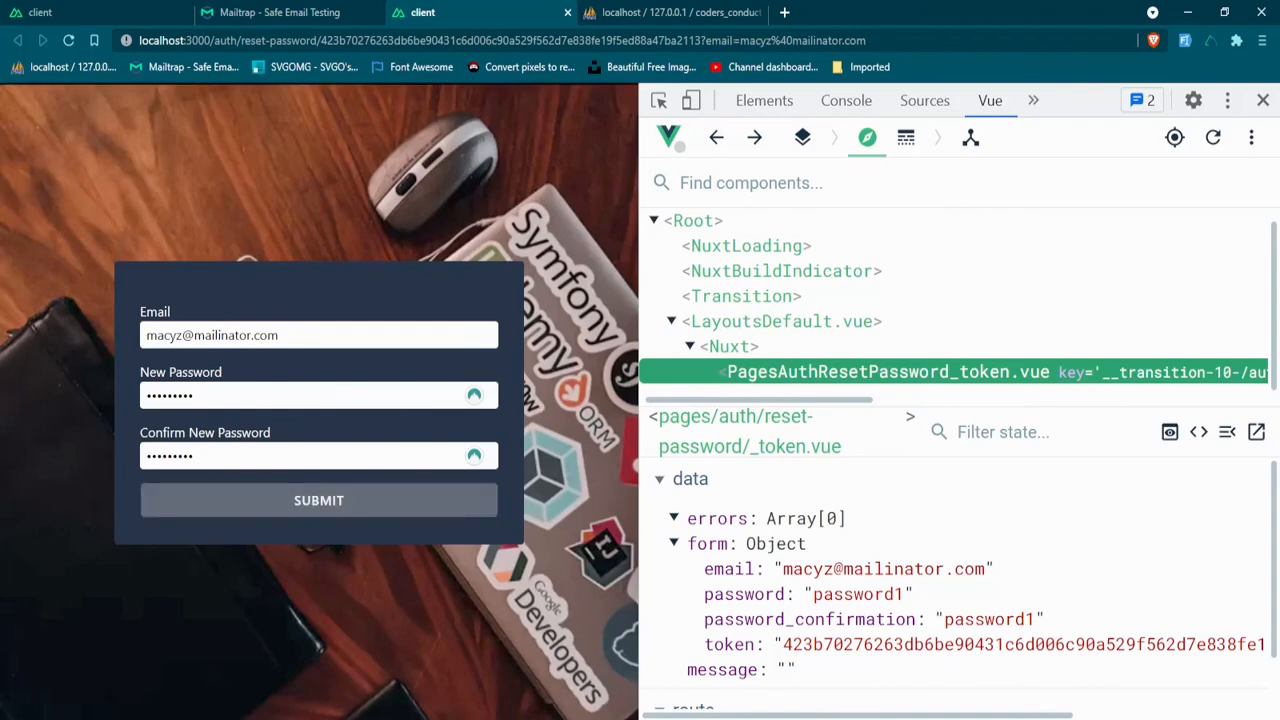
{"action": "left_click", "coordinate": [319, 500]}
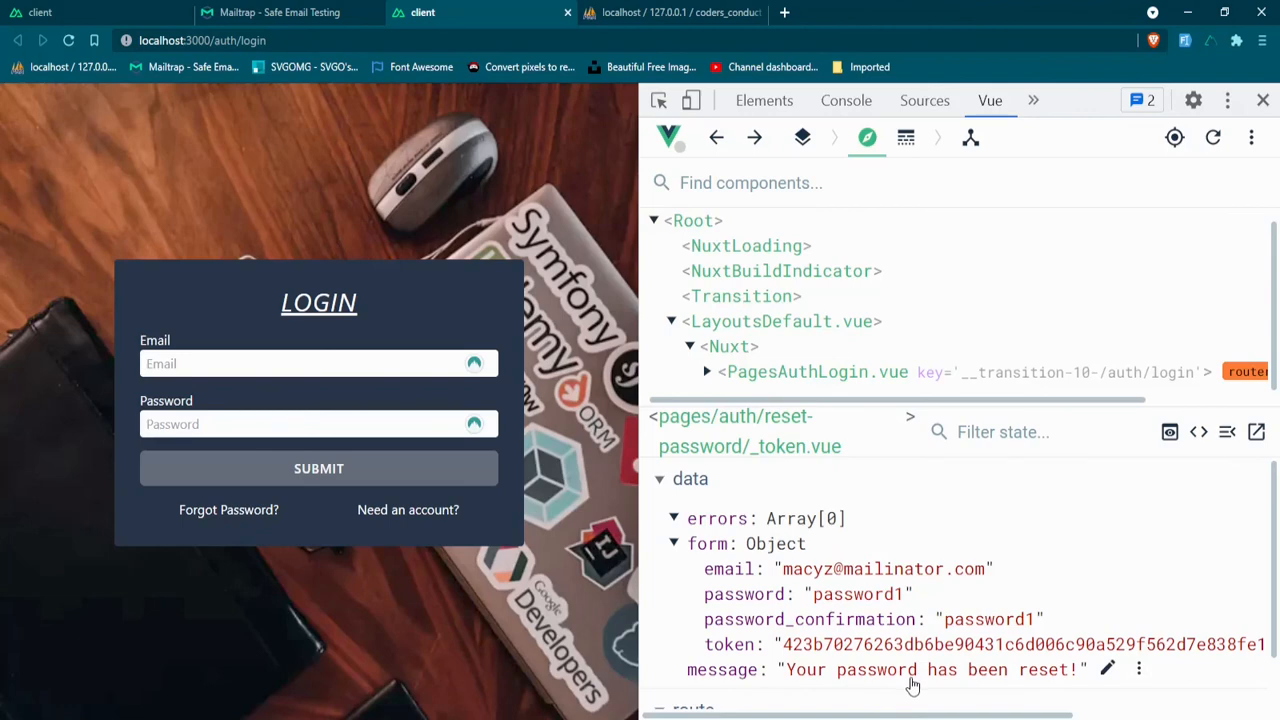
{"action": "mouse_move", "coordinate": [652, 536]}
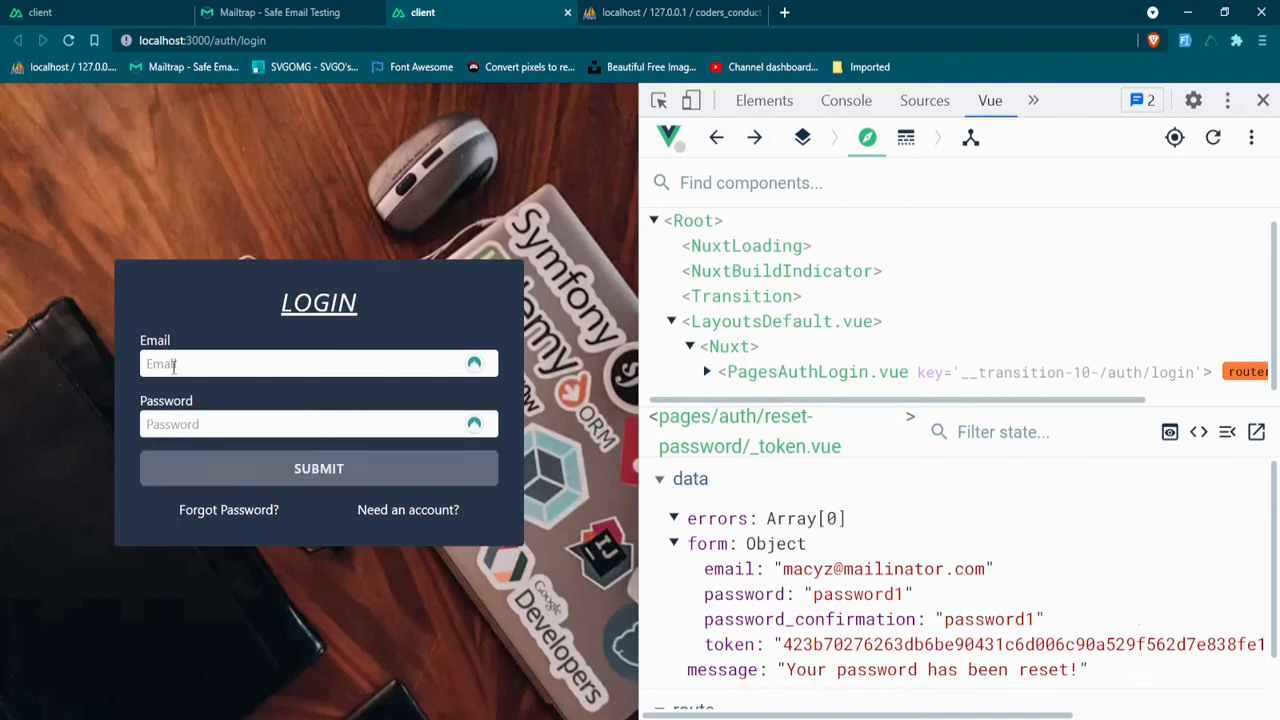
{"action": "left_click", "coordinate": [281, 12]}
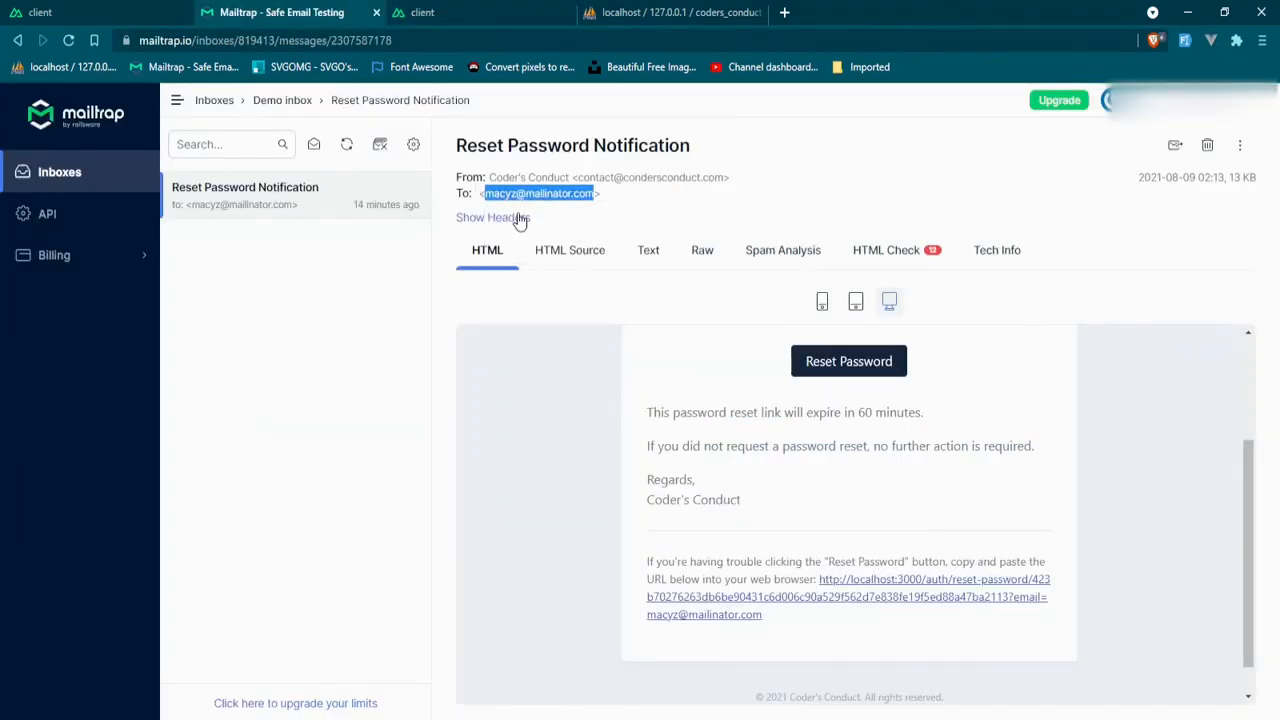
{"action": "left_click", "coordinate": [422, 12]}
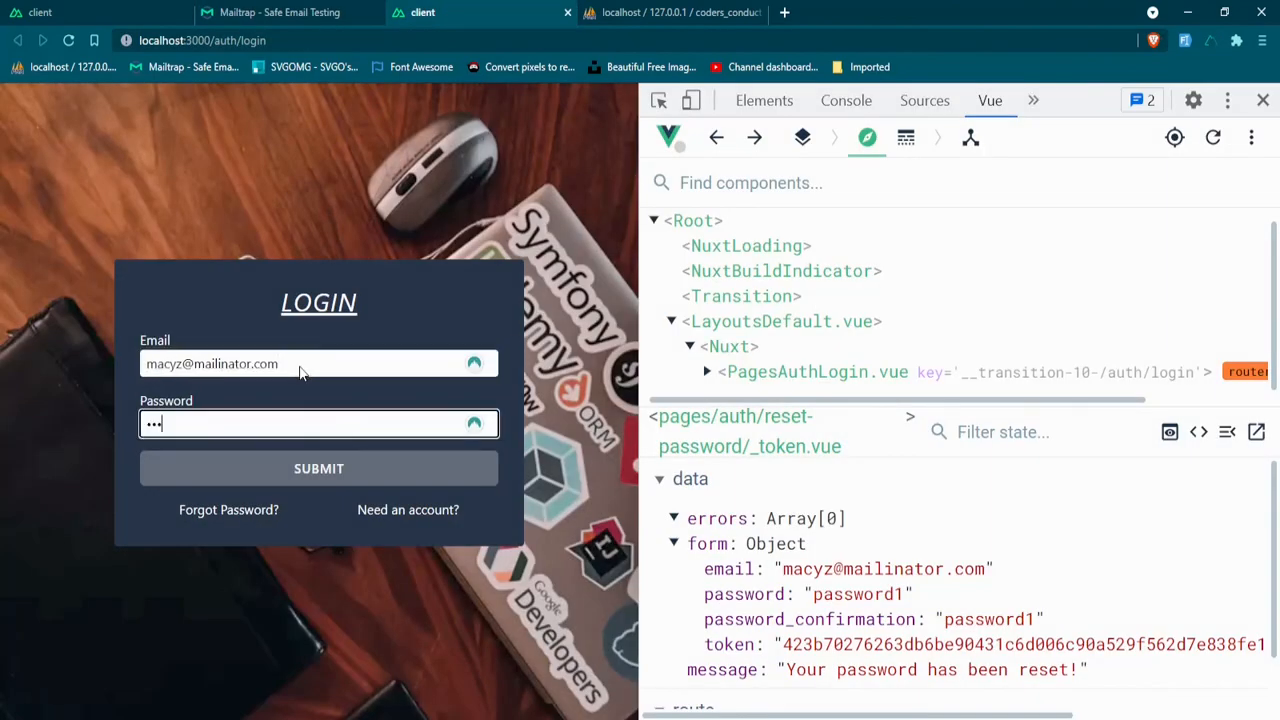
{"action": "type", "text": "assword1"}
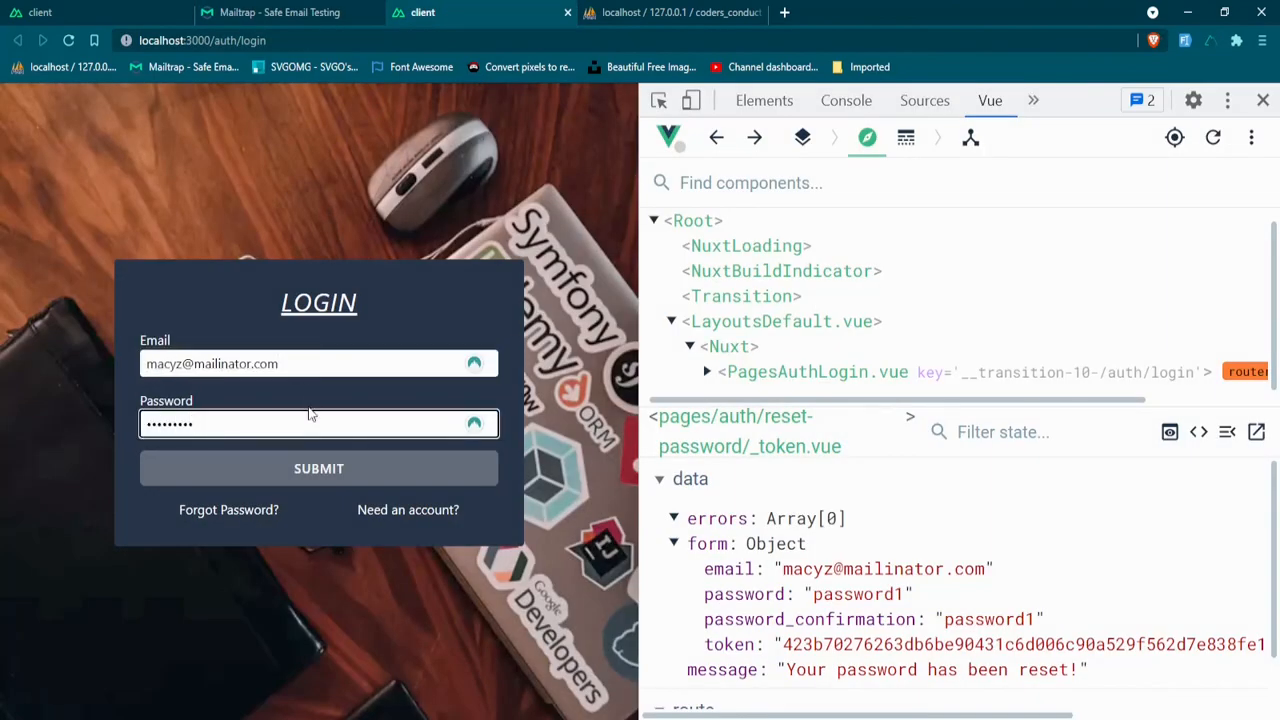
{"action": "left_click", "coordinate": [318, 468]}
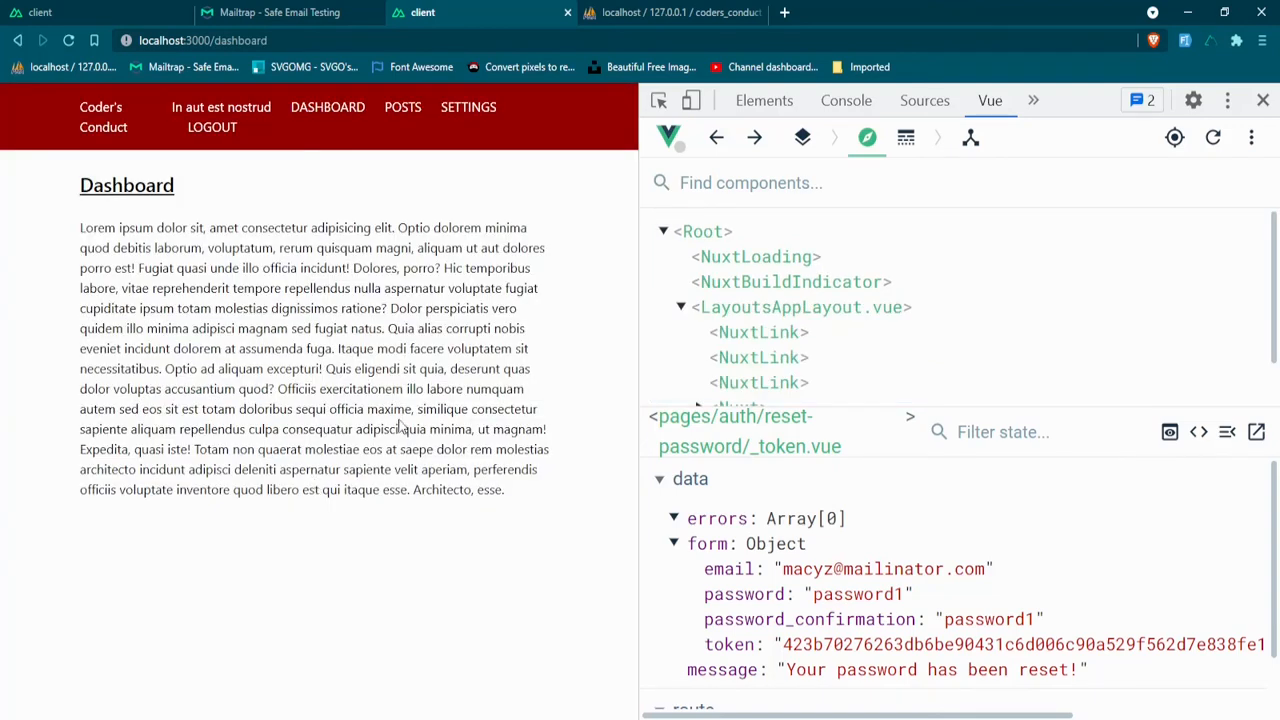
{"action": "mouse_move", "coordinate": [364, 164]}
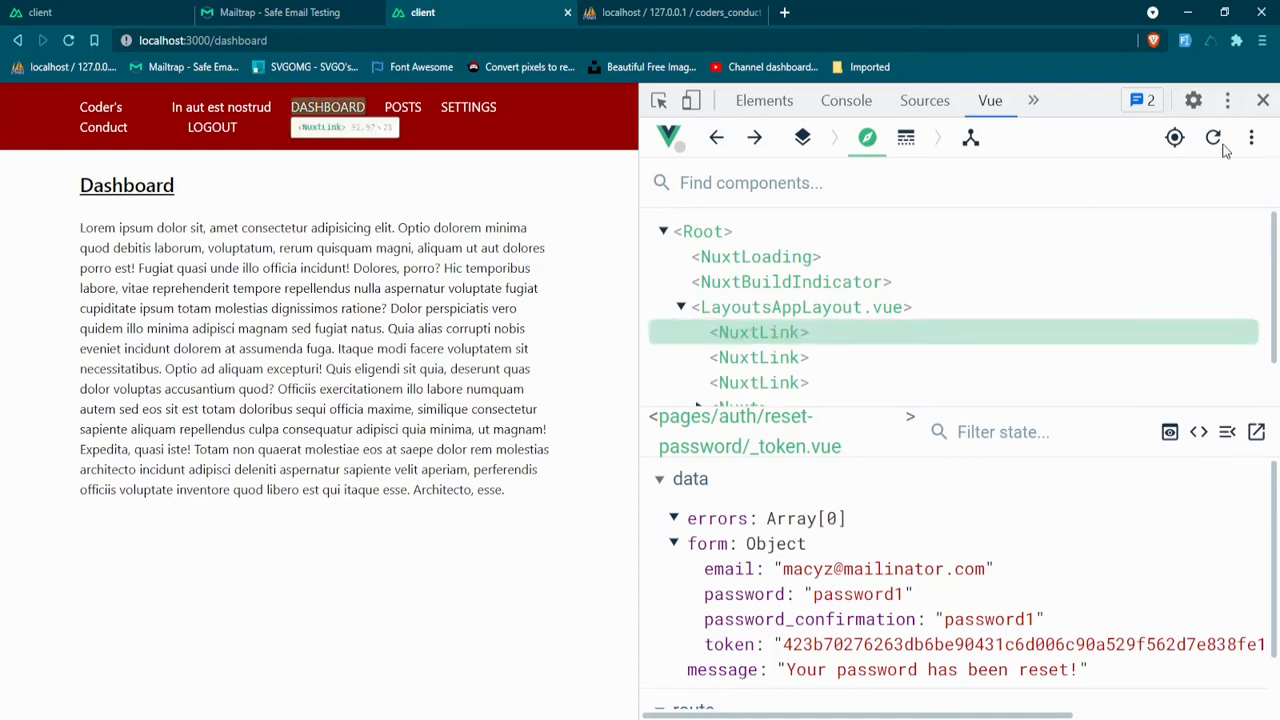
{"action": "left_click", "coordinate": [1262, 100]}
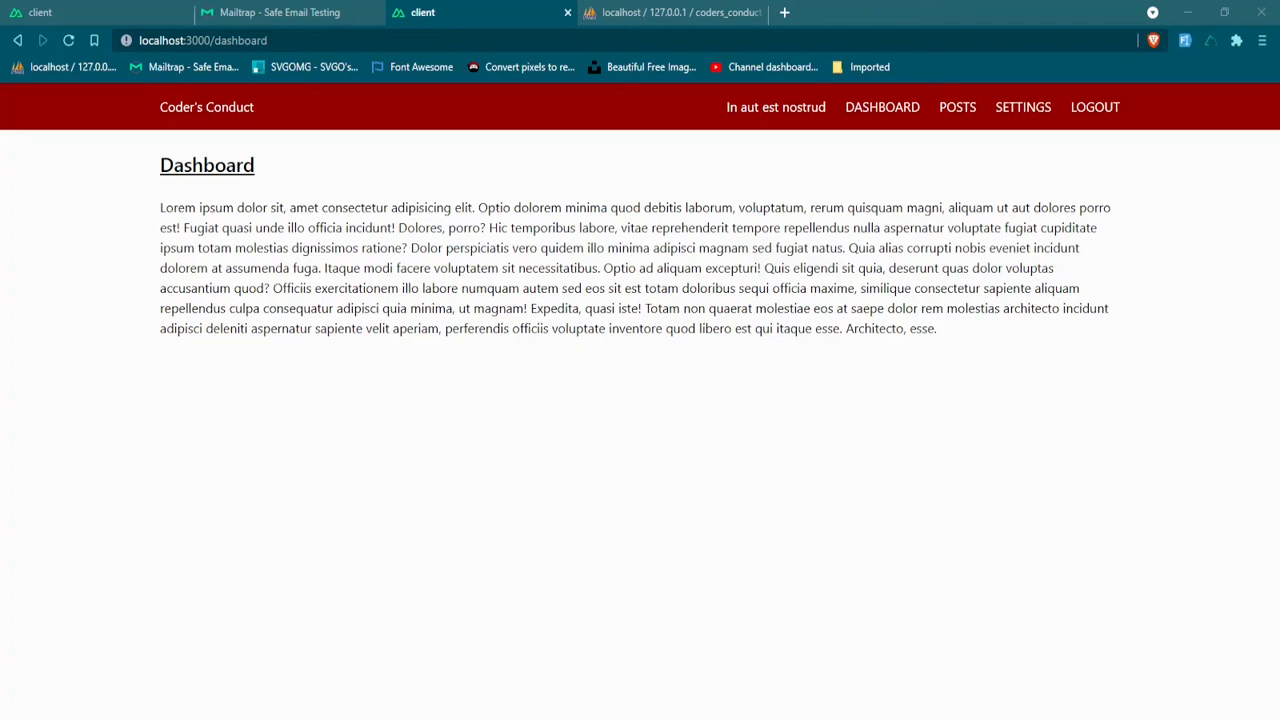
{"action": "mouse_move", "coordinate": [1008, 278]}
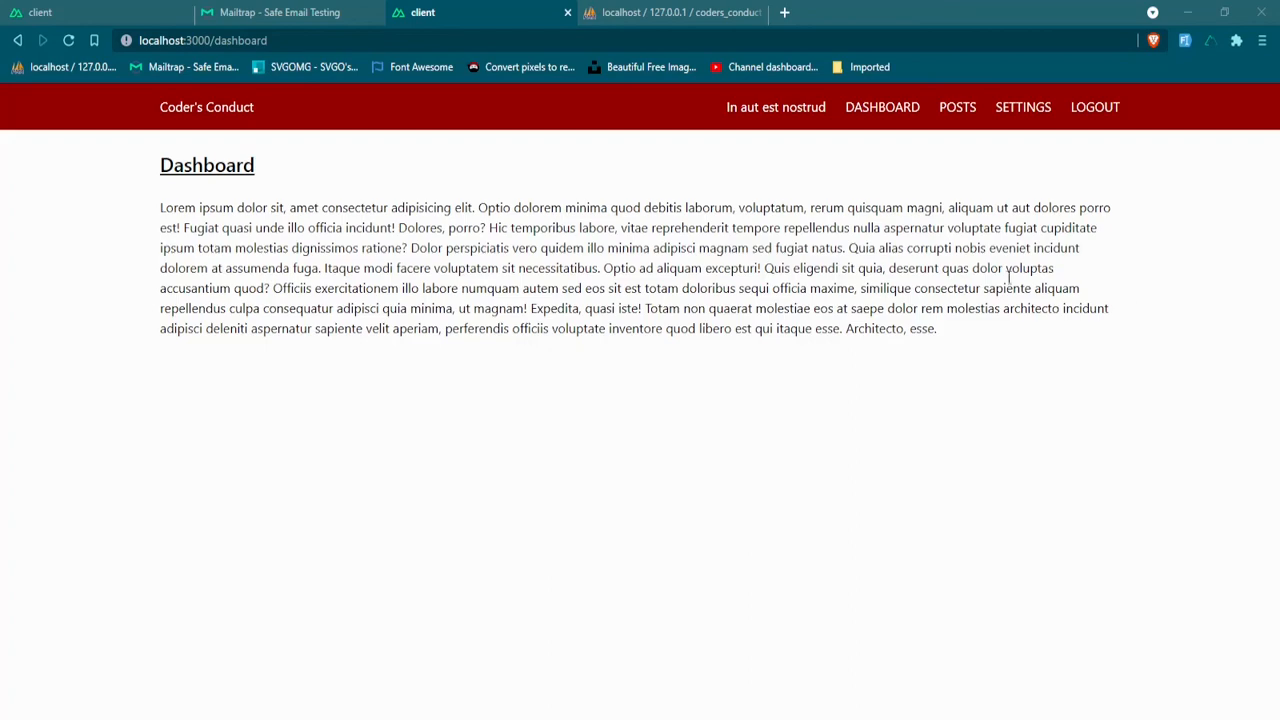
{"action": "left_click", "coordinate": [280, 12]}
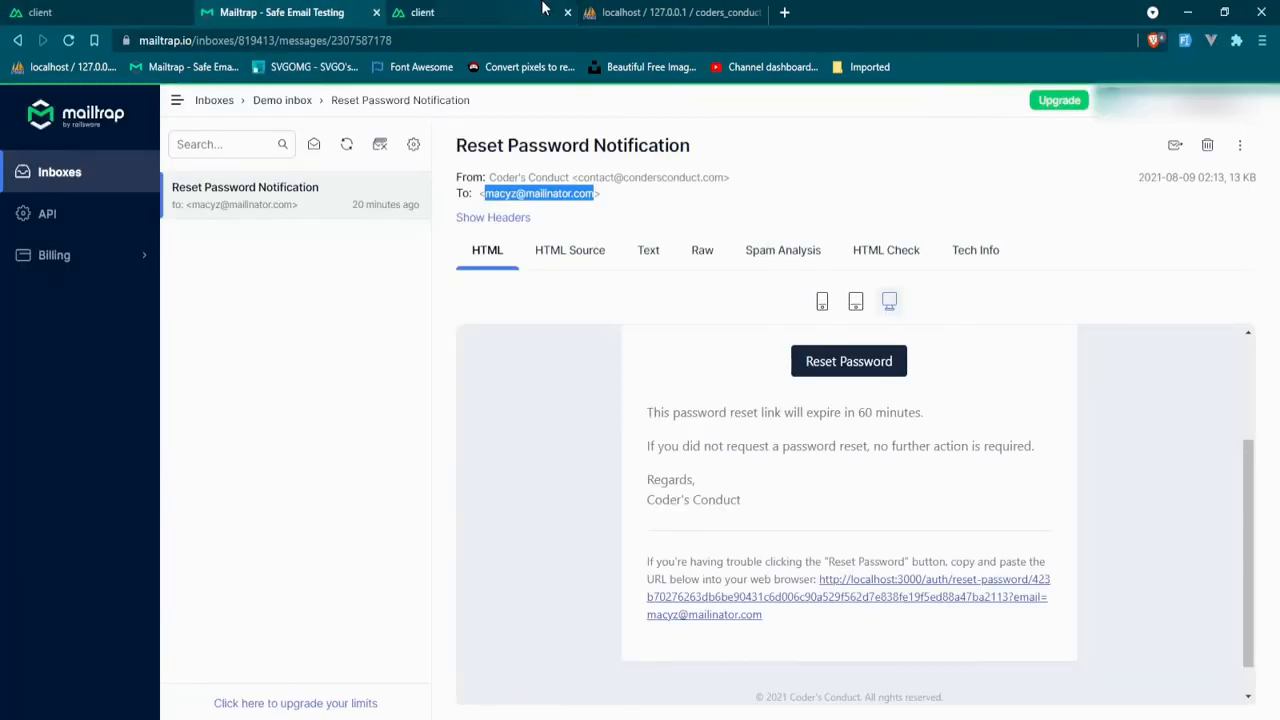
{"action": "left_click", "coordinate": [460, 12]}
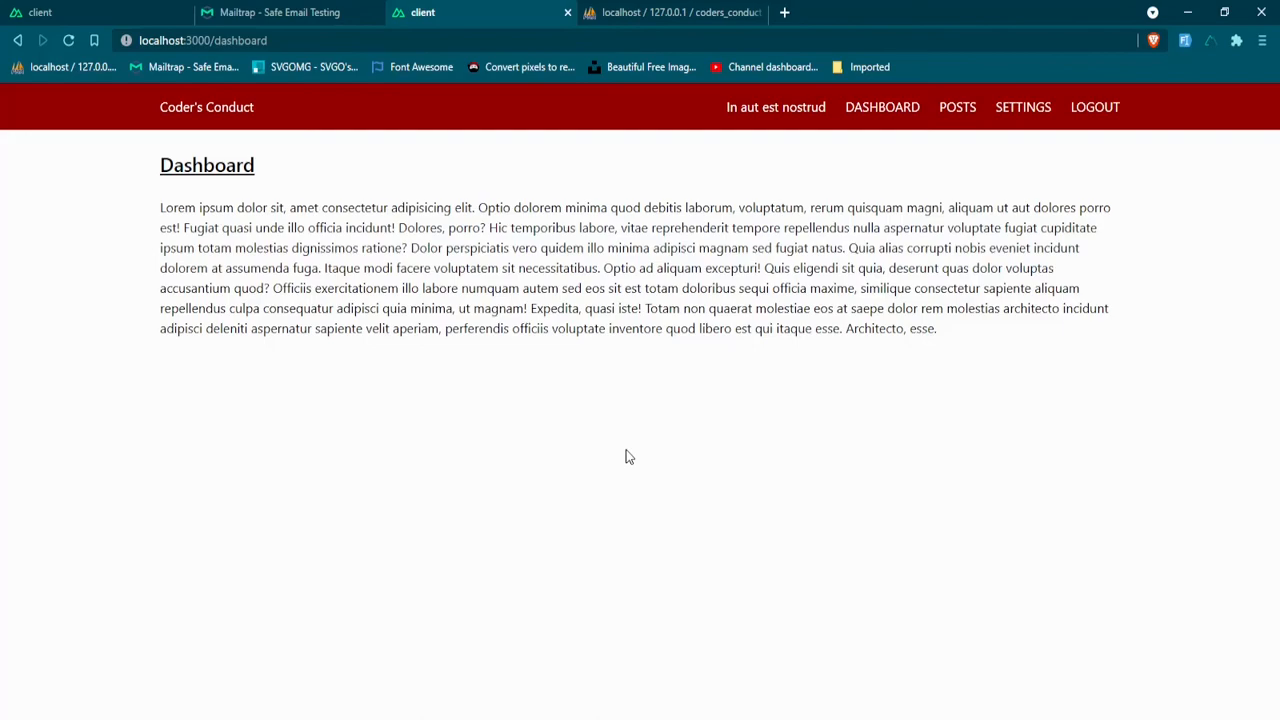